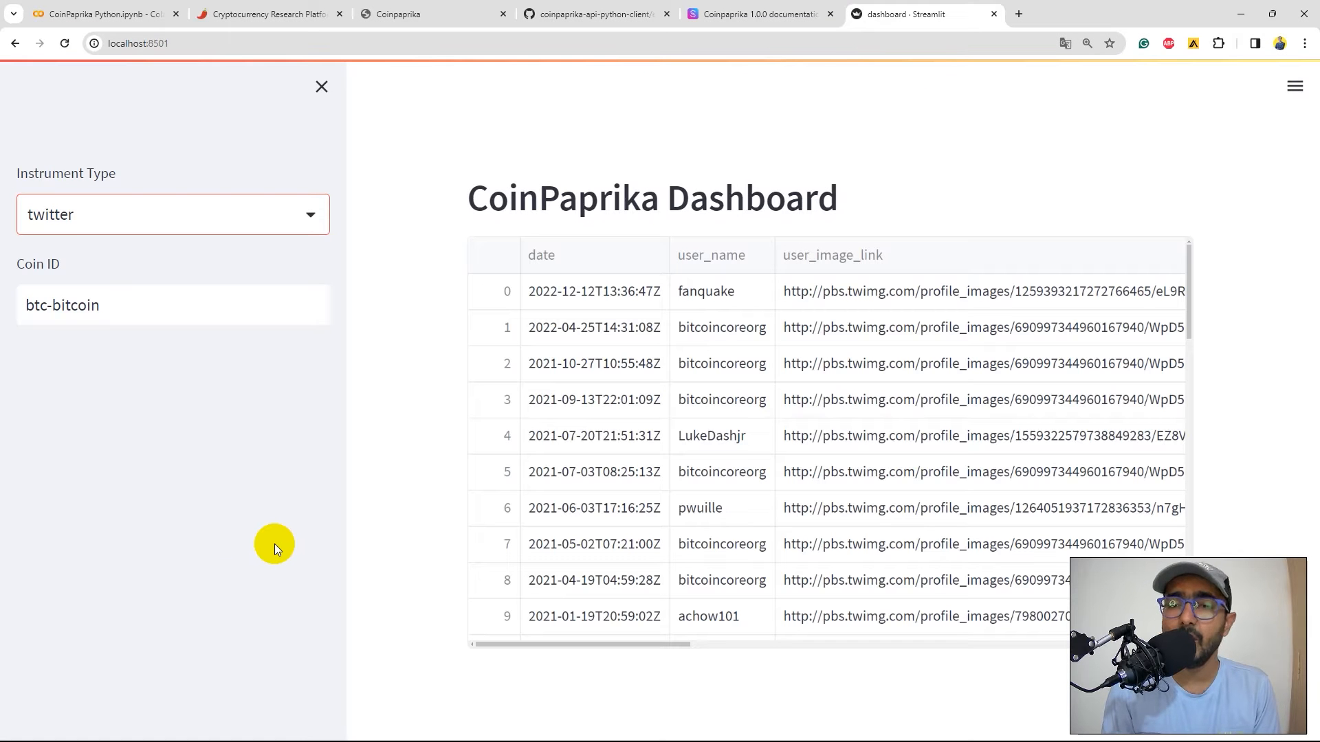
mouse_move(471, 400)
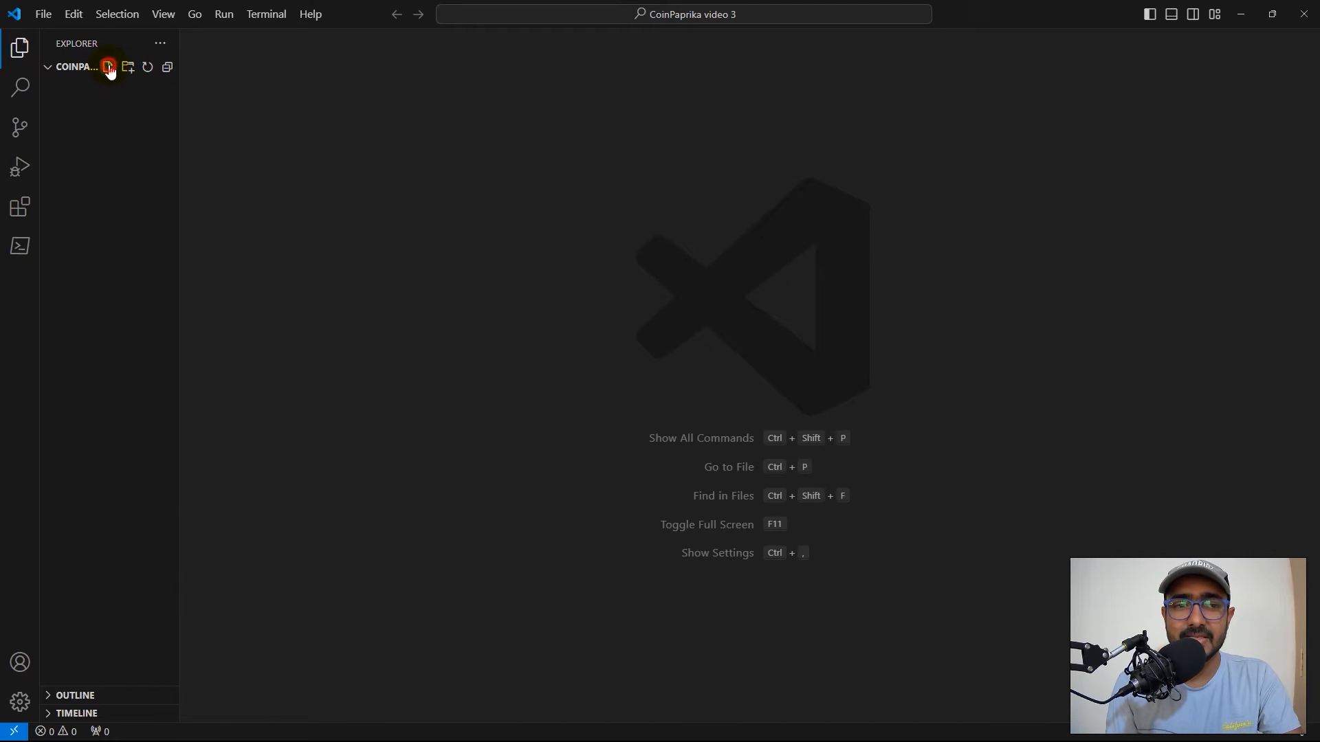
Step: Add dashboard.py and api_key.py, with api_key.py holding api_key = ''
click(107, 66)
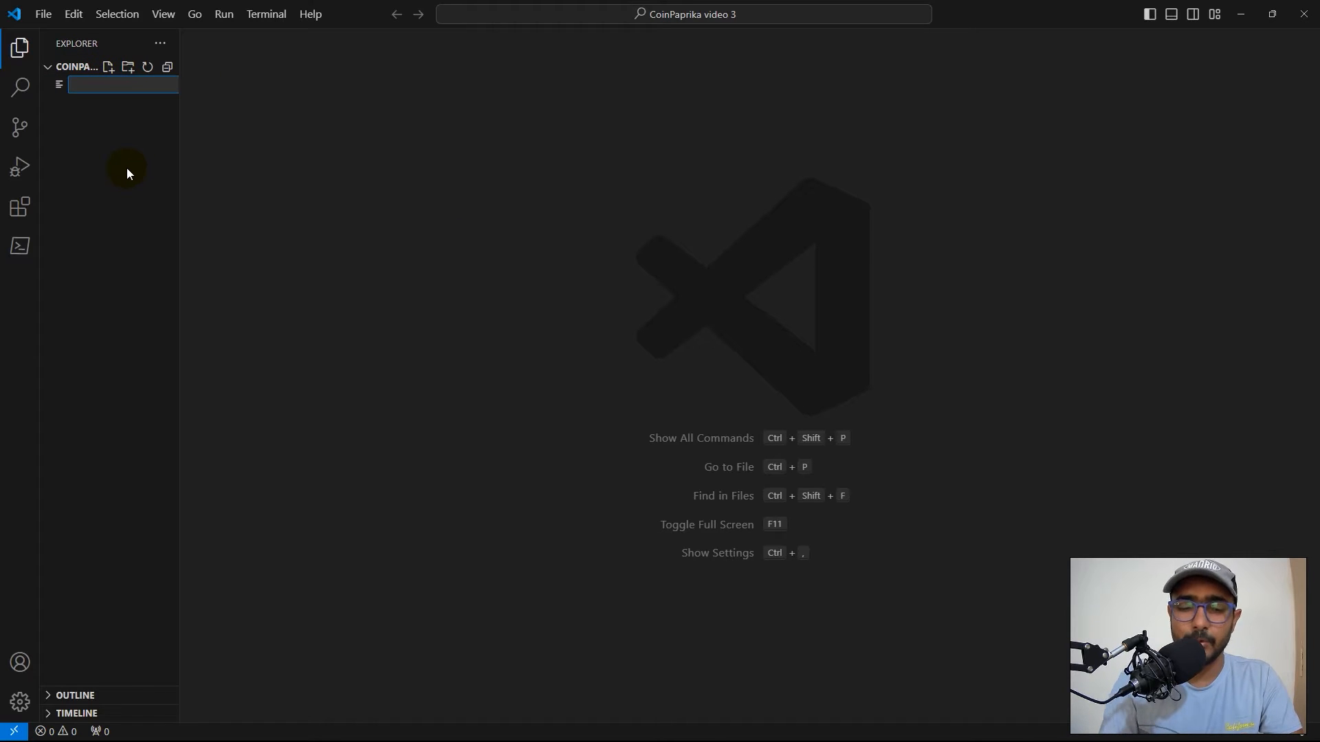
text(dashboard.py)
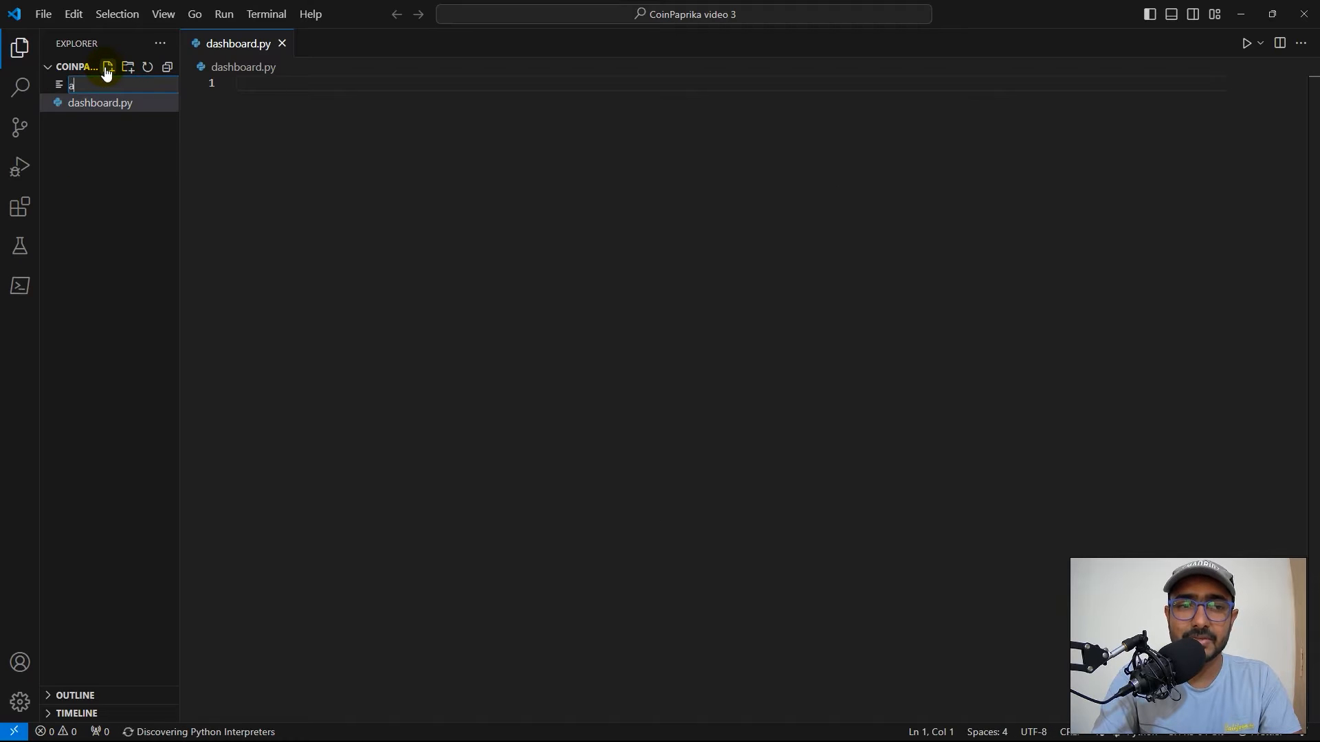
text(pi_key.)
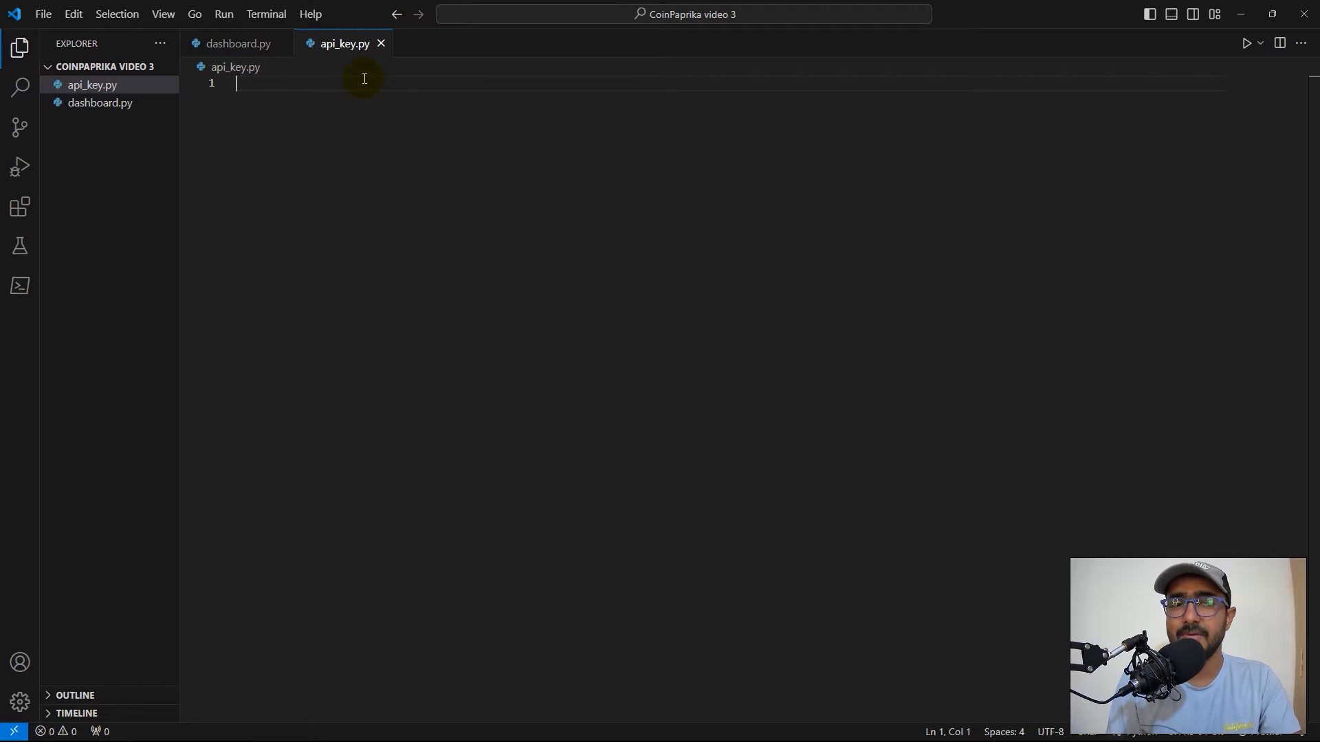
text(api_key)
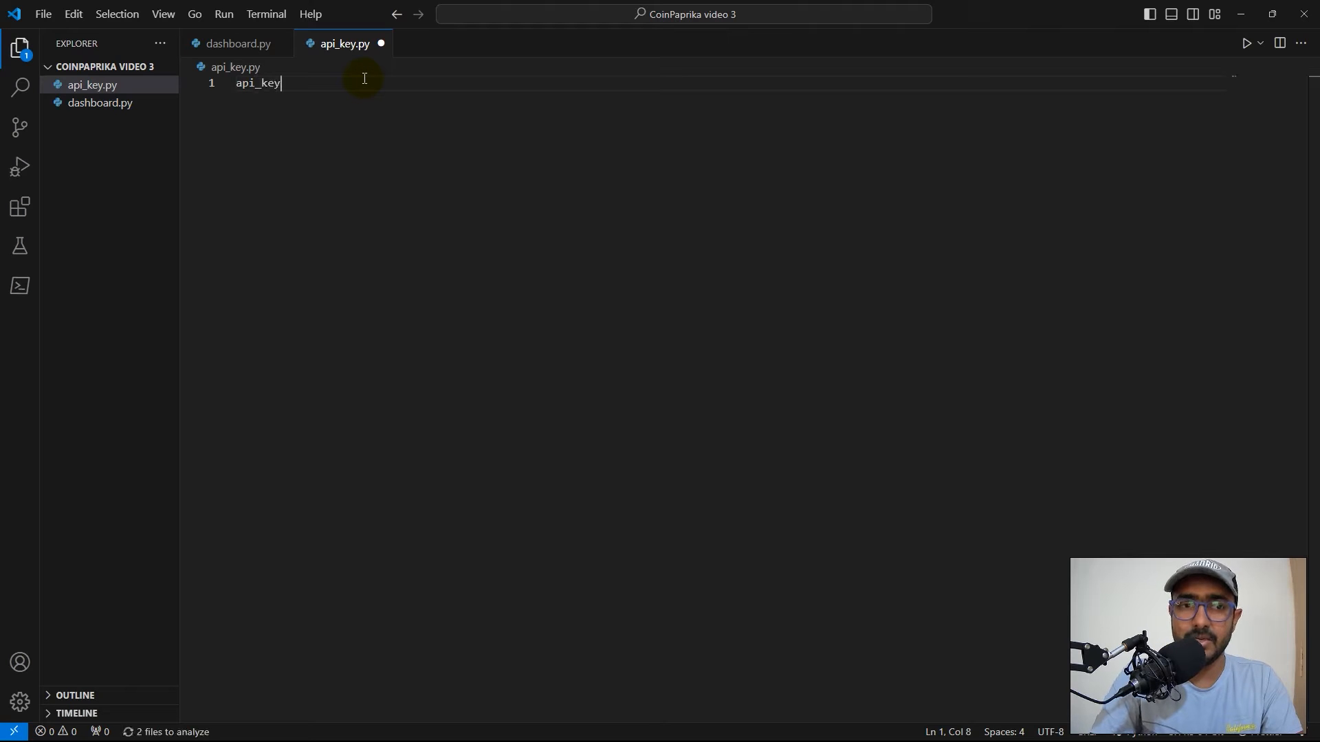
text(= '')
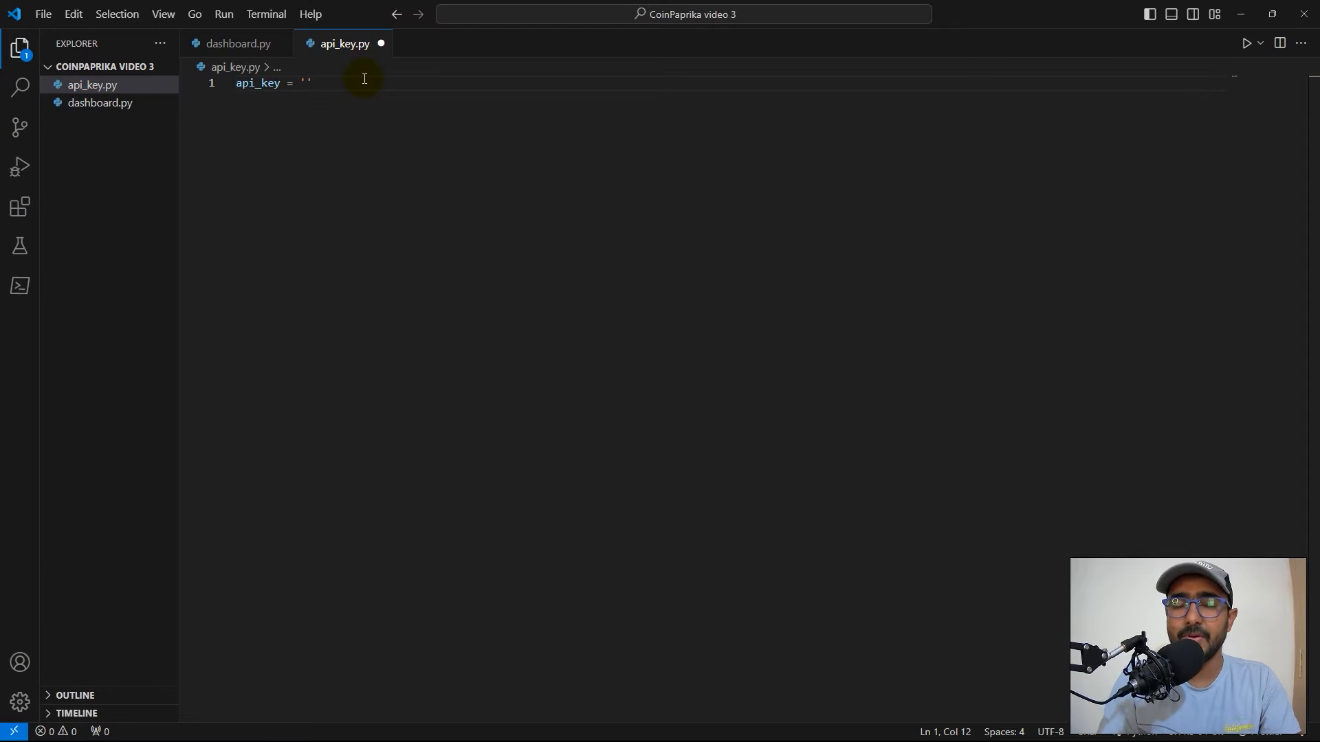
click(238, 43)
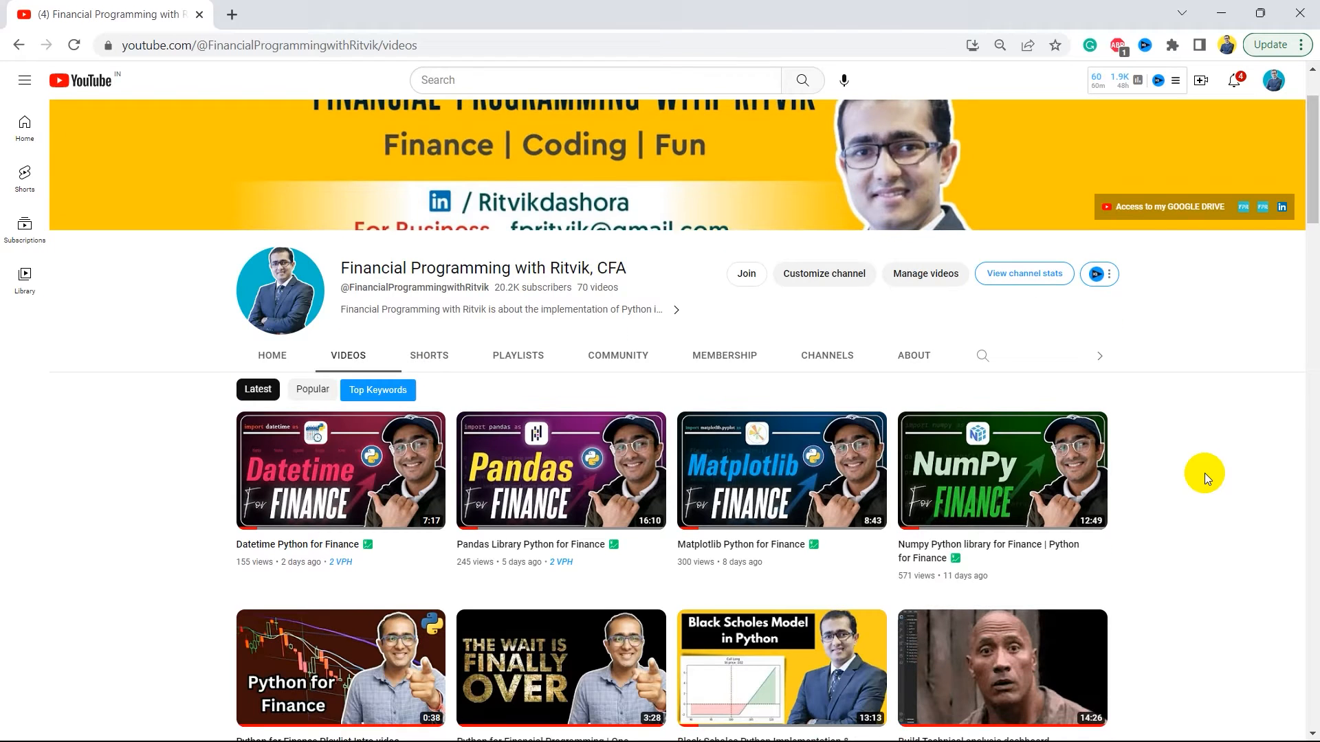
Step: Scroll down through the YouTube channel's uploaded videos
scroll(down, 3)
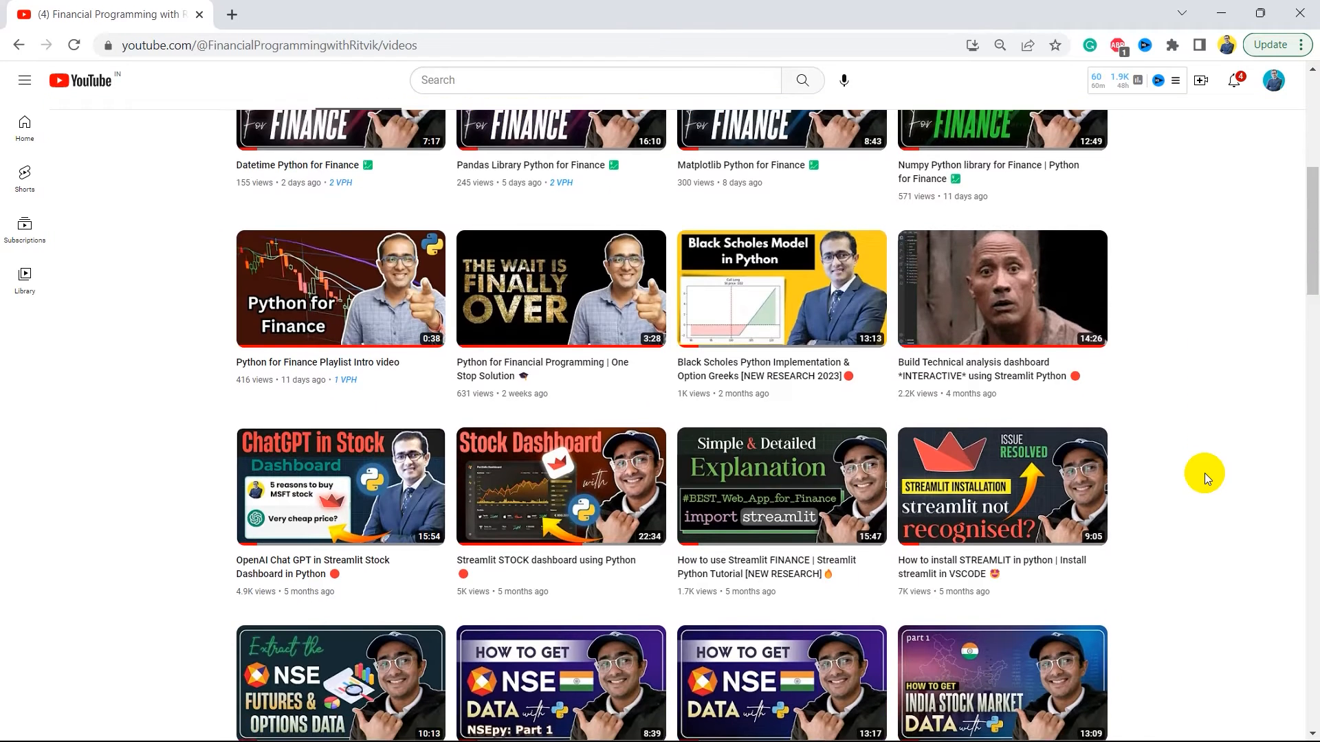
scroll(down, 3)
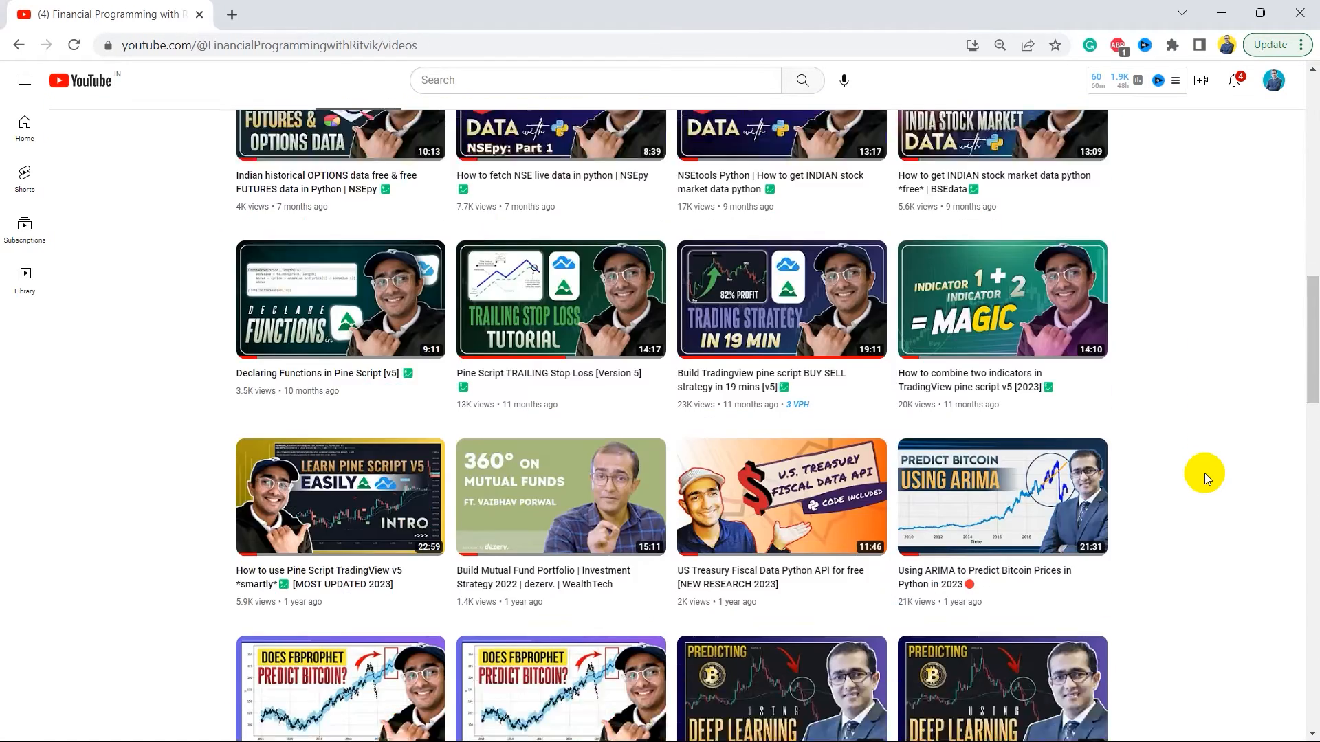
scroll(down, 3)
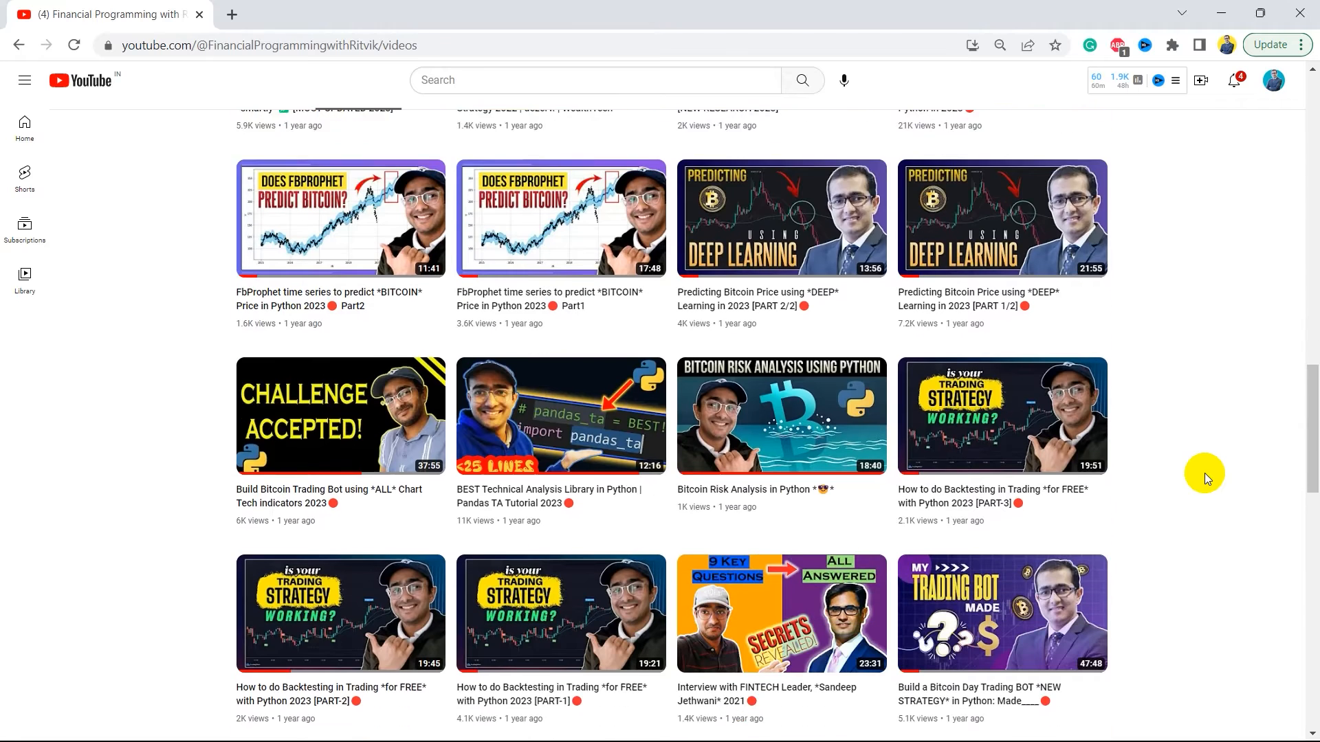
scroll(down, 3)
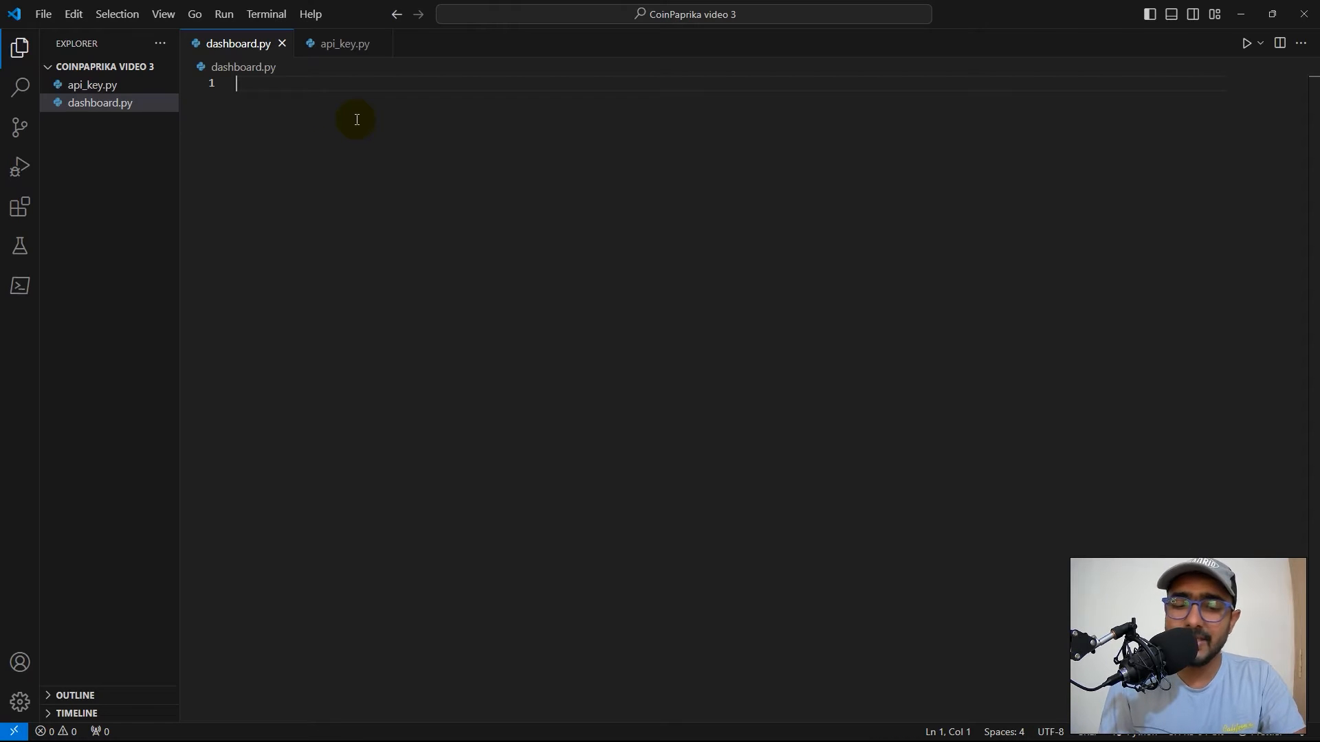
Step: Write 'import streamlit as st' and 'from api_key import api_key' in dashboard.py
text(import)
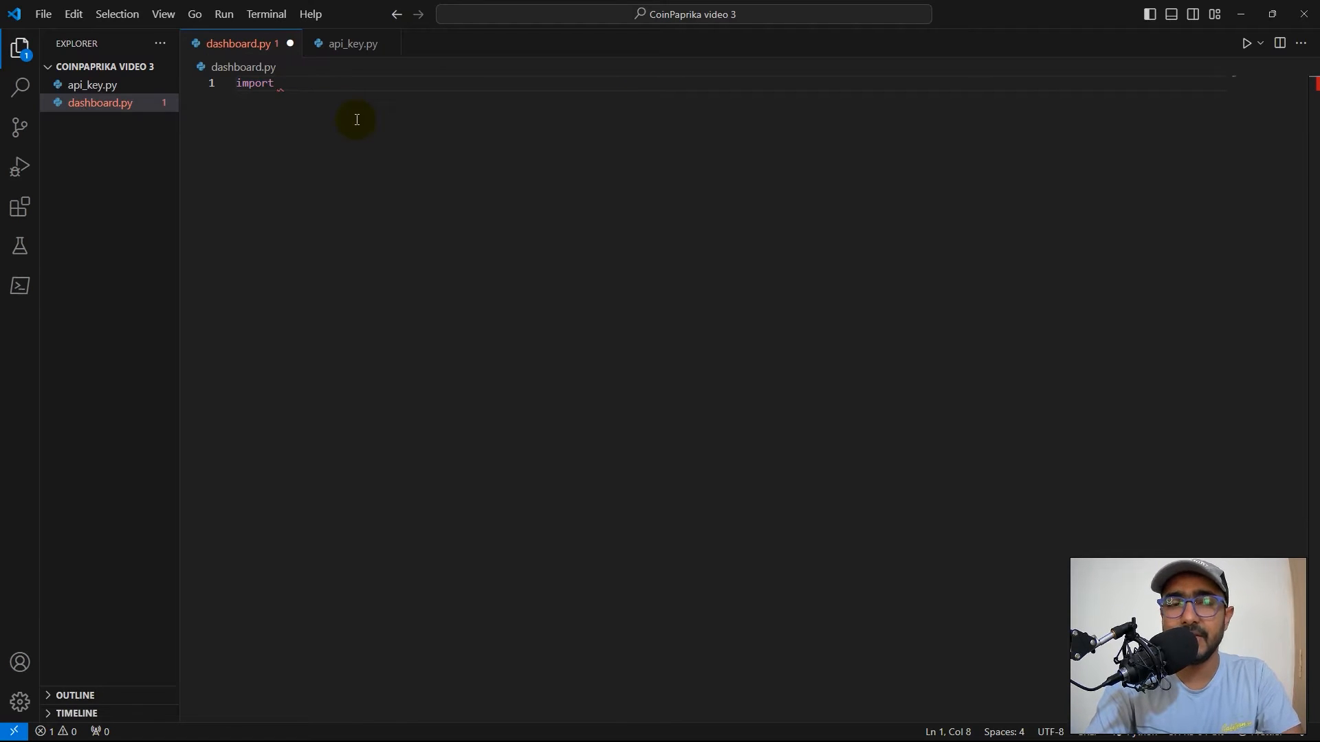
text(streamlit as st)
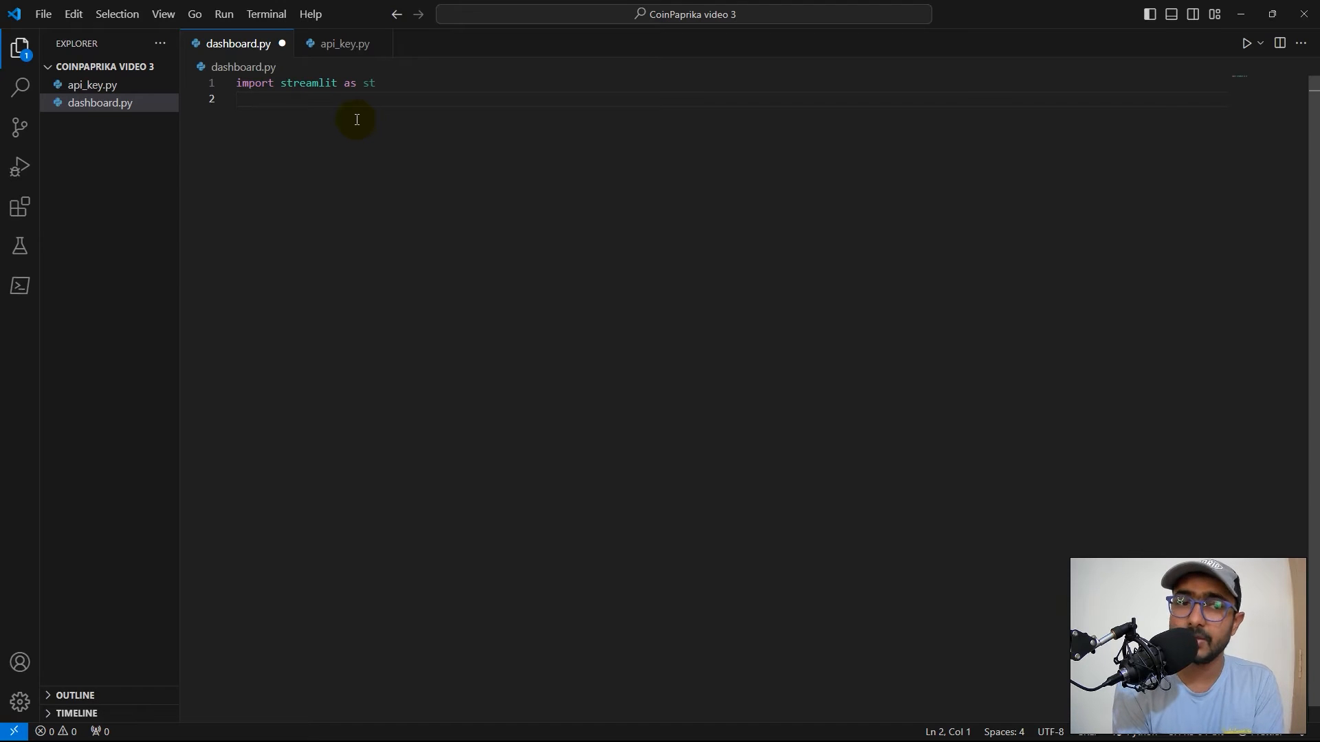
mouse_move(343, 43)
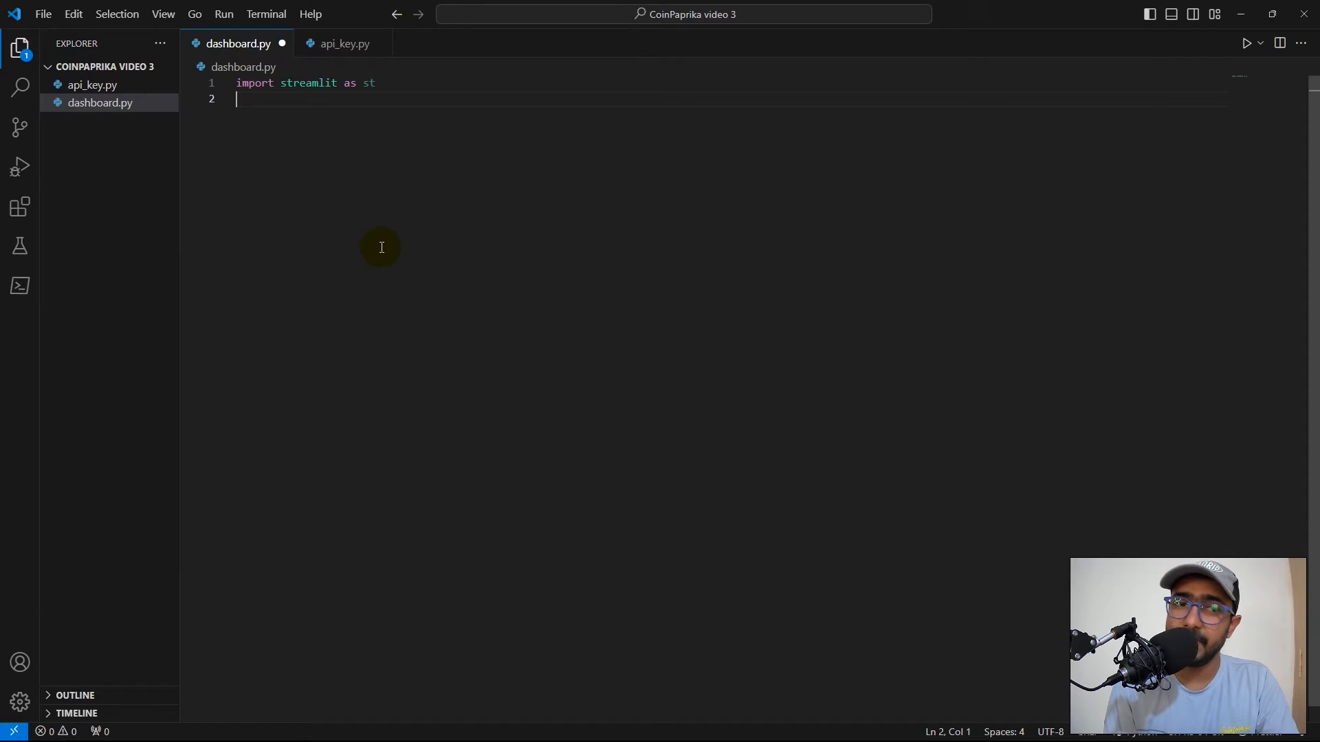
text(impor)
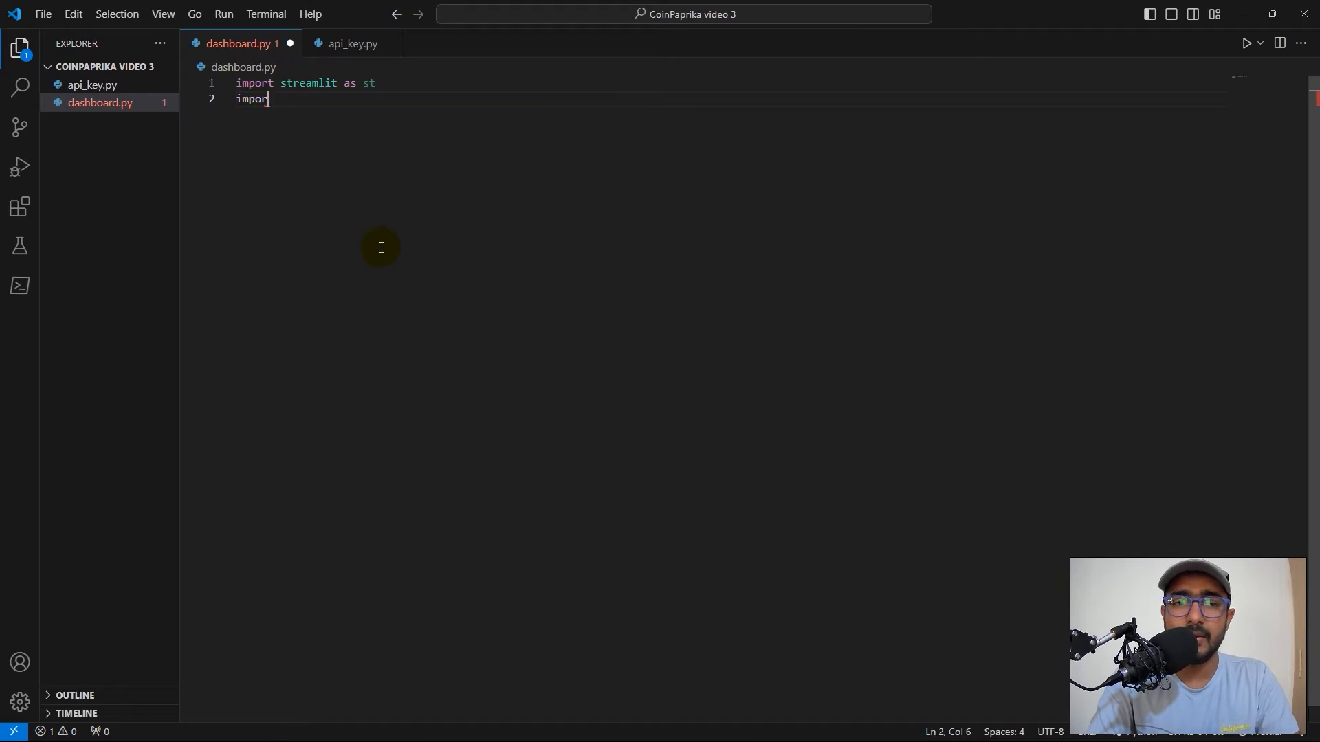
text(from api_key)
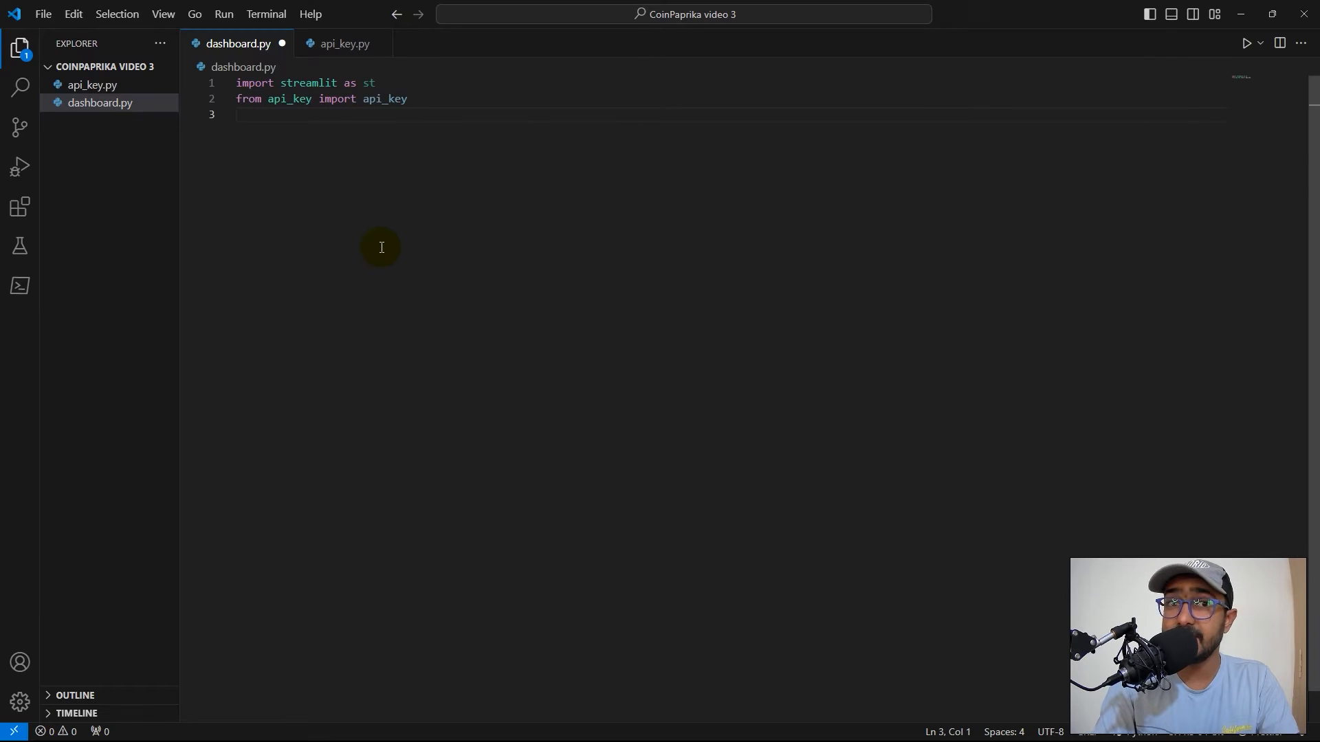
text(from)
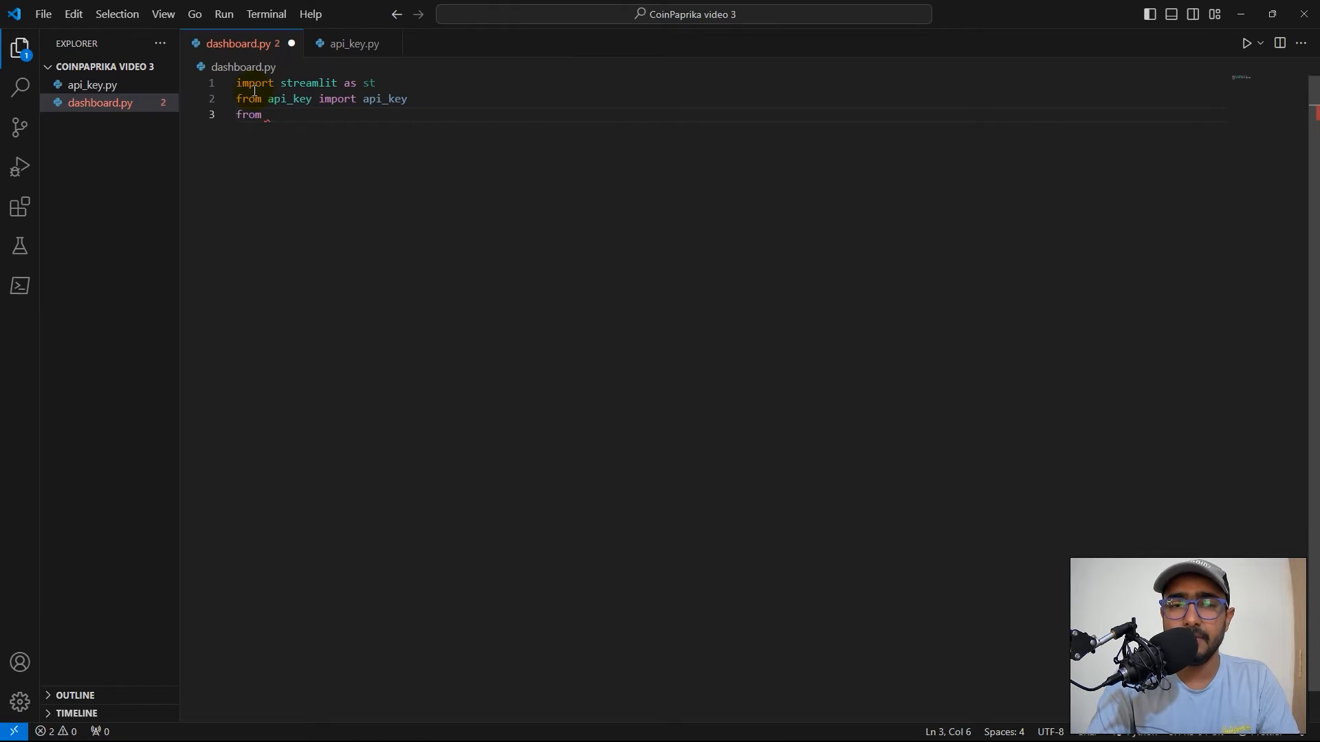
text(g)
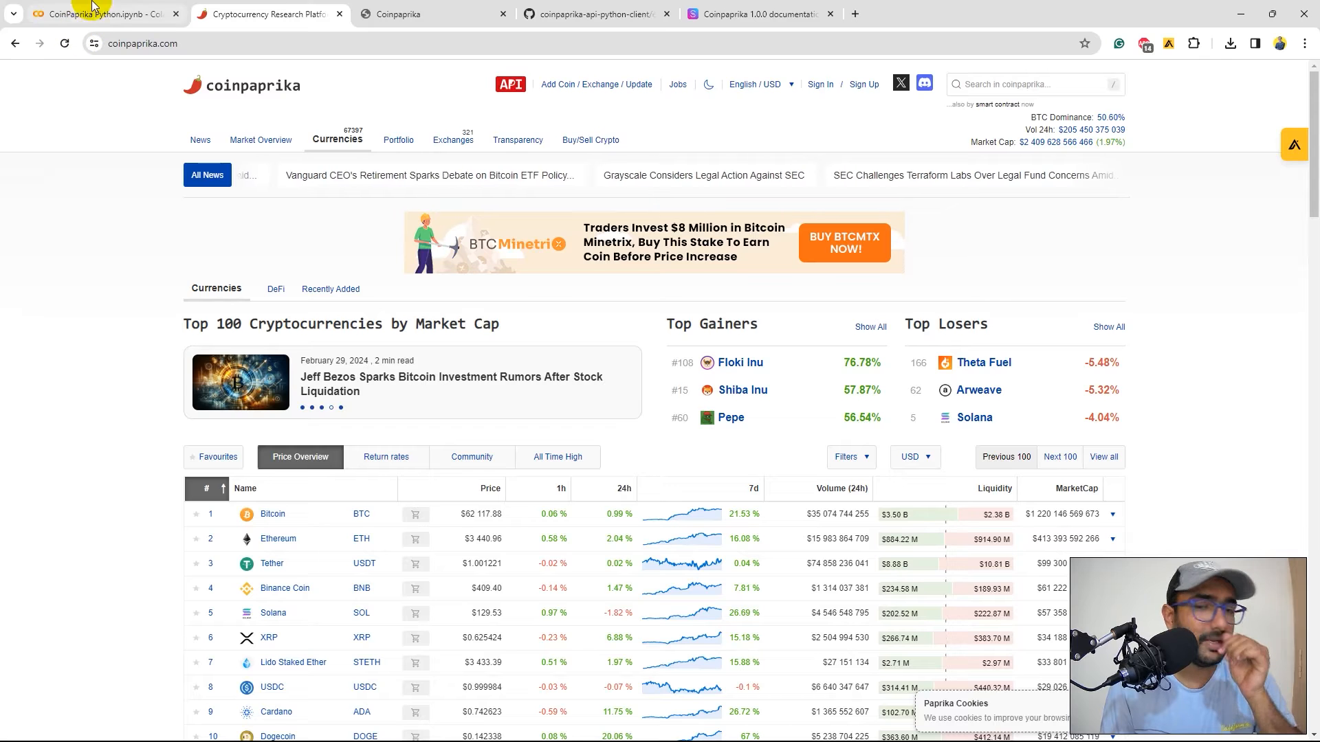
Step: Copy the Coinpaprika client and pandas setup from Colab, run the file, and install coinpaprika-sdk
click(92, 14)
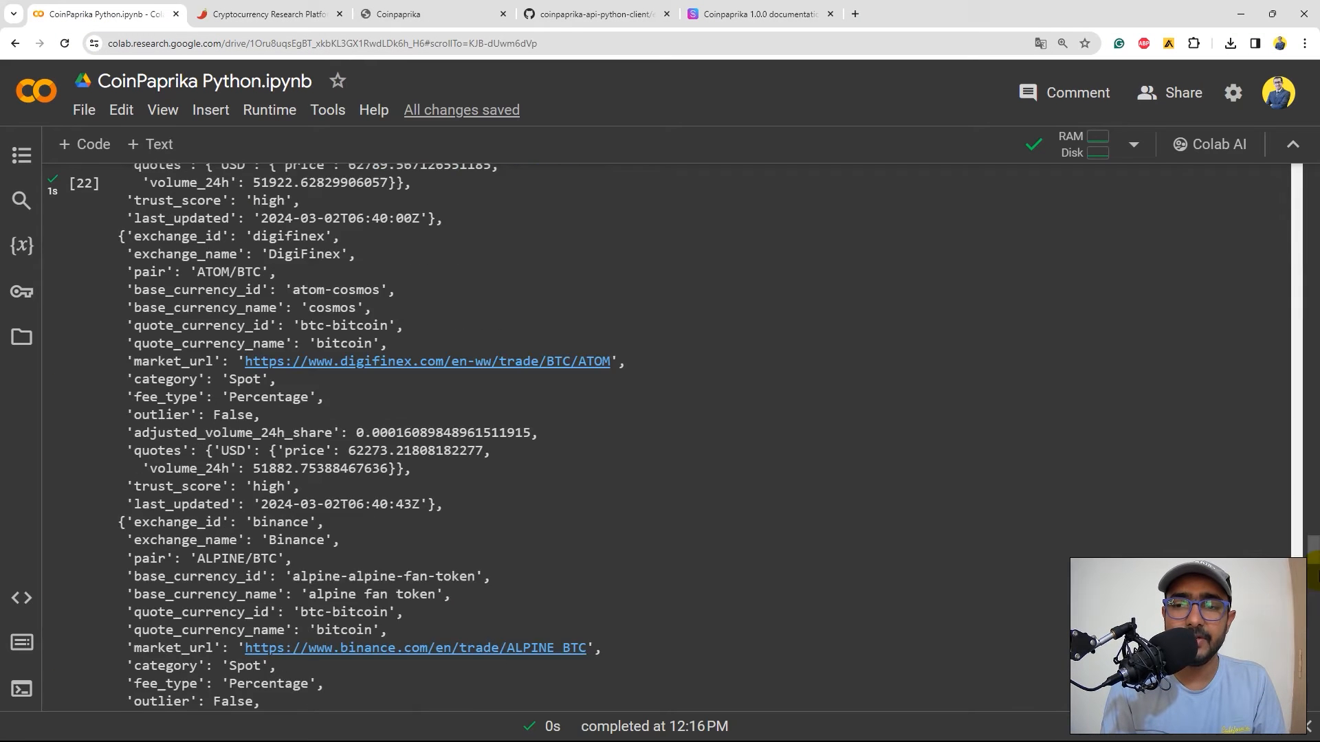
scroll(up, 3)
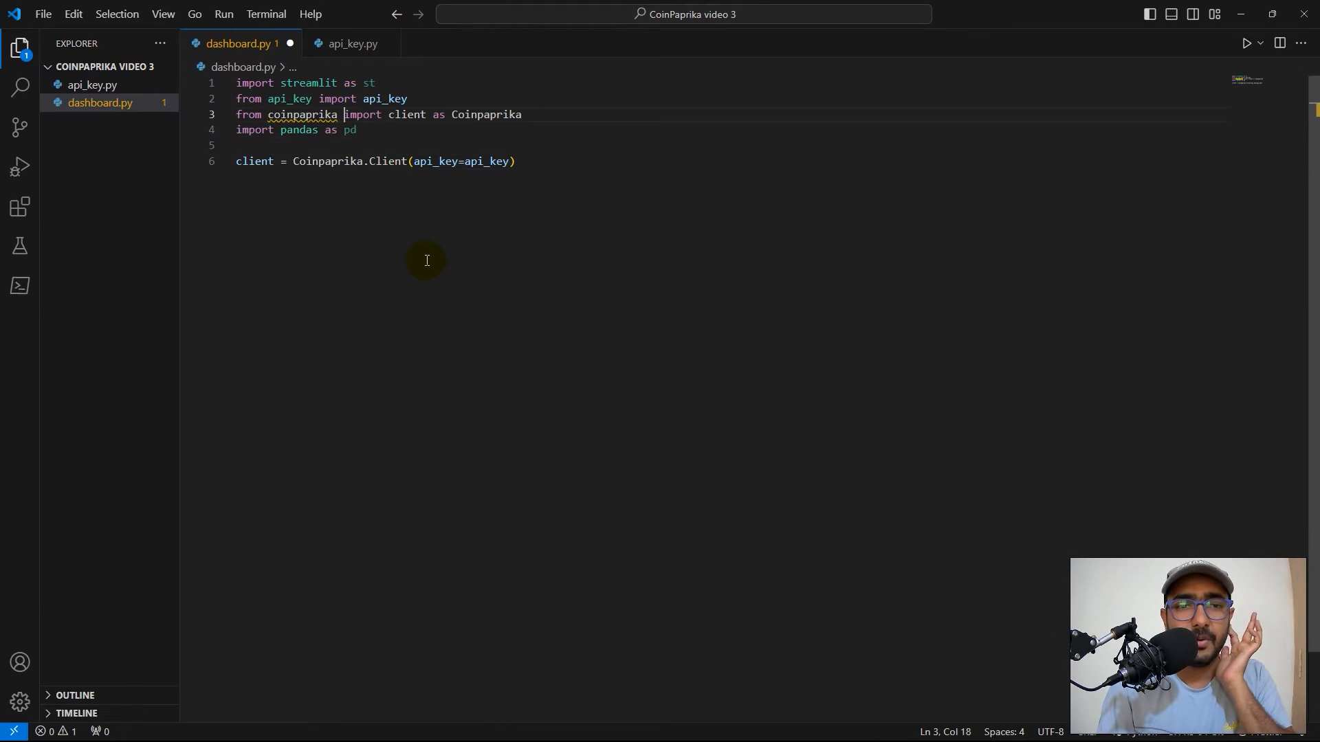
click(523, 114)
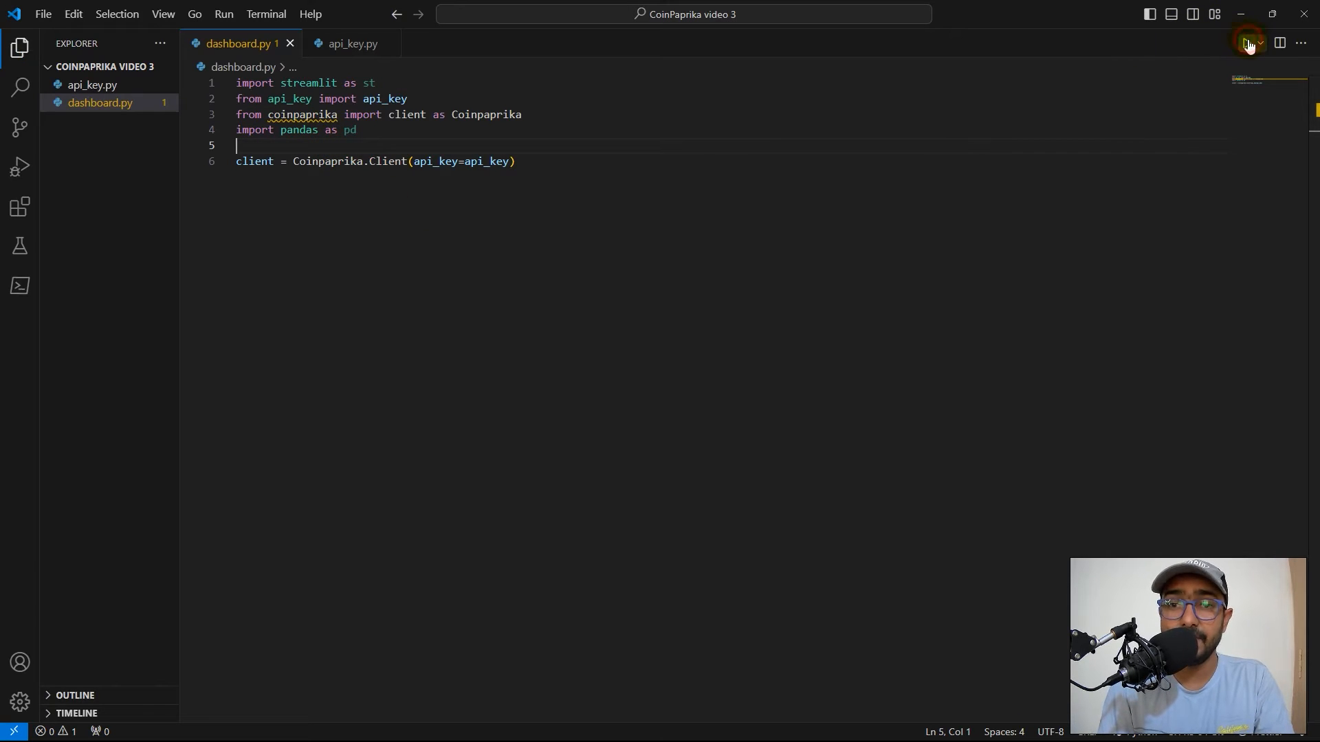
click(1250, 43)
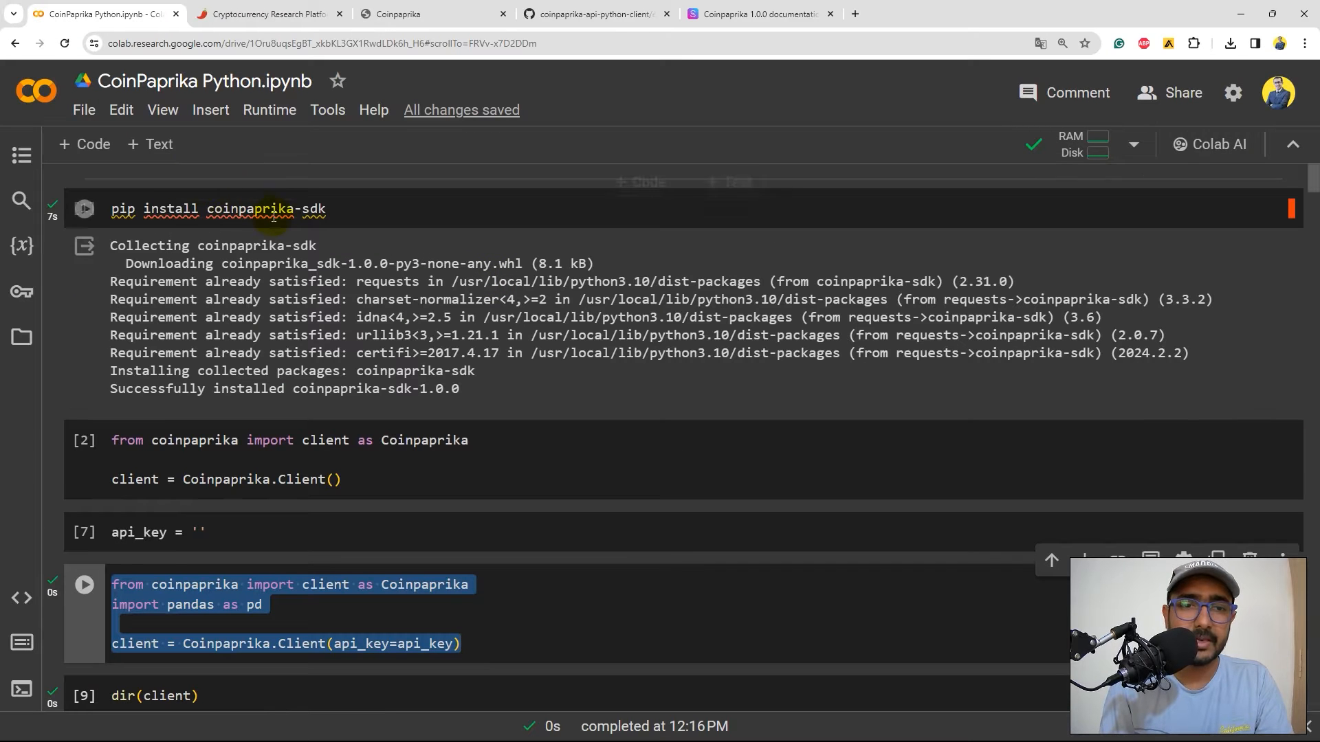
click(217, 209)
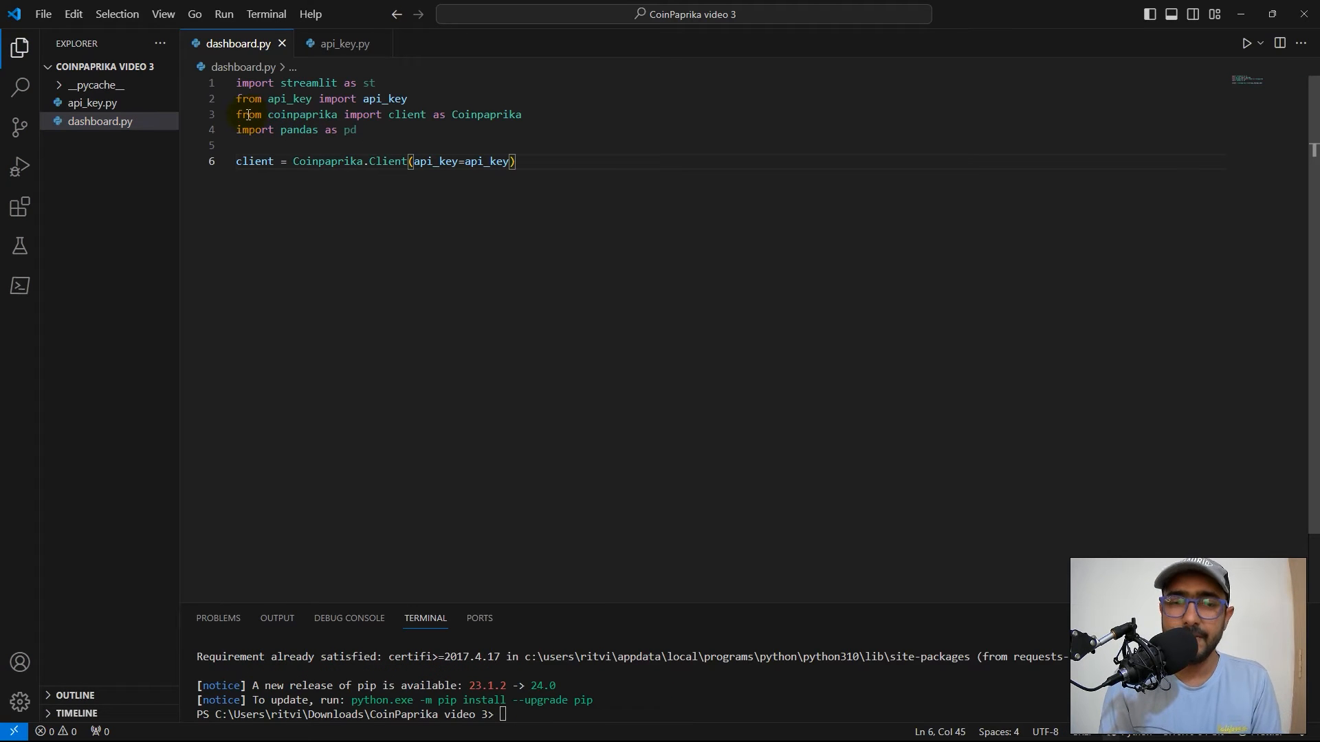
mouse_move(624, 199)
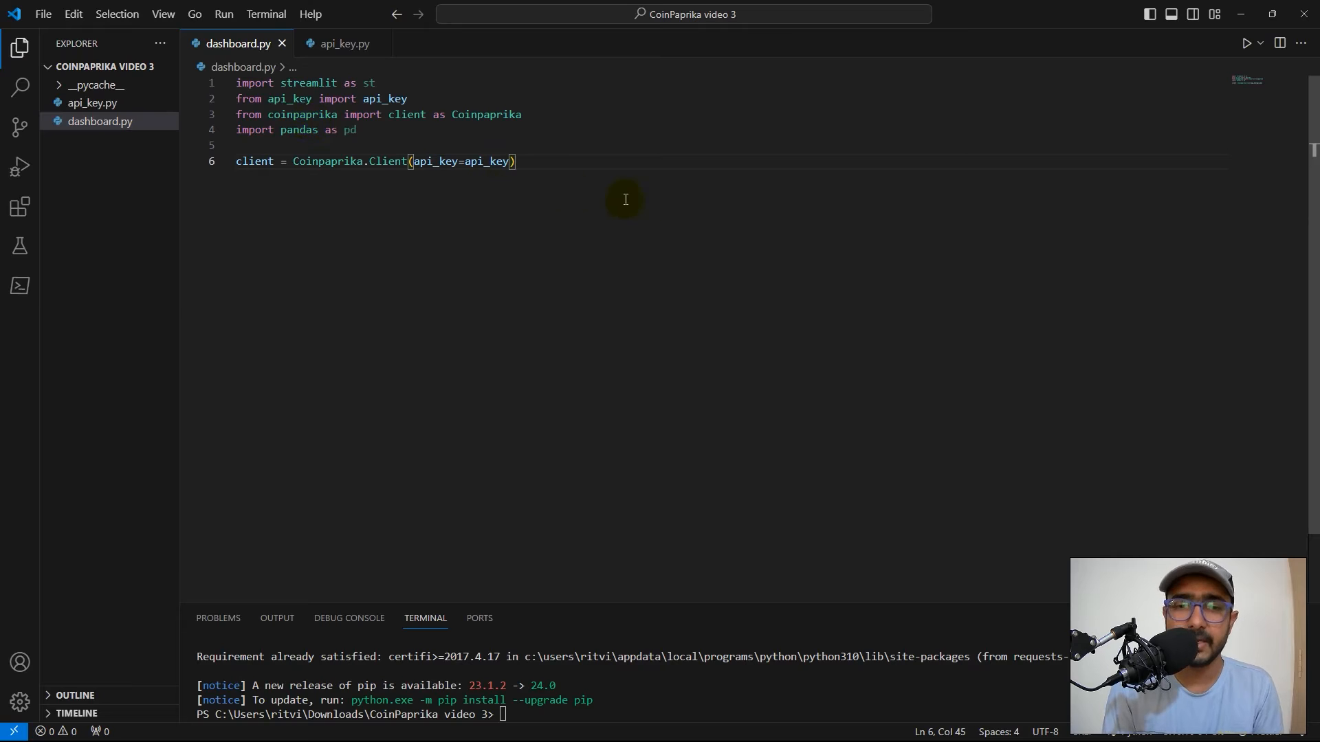
key(Enter)
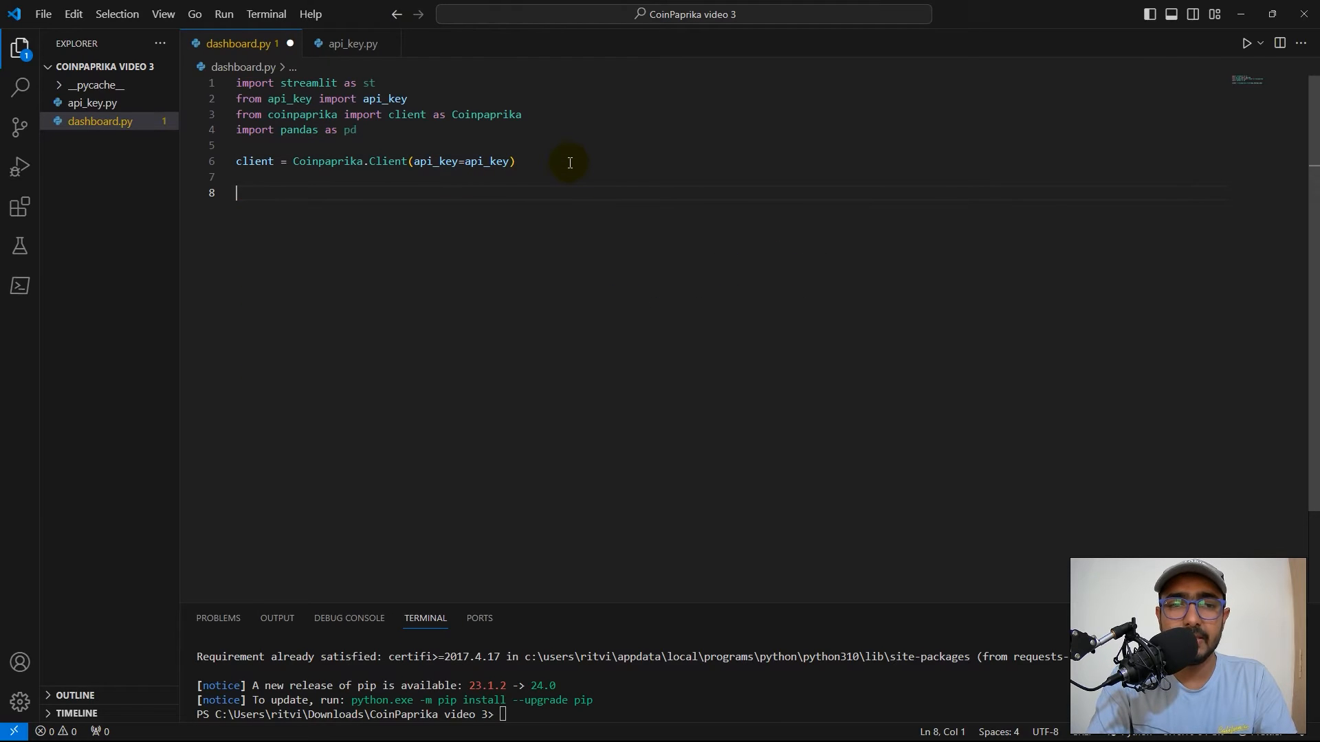
Step: Add st.header 'CoinPaprika Dashboard' and launch it with streamlit run to view at localhost:8501
text(st.header('CoinPaprika Dashboard)
click(630, 713)
text(rea)
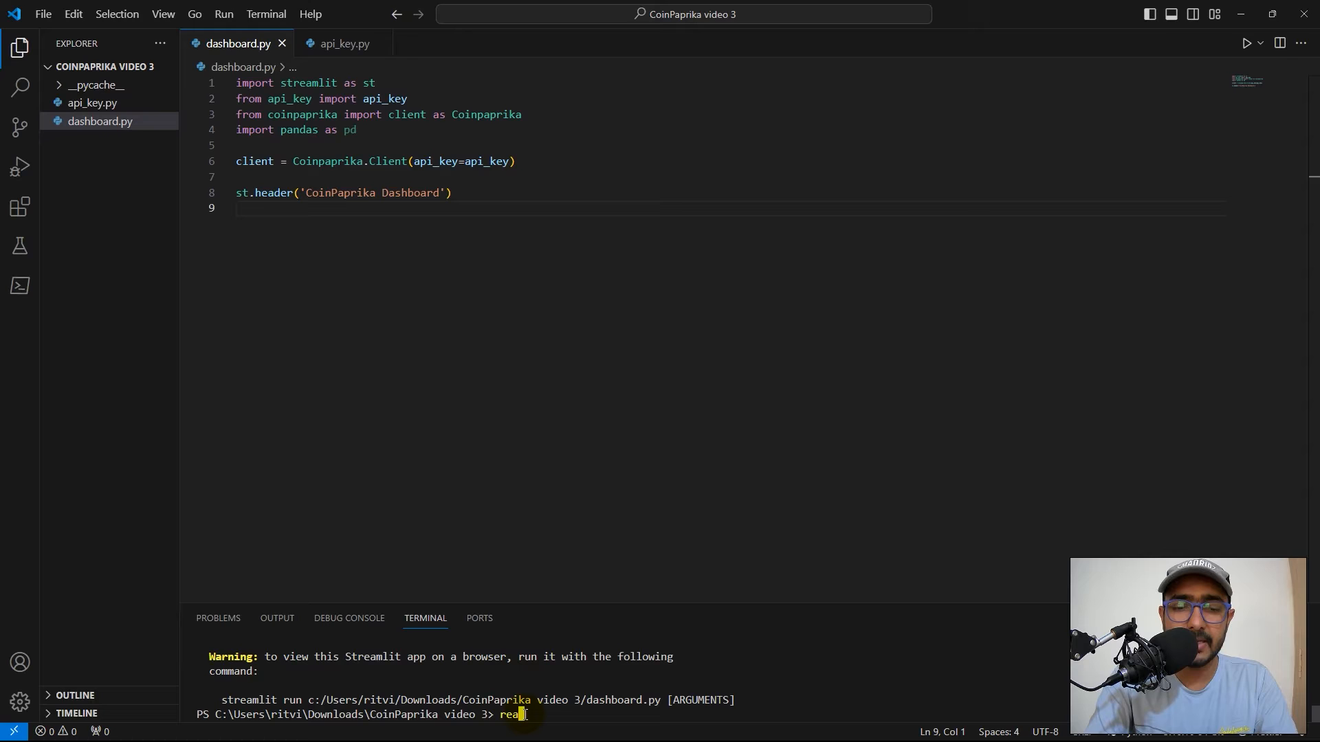
text(streamlit run dasb)
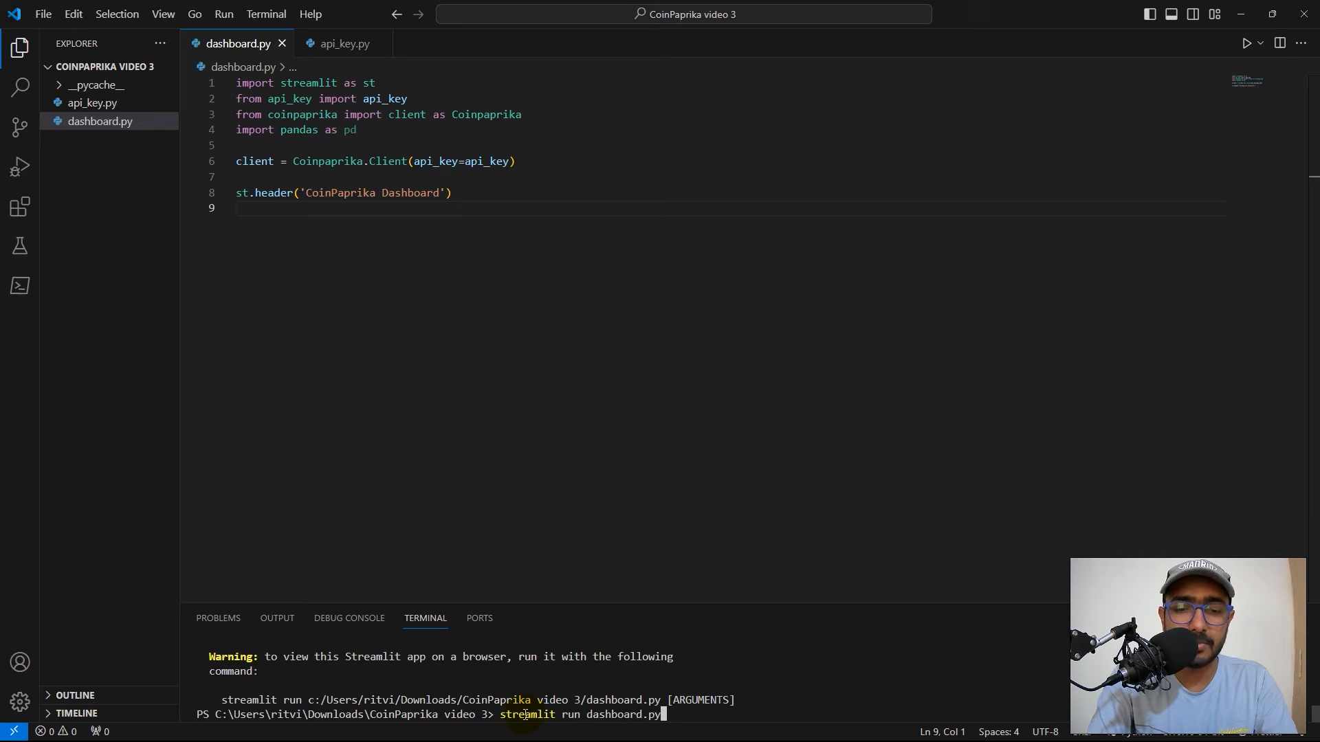
mouse_move(69, 125)
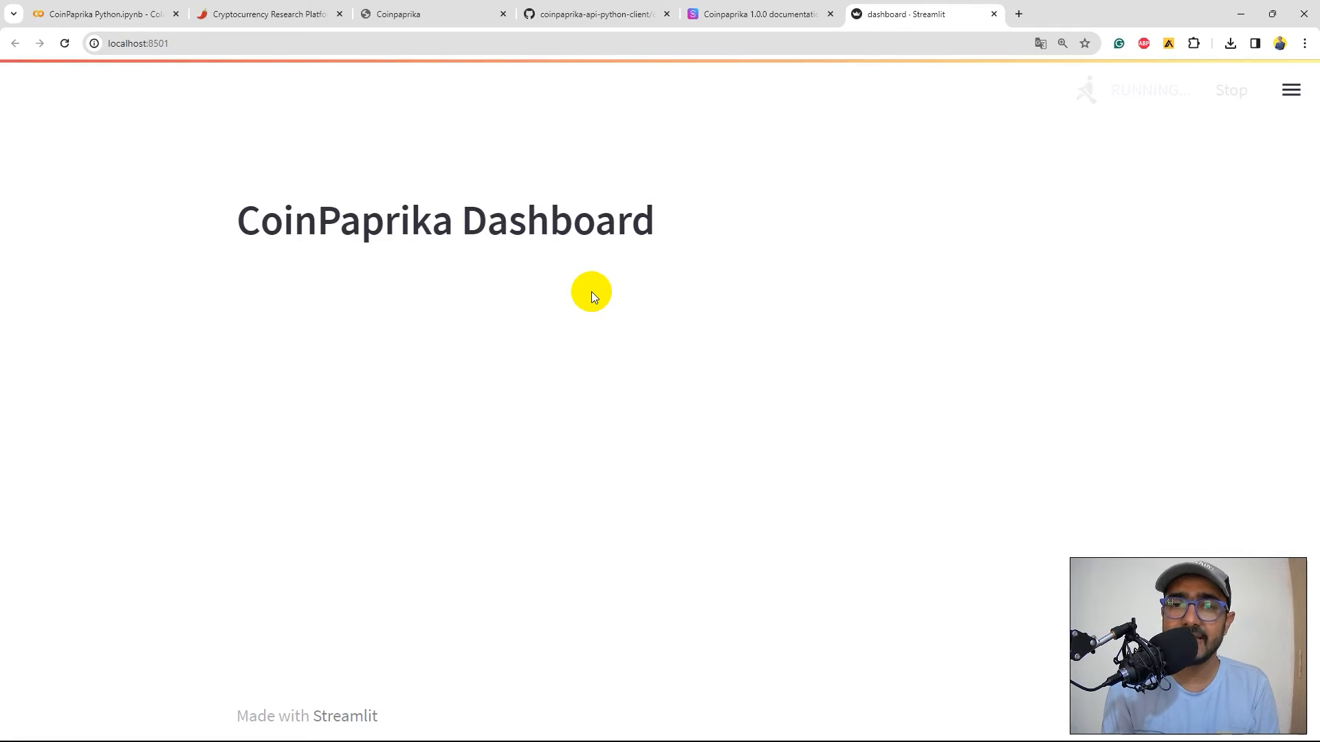
mouse_move(332, 203)
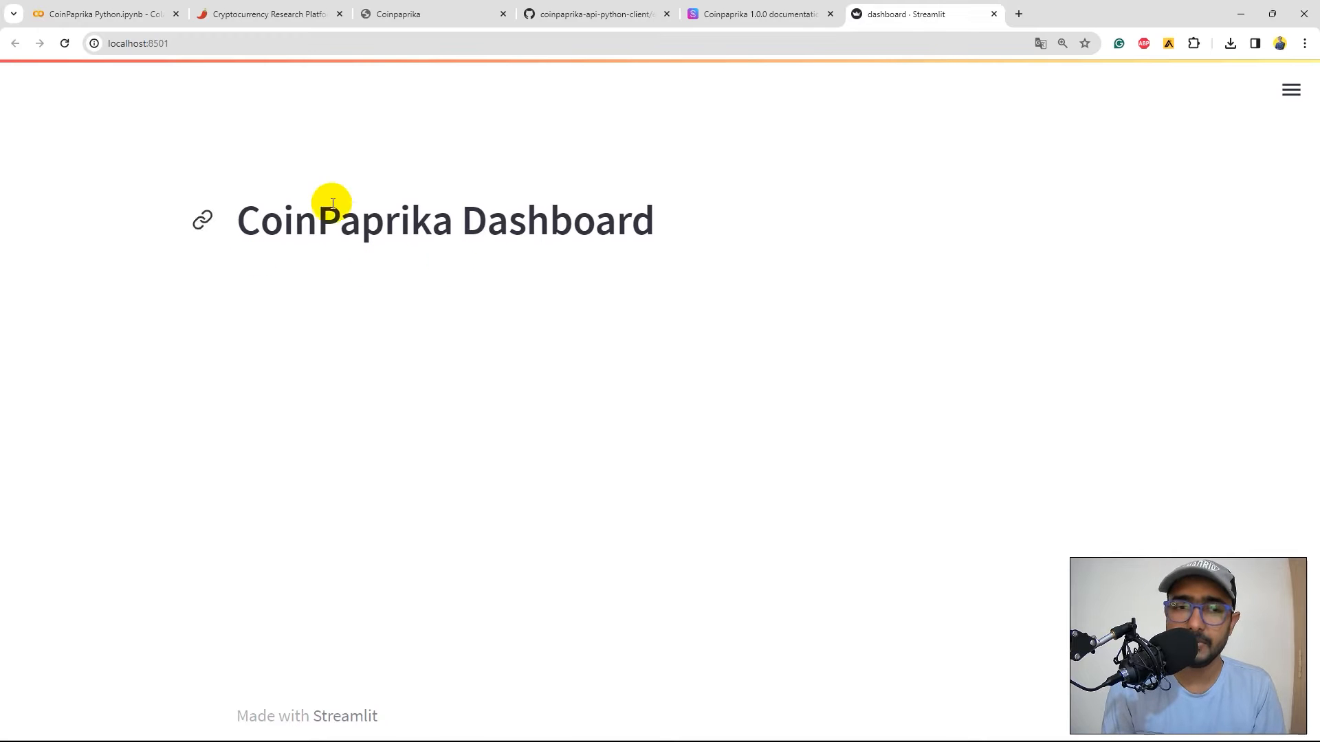
mouse_move(436, 234)
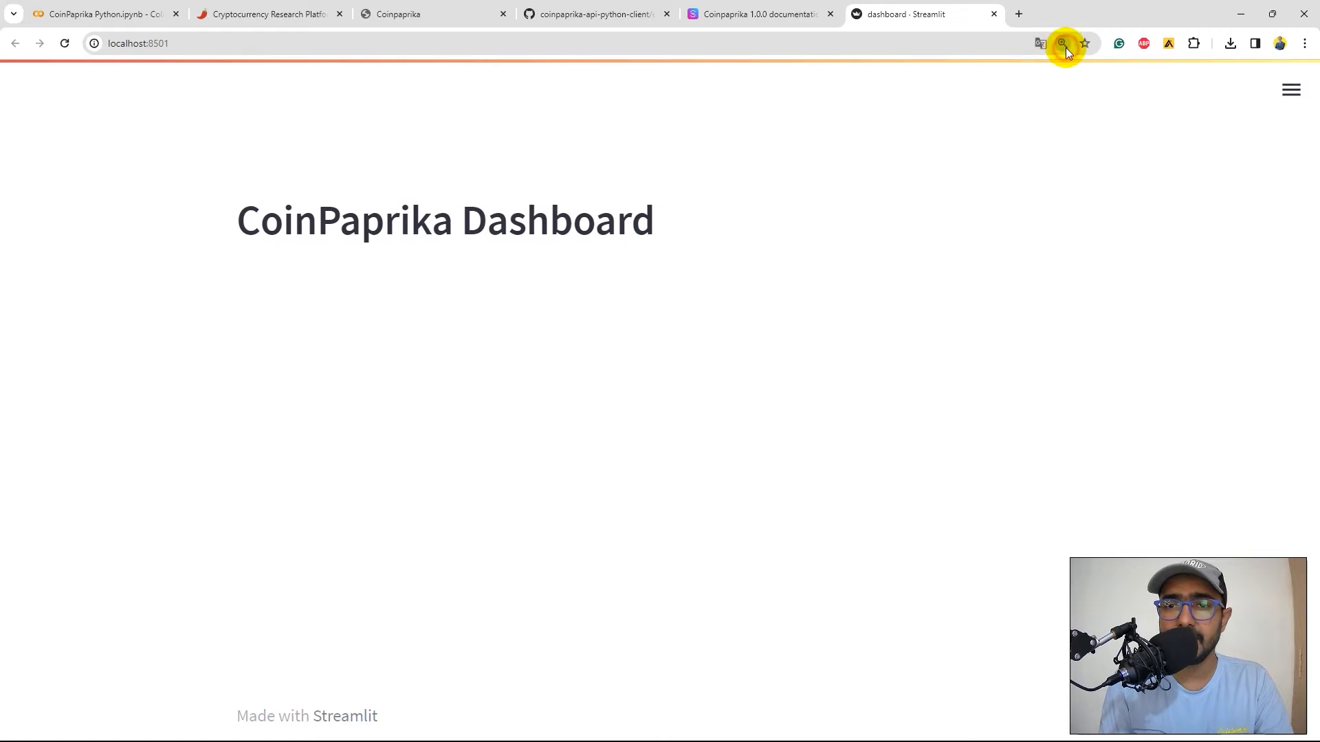
click(1063, 43)
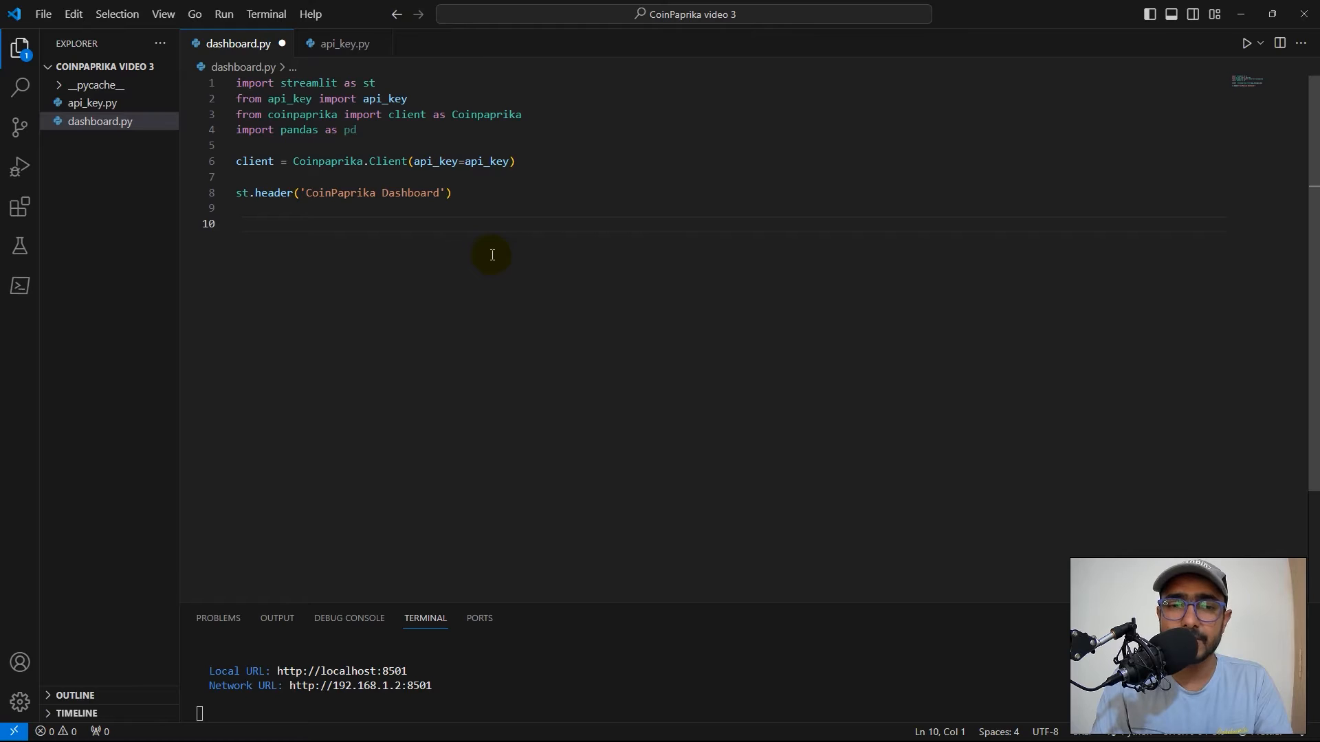
Step: Add instrument = st.sidebar.selectbox('Instrument Type', options=(...)) listing the CoinPaprika client methods
text(intrue)
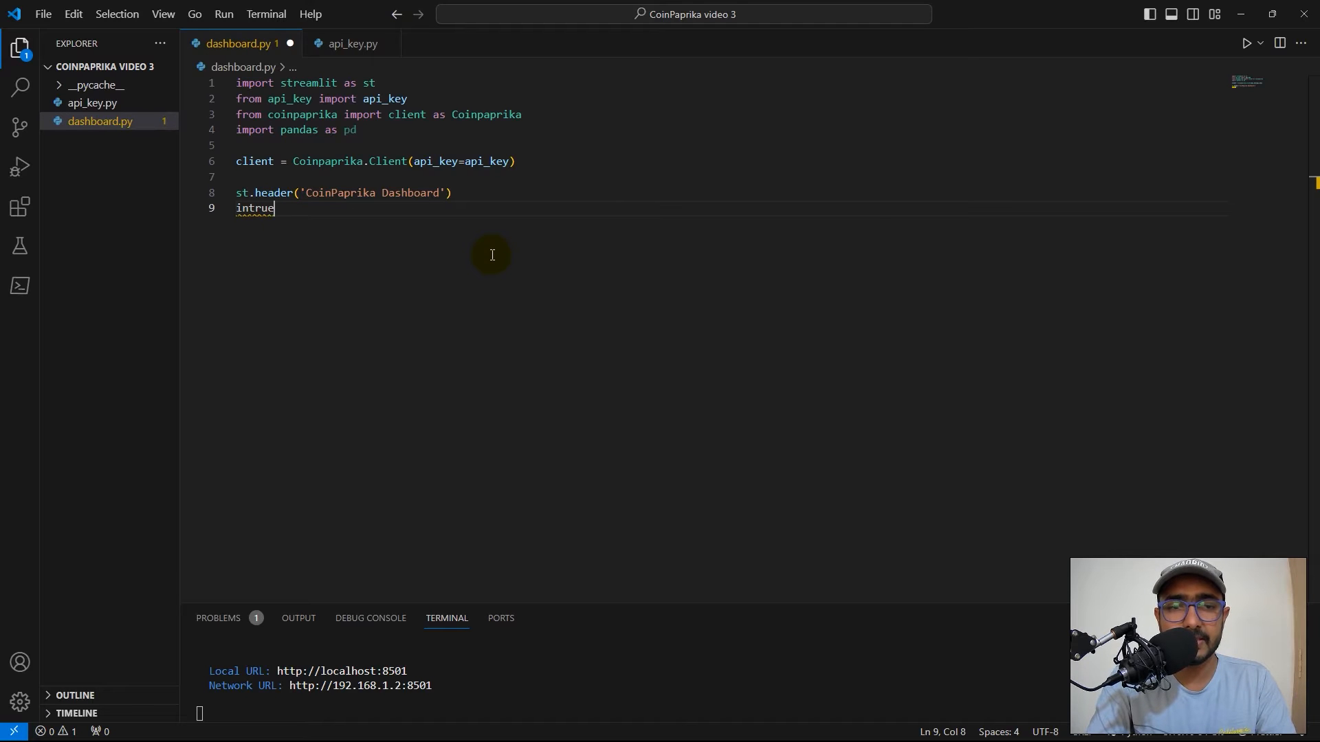
text(ment =)
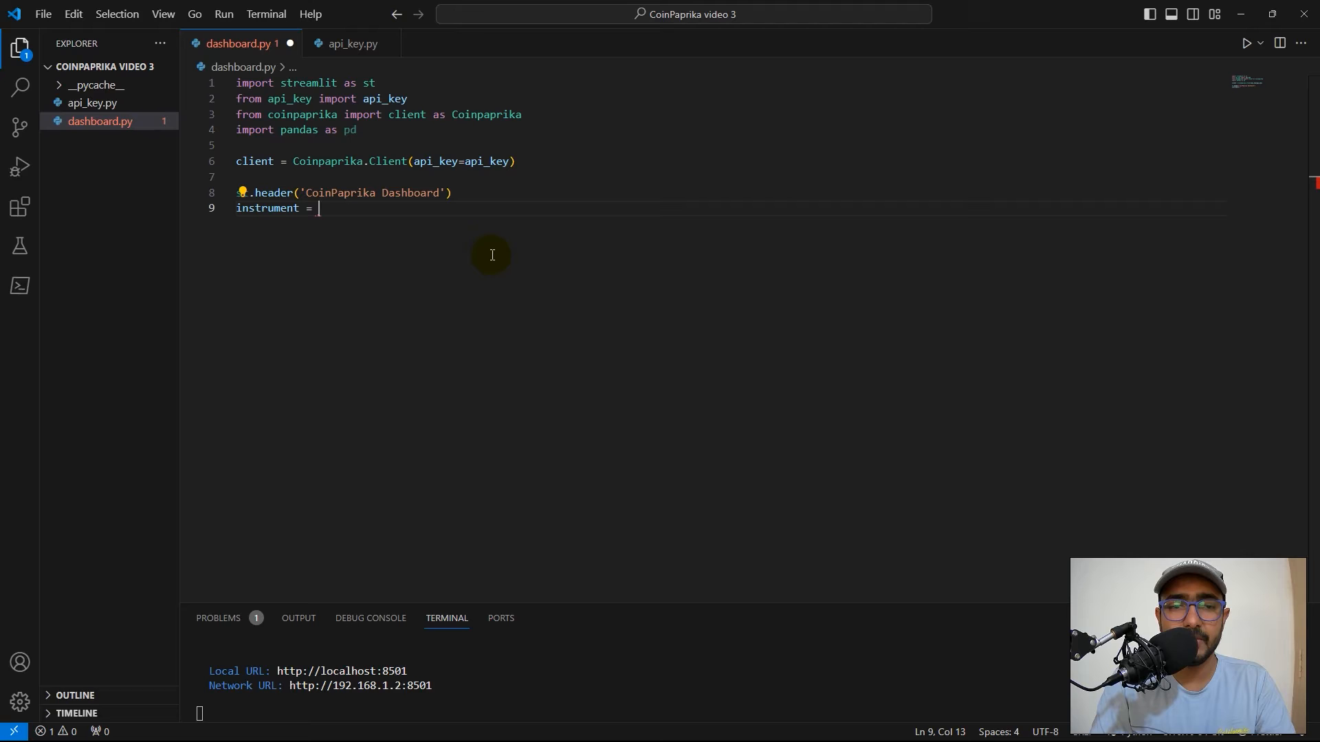
text(st.sidebar)
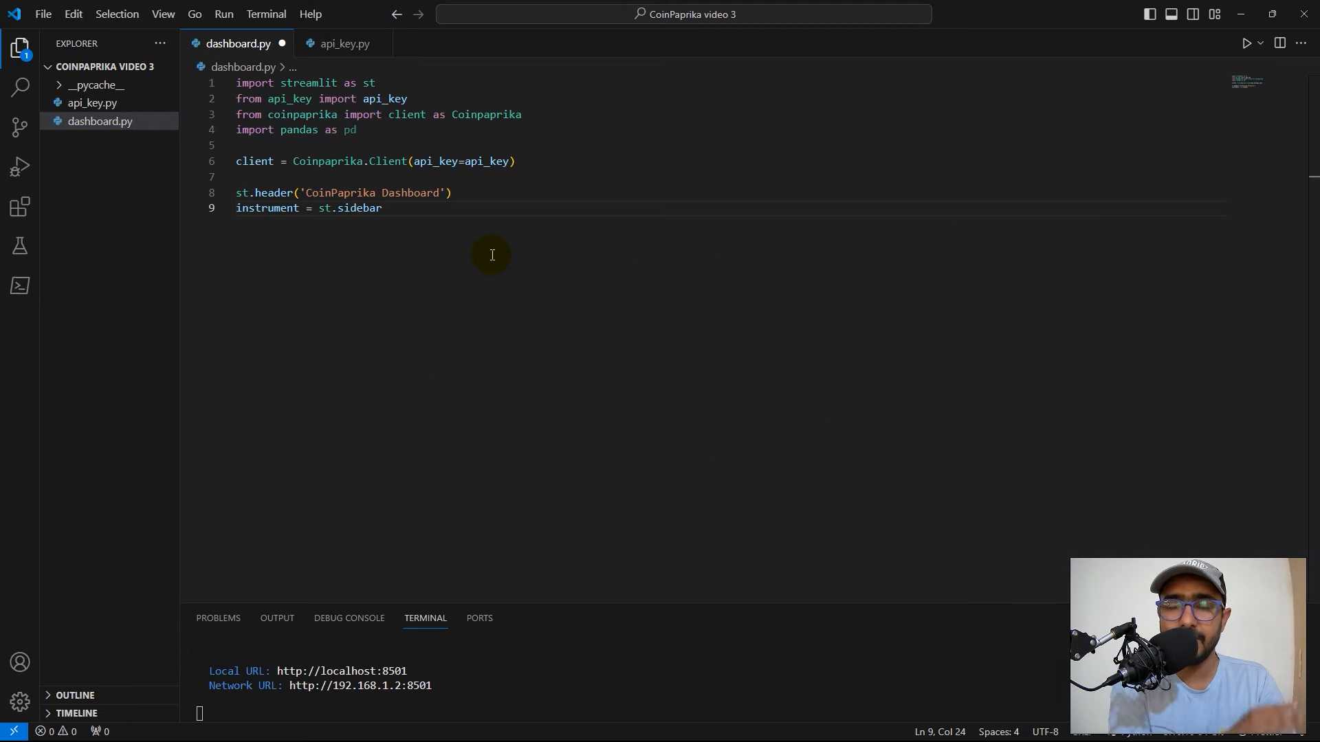
text(.selectbox('Instrument Type', options=)
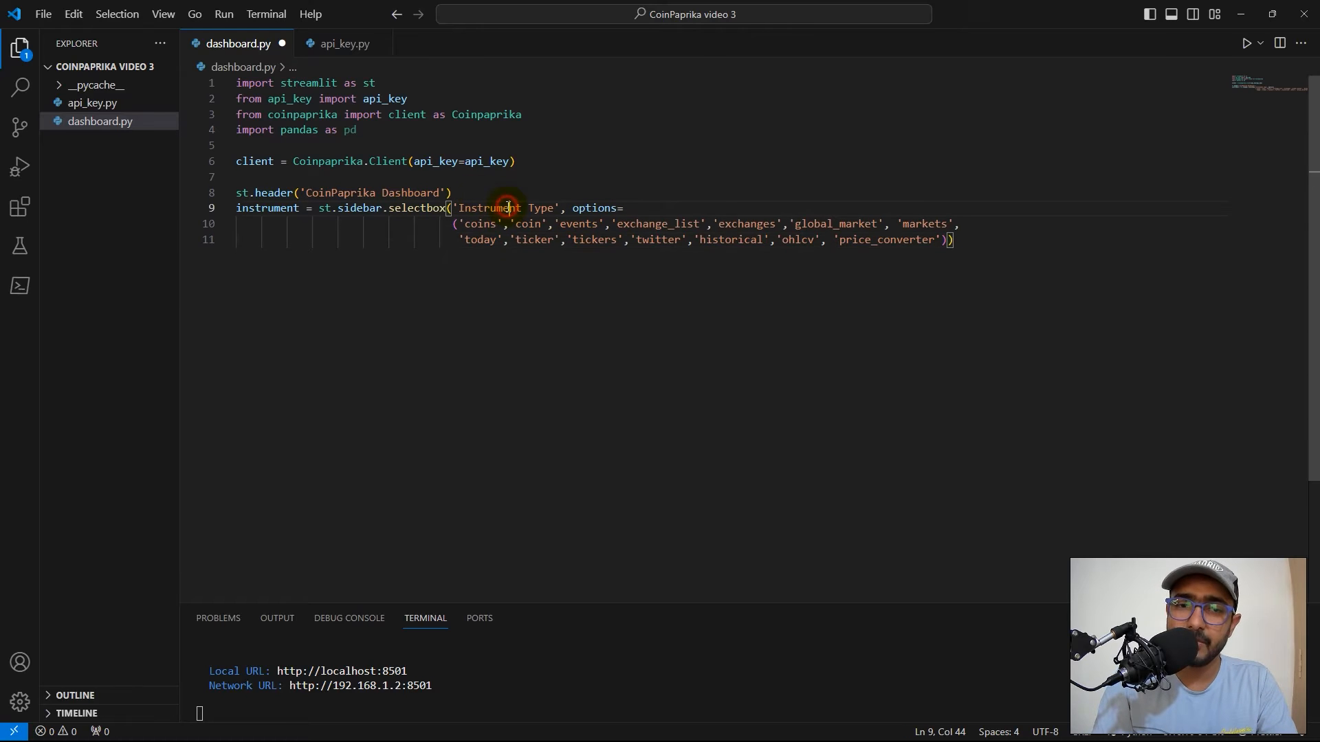
click(520, 224)
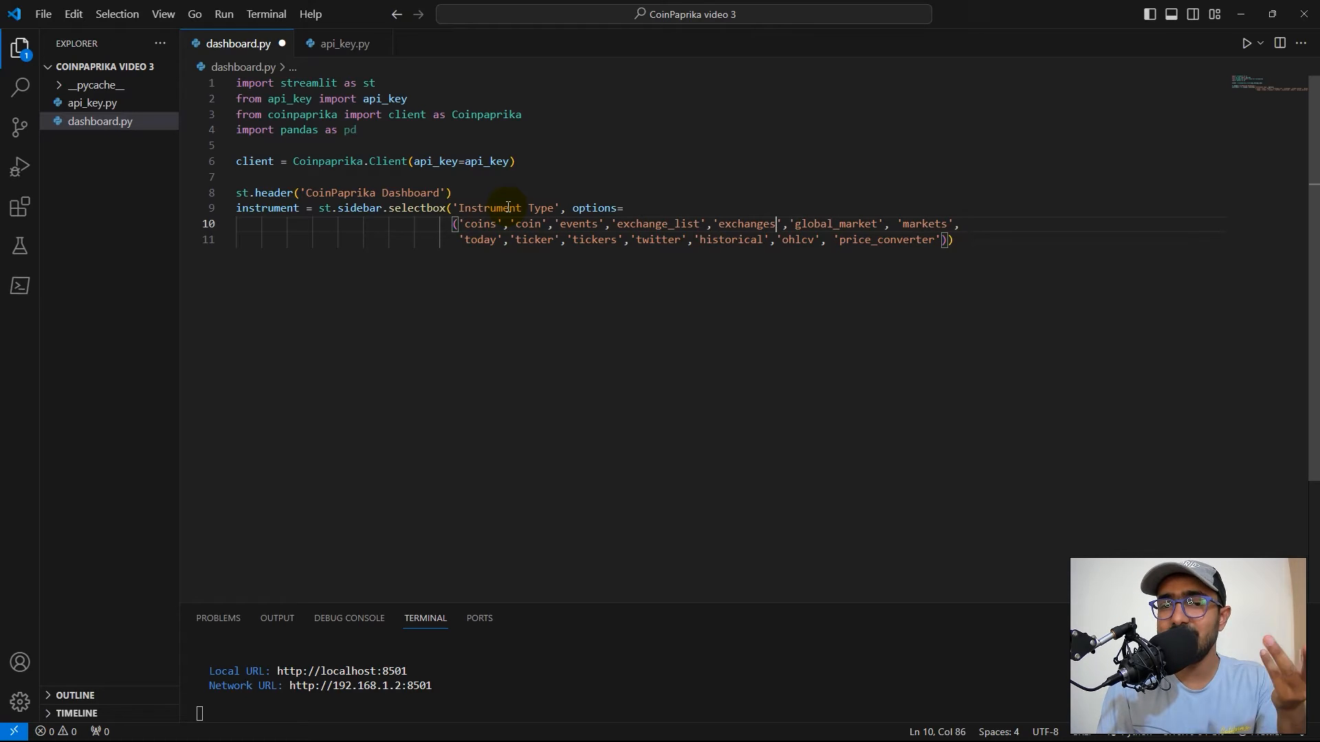
click(616, 239)
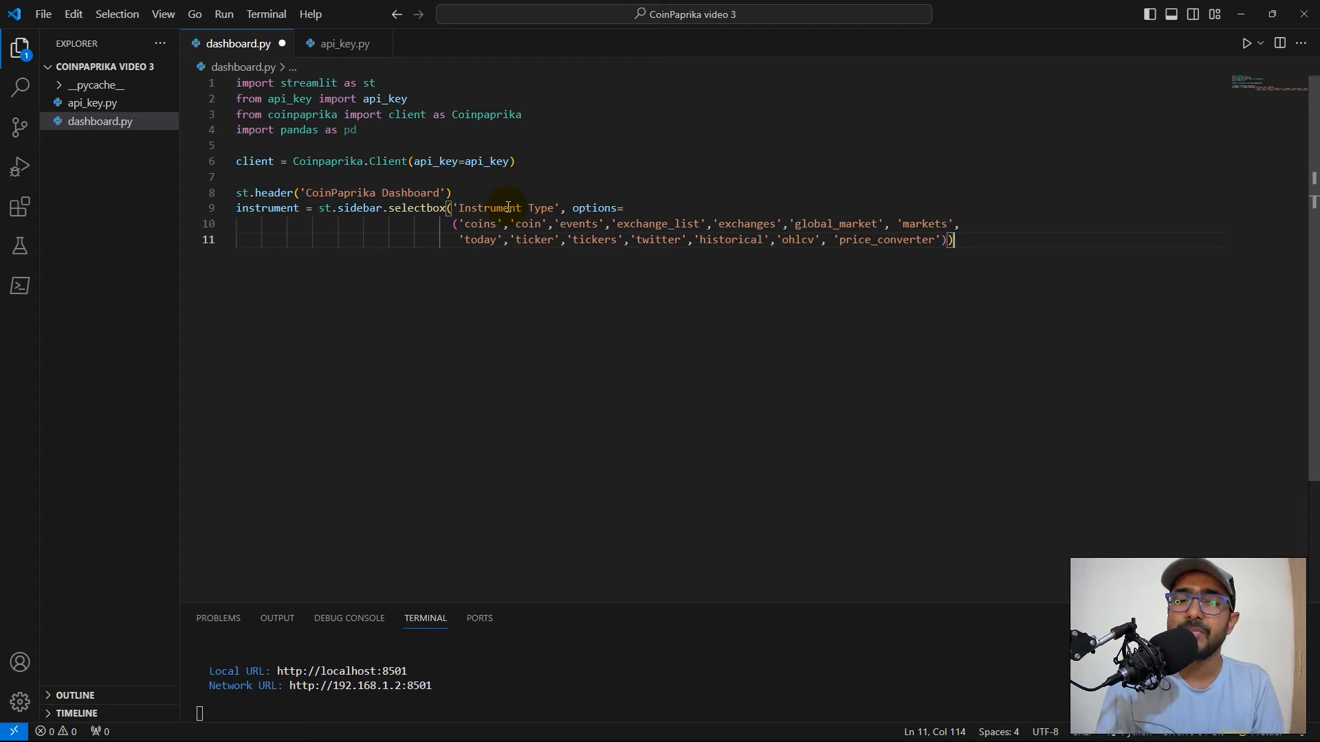
key(Enter)
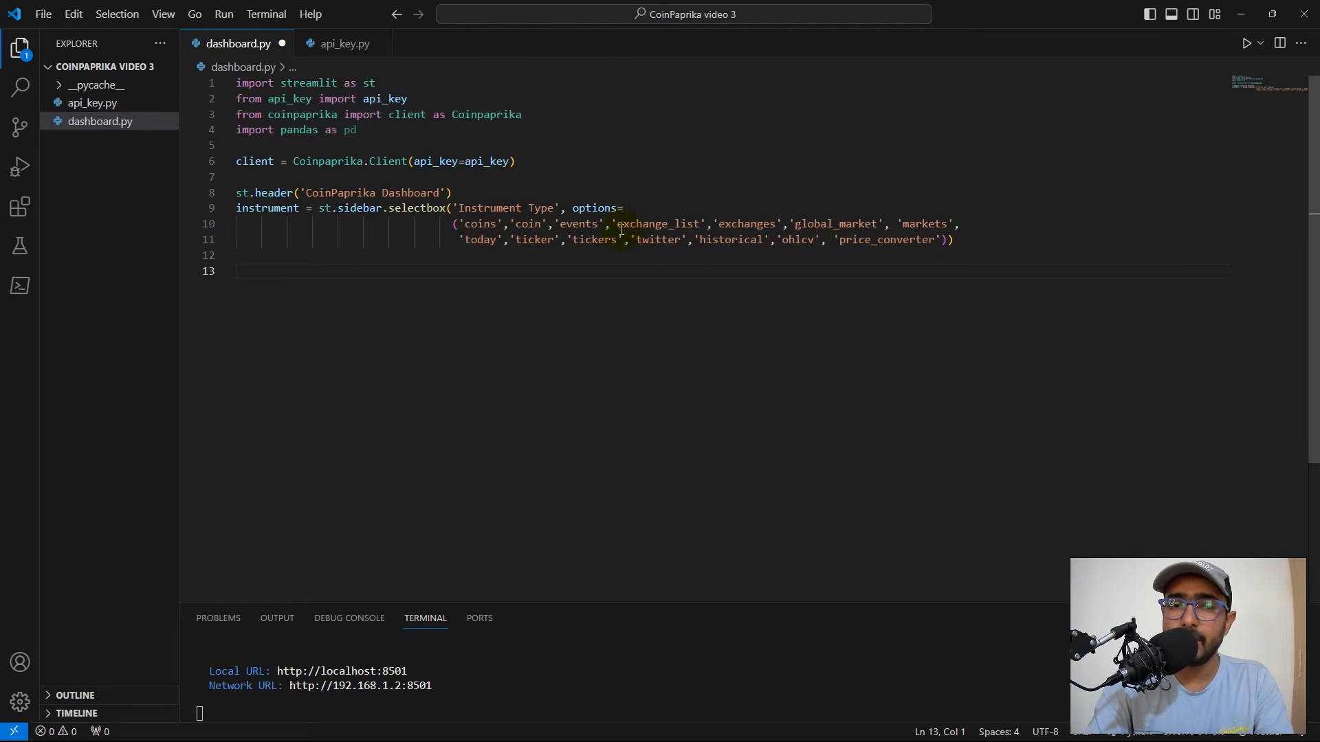
click(330, 271)
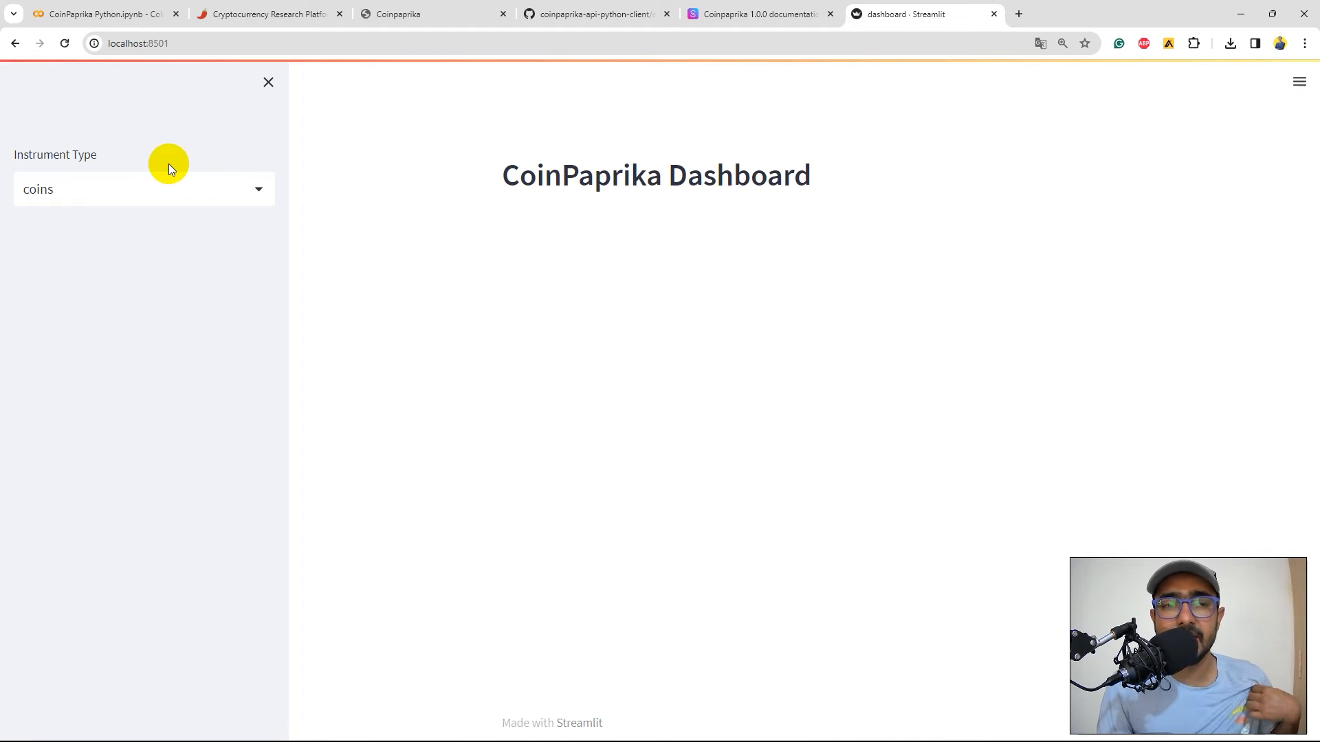
Step: Choose exchange_list in the sidebar selector, then return to the Colab notebook
click(143, 188)
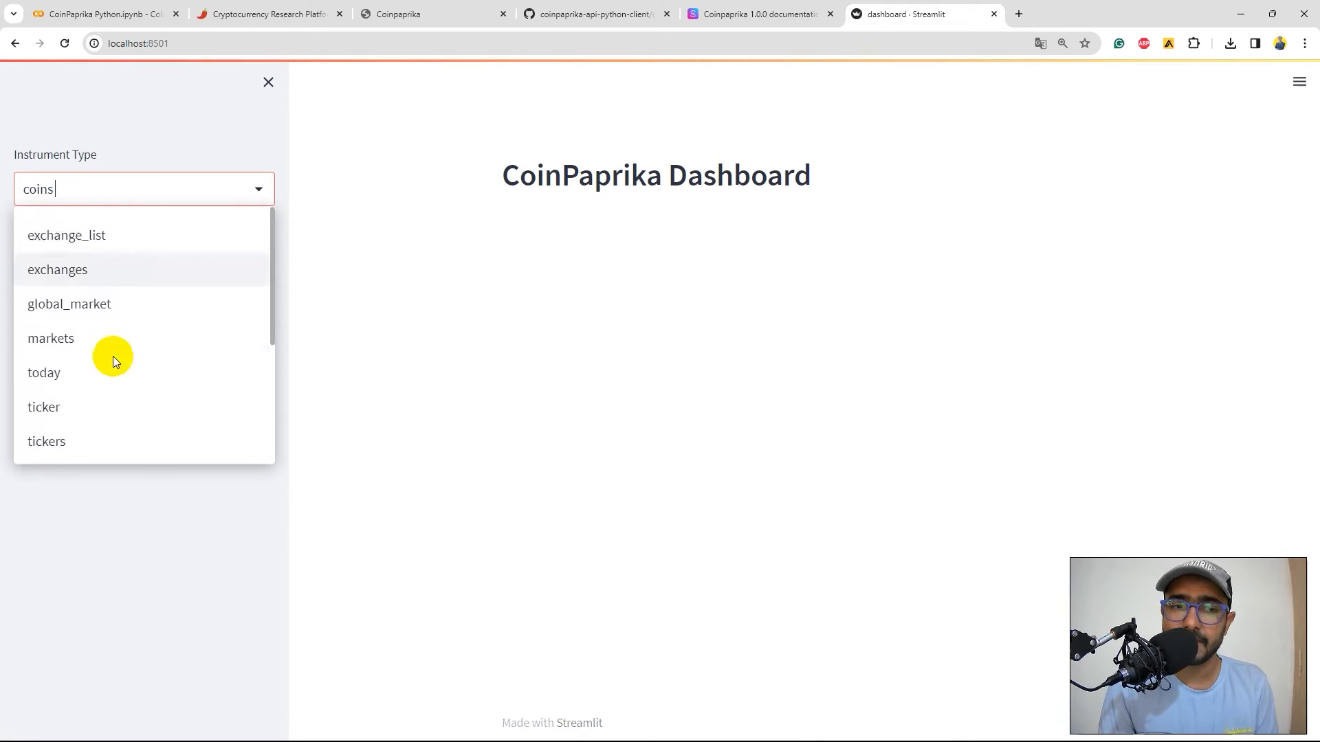
click(66, 235)
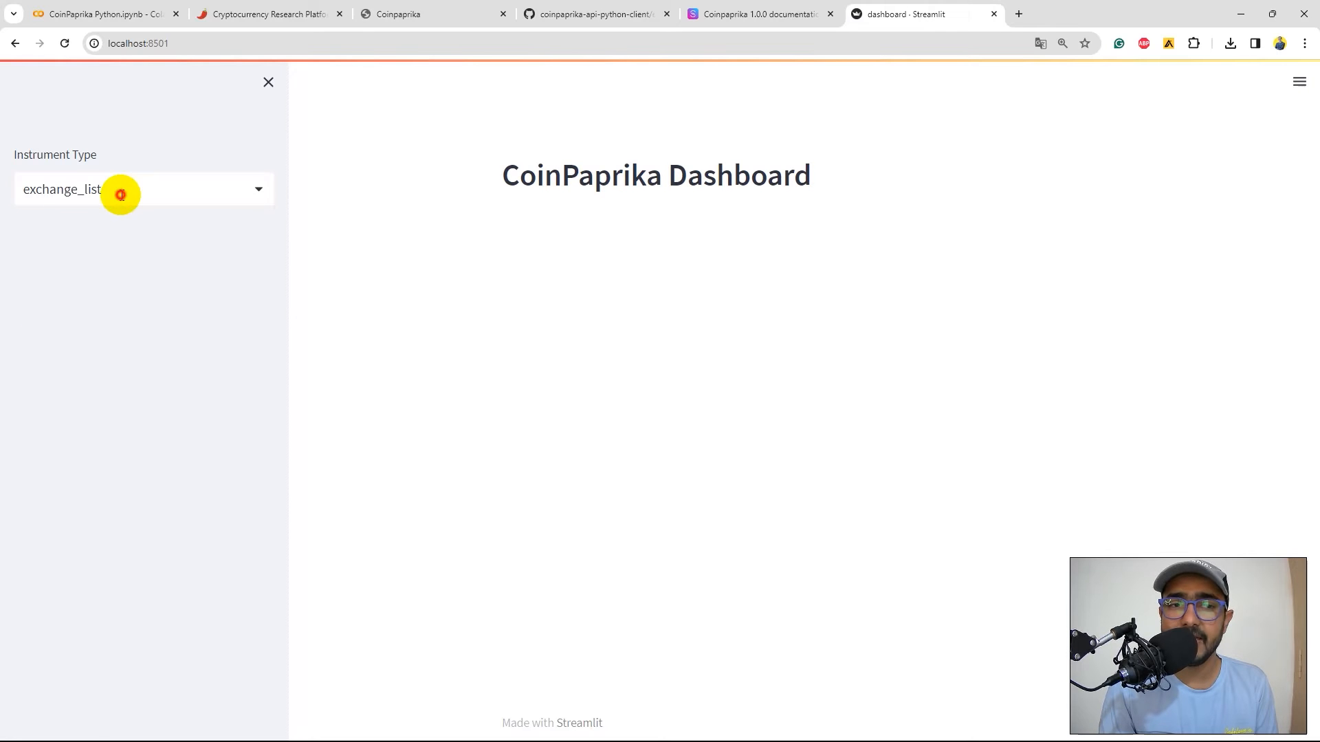
click(118, 189)
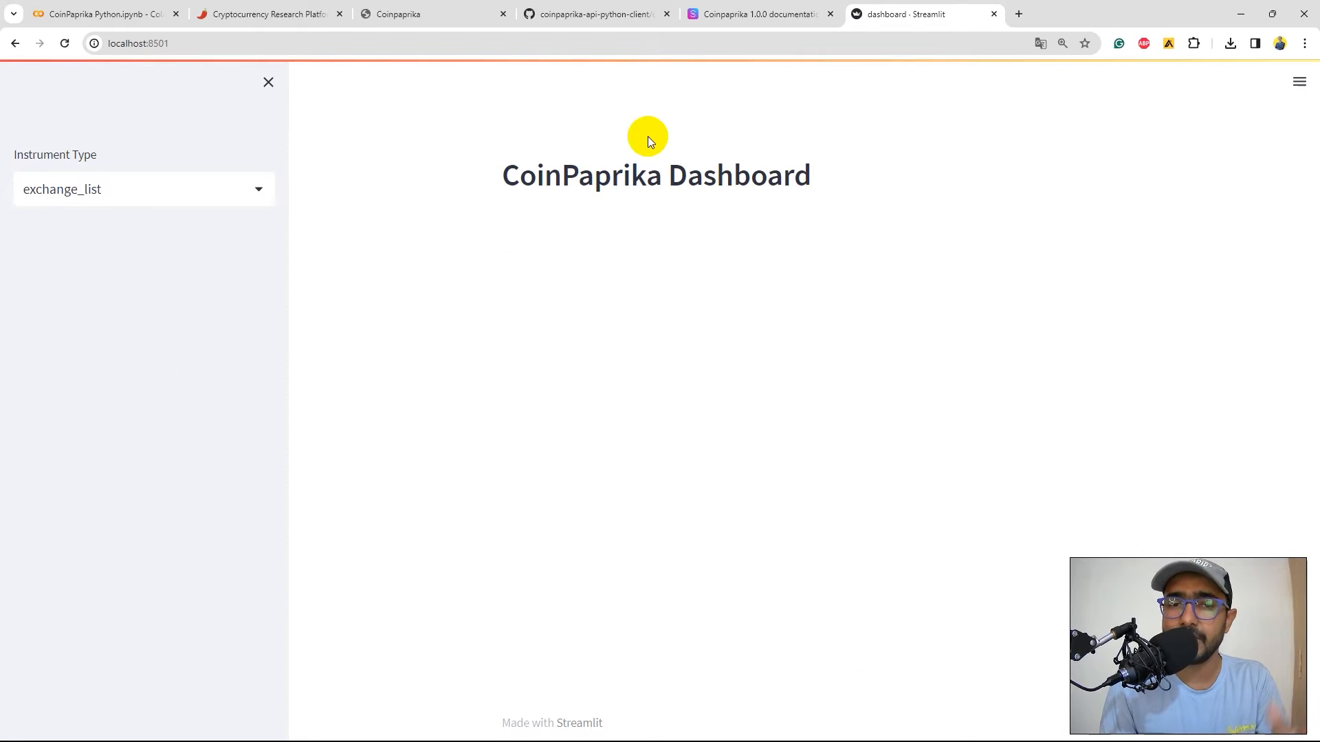
click(99, 14)
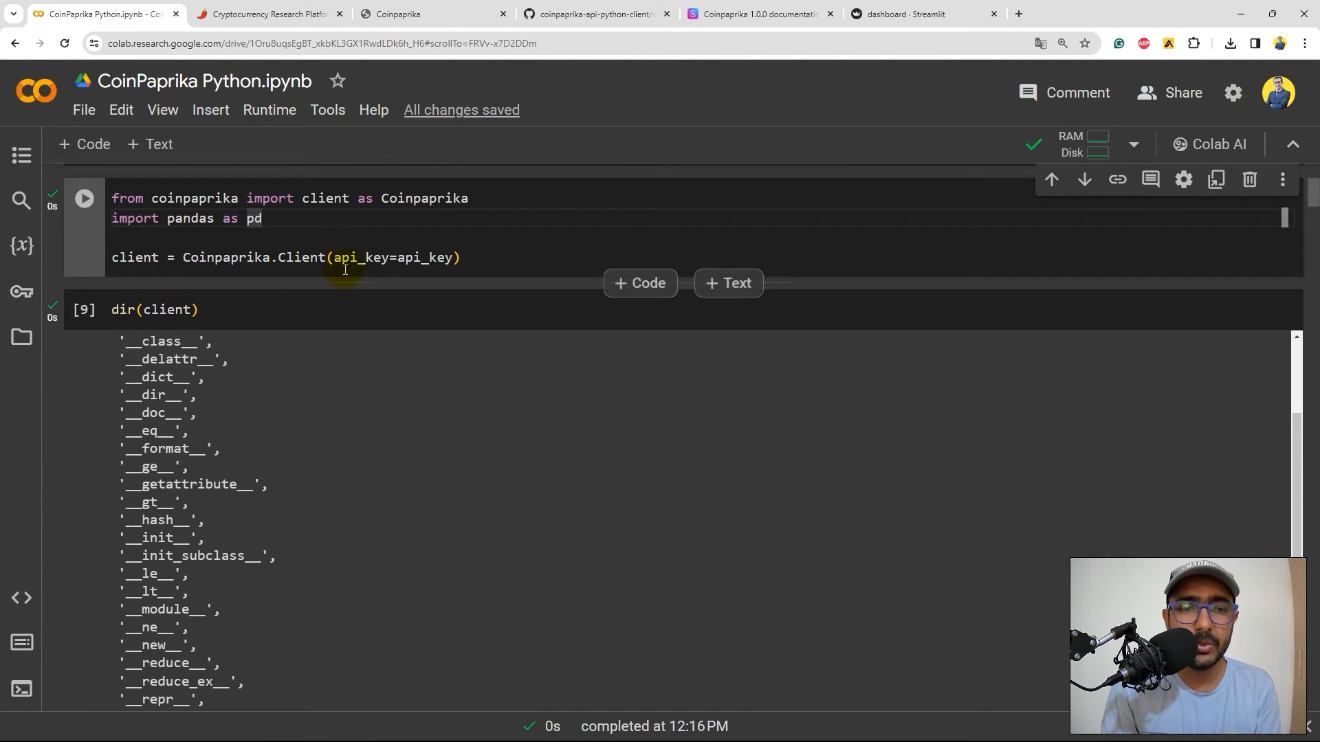
scroll(down, 3)
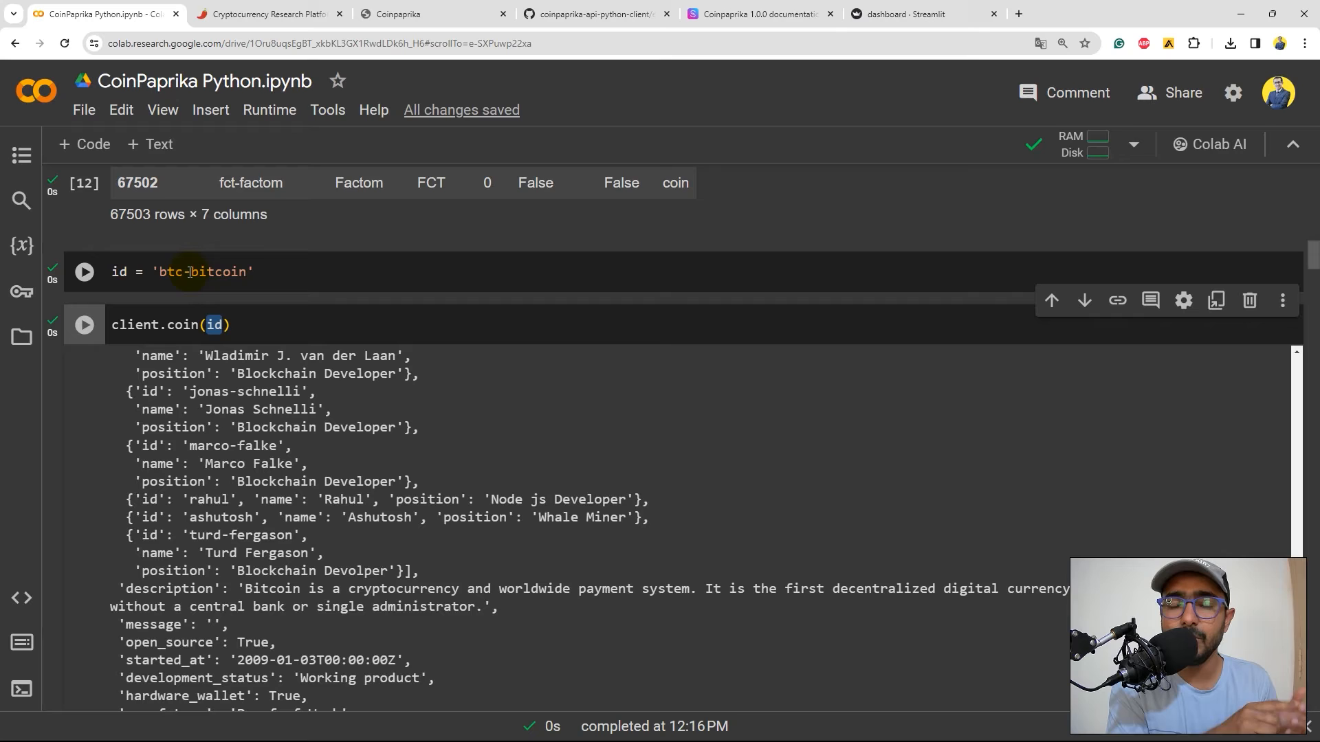
scroll(down, 3)
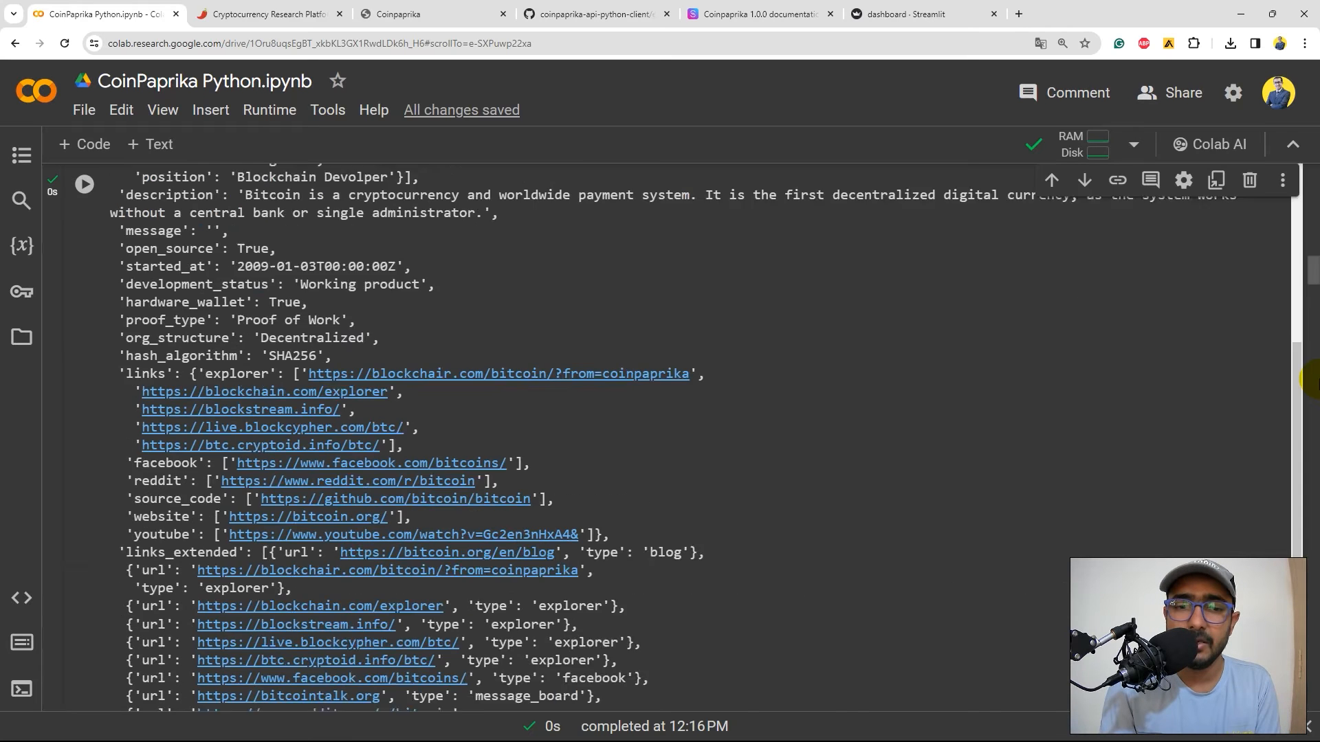
scroll(down, 3)
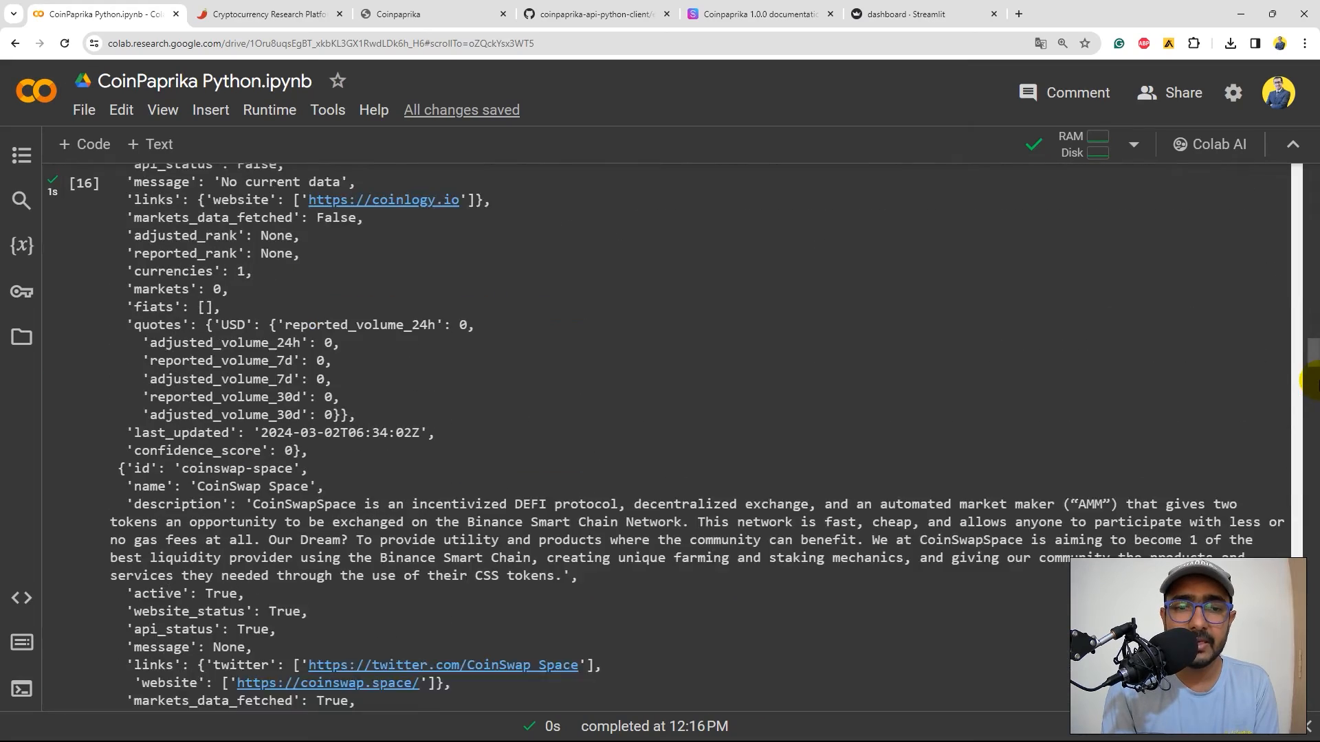
scroll(up, 3)
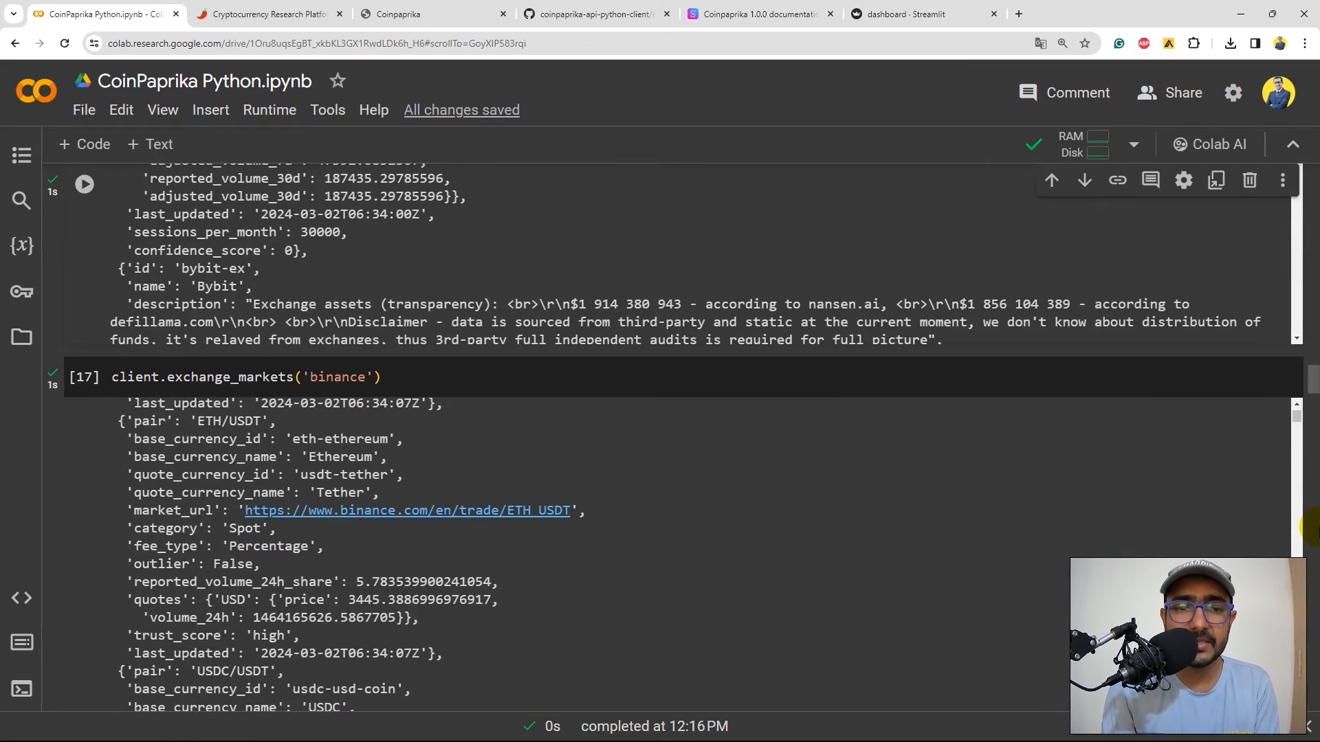
double_click(335, 376)
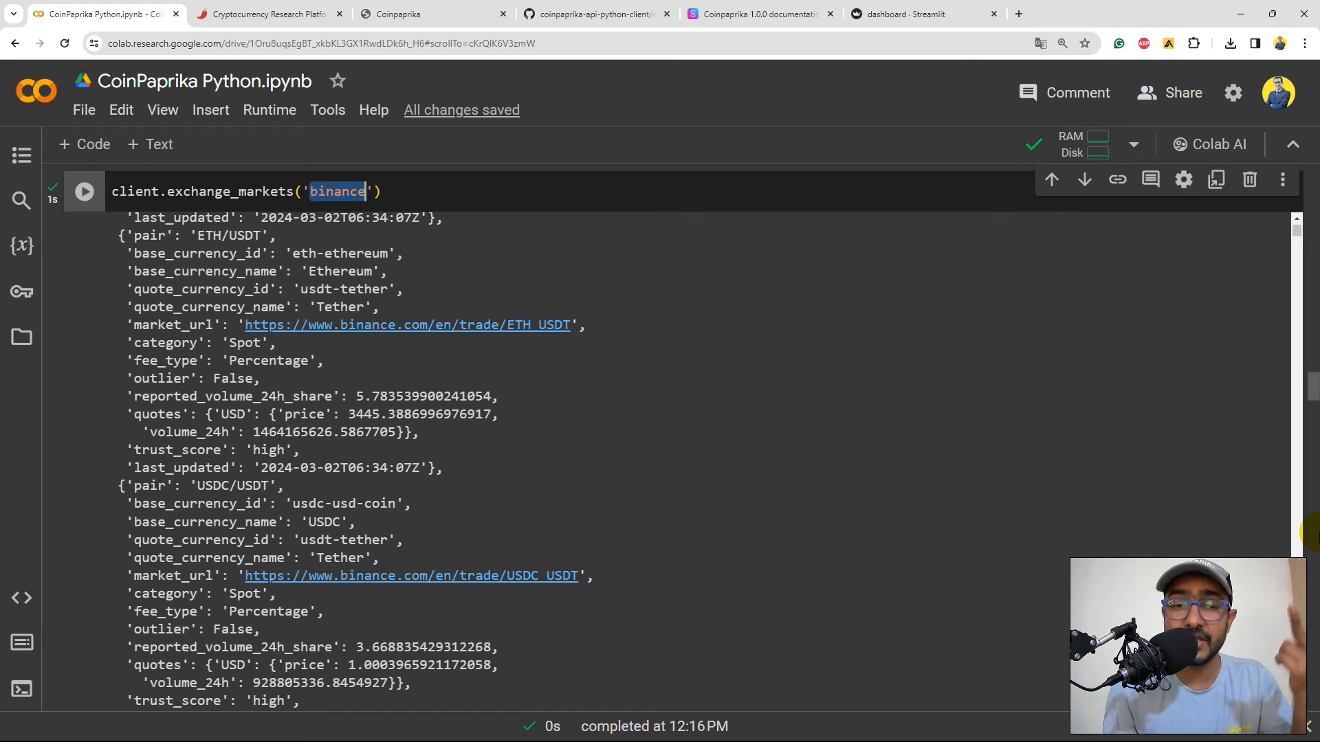
scroll(down, 3)
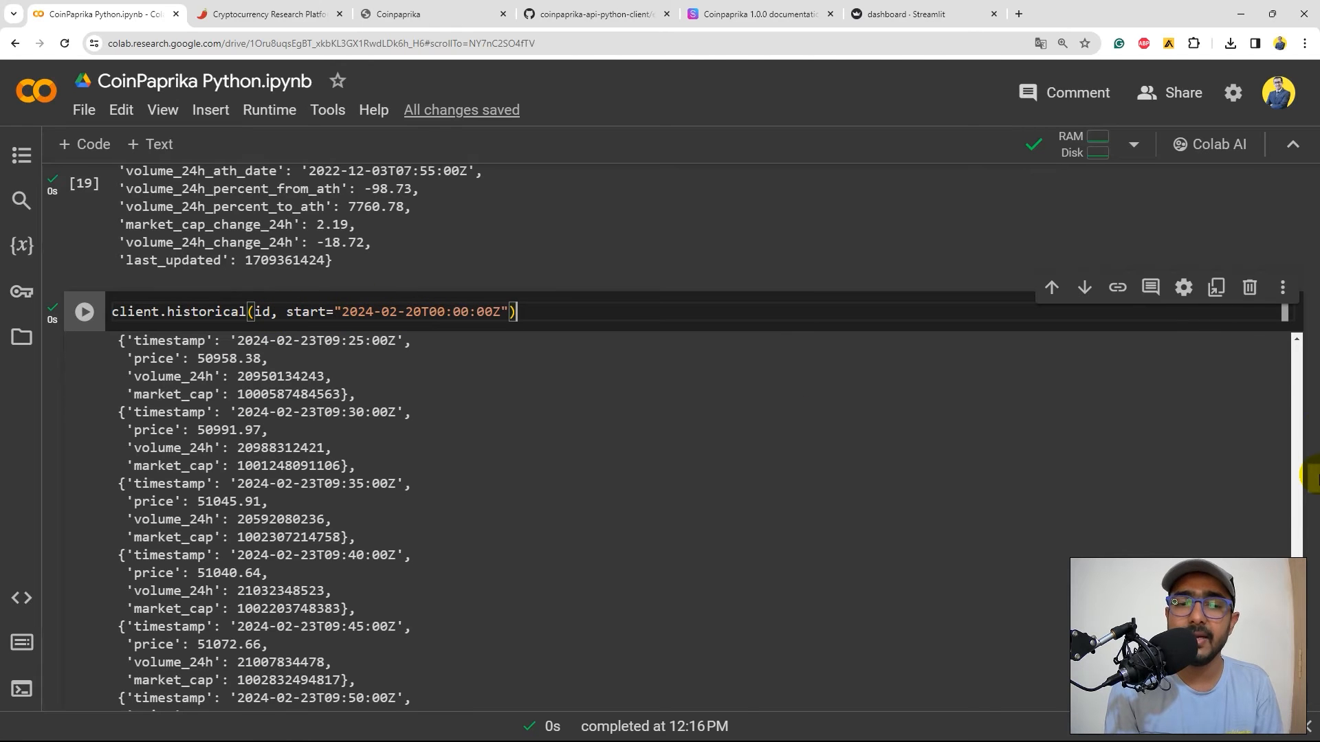
scroll(down, 3)
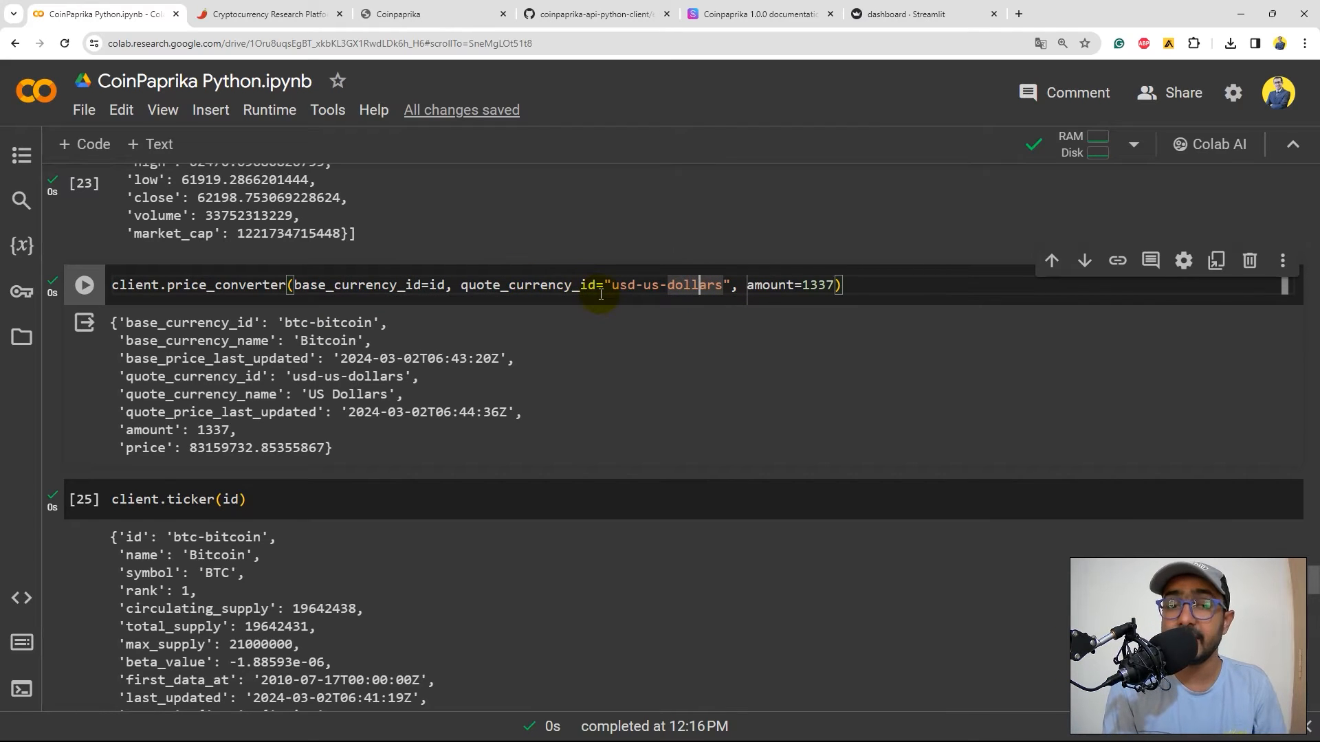
scroll(up, 3)
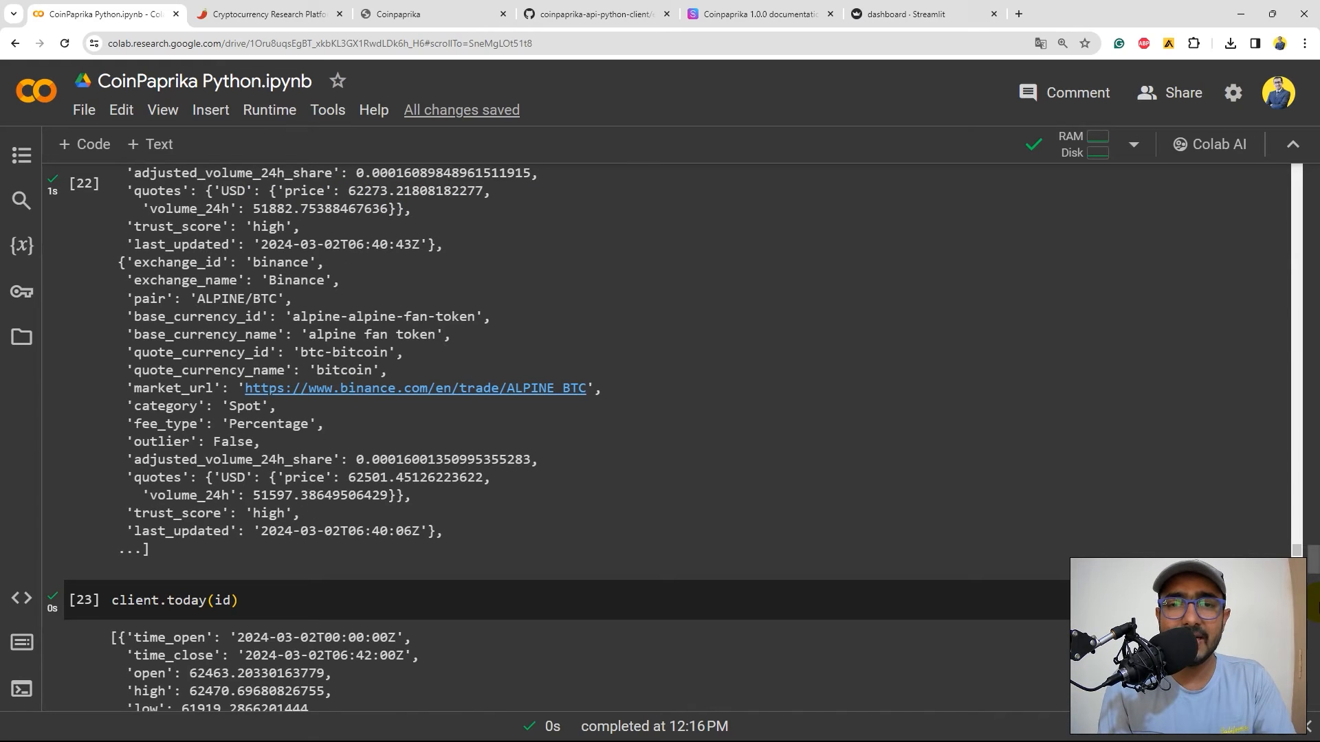
scroll(up, 3)
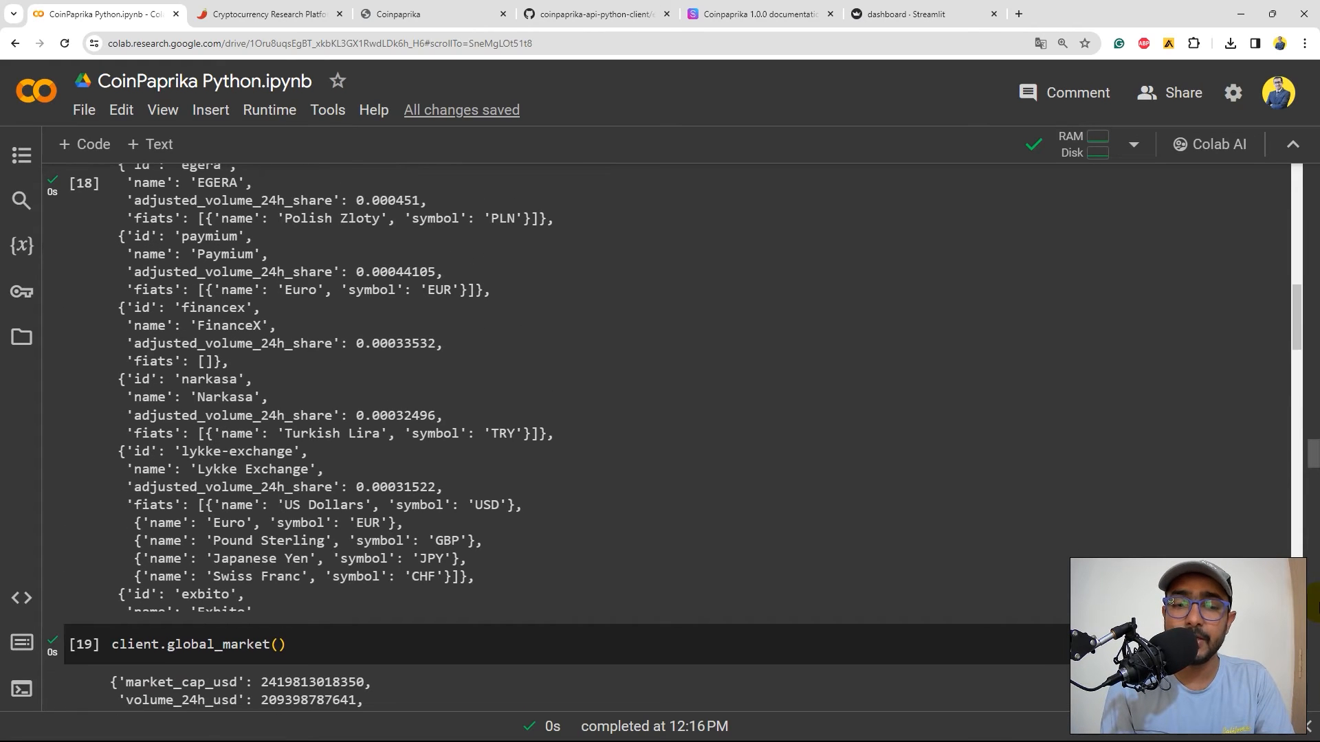
click(194, 645)
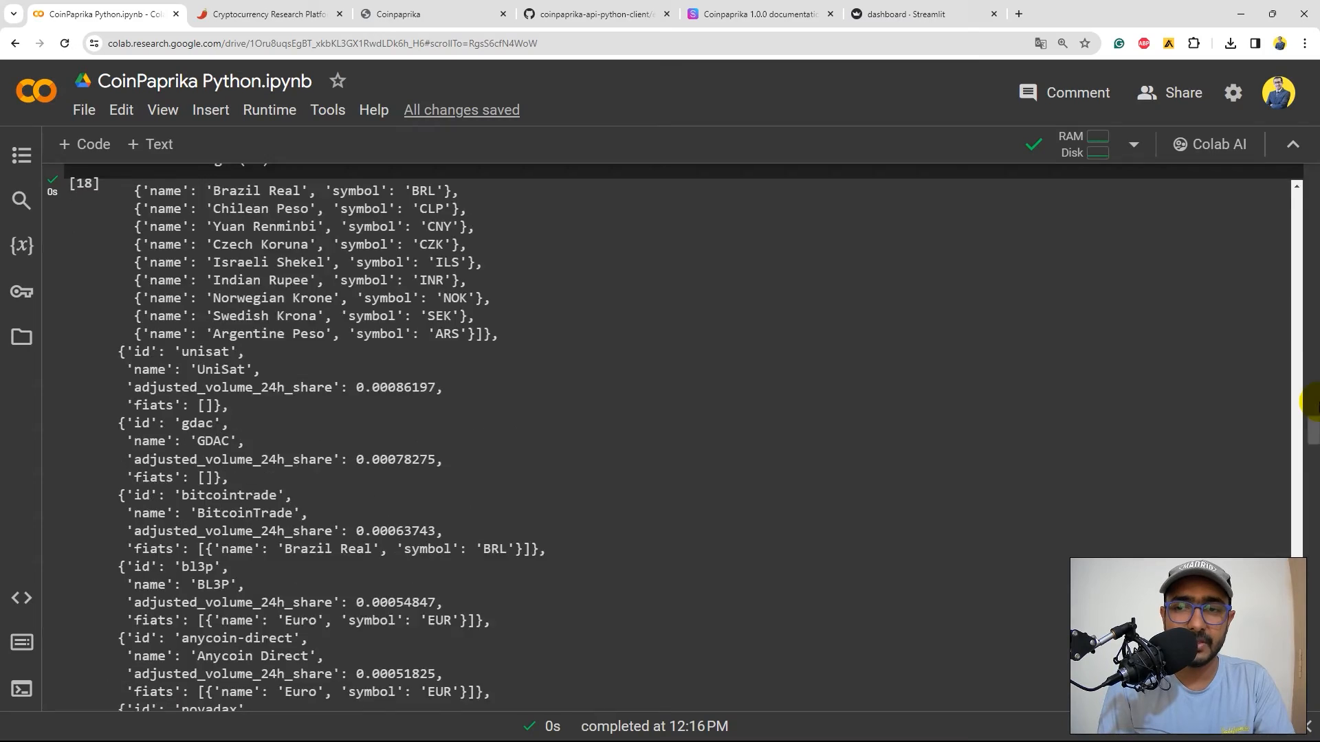
scroll(up, 3)
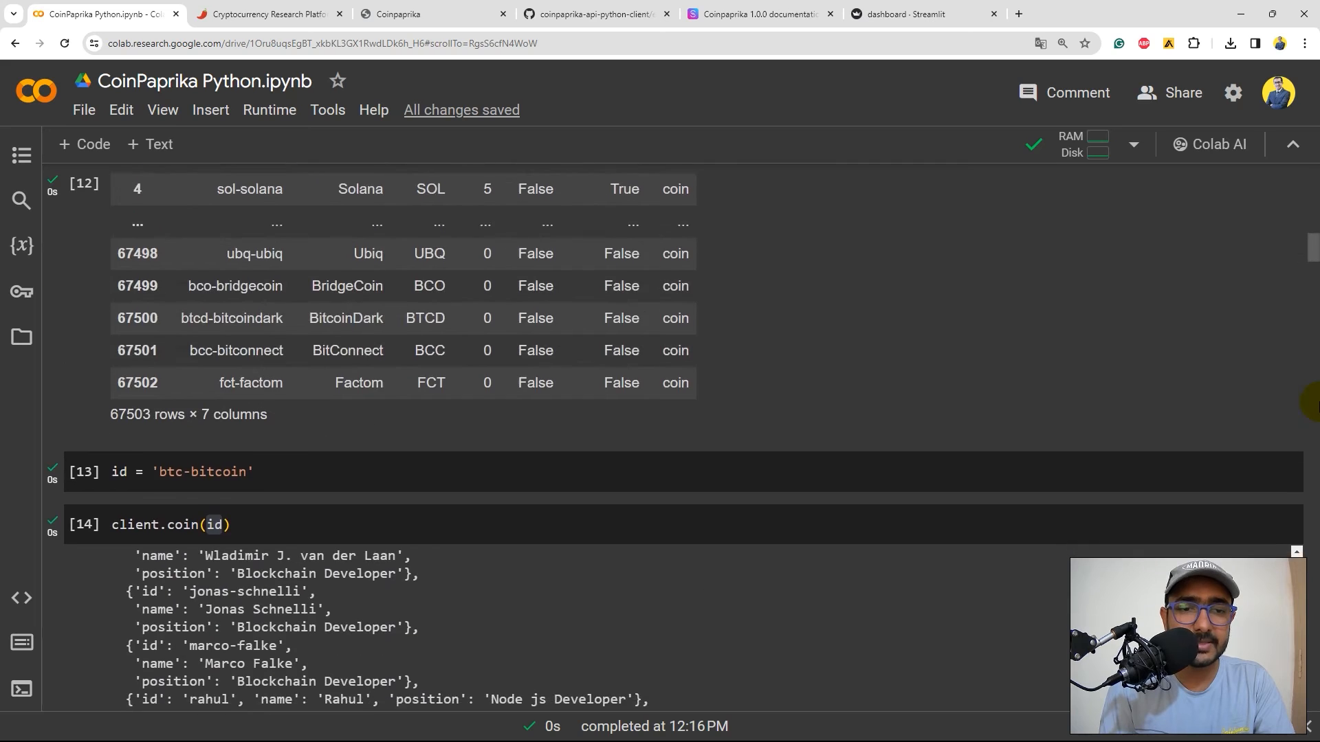
scroll(up, 3)
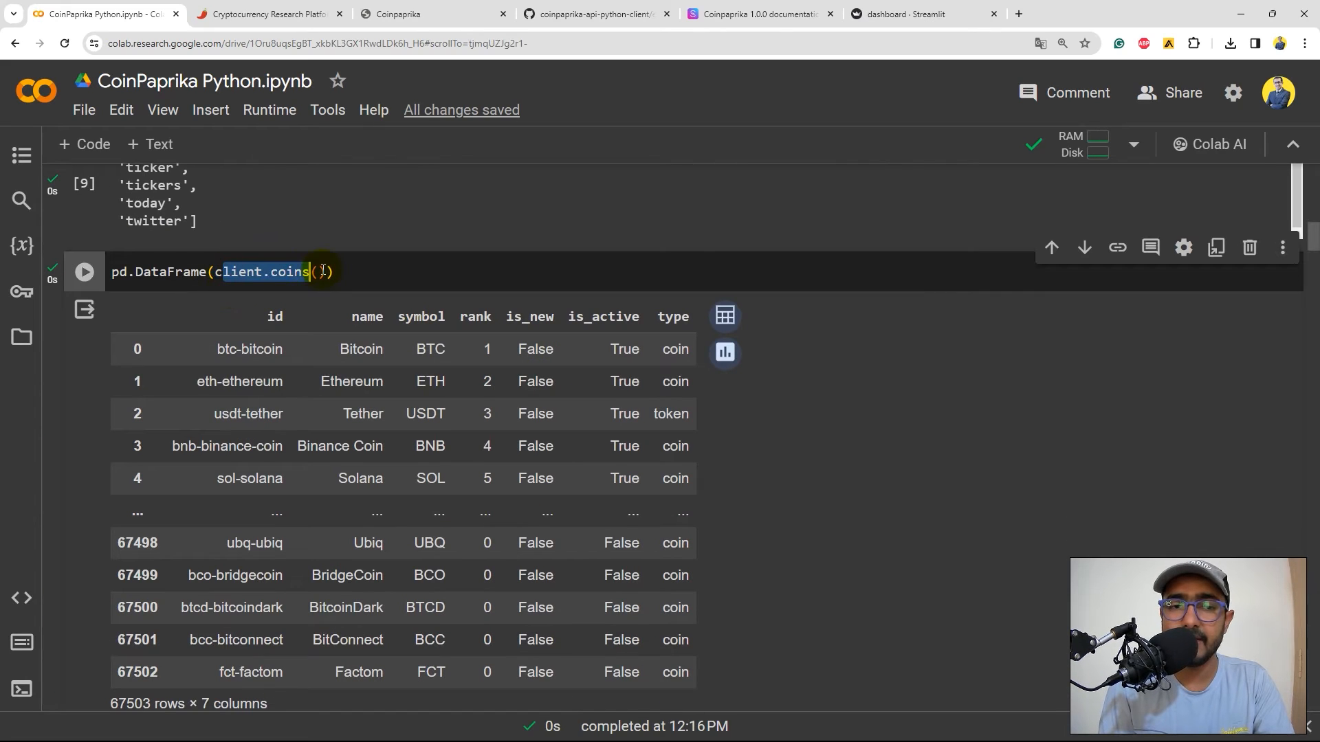
double_click(282, 272)
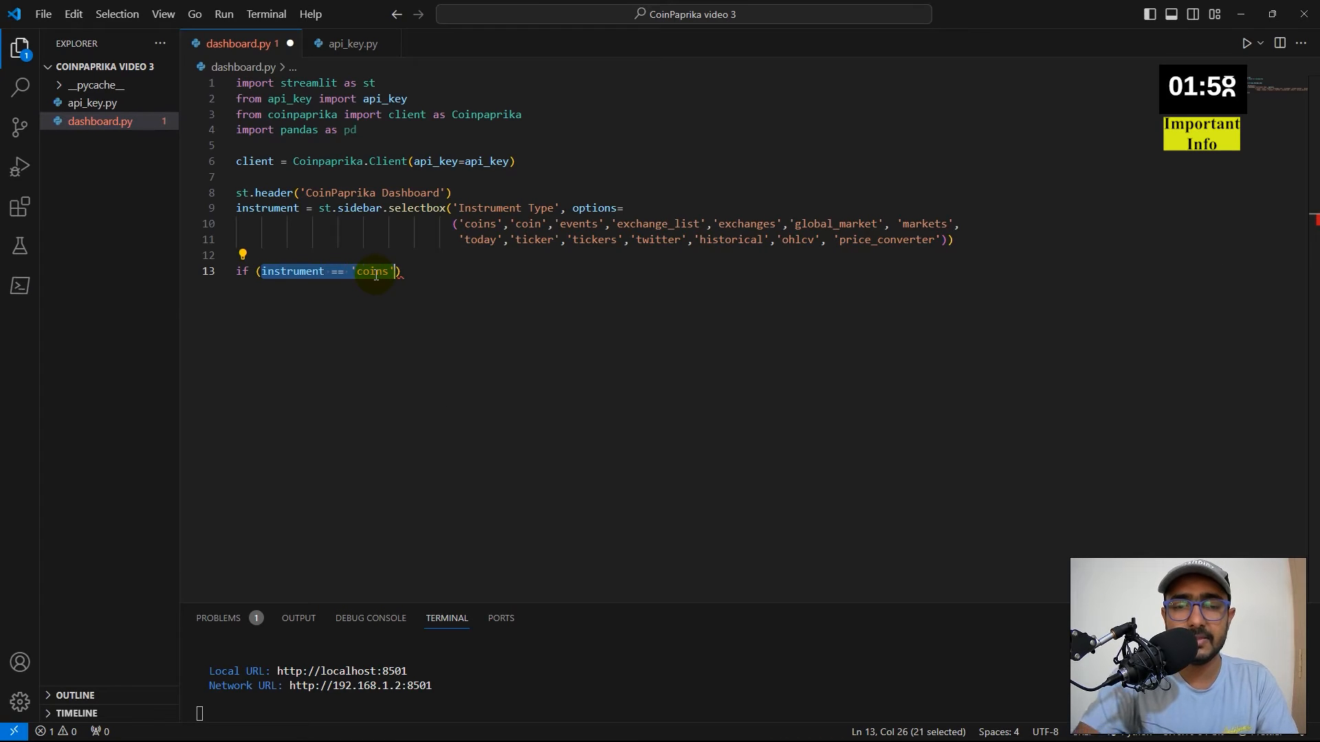
Step: Extend the if with or-clauses for exchange_list, global_market and tickers, and start 'data ='
text(or)
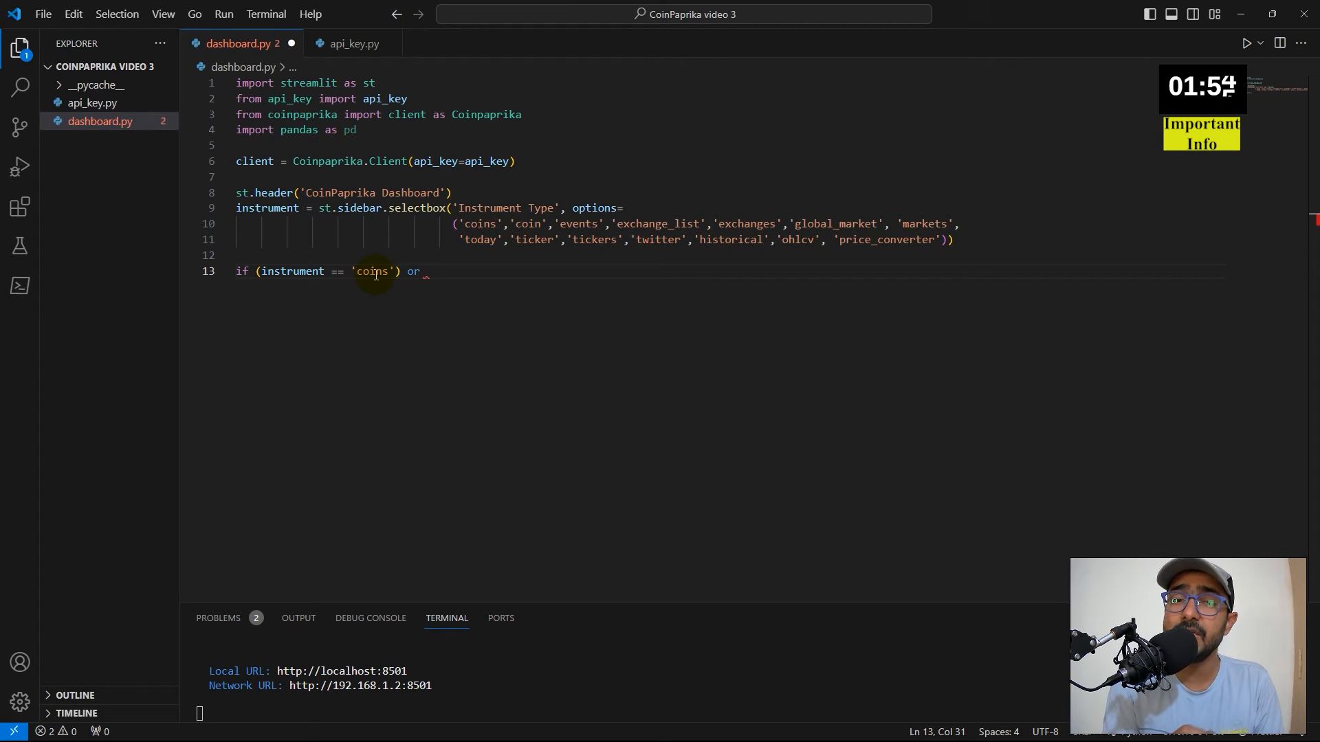
mouse_move(536, 275)
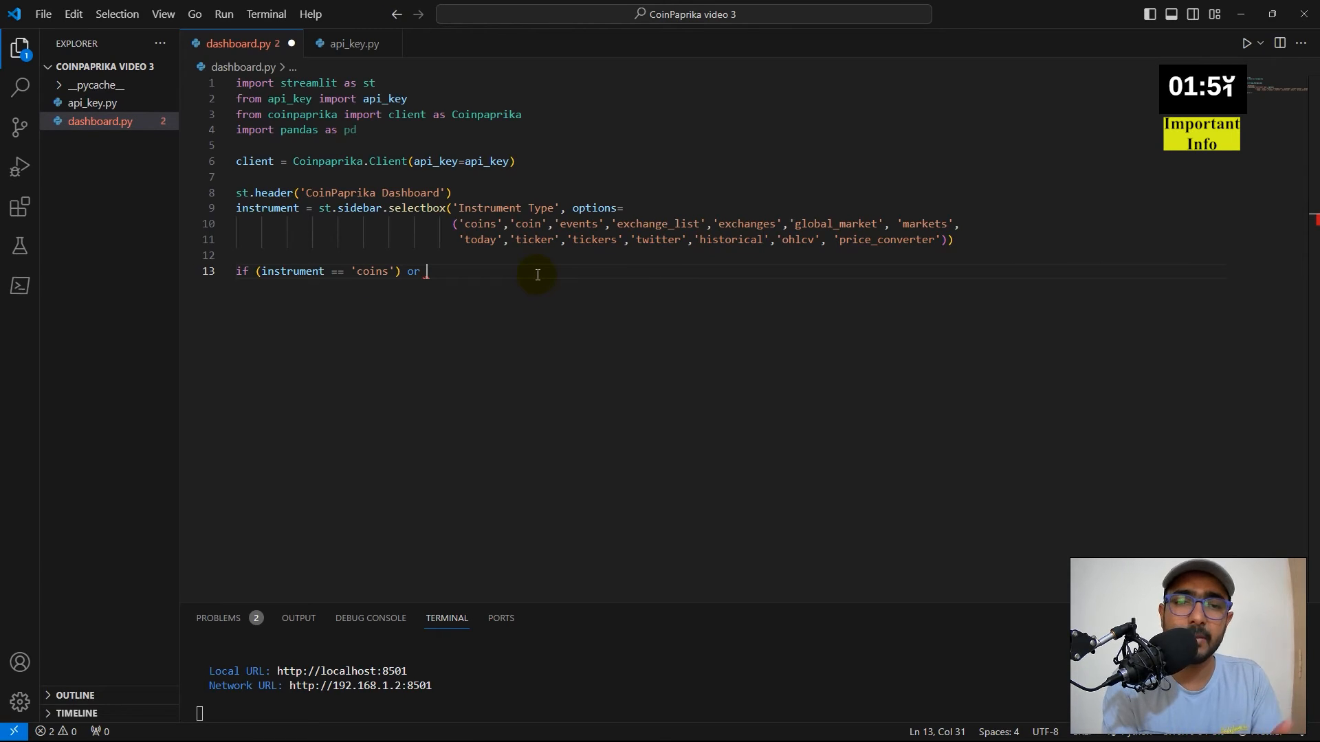
text((instrument == 'exchange_list') or (instrument == 'global_market') or (instrument == 'tickers'):)
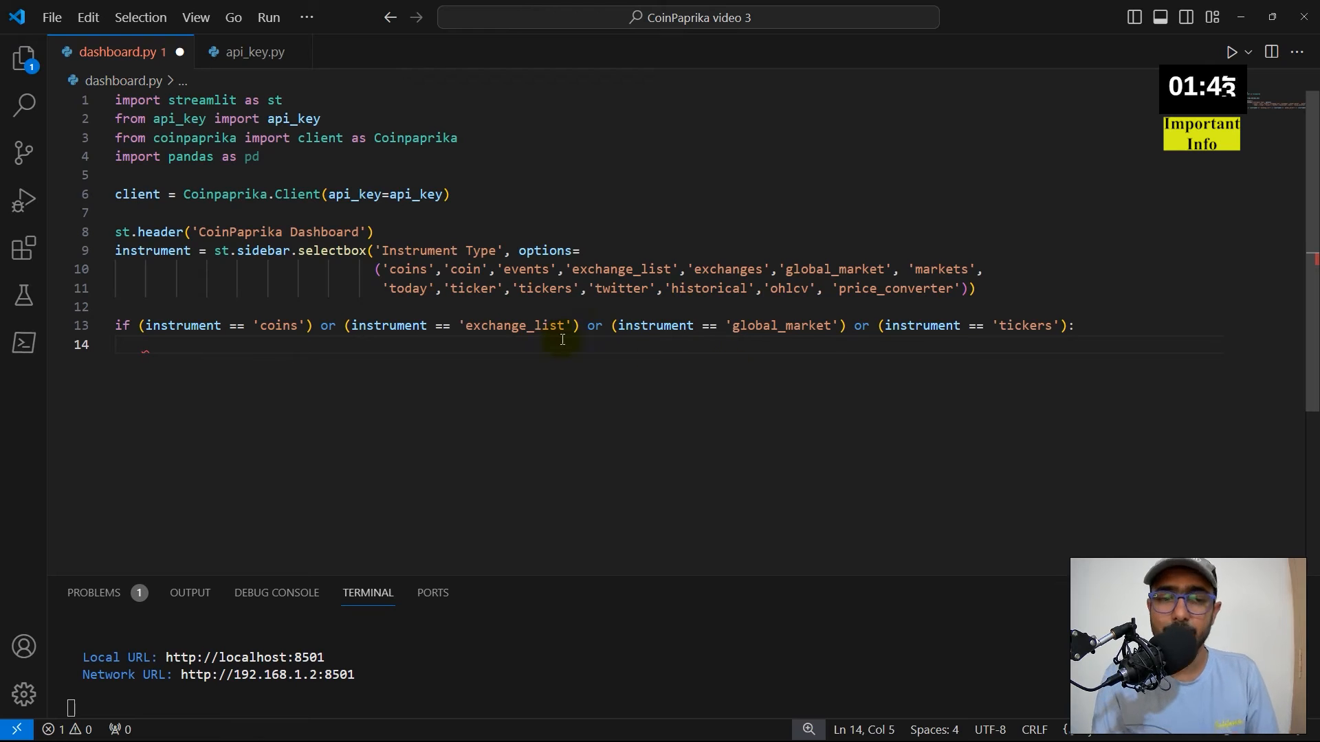
mouse_move(343, 370)
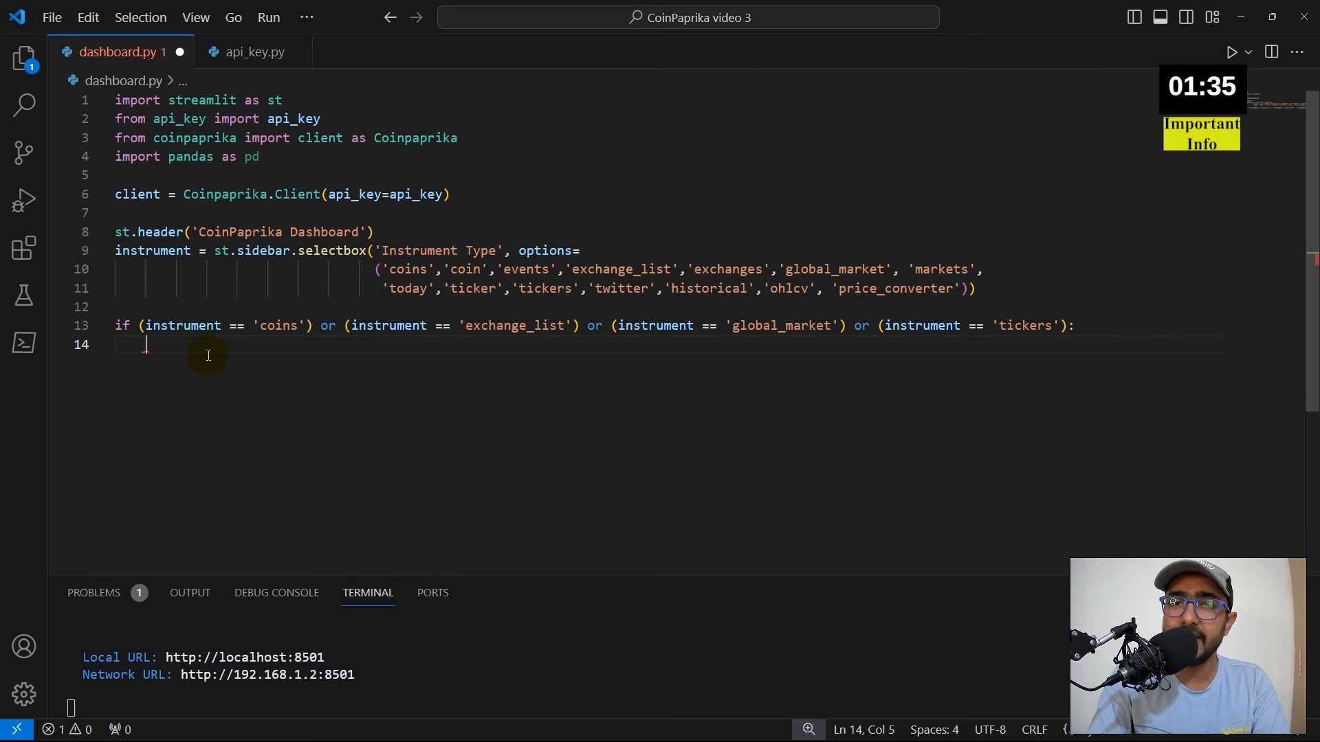
text(data =)
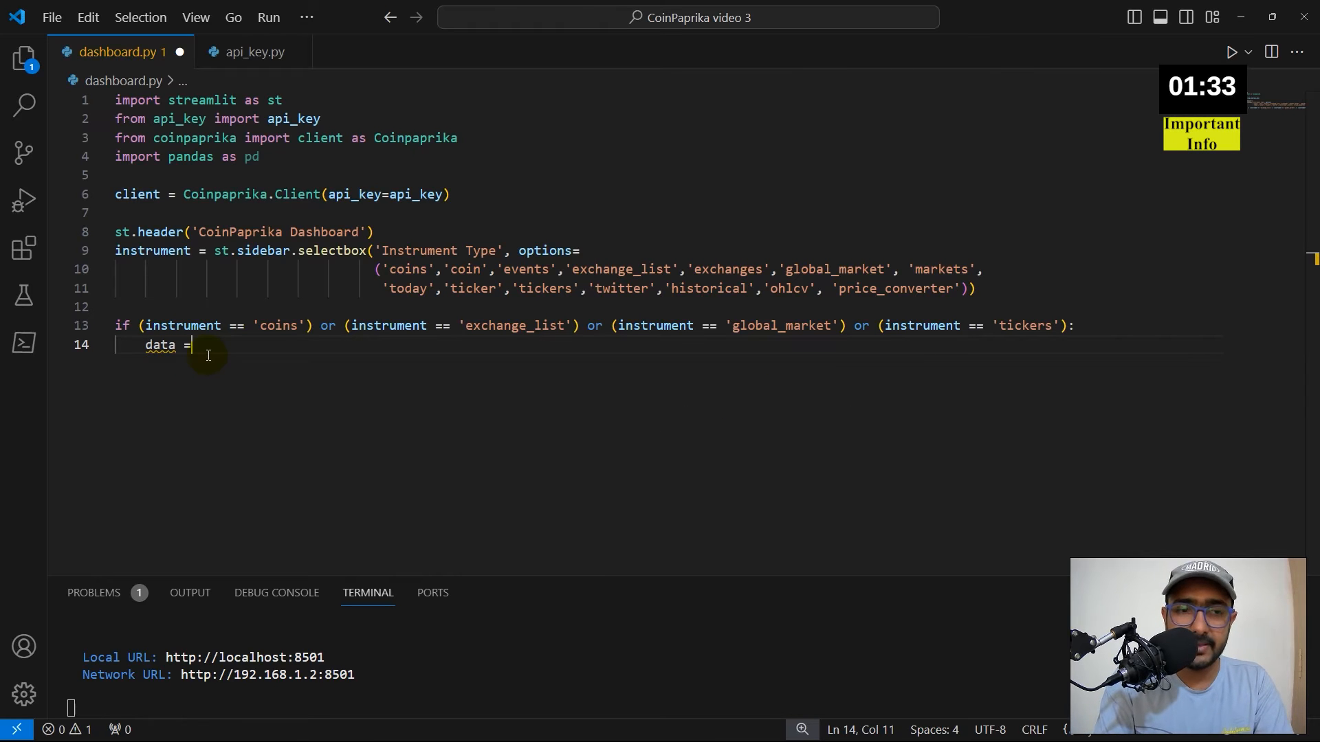
Step: Fetch data via getattr(client, instrument)() and build pd.DataFrame(data) with an index=[0] transposed fallback
text(getattr(in)
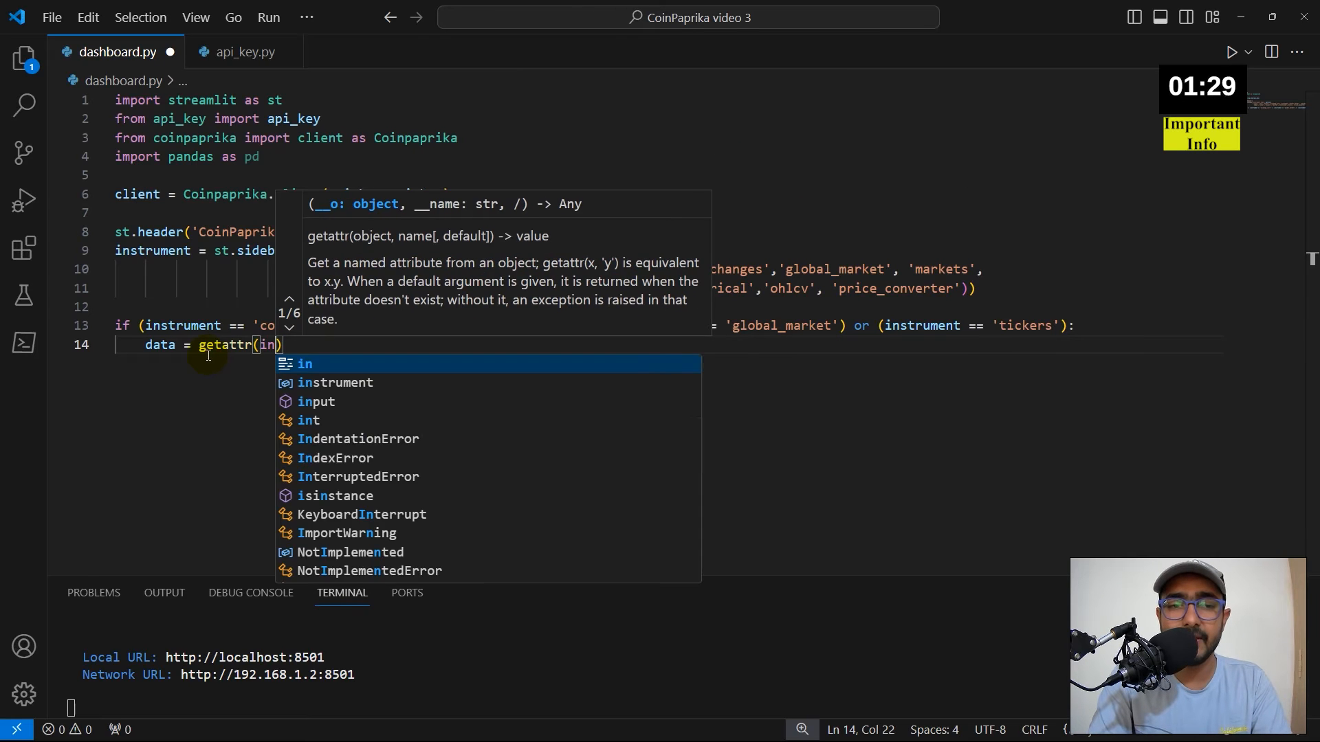
text(client, instrumen)
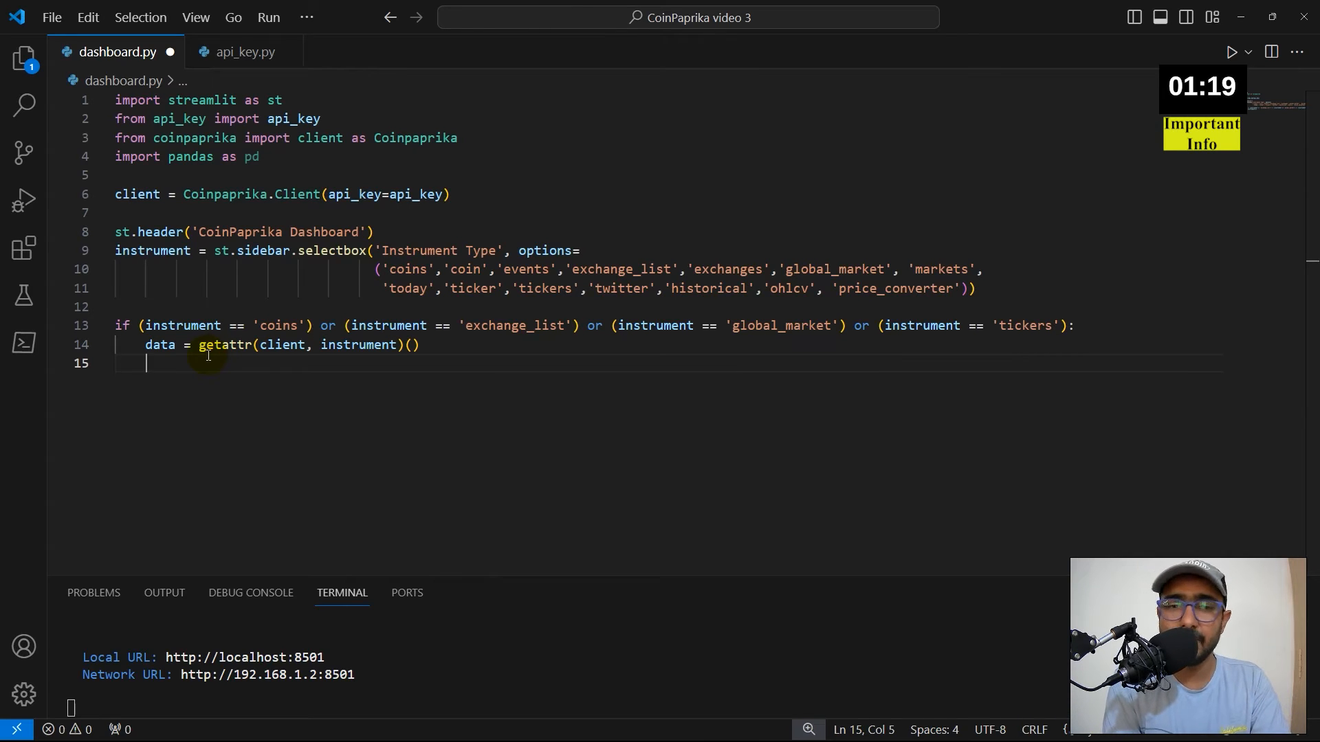
text(try)
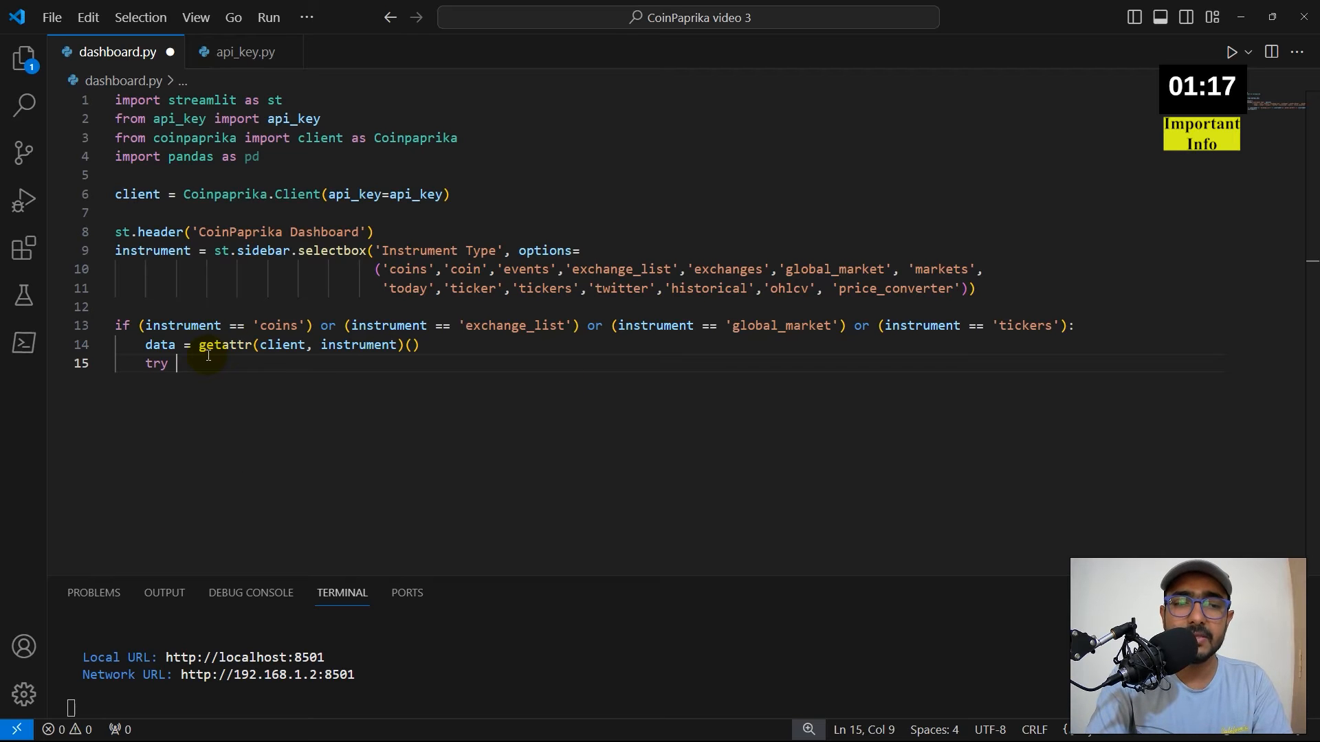
text(:)
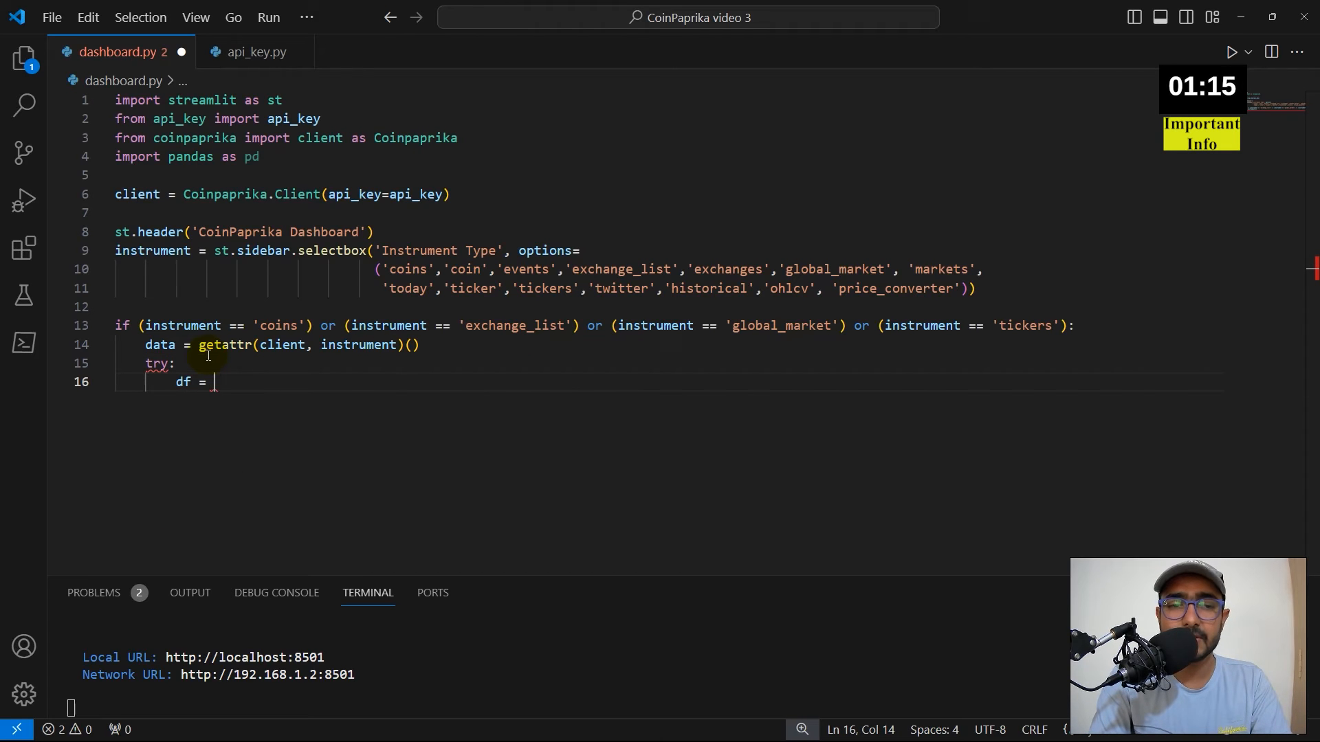
text(pd.DataFrame(data)
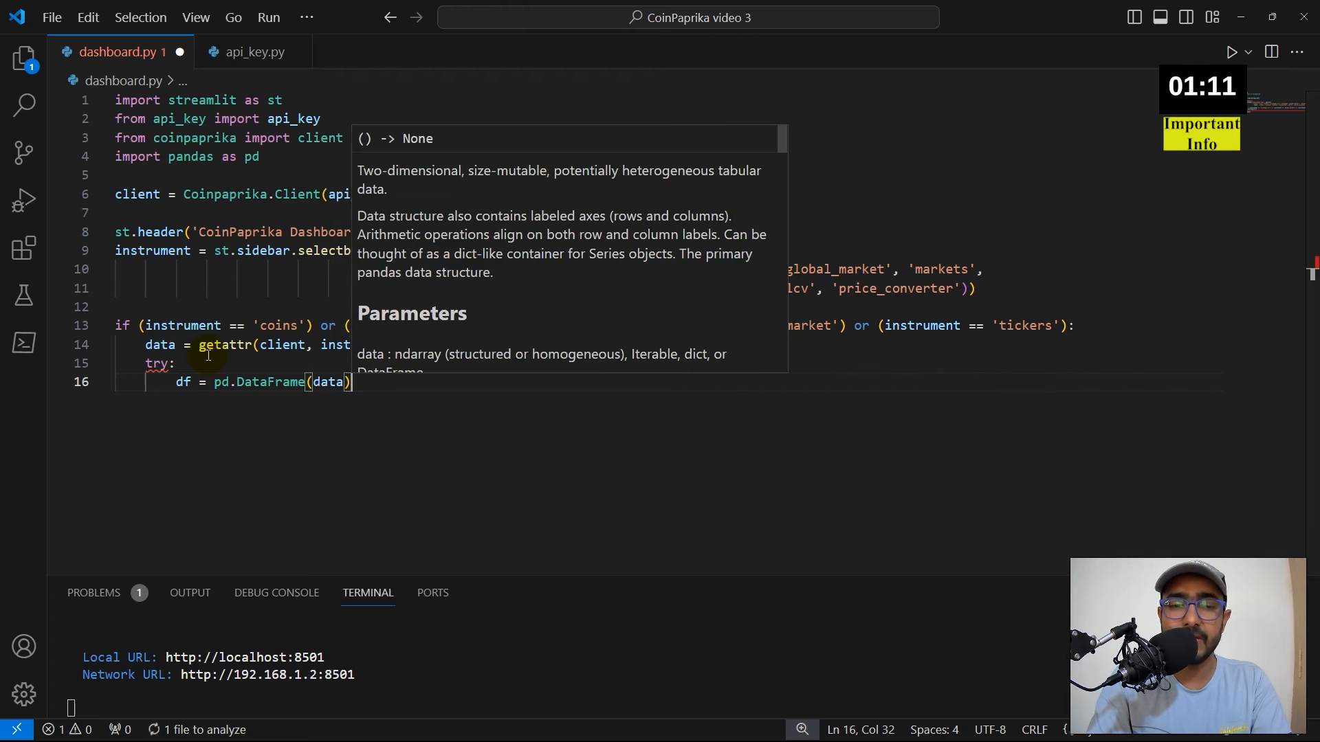
text(except:)
text(df = pd.DataFrame)
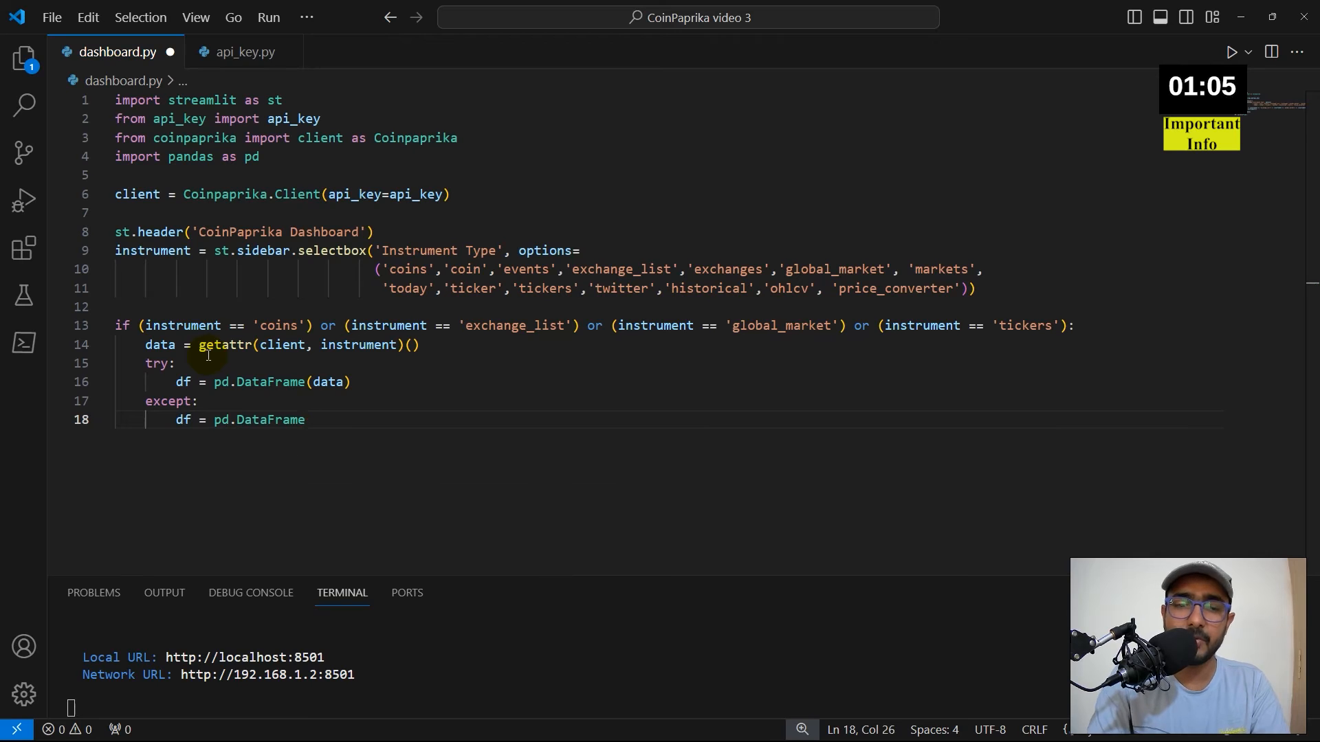
text((data))
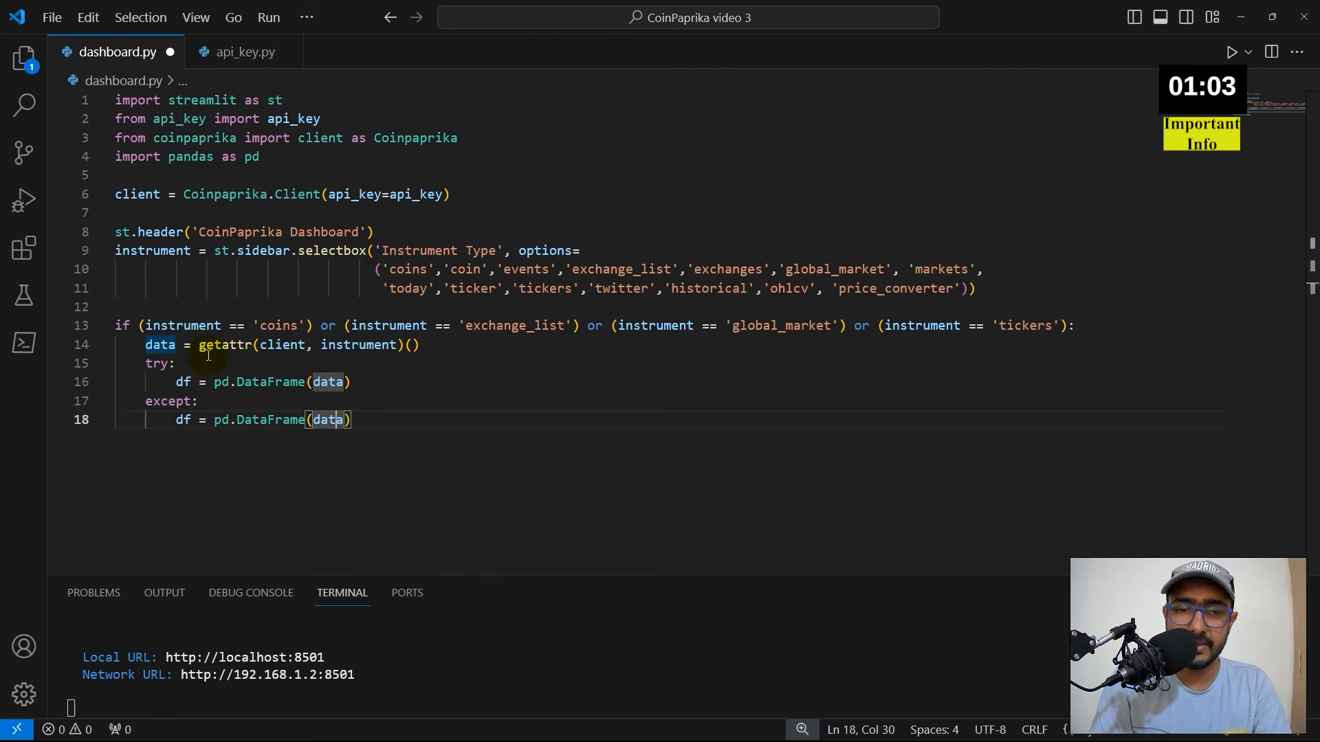
text(,index=[0]).T)
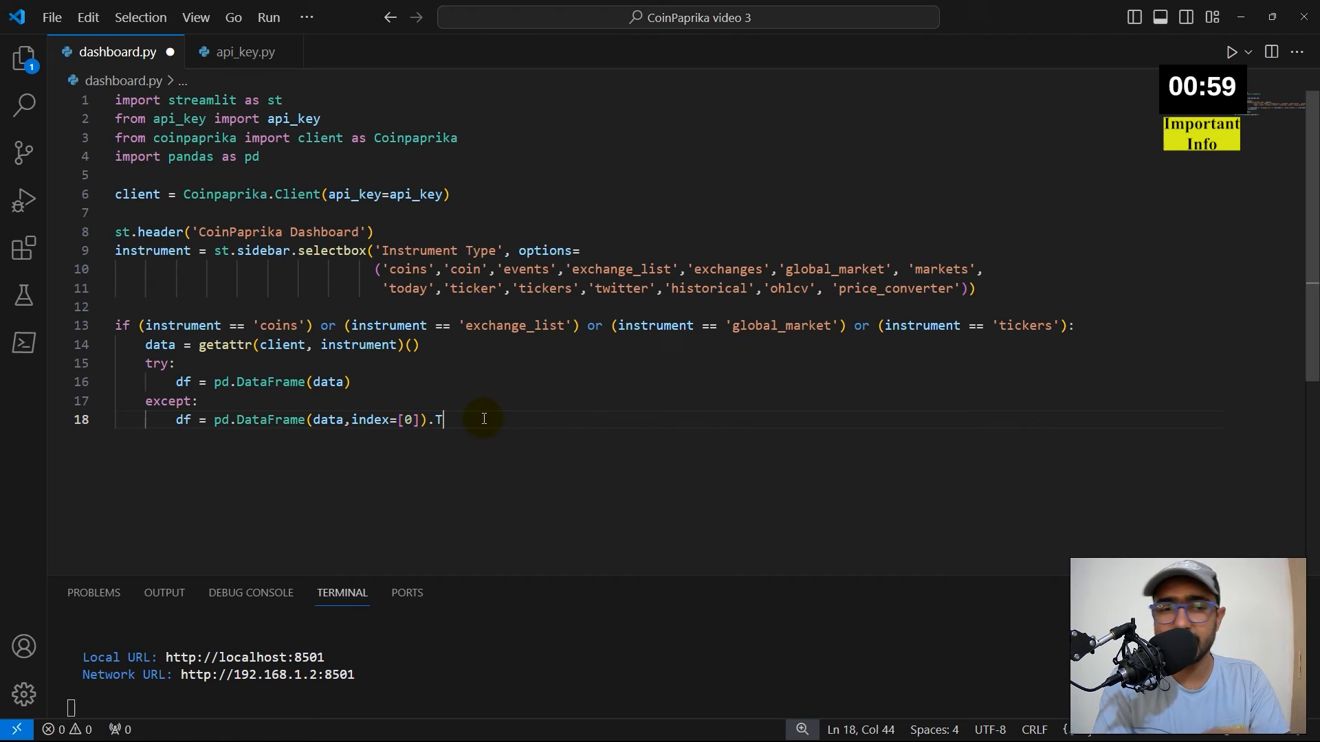
Step: Display the DataFrame with st.write(df) and save the script
text(st.write)
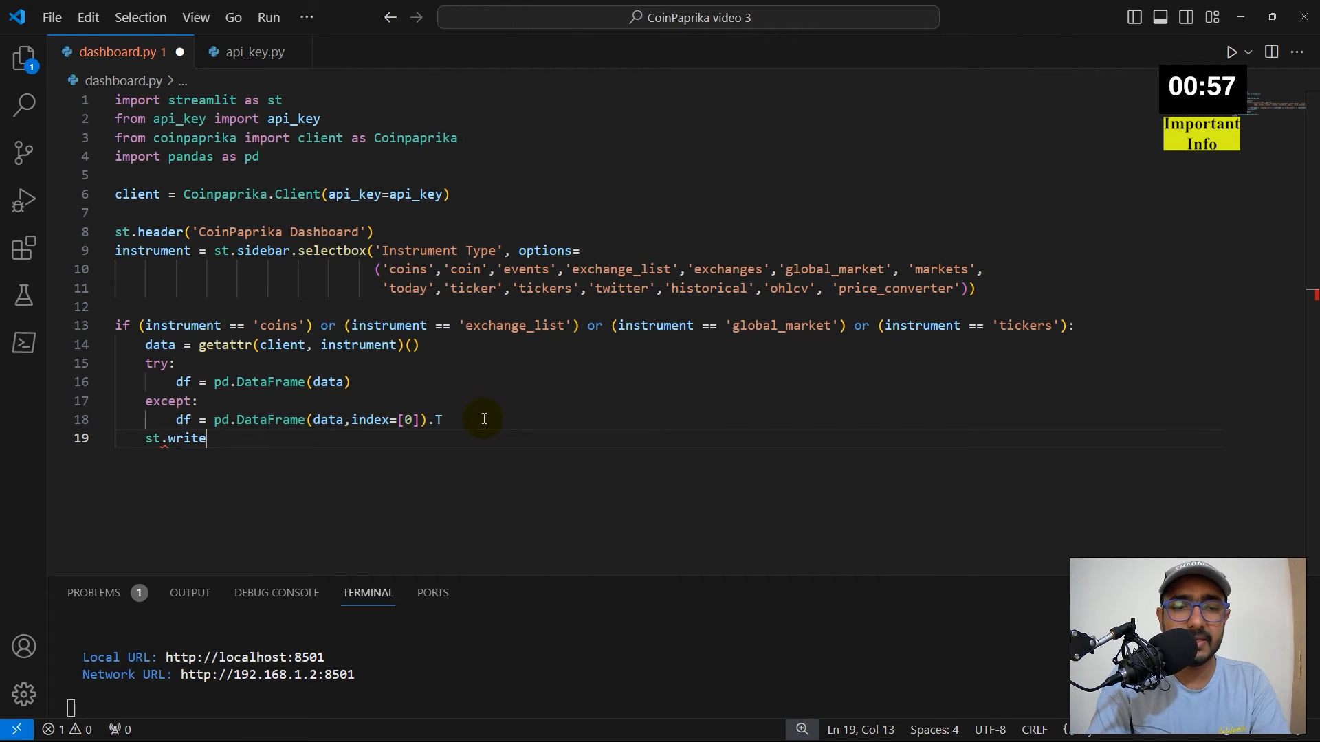
text((df))
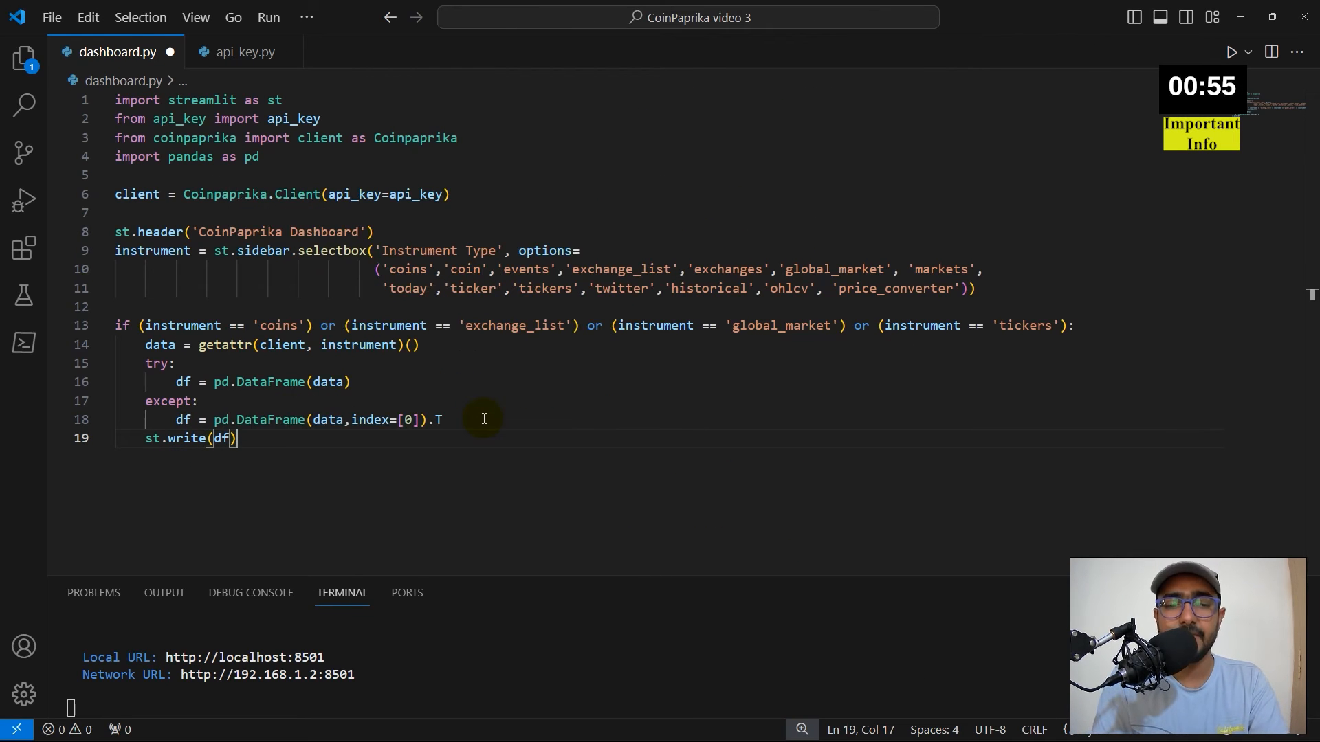
mouse_move(312, 438)
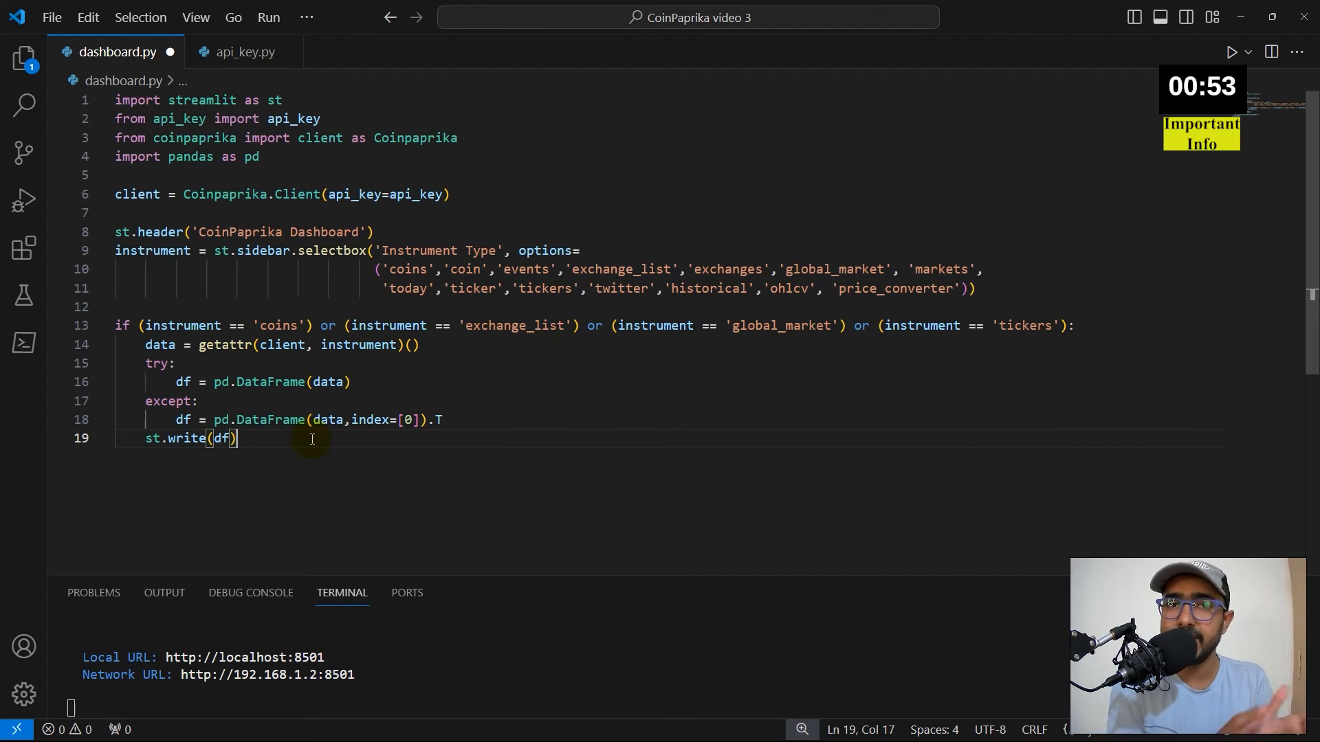
key(ctrl+s)
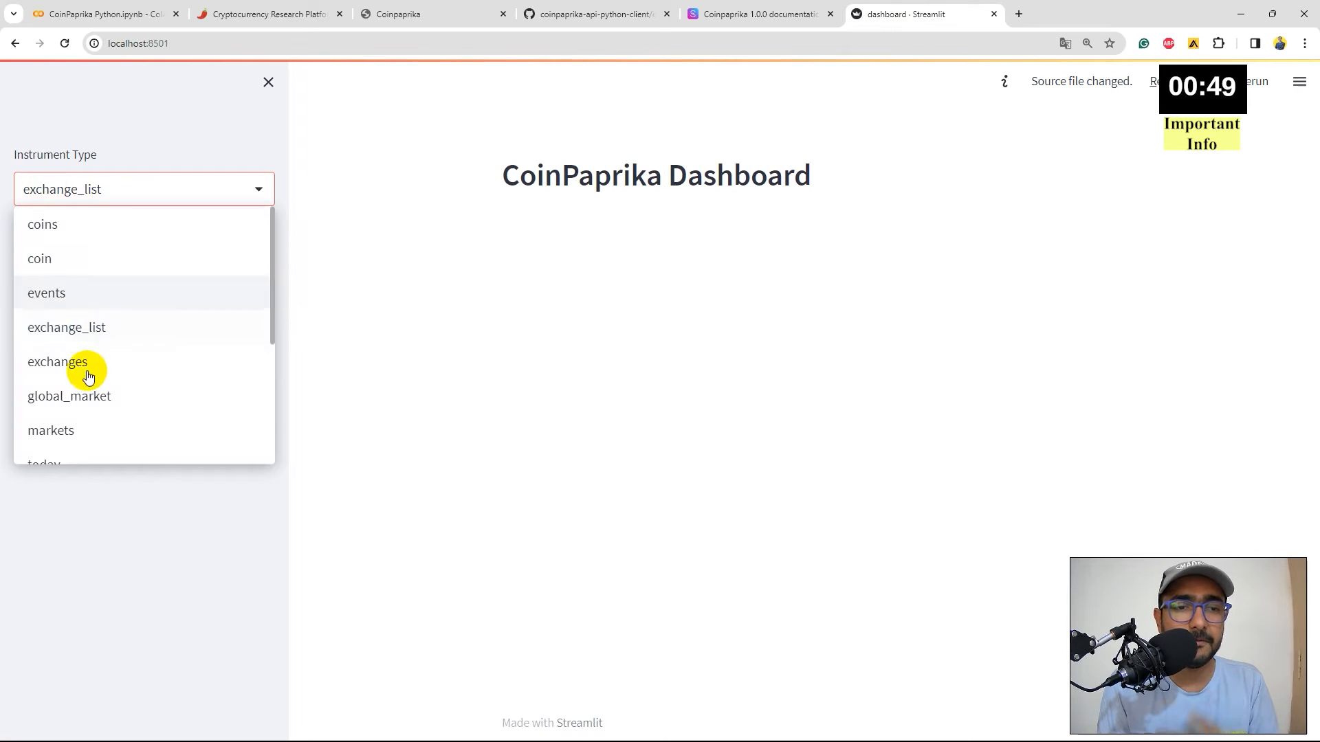
Step: View the result tables for coins, exchange_list, global_market and tickers in the dashboard
click(58, 361)
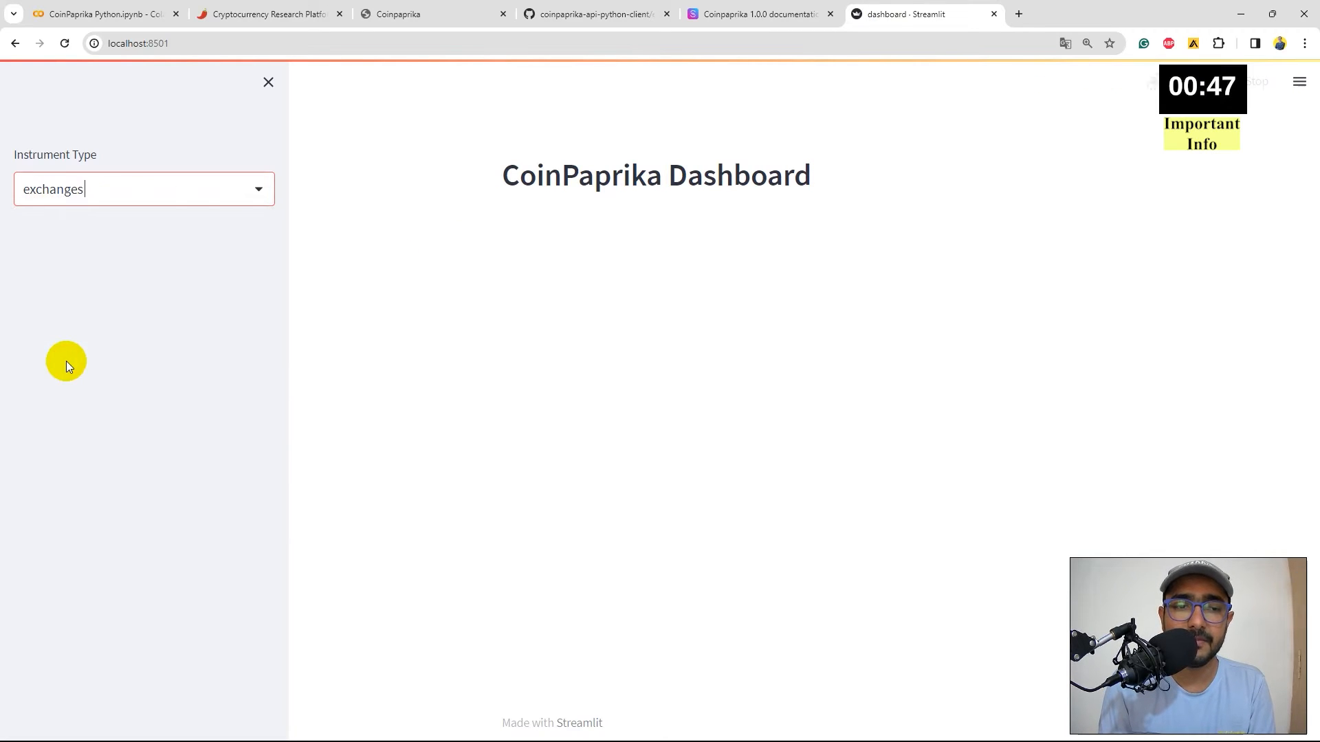
click(143, 189)
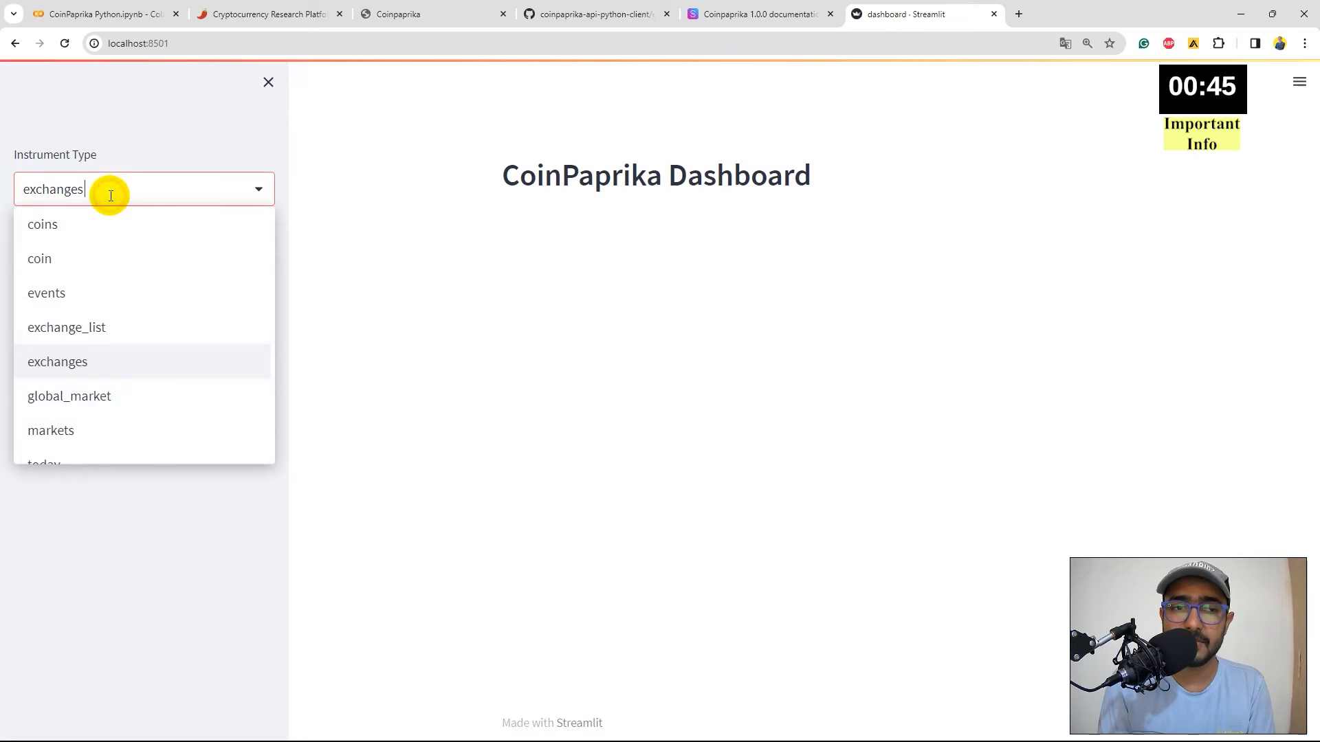
mouse_move(43, 224)
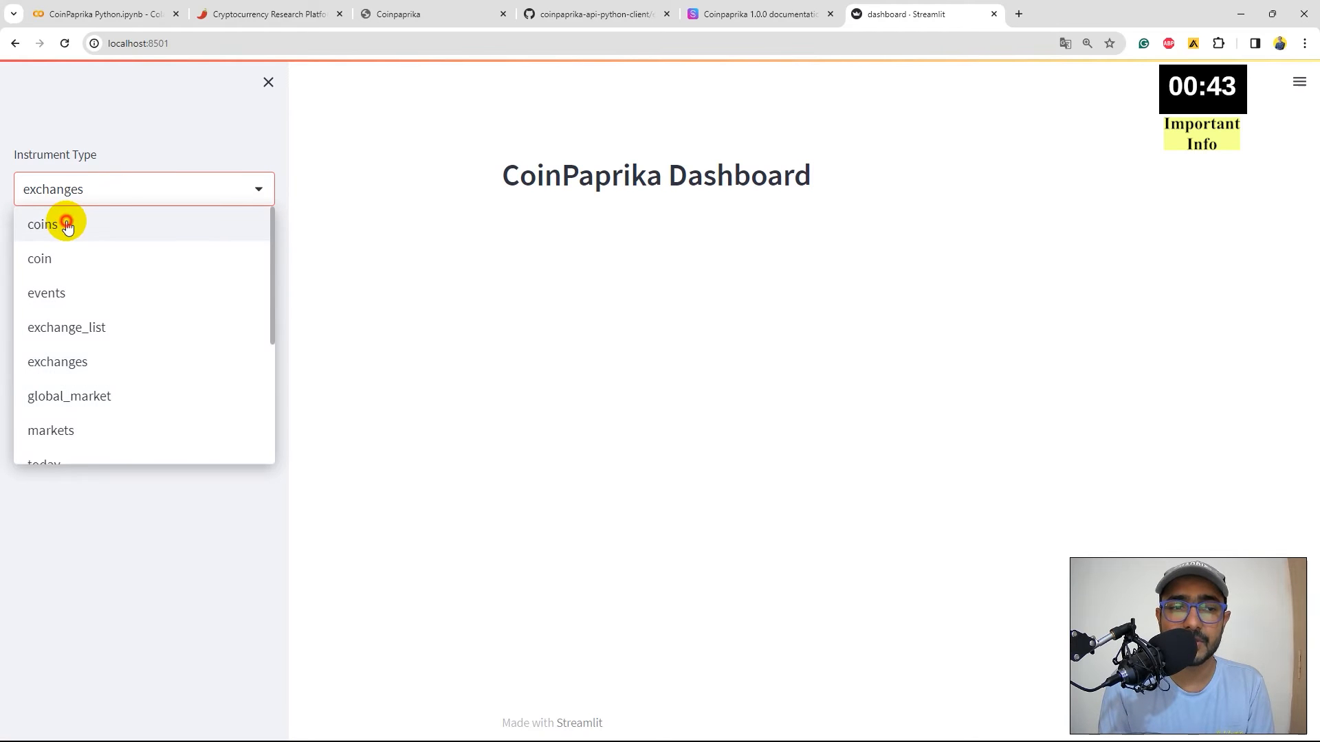
click(42, 224)
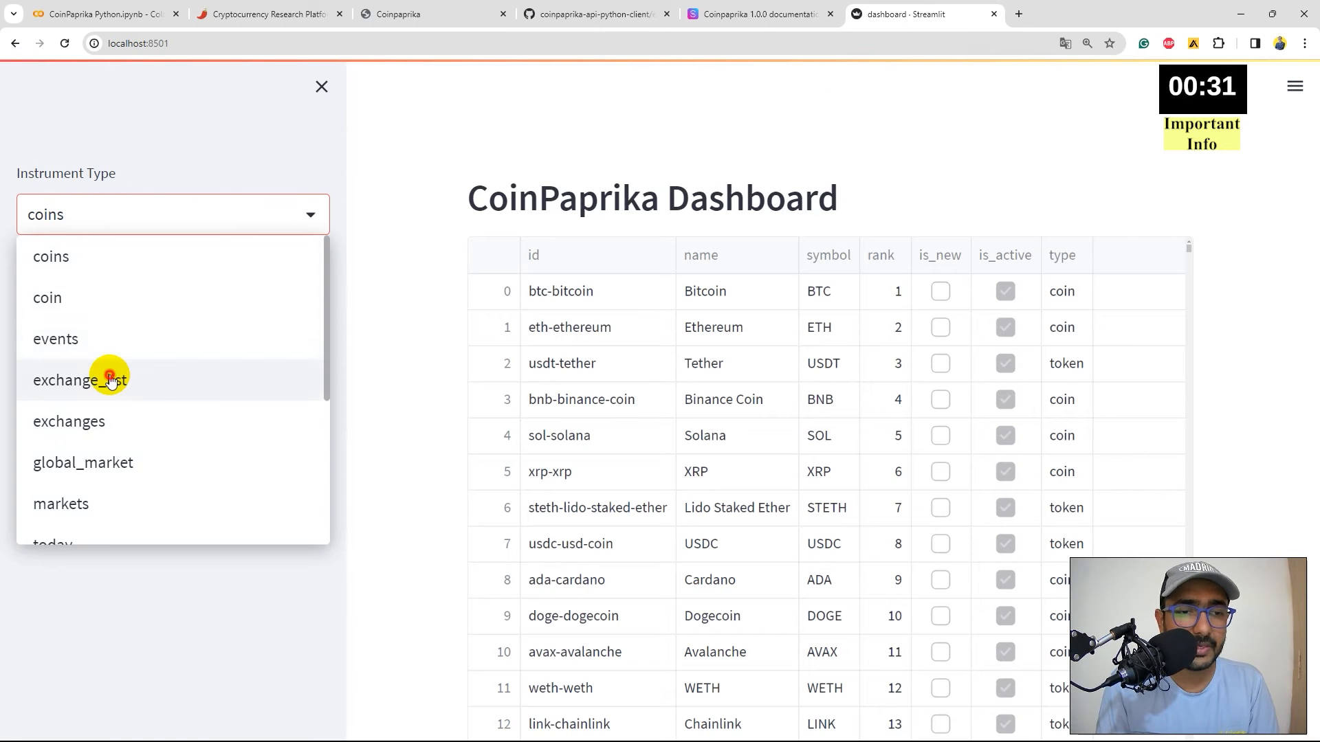
click(81, 380)
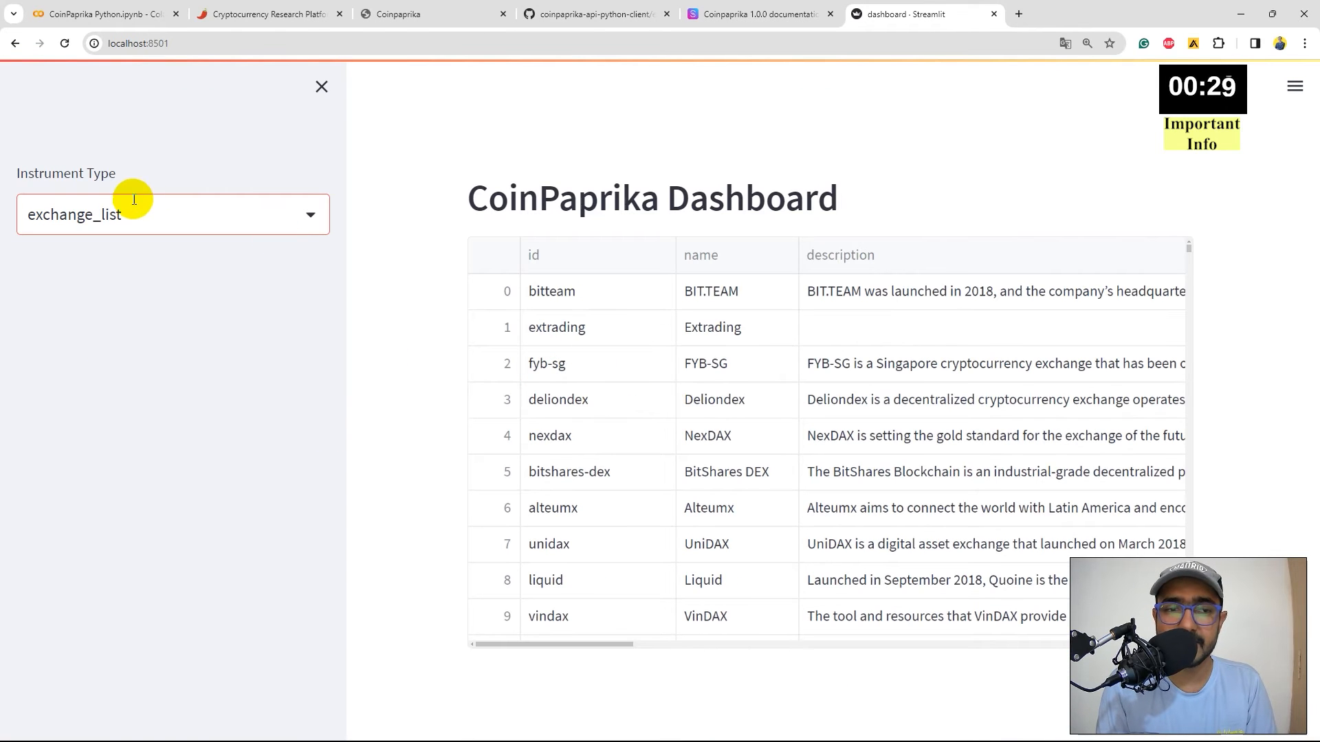
click(84, 277)
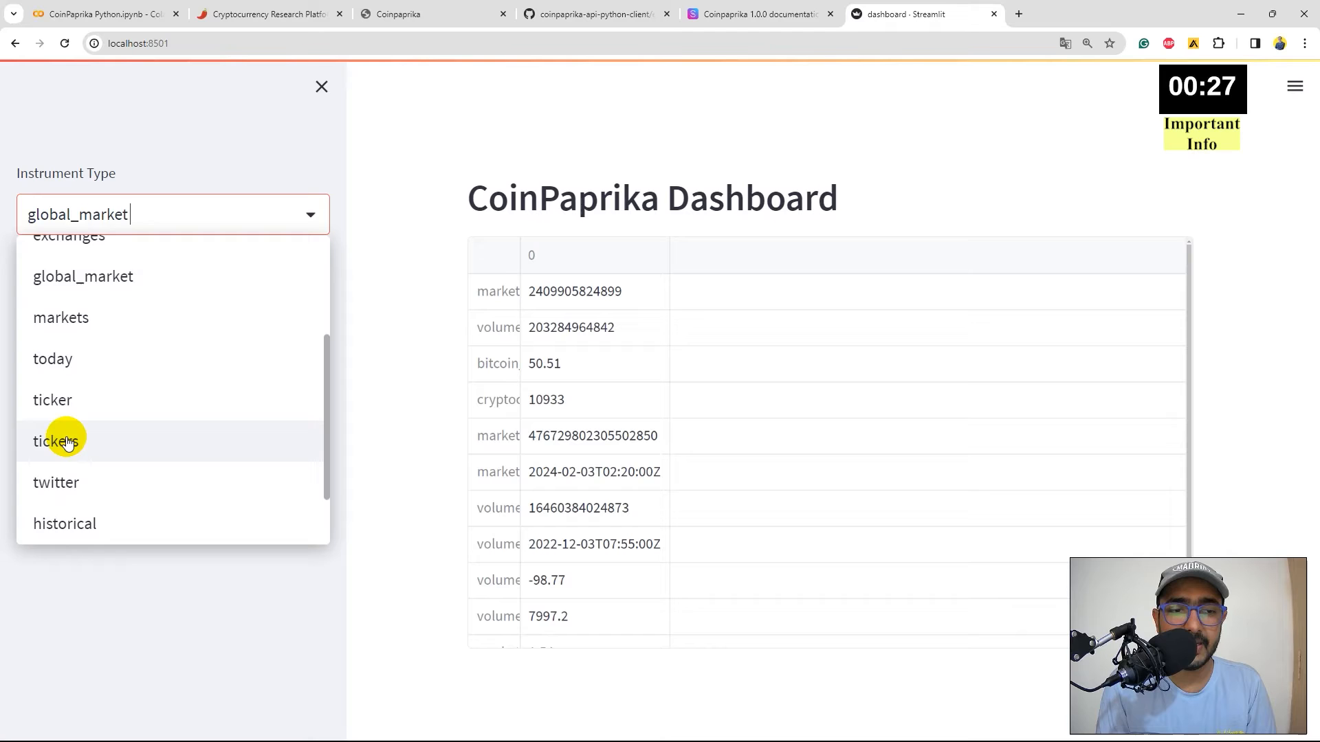
click(54, 441)
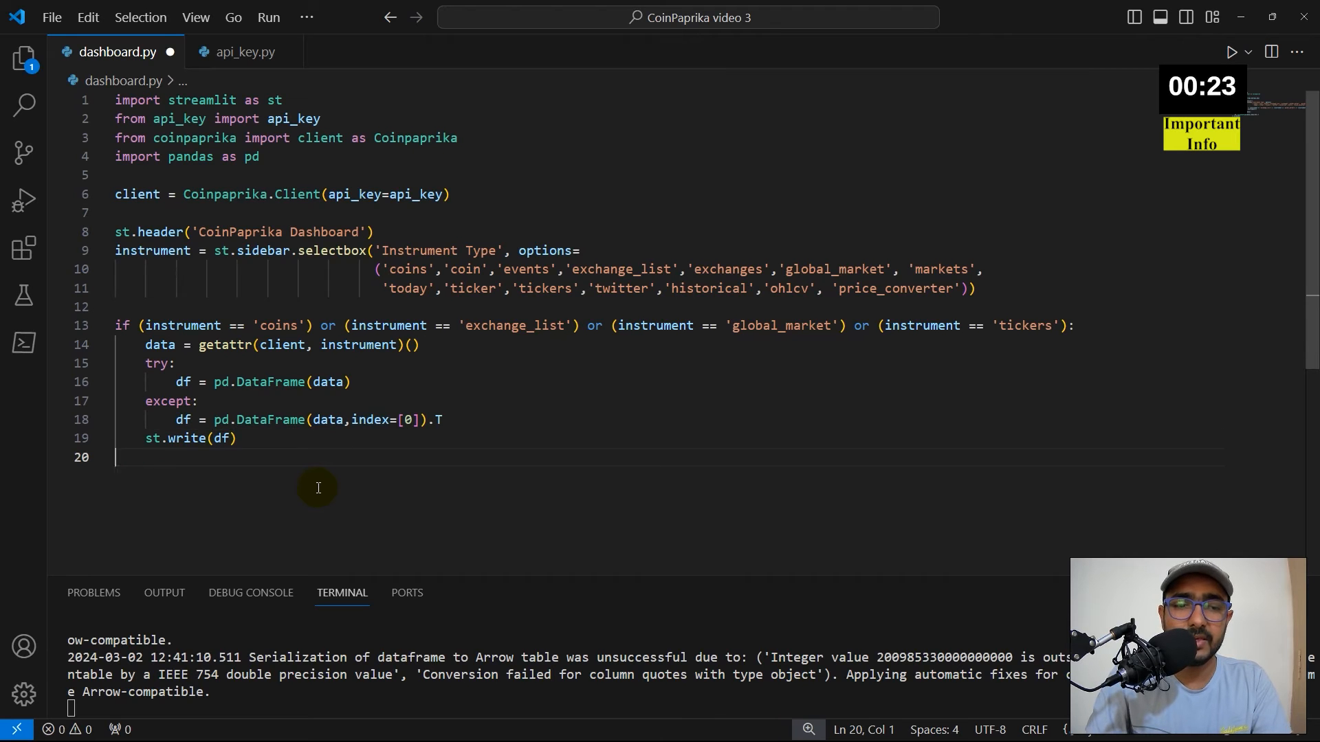
Step: Begin a second if ( condition in dashboard.py, then check the notebook's client.coin(id) cell
text(if)
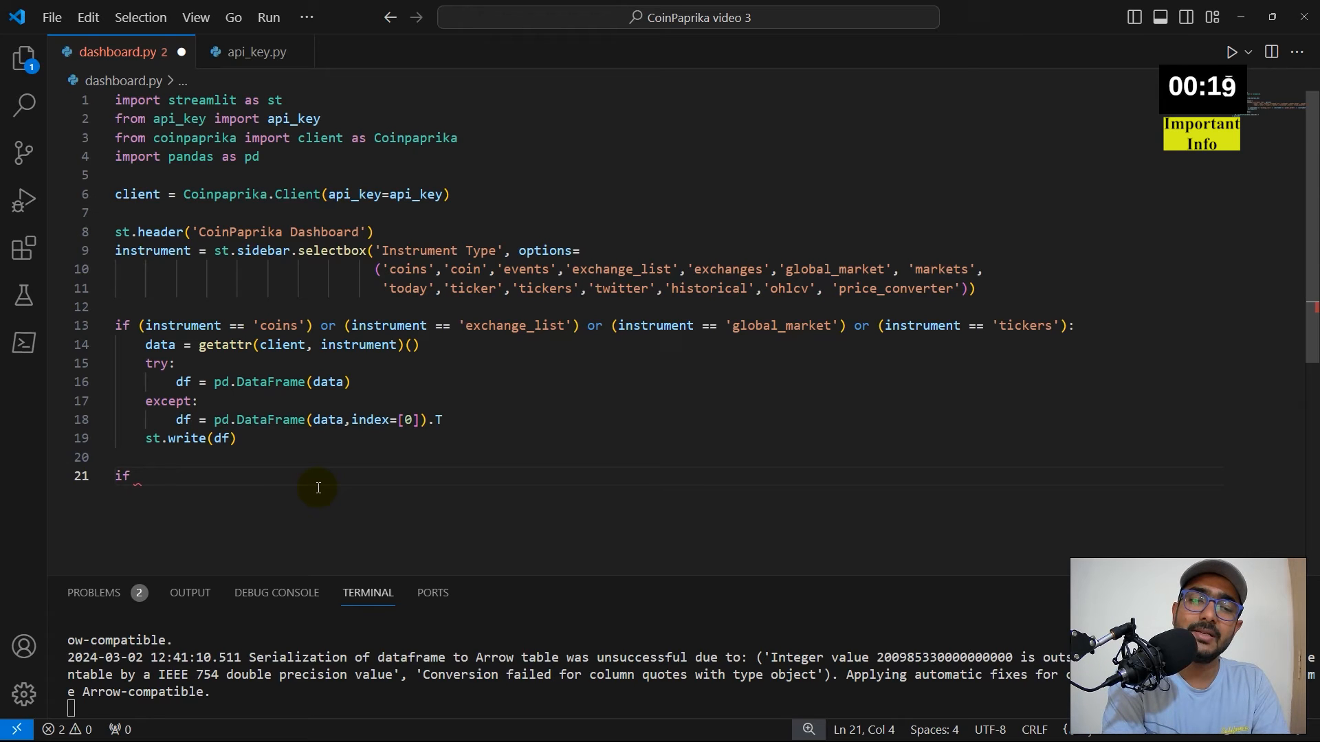
text(()
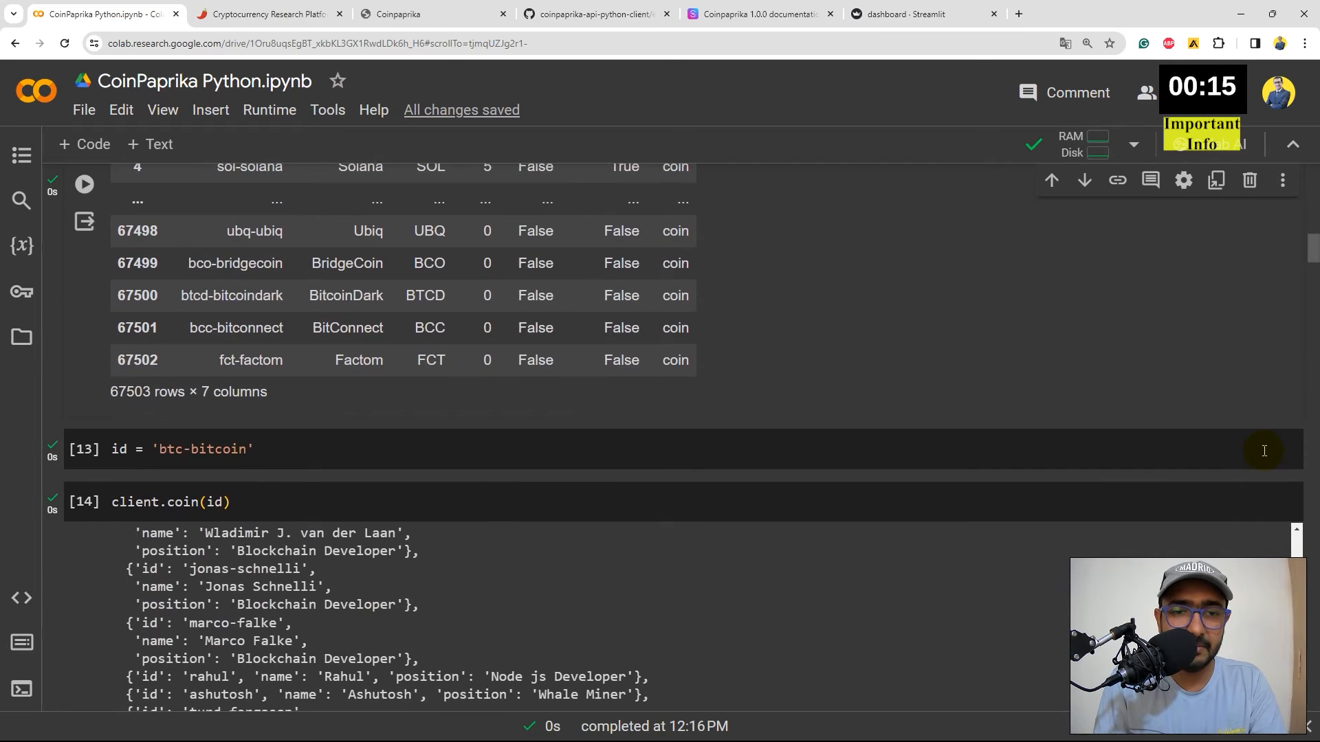
scroll(up, 3)
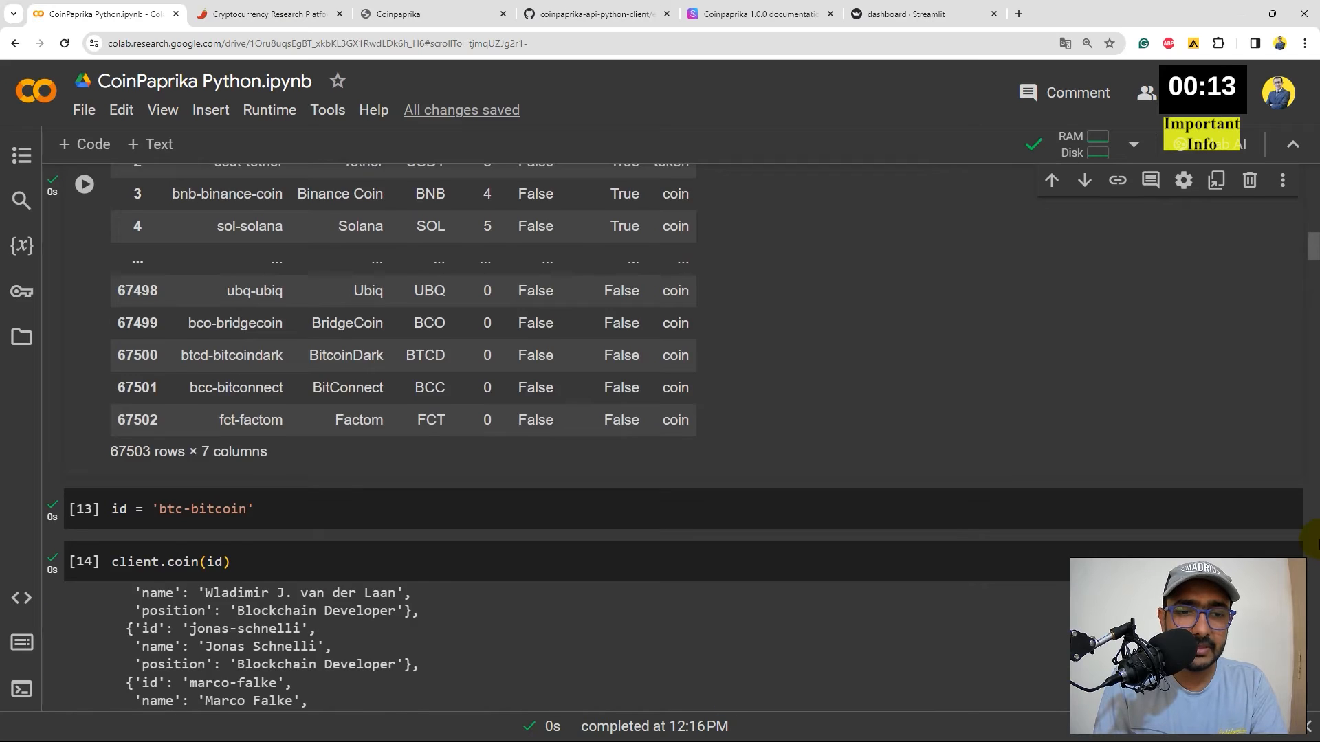
scroll(down, 3)
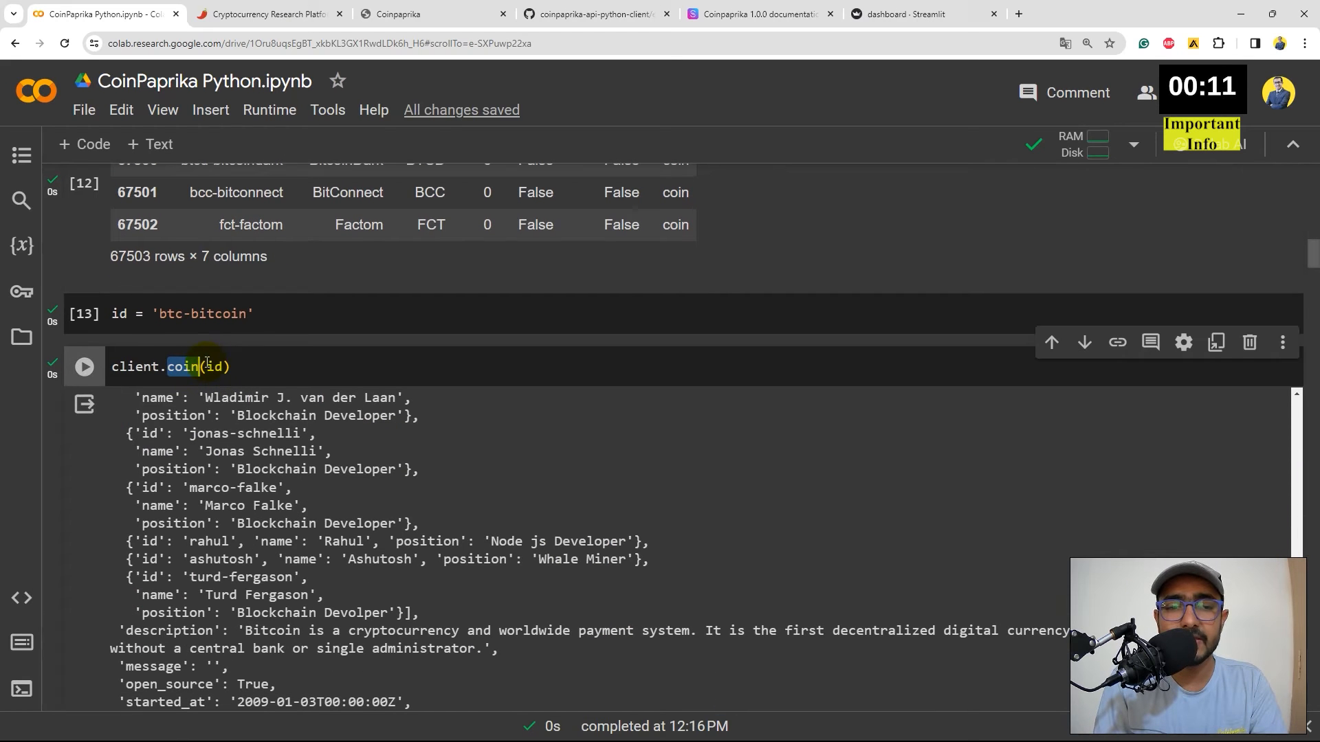
click(920, 14)
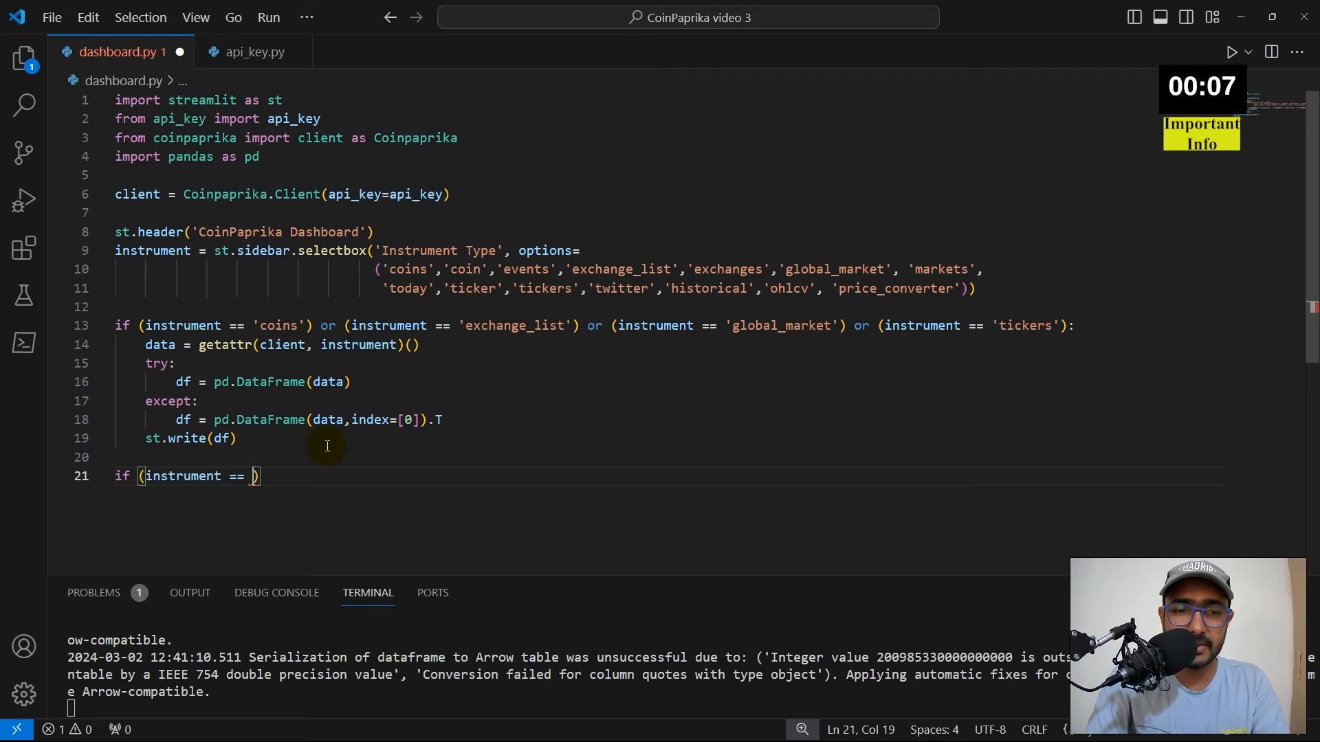
Step: Make the new condition test instrument == 'coin'
text('coin')
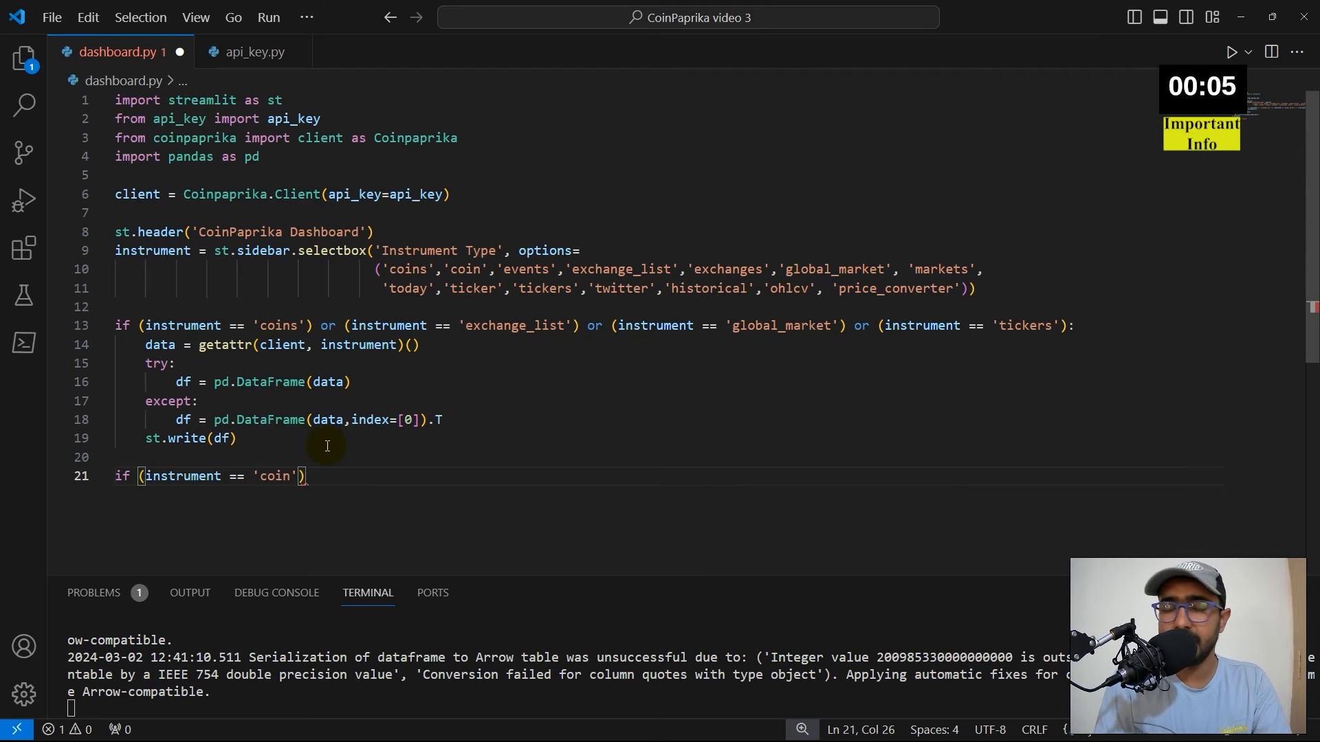
double_click(275, 476)
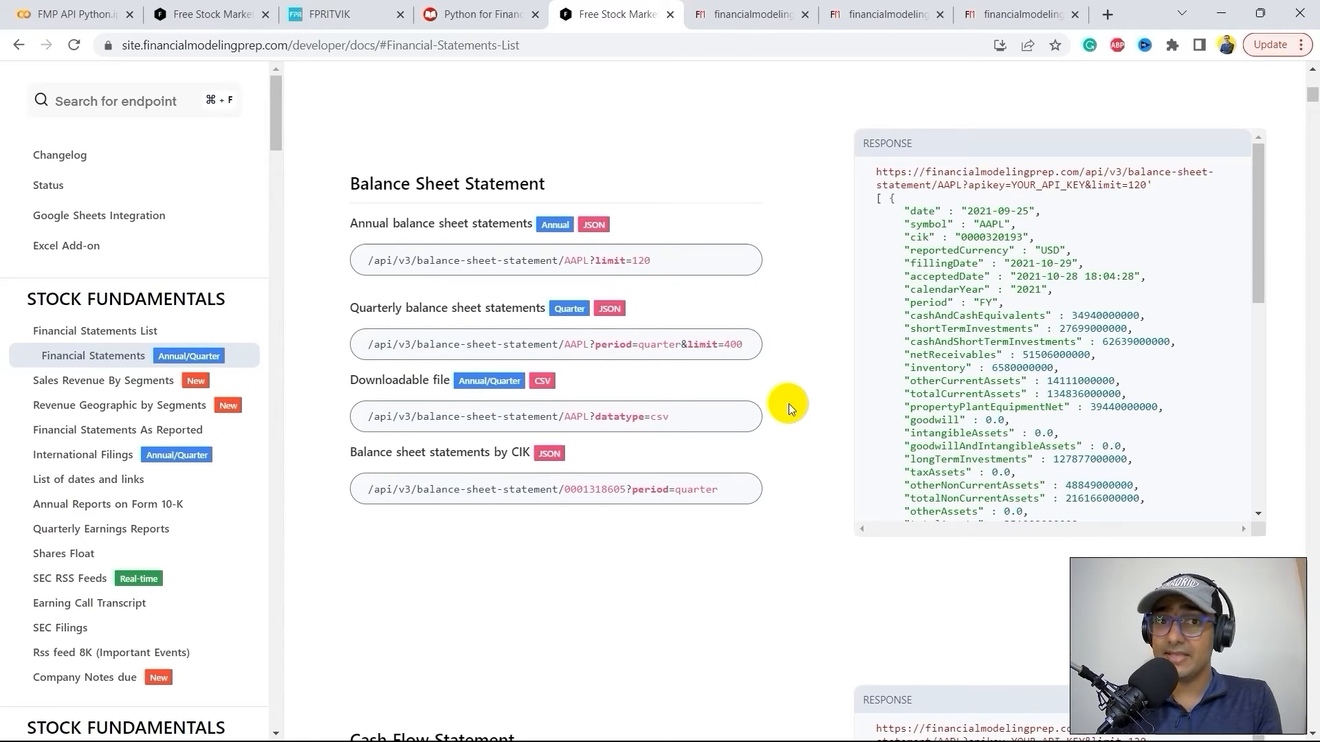
Step: Browse the fpritvik.com Python for Financial Programming course page and its five-session list
click(342, 13)
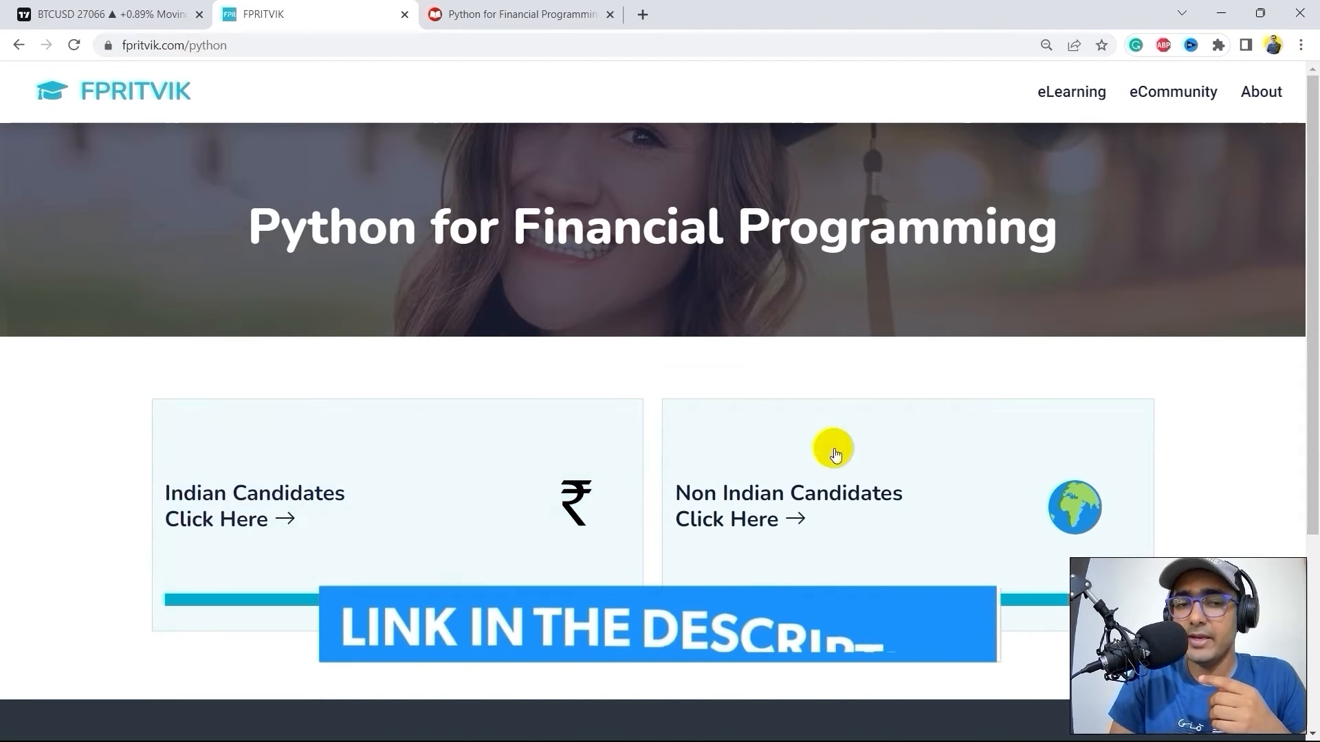
mouse_move(875, 422)
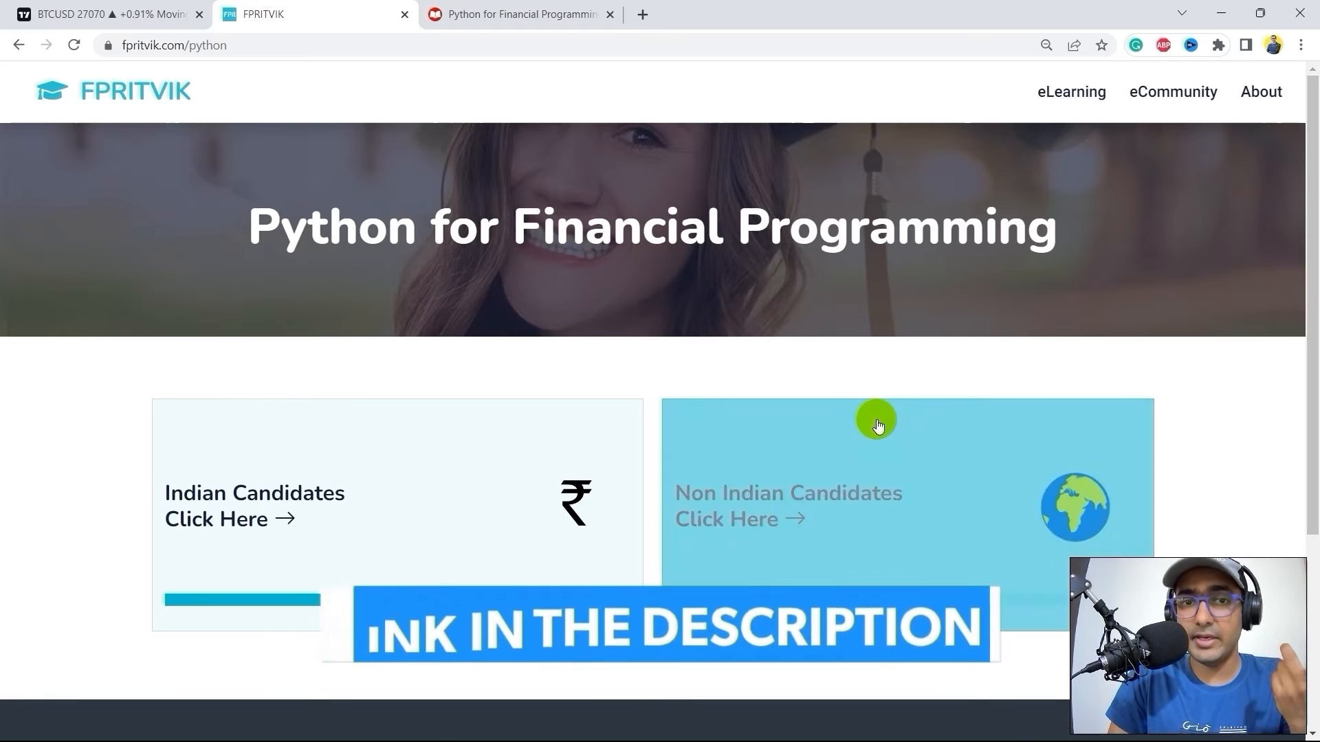
mouse_move(749, 444)
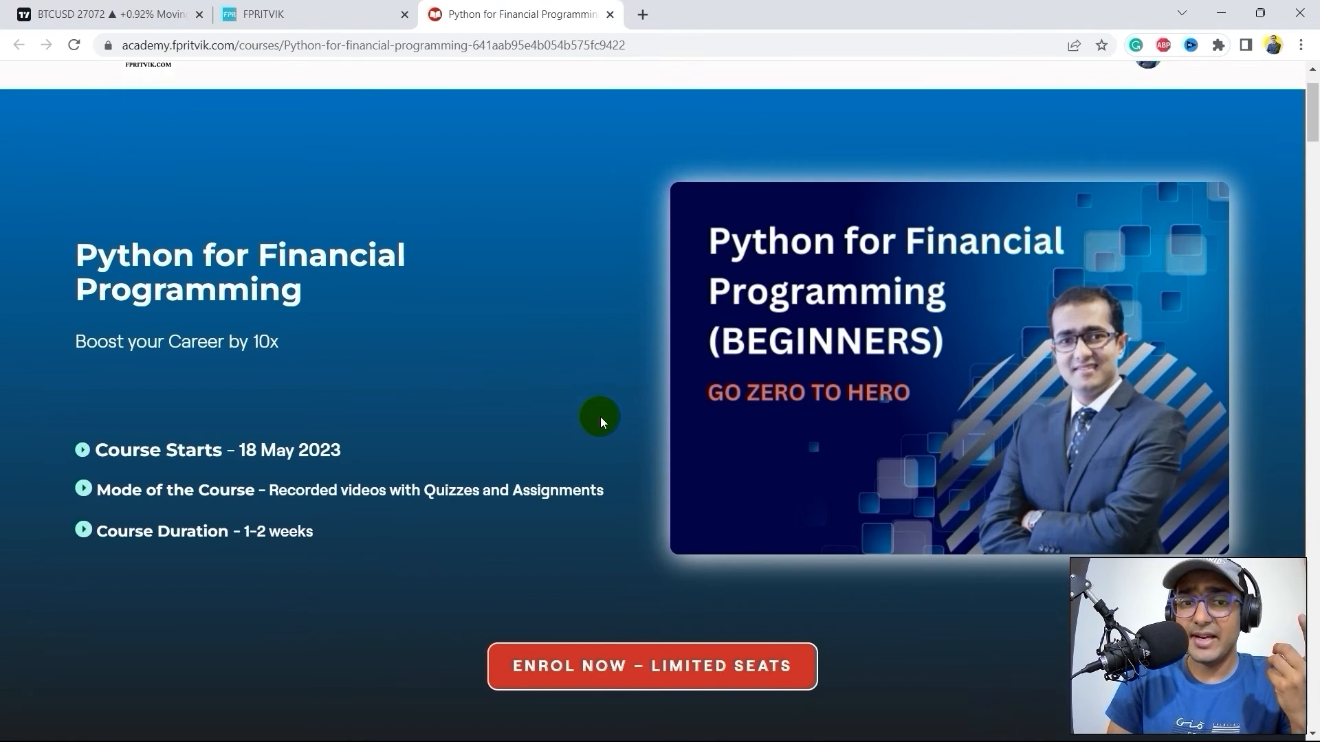
scroll(down, 3)
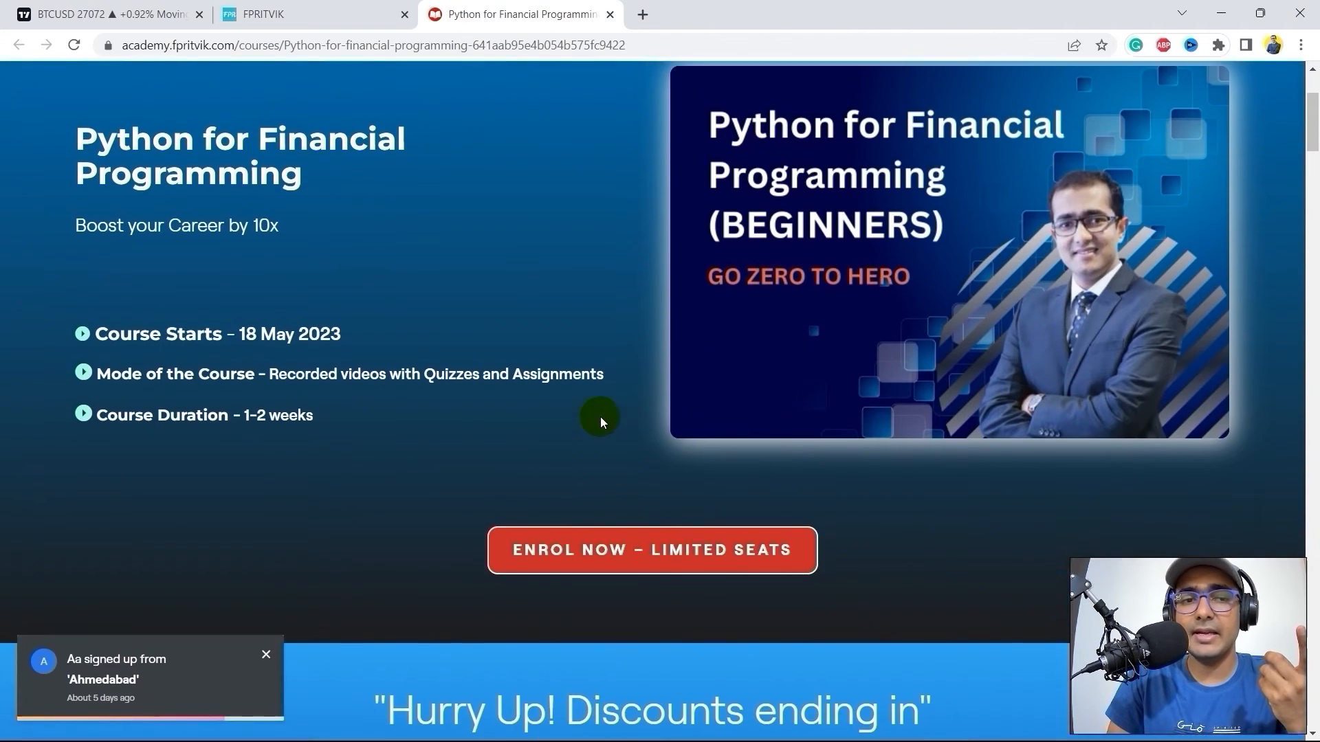
scroll(down, 3)
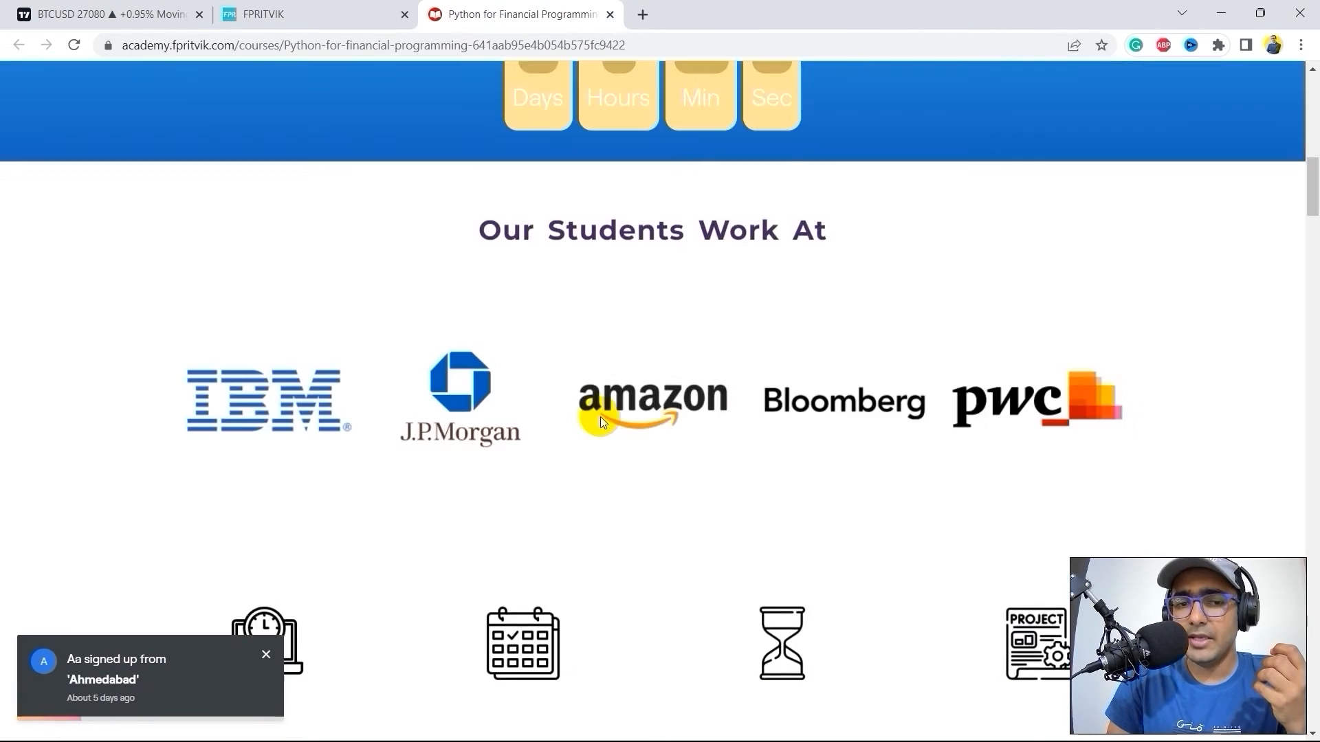
scroll(down, 3)
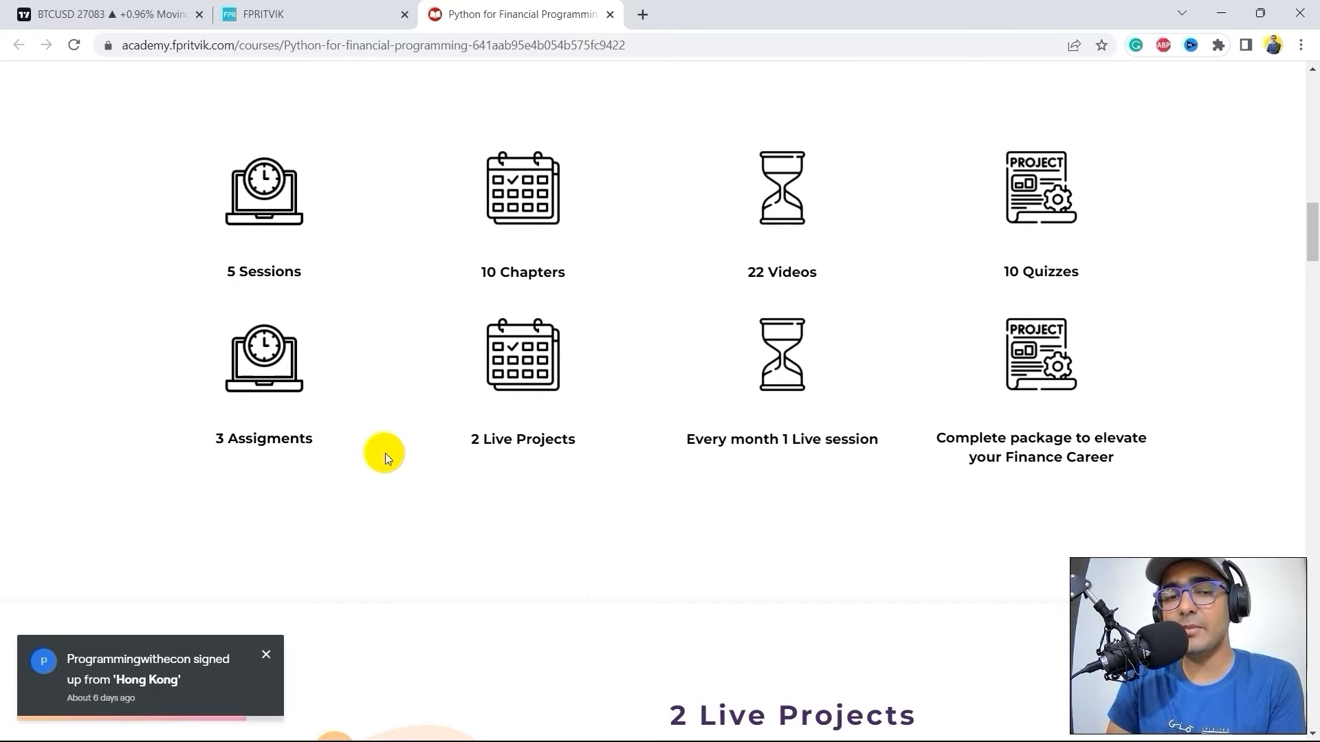
scroll(down, 3)
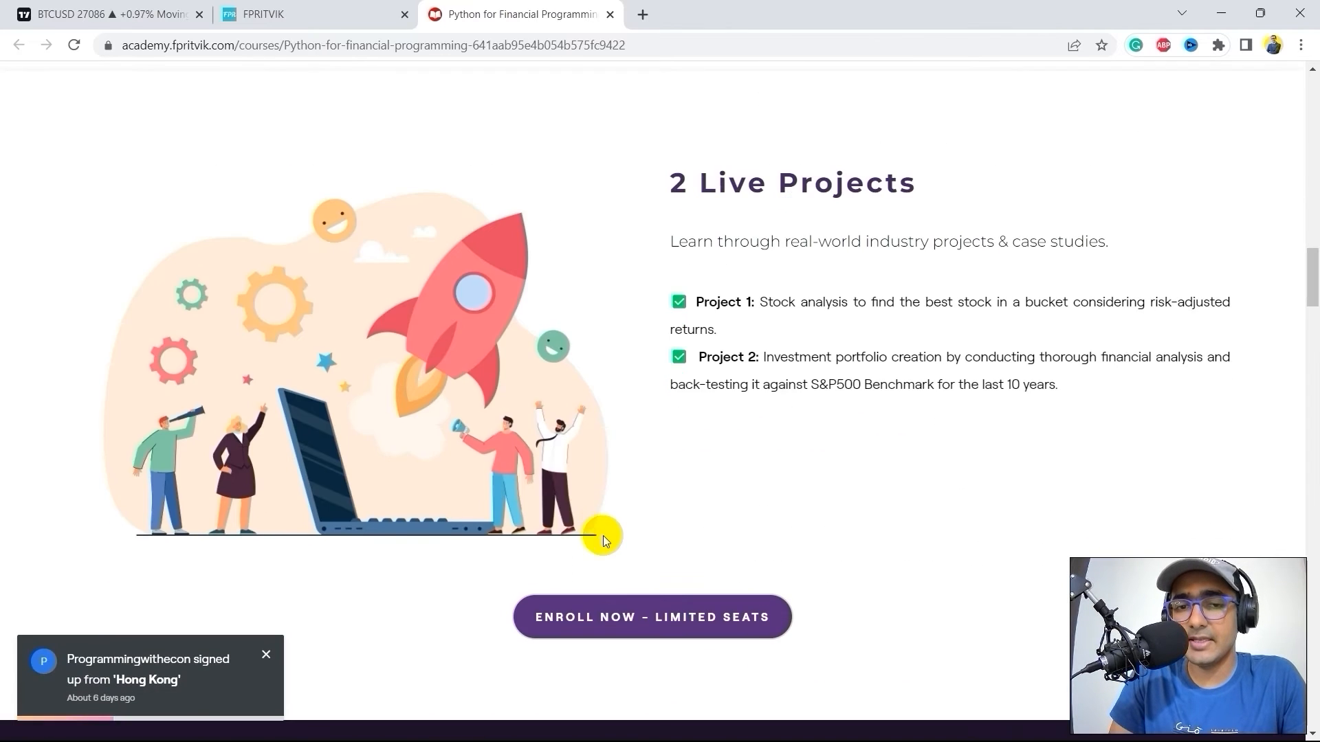
scroll(down, 3)
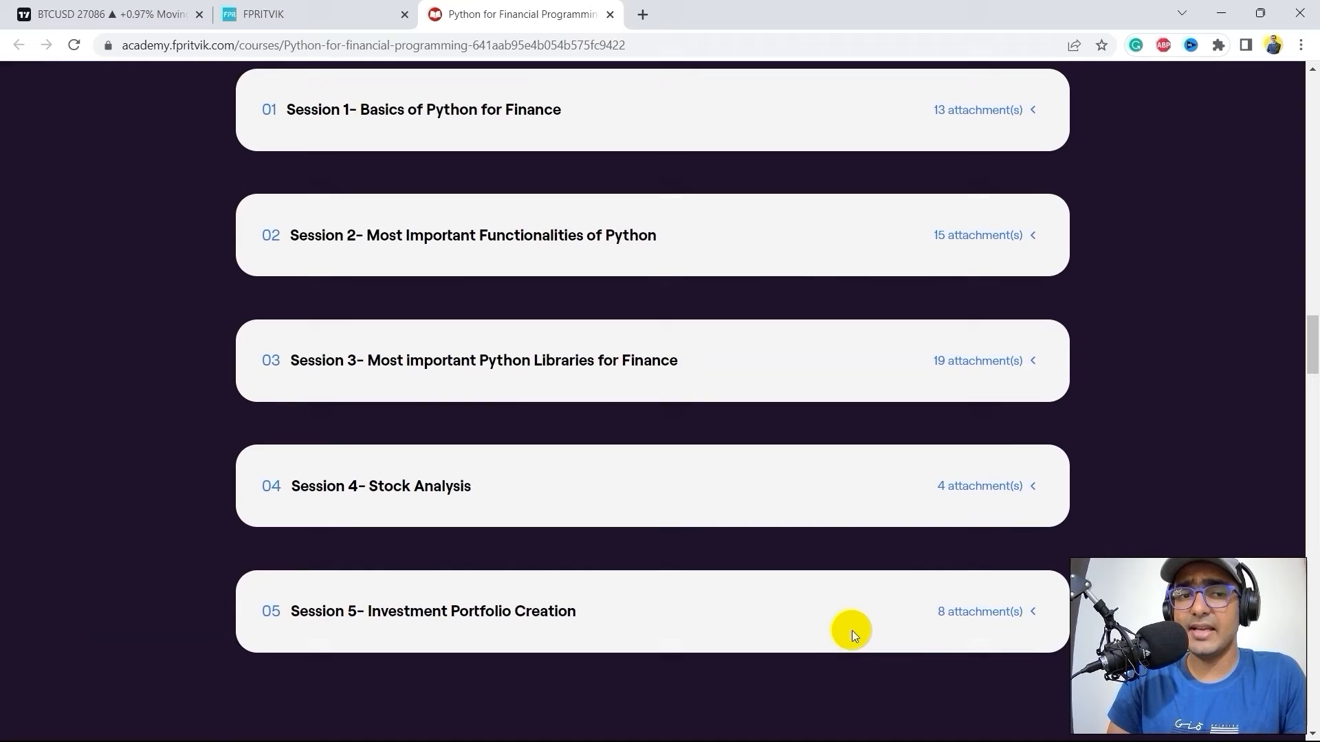
scroll(up, 3)
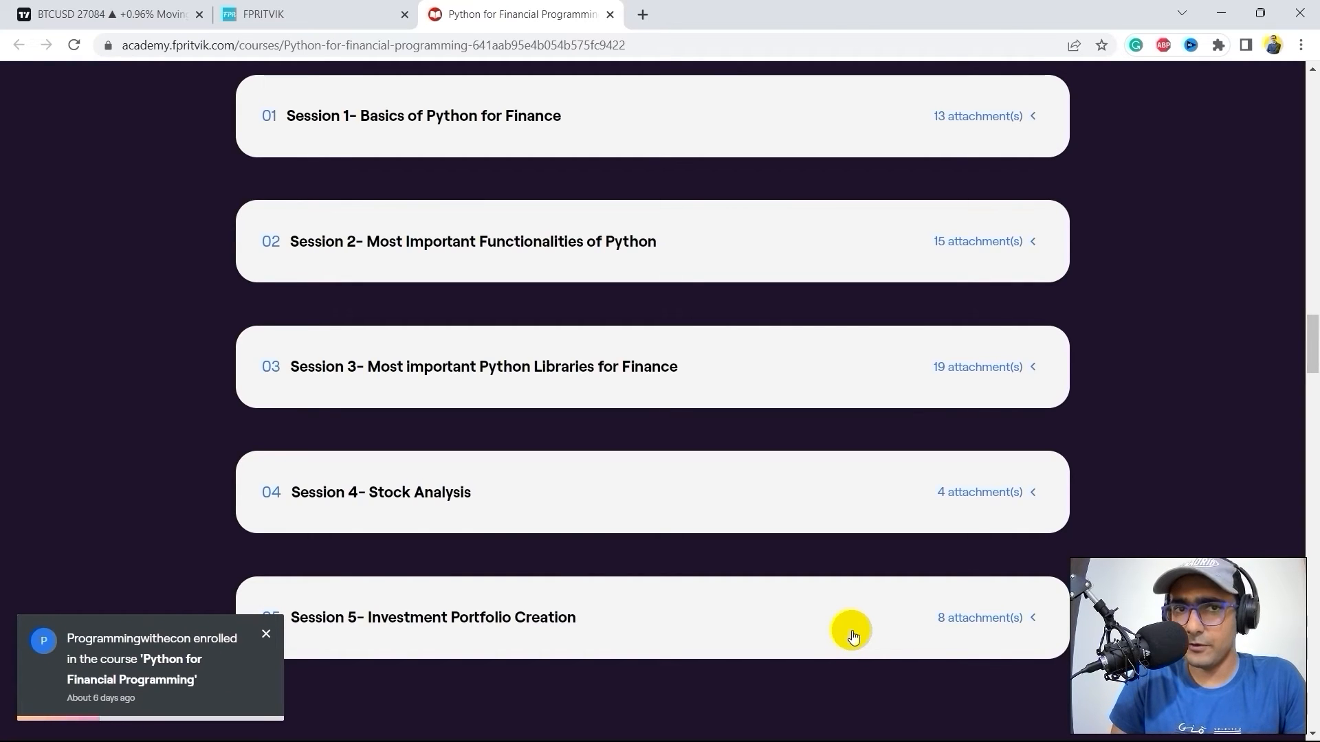
click(265, 633)
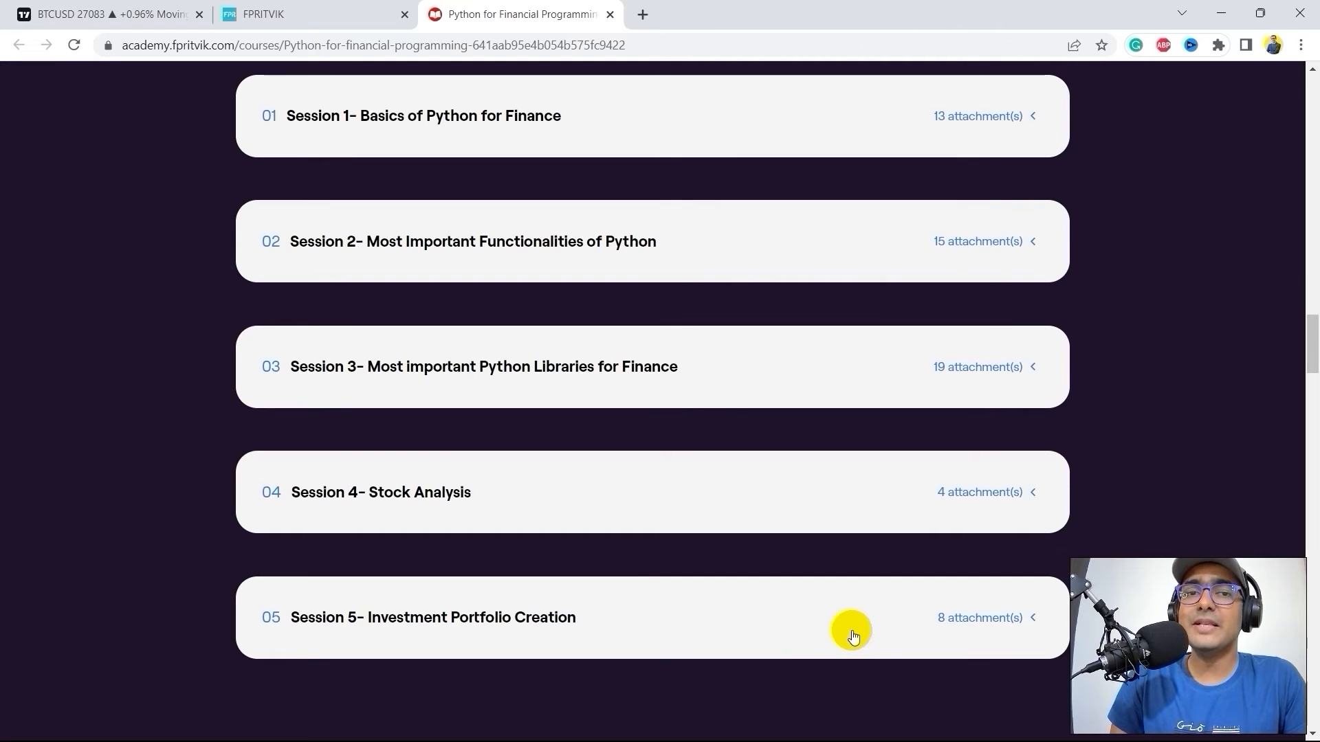
mouse_move(385, 538)
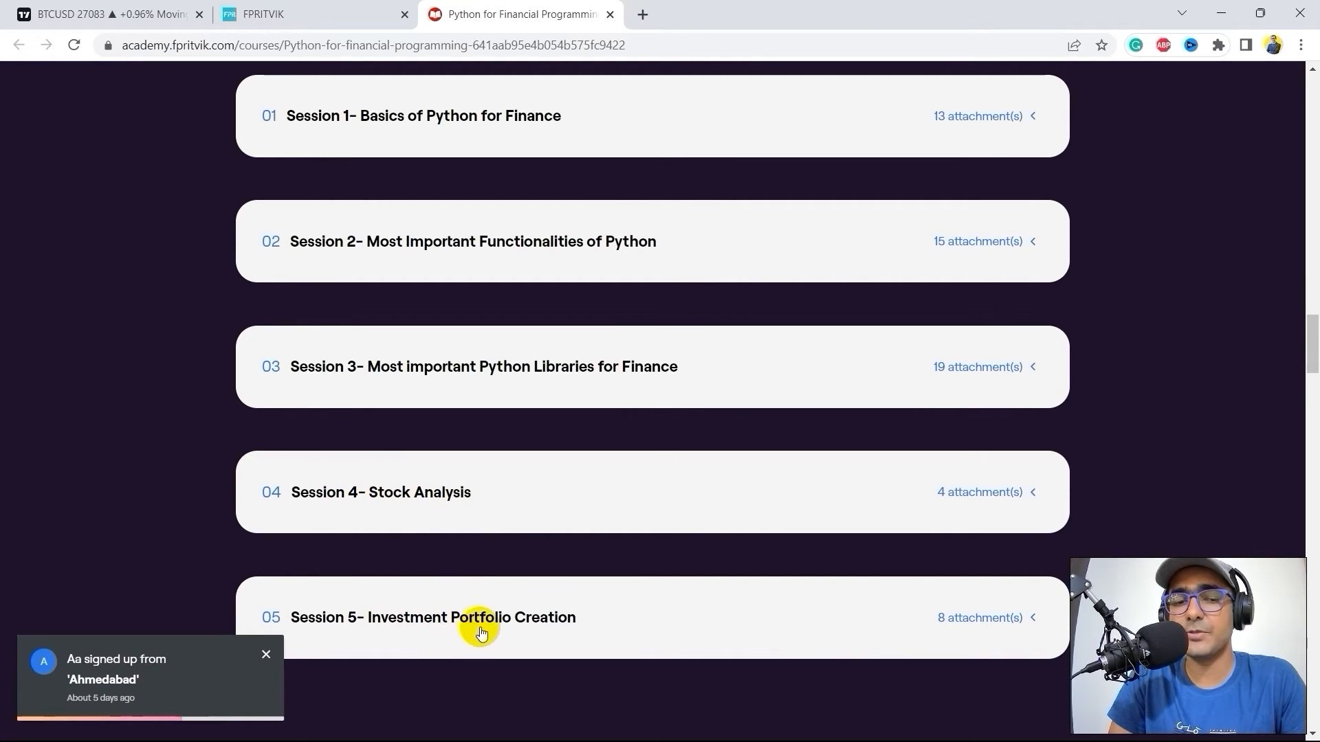
mouse_move(507, 629)
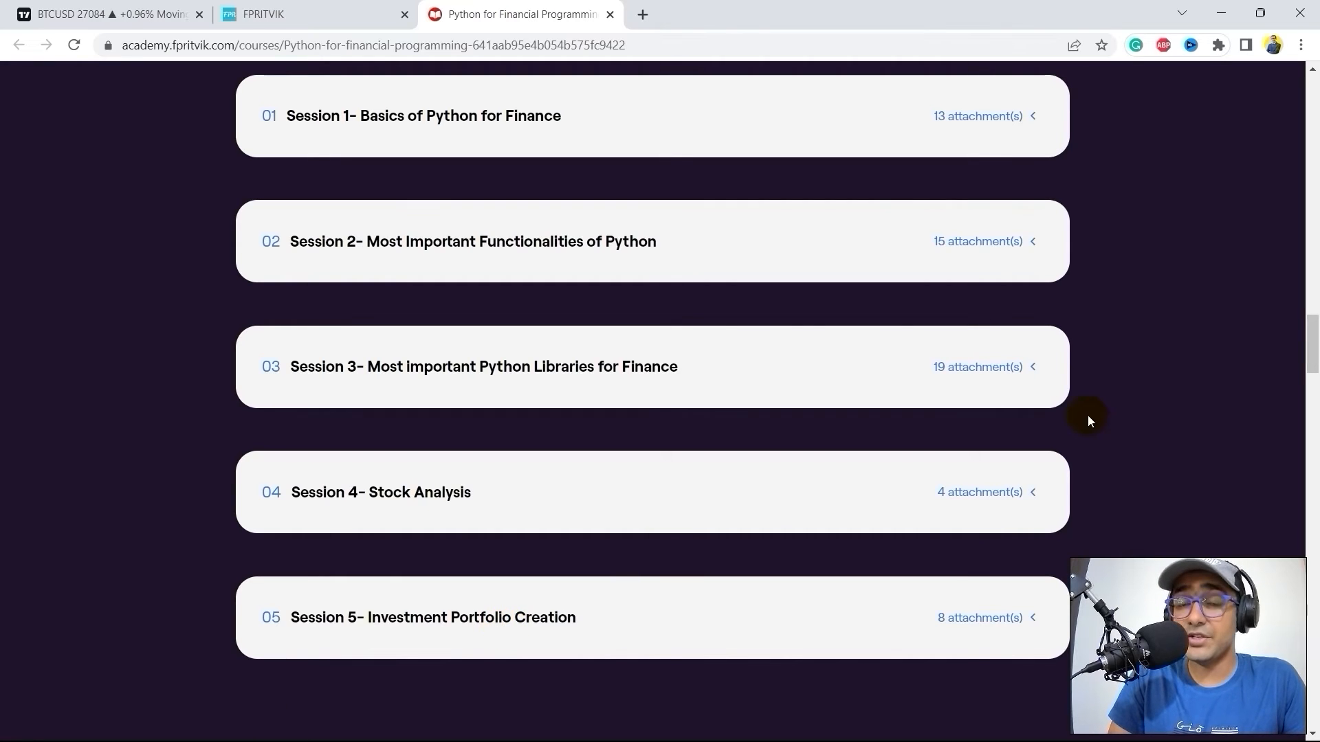
scroll(up, 3)
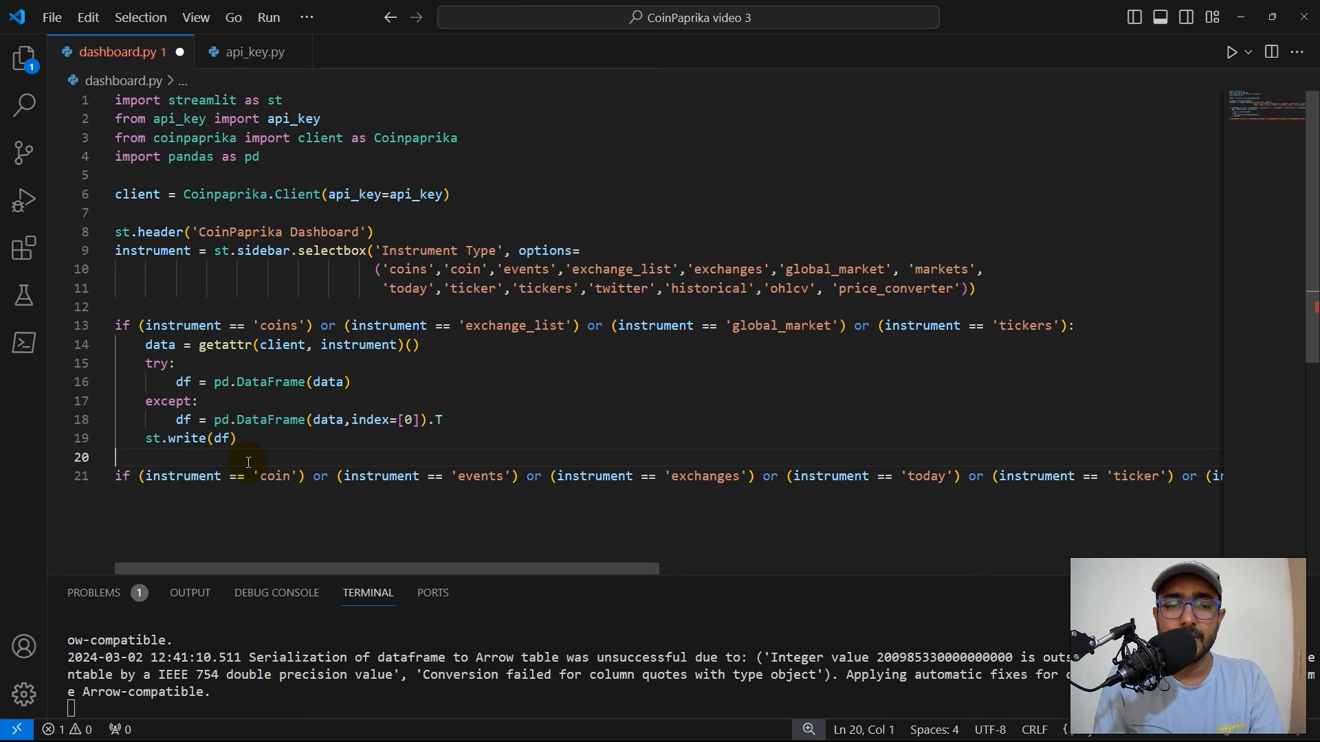
mouse_move(671, 514)
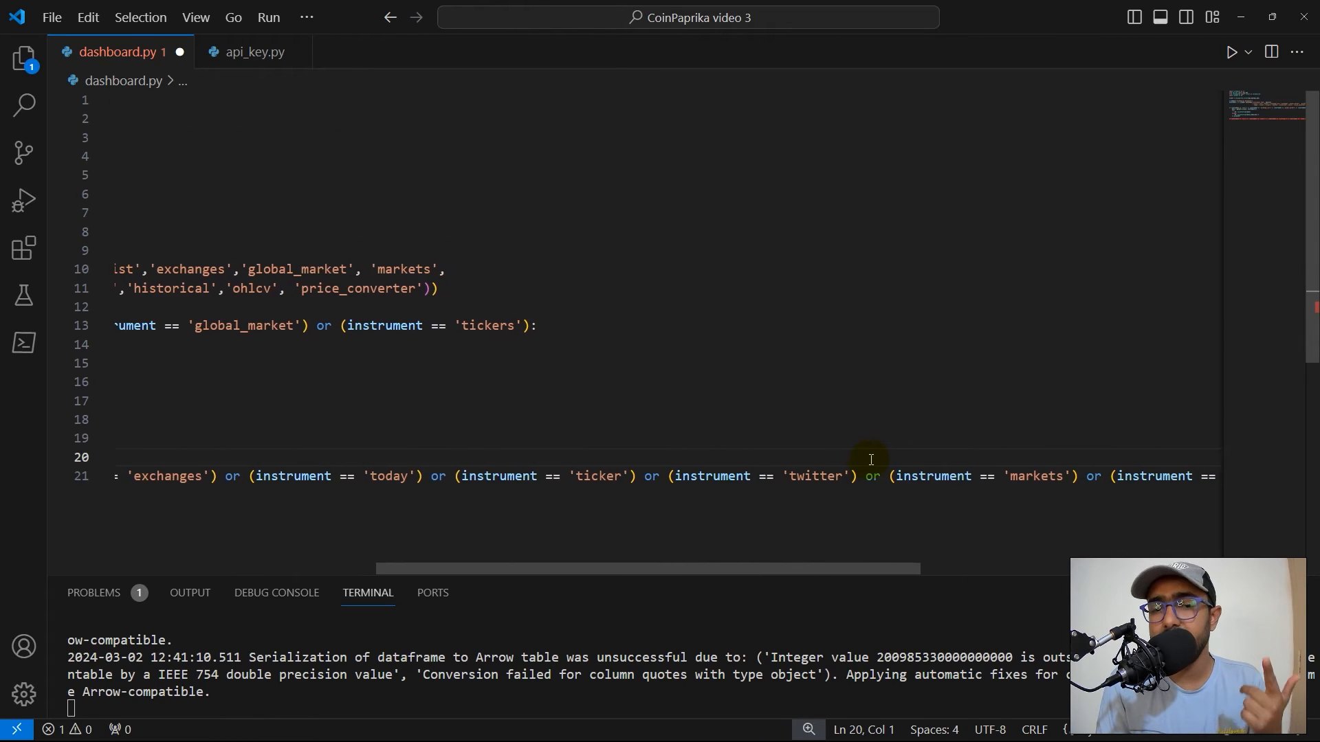
Step: Scroll right to review the widened condition covering twitter, markets, historical and ohlcv
scroll(right, 3)
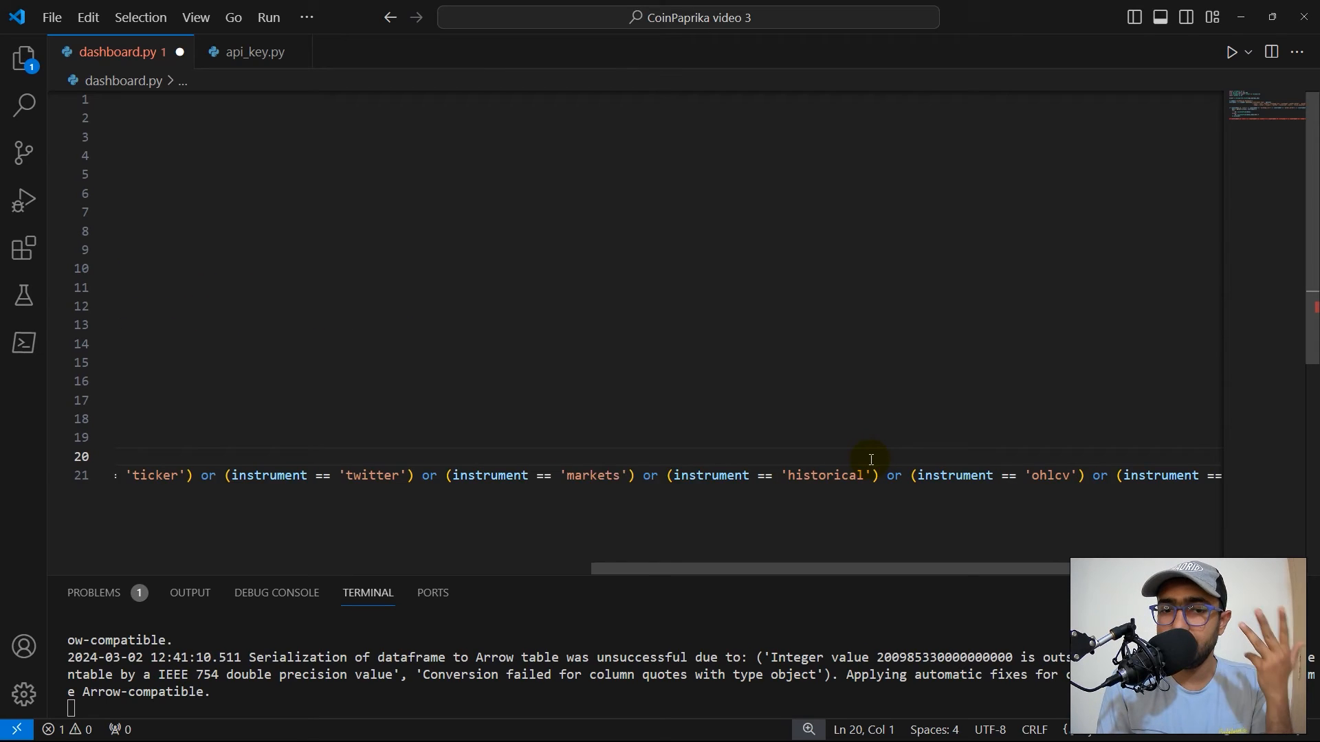
scroll(right, 3)
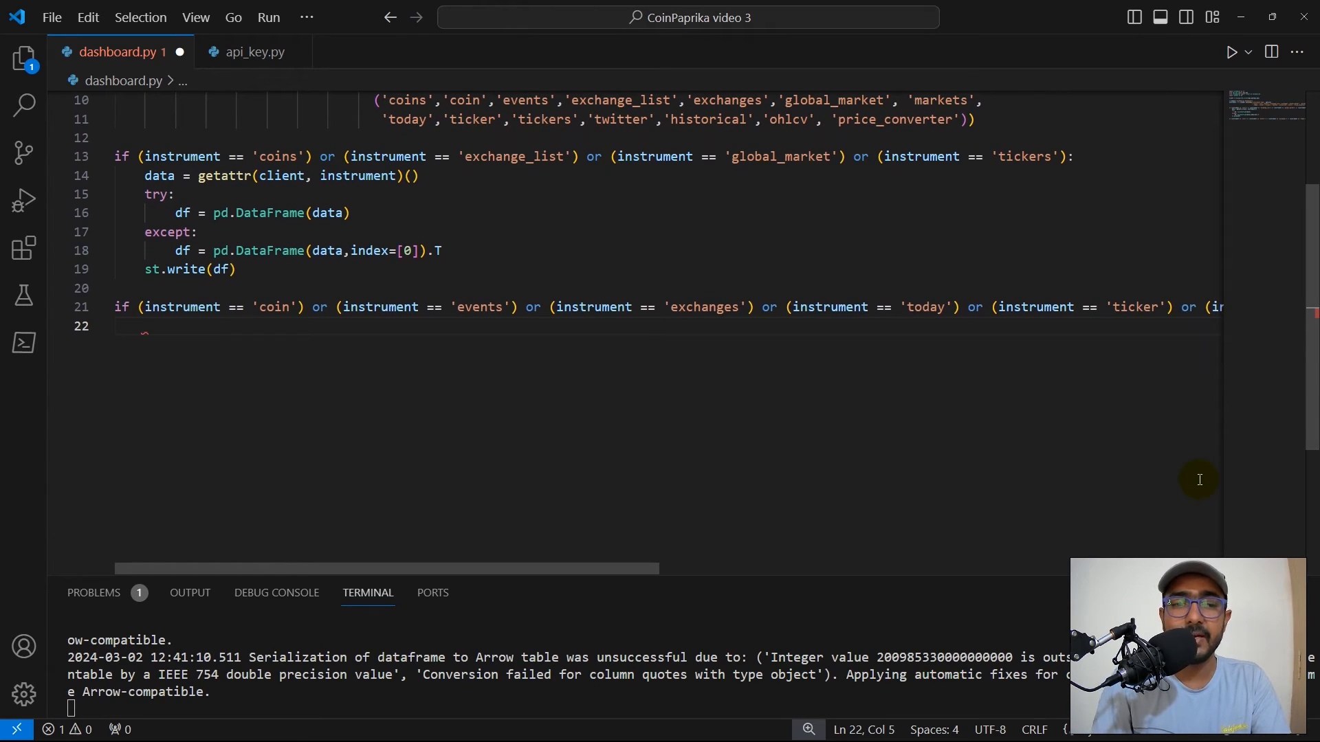
Step: Add id = st.sidebar.text_input('Coin ID','btc-bitcoin') inside the new branch
scroll(up, 3)
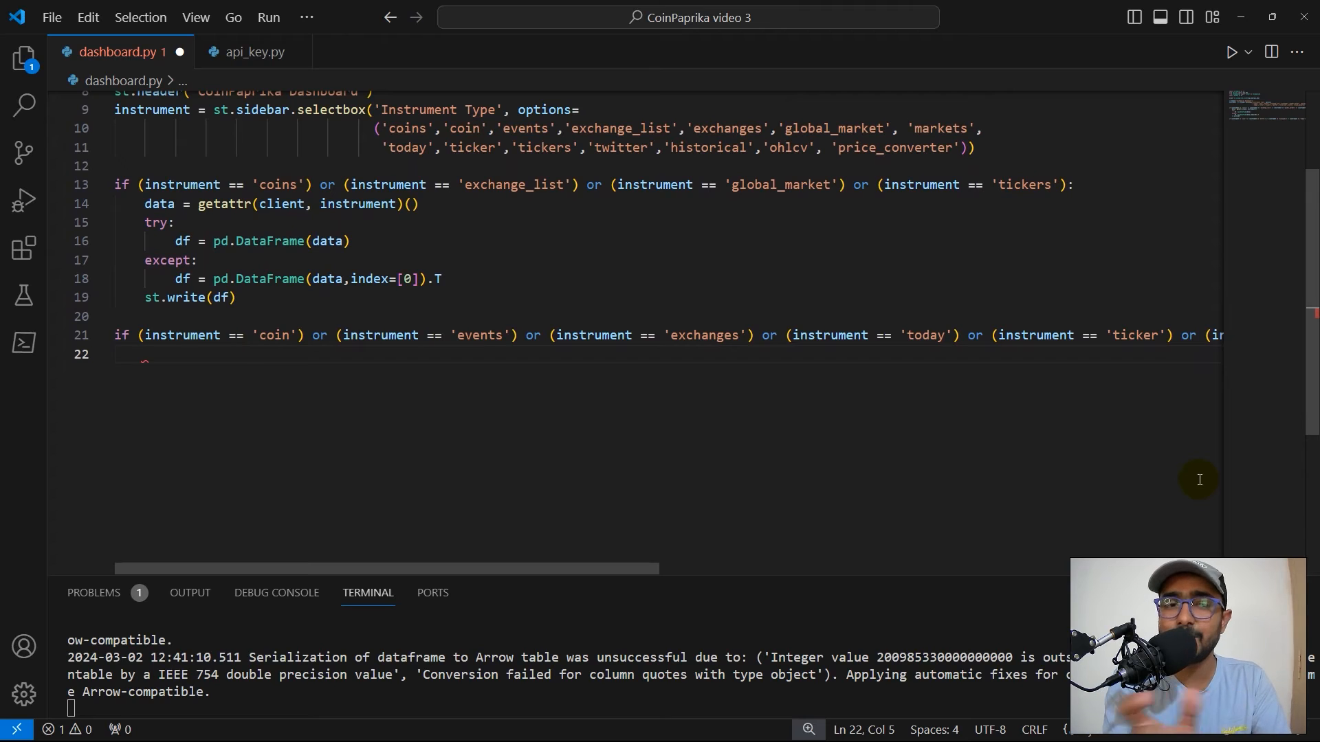
text(id =)
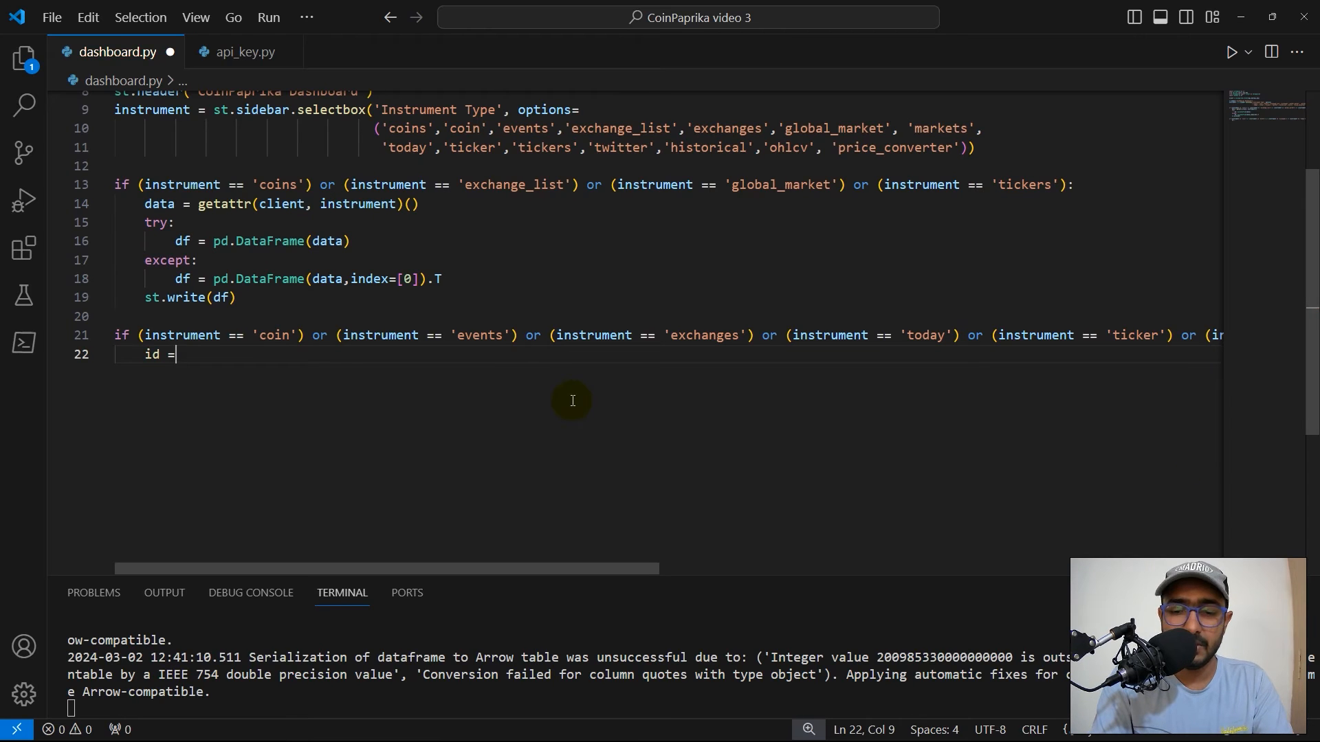
text(st.sidebar.text_input)
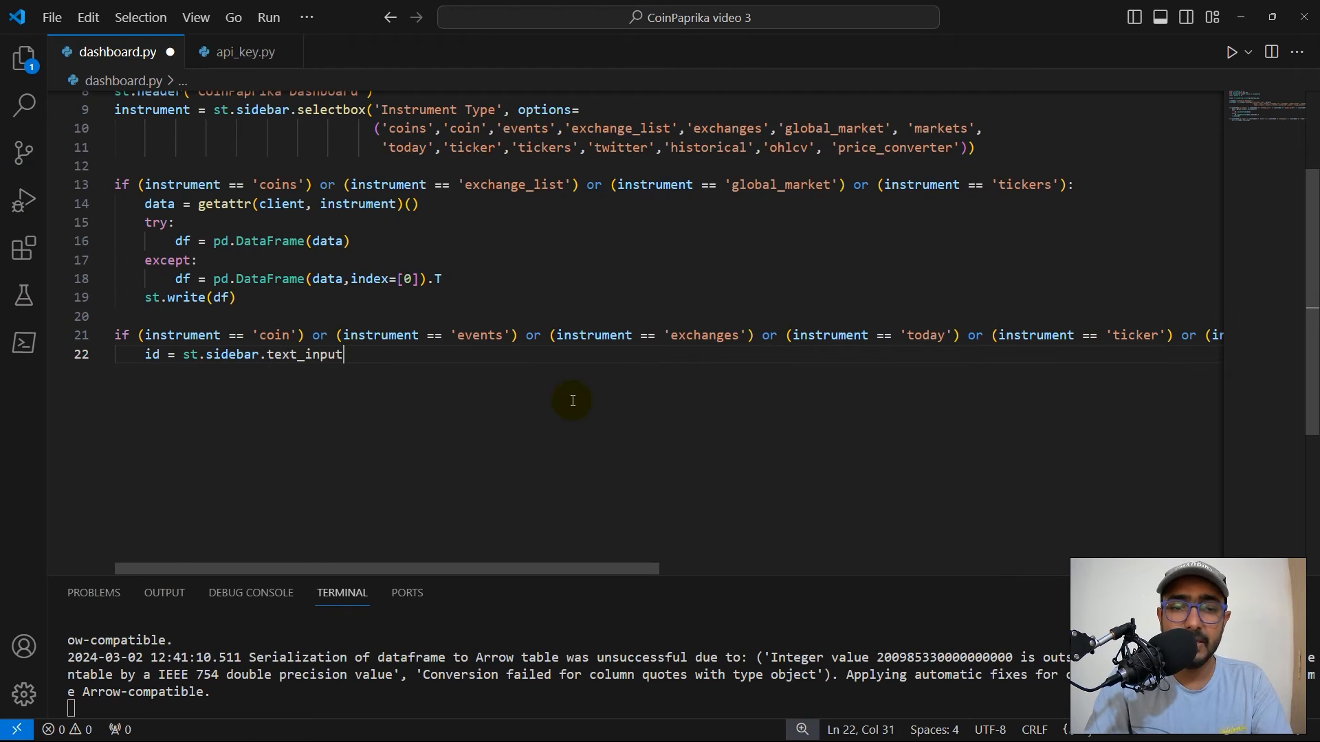
text((''))
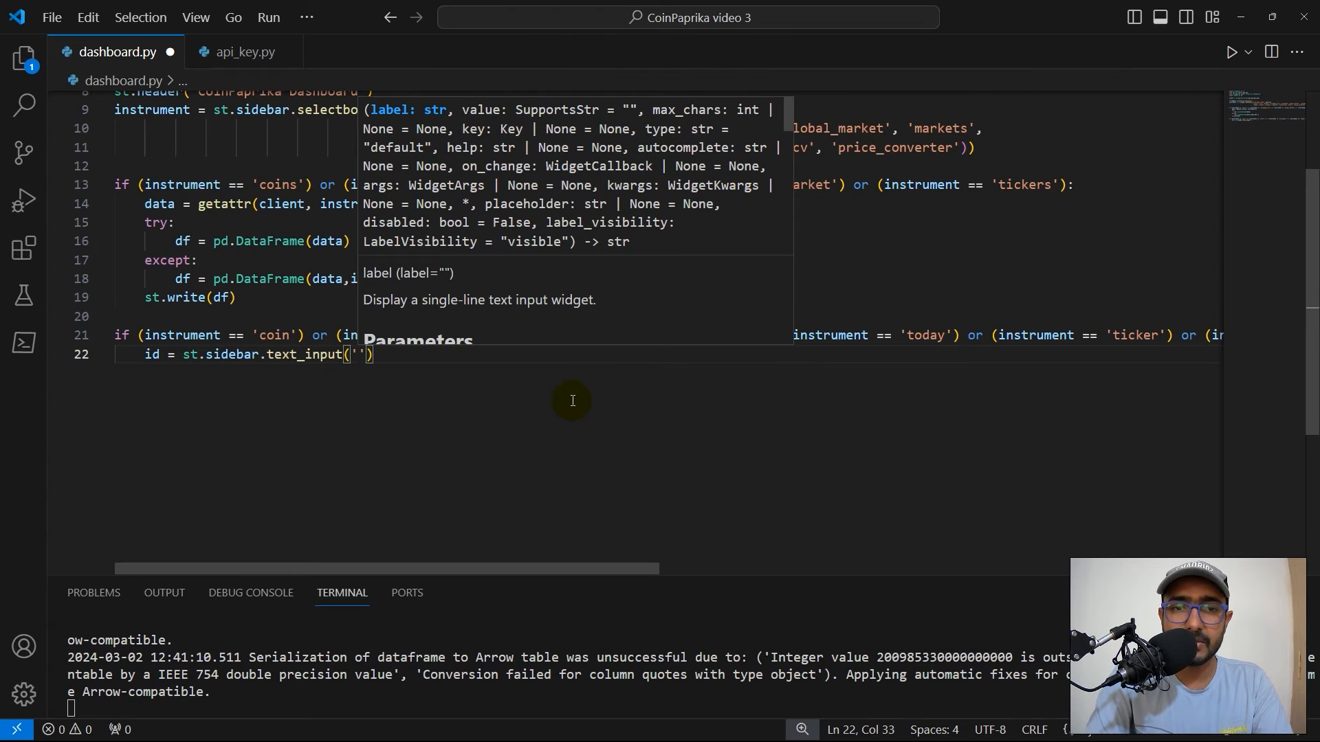
text(Coin ID',)
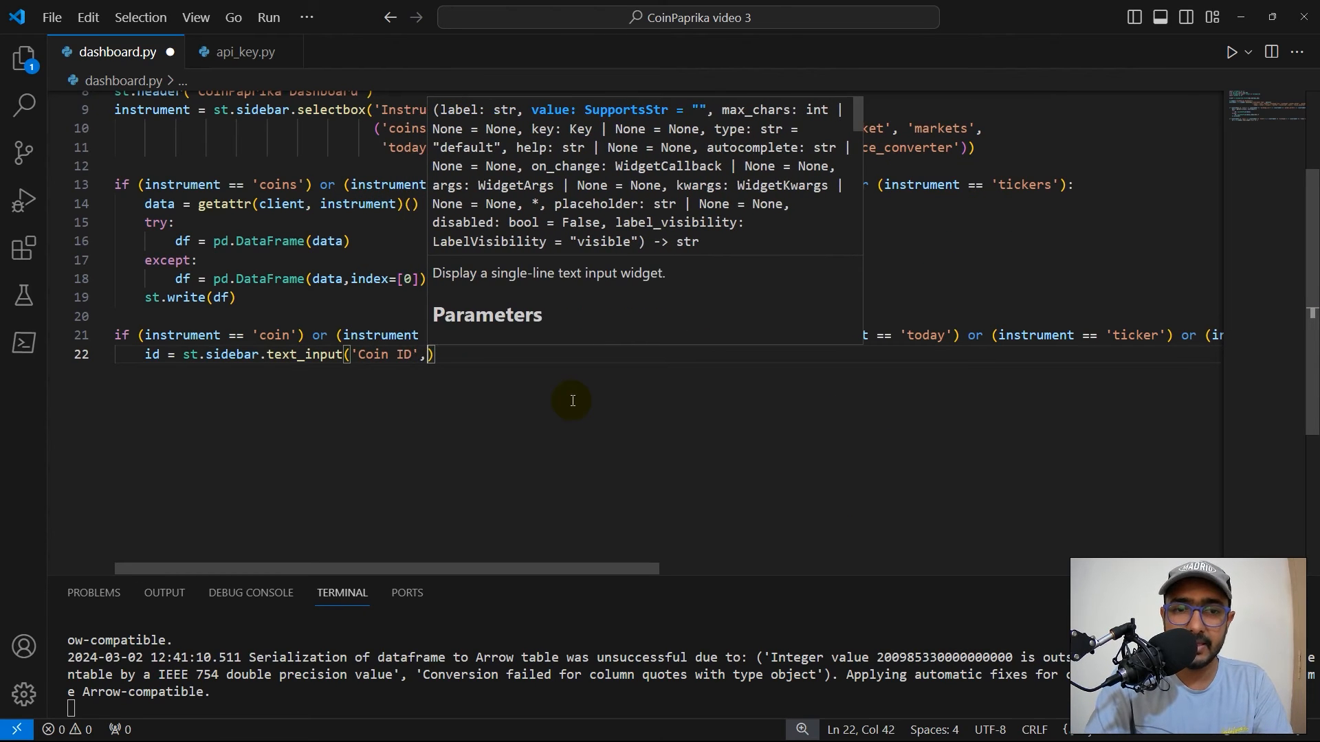
text('')
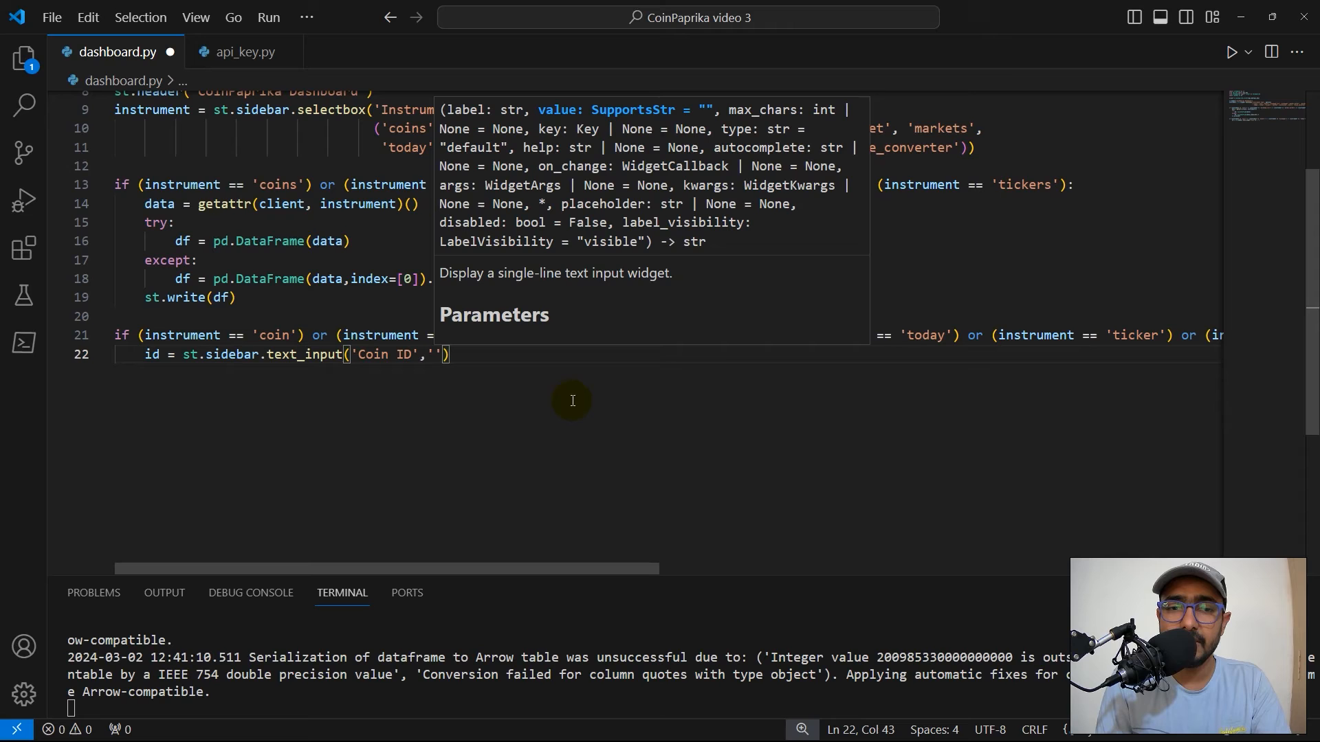
text(btc-bitcoin)
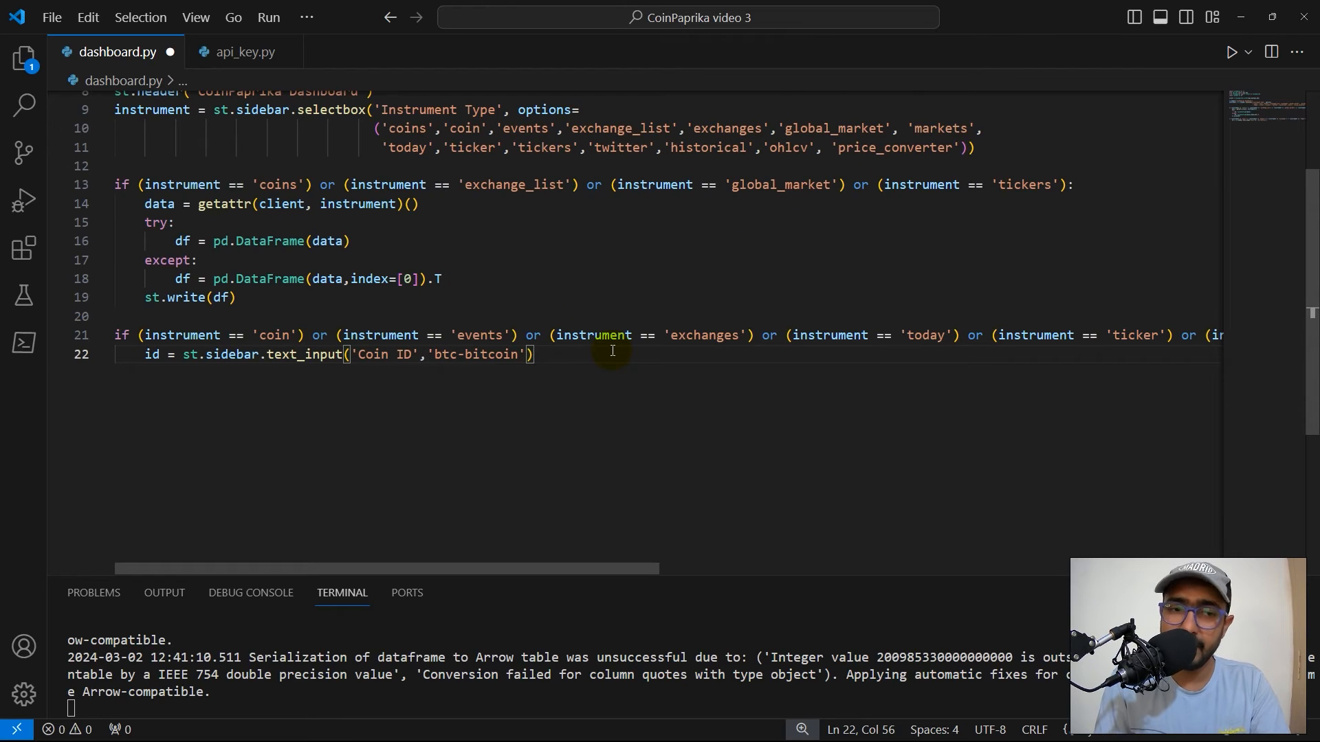
Step: Fetch data with getattr(client, instrument)(id), display it, and save the script
text(data = getattr(client, instrument)()
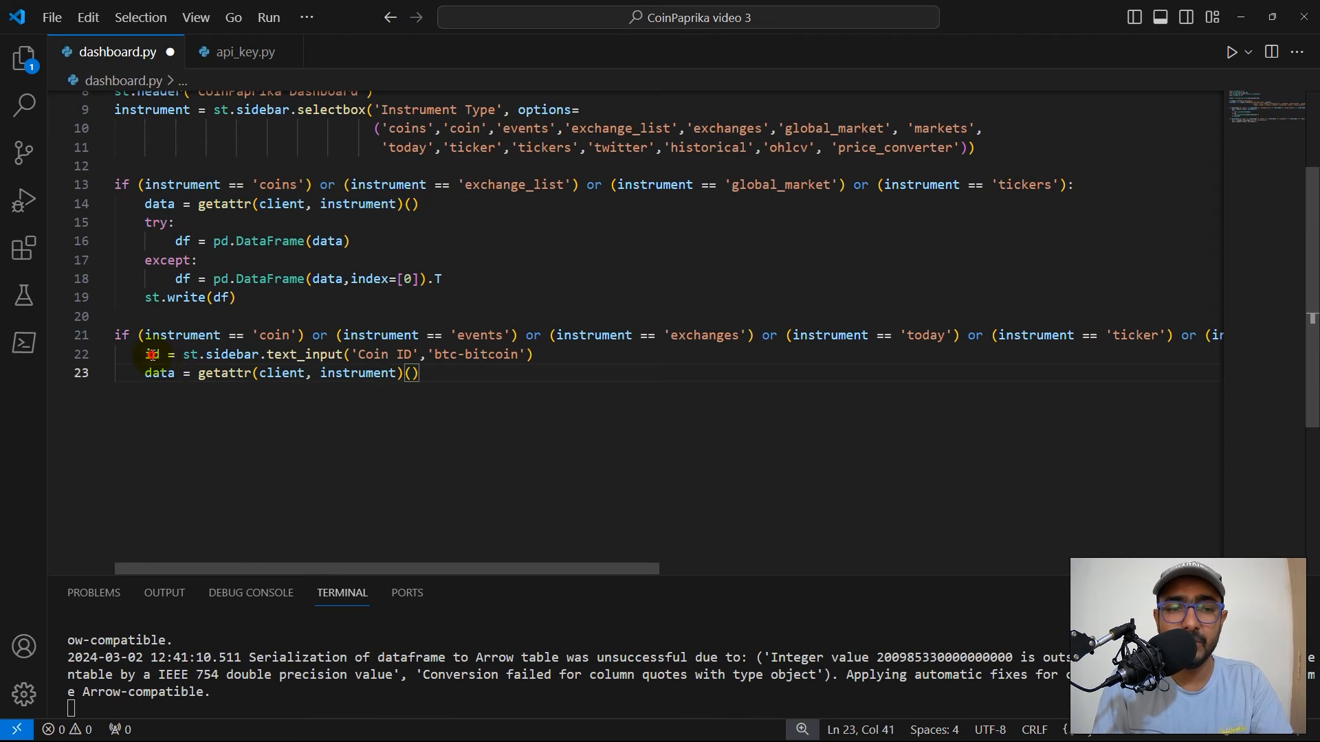
text(id)
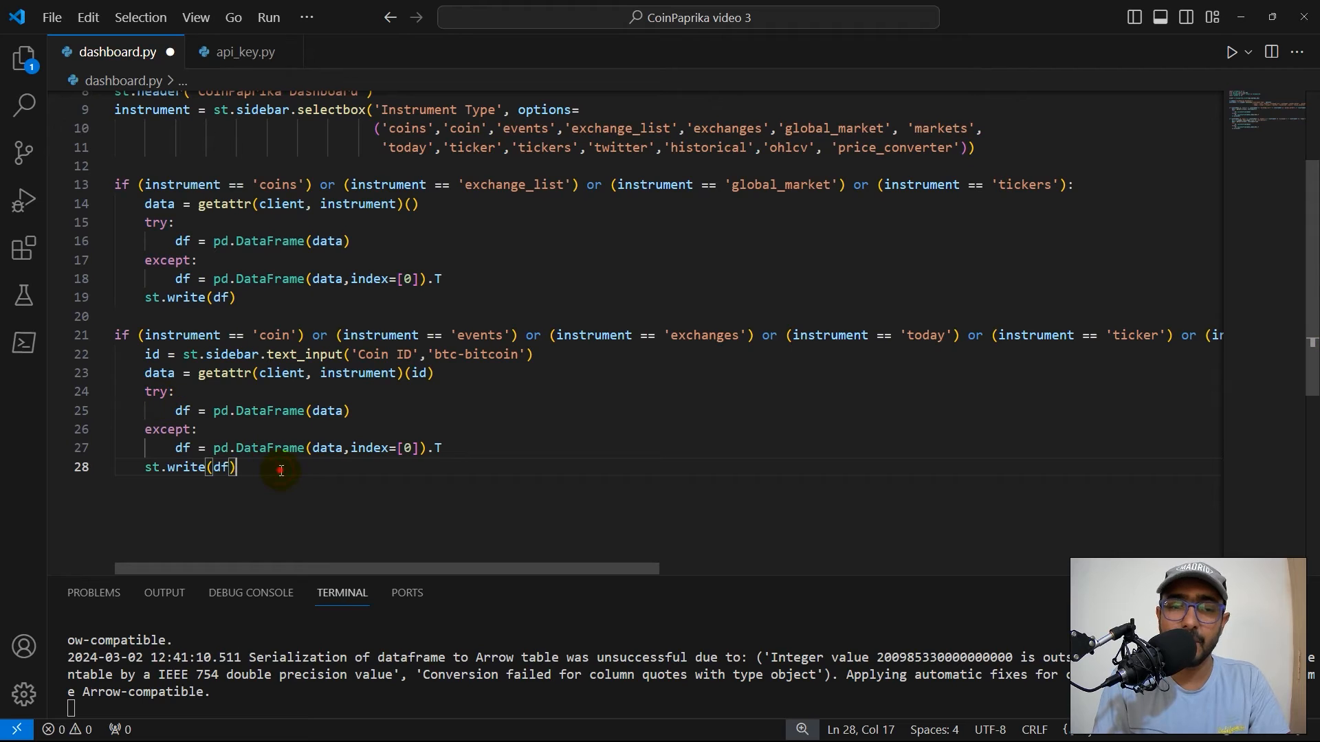
key(ctrl+s)
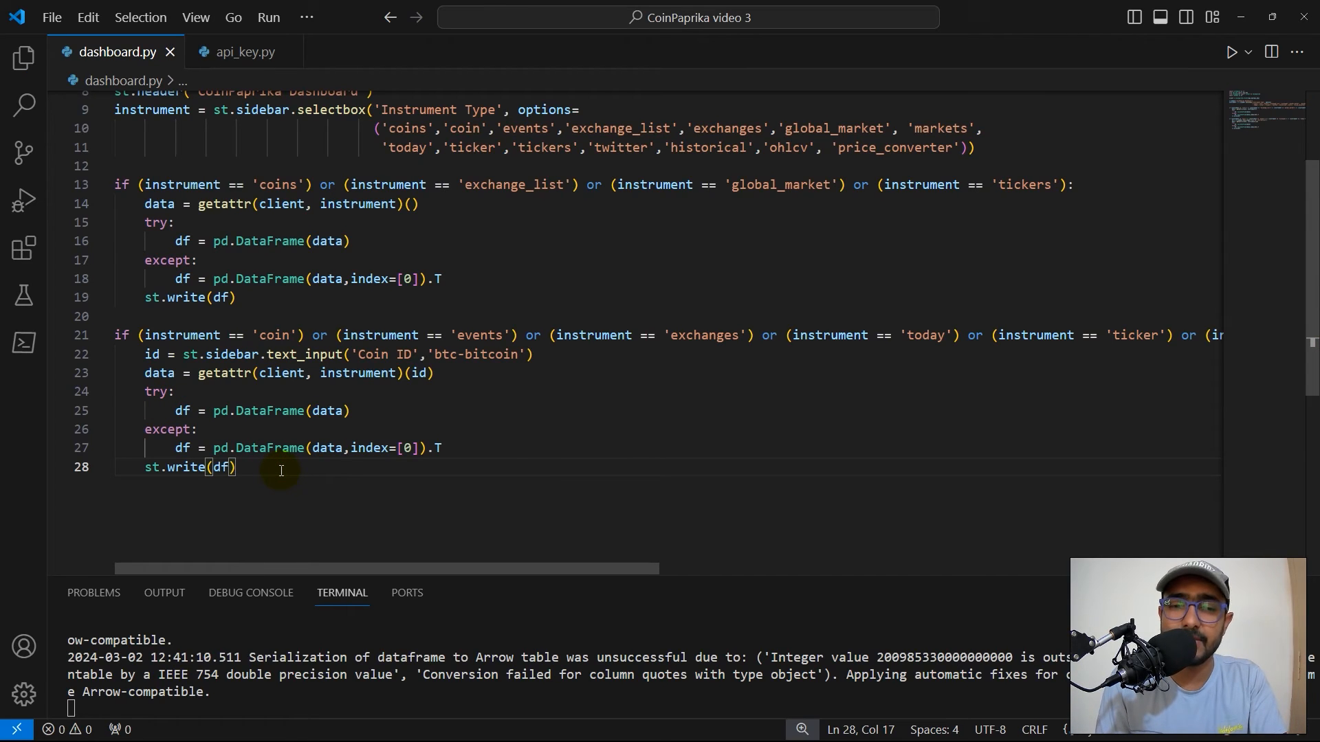
mouse_move(538, 467)
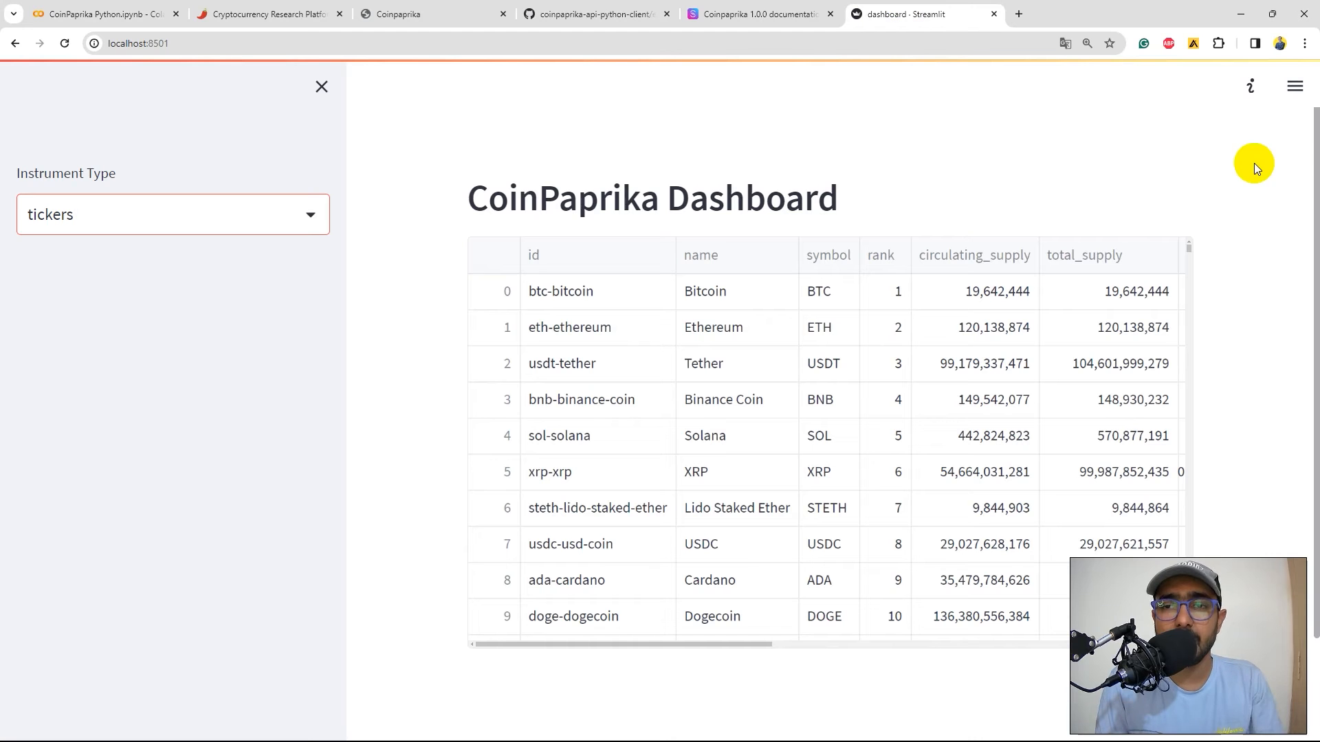
Step: Load coins in the dashboard, then make the single-coin fallback write raw data instead of a DataFrame
click(171, 214)
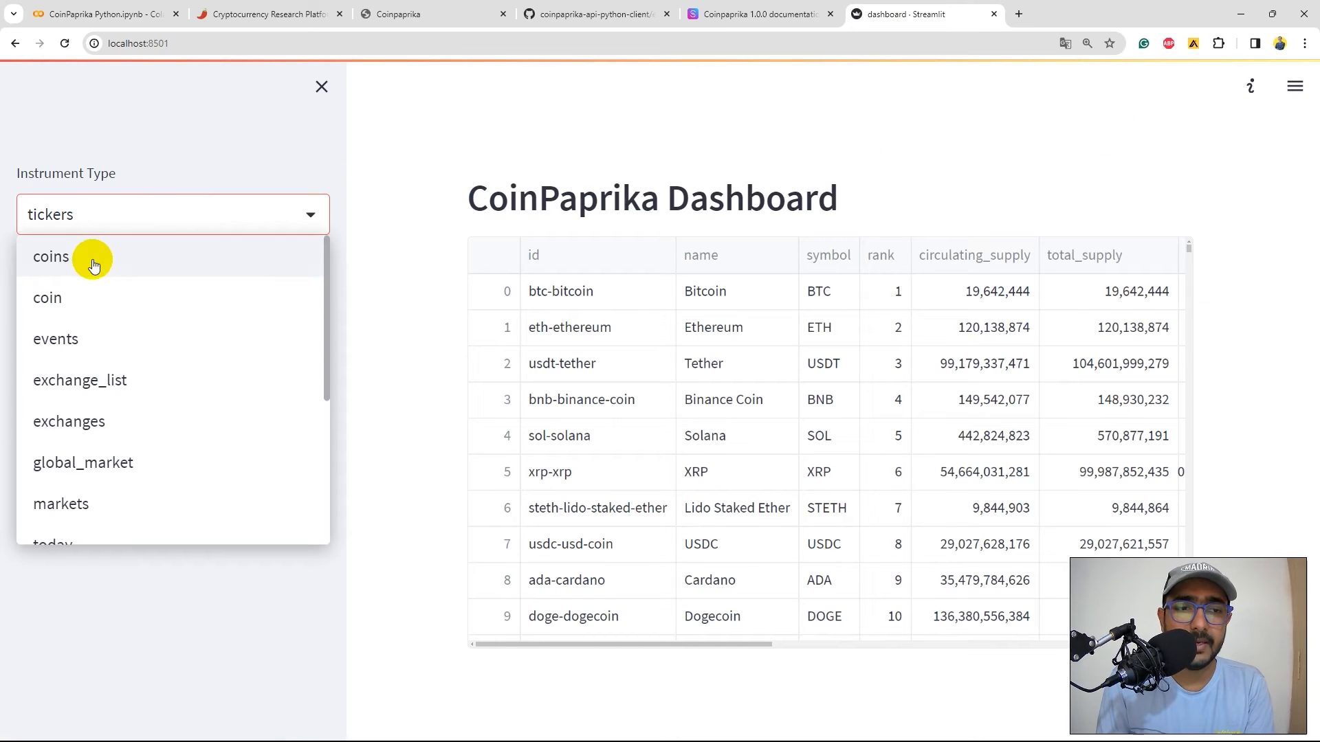
click(51, 257)
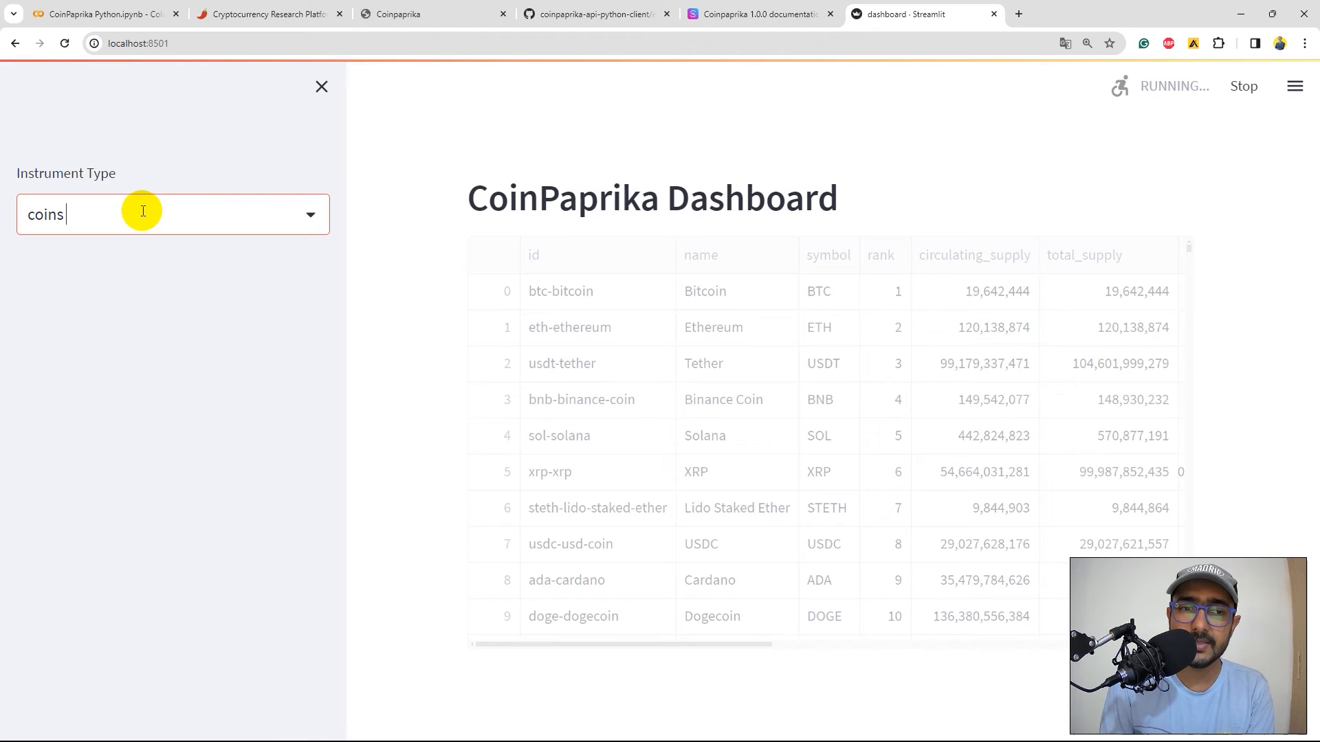
key(Backspace)
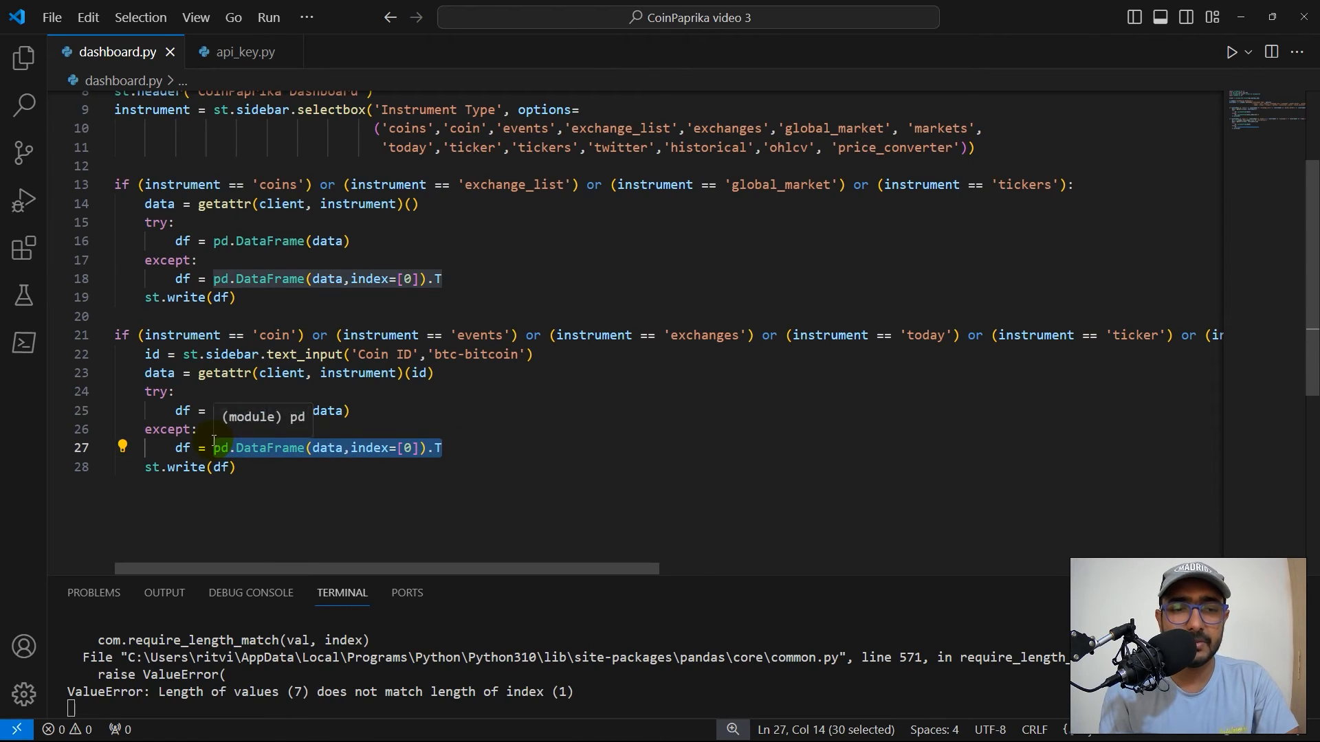
text(data)
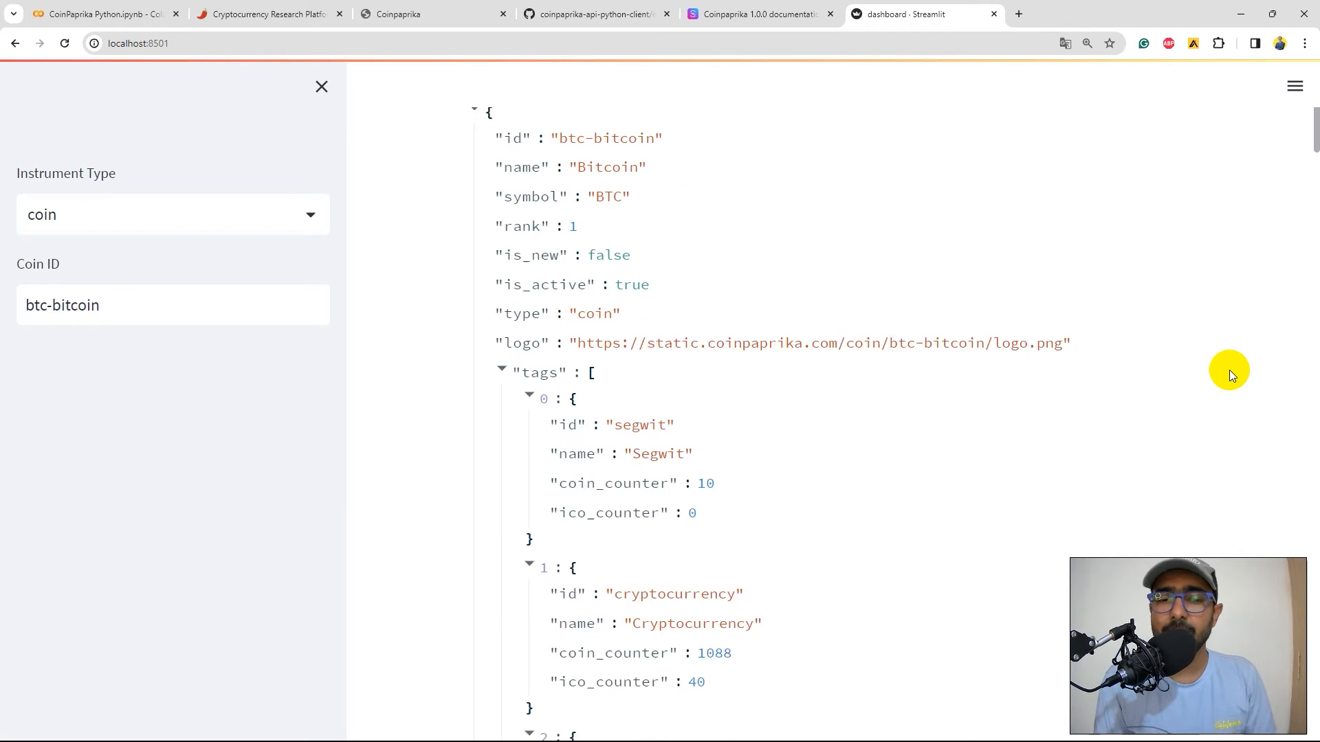
Step: Review bitcoin's coin, ticker and twitter results in the Streamlit dashboard
scroll(down, 3)
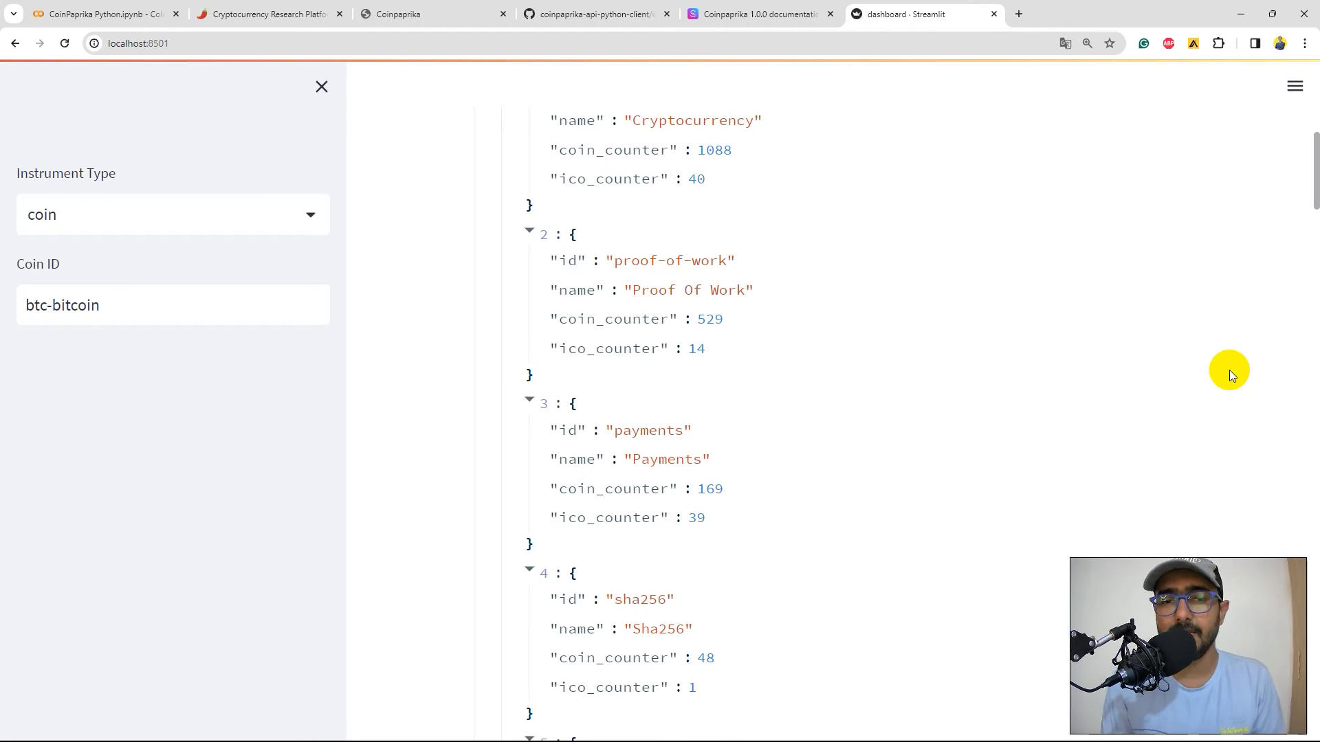
scroll(up, 3)
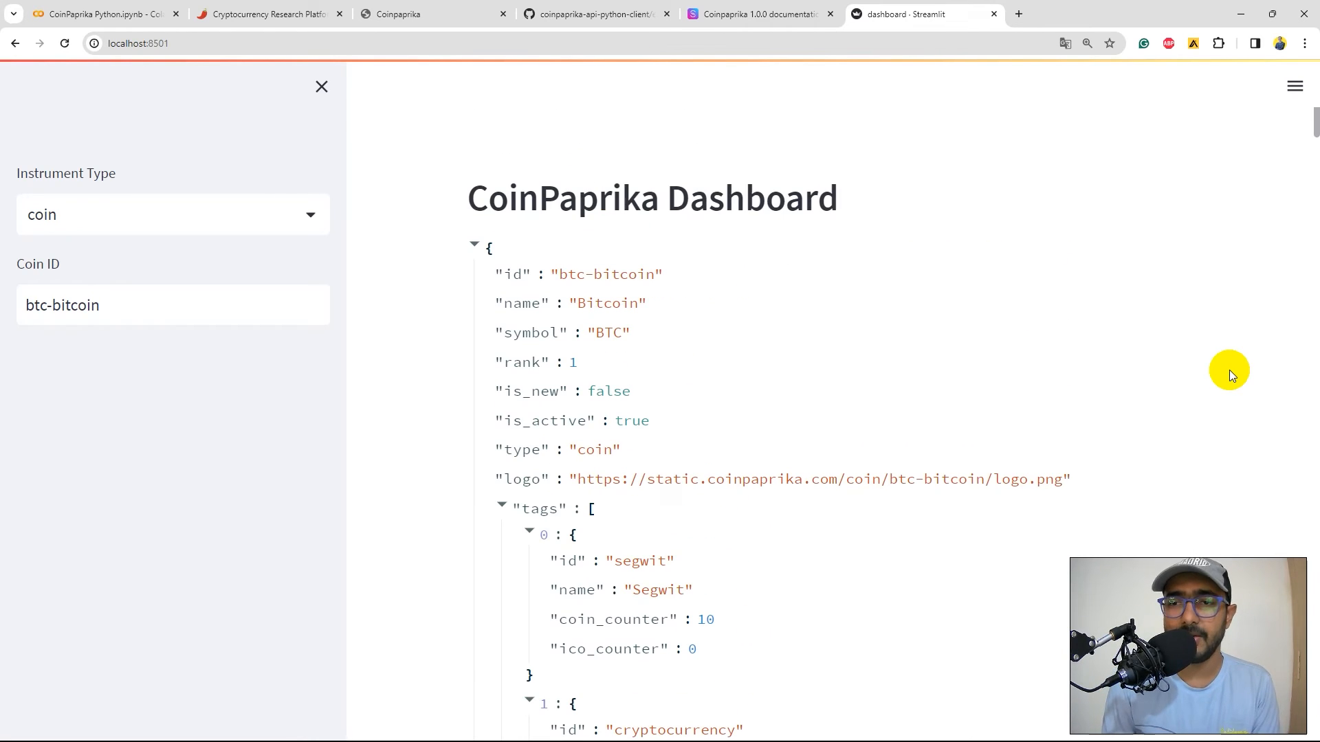
scroll(down, 3)
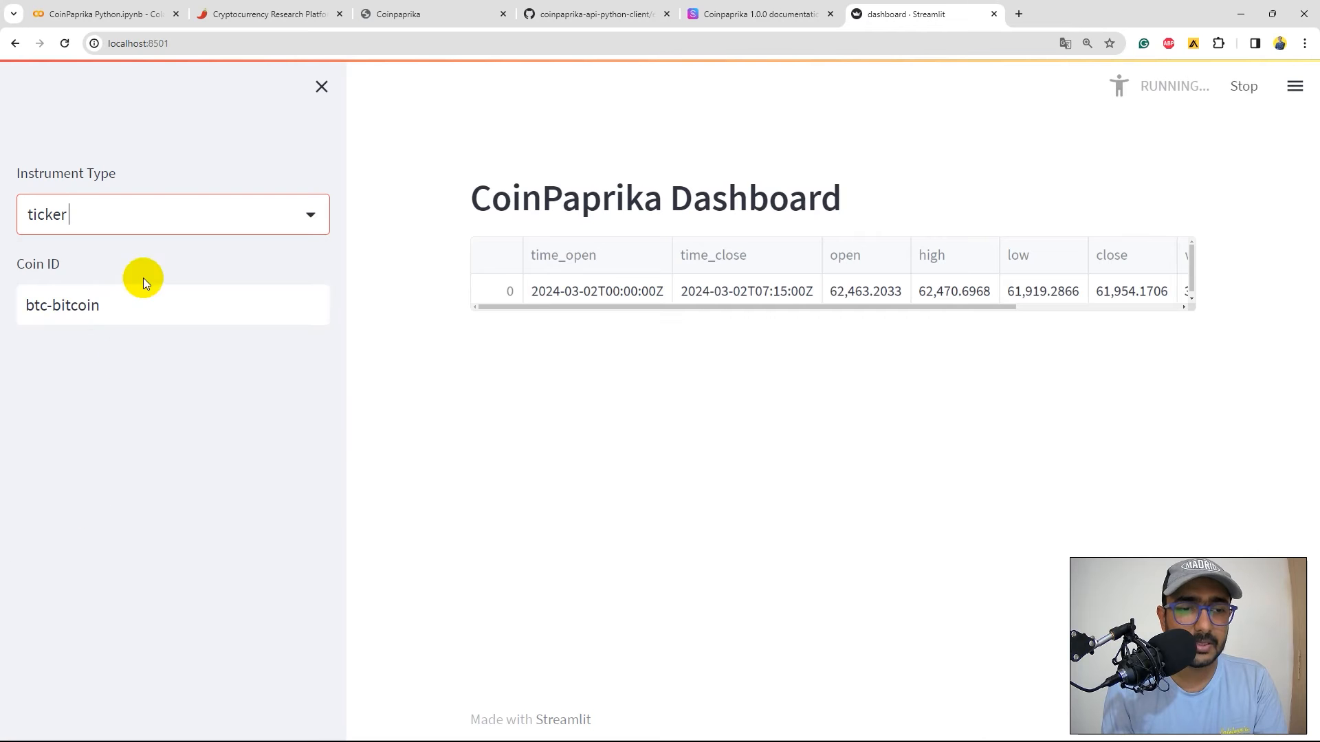
click(173, 215)
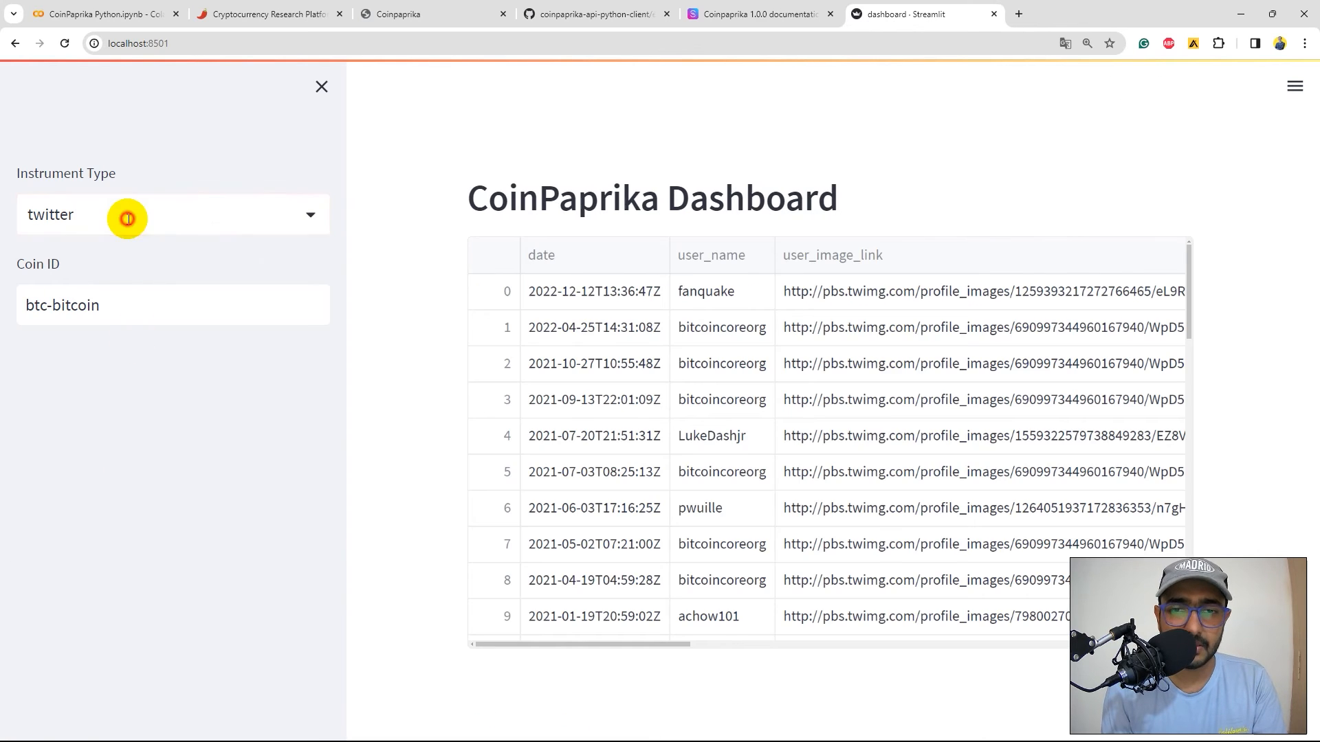
click(172, 215)
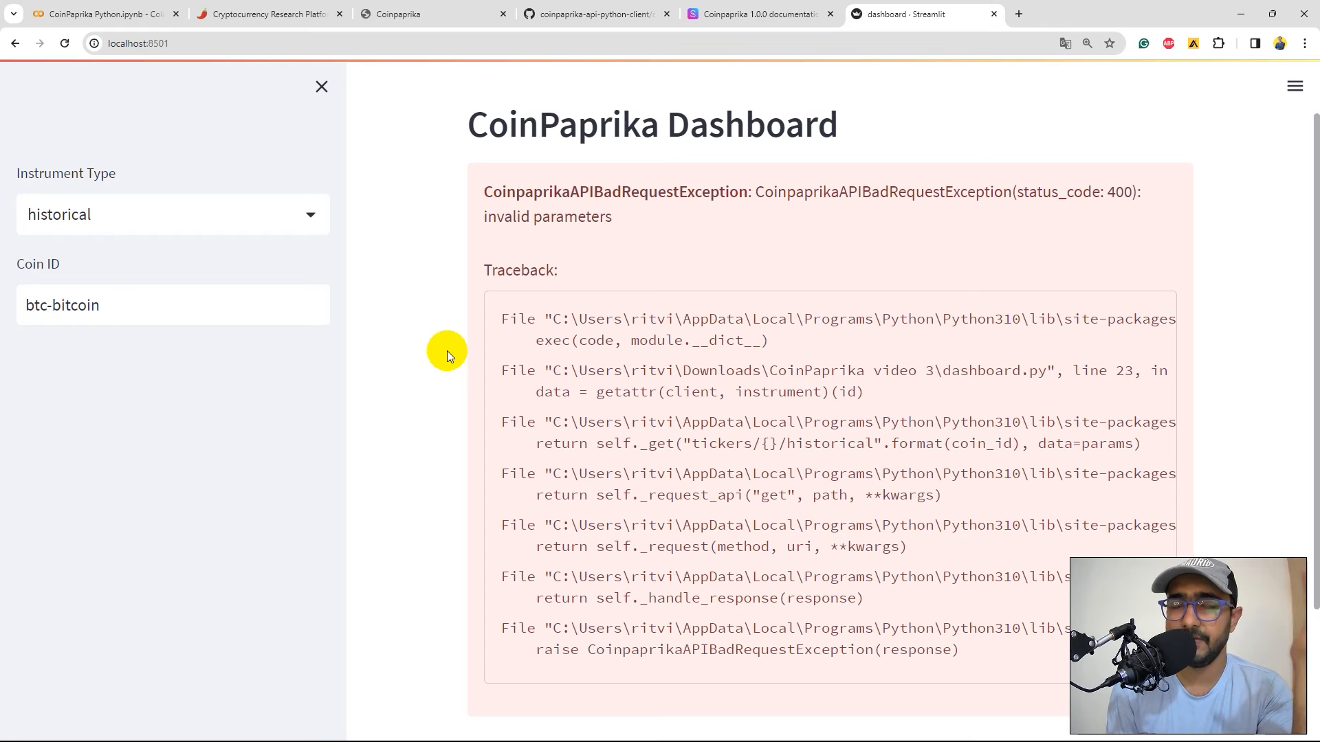
Step: Try historical, ohlcv and price_converter, revealing invalid-parameter and TypeError failures
click(173, 215)
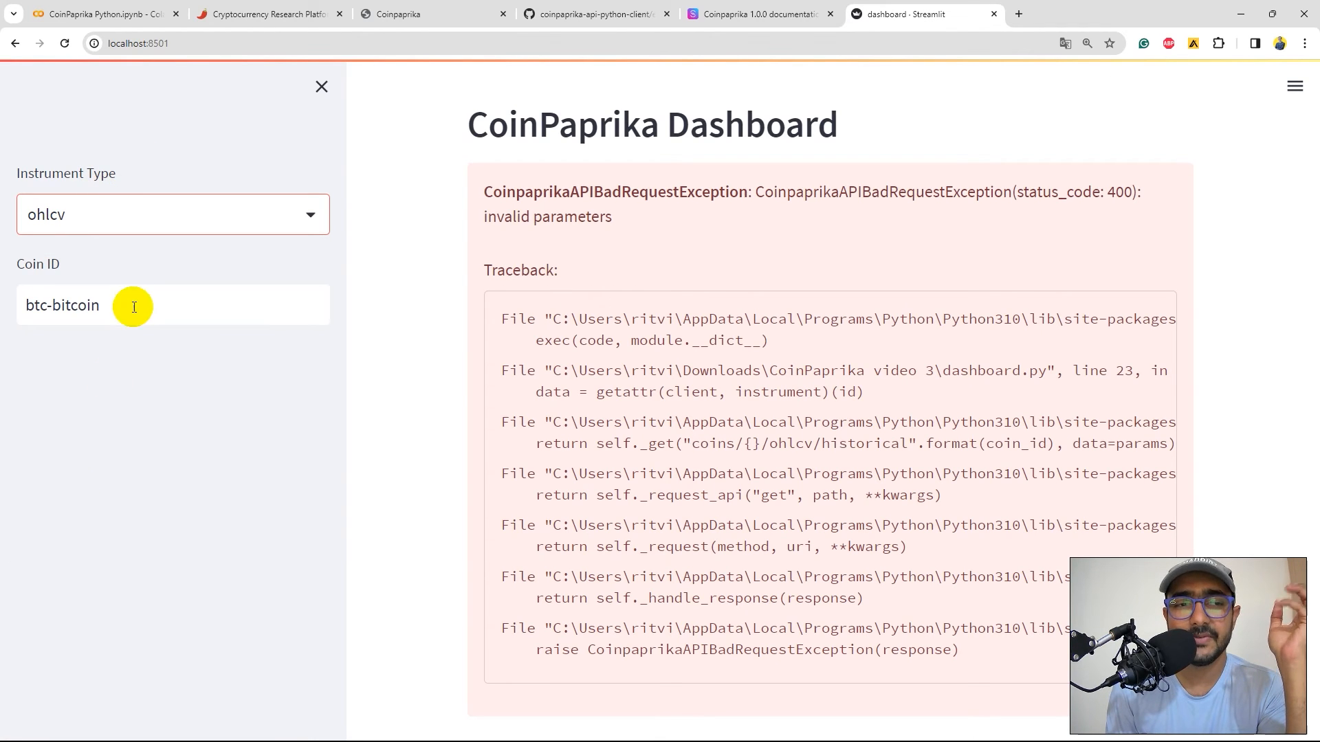
click(173, 215)
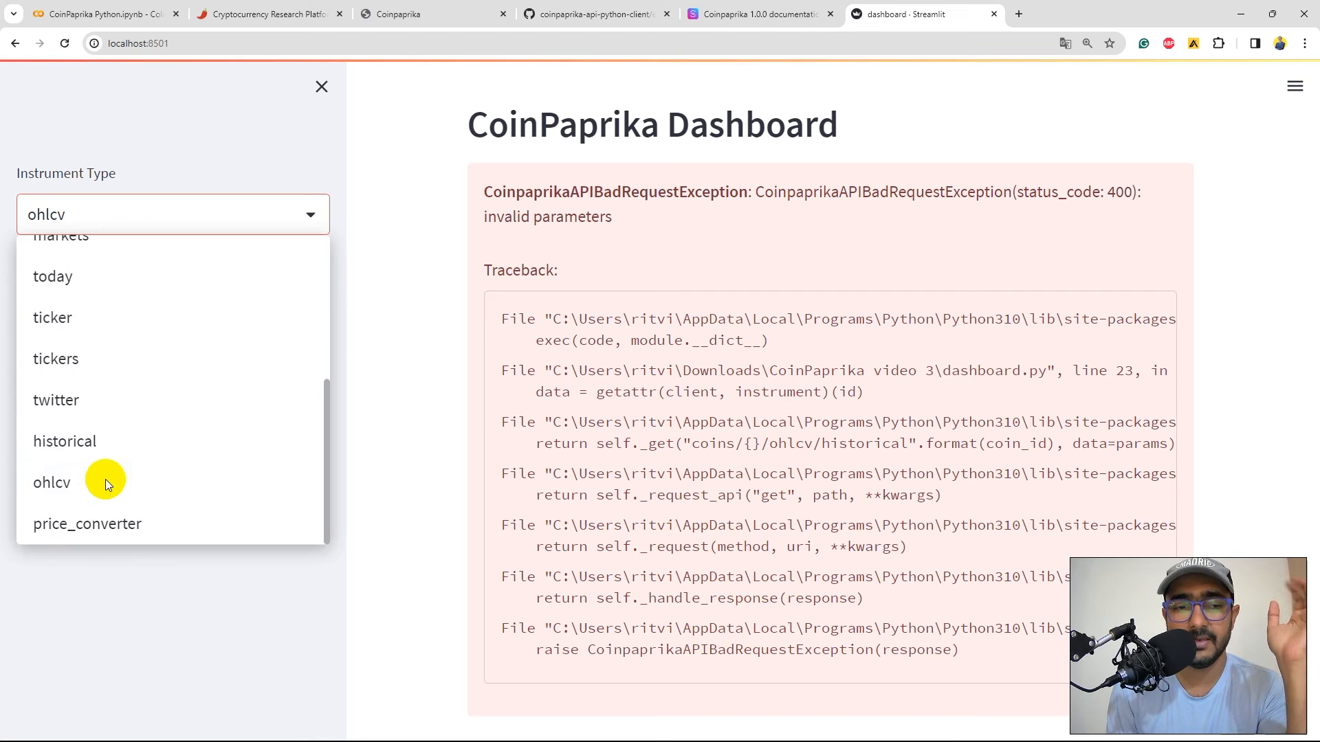
click(88, 524)
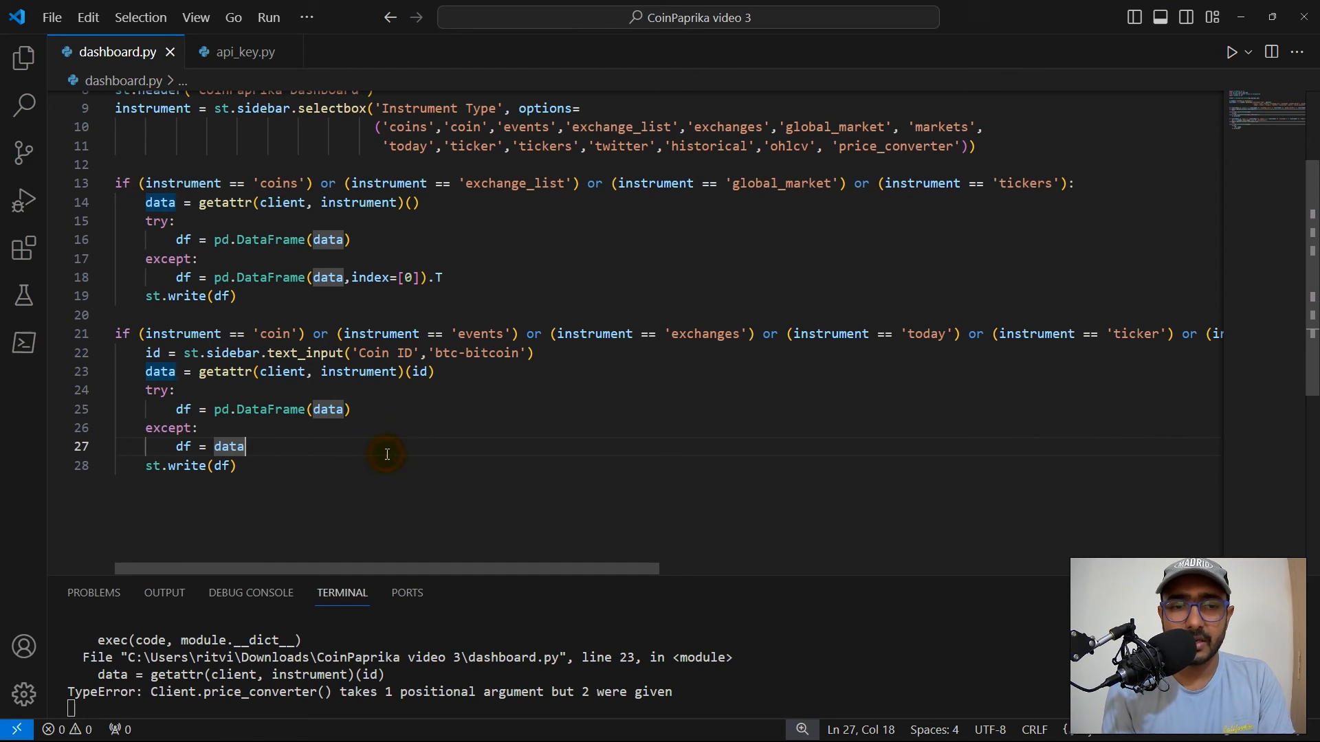
Step: Wrap the getattr call in try and start historical/ohlcv branches in the except
click(595, 354)
text(try:)
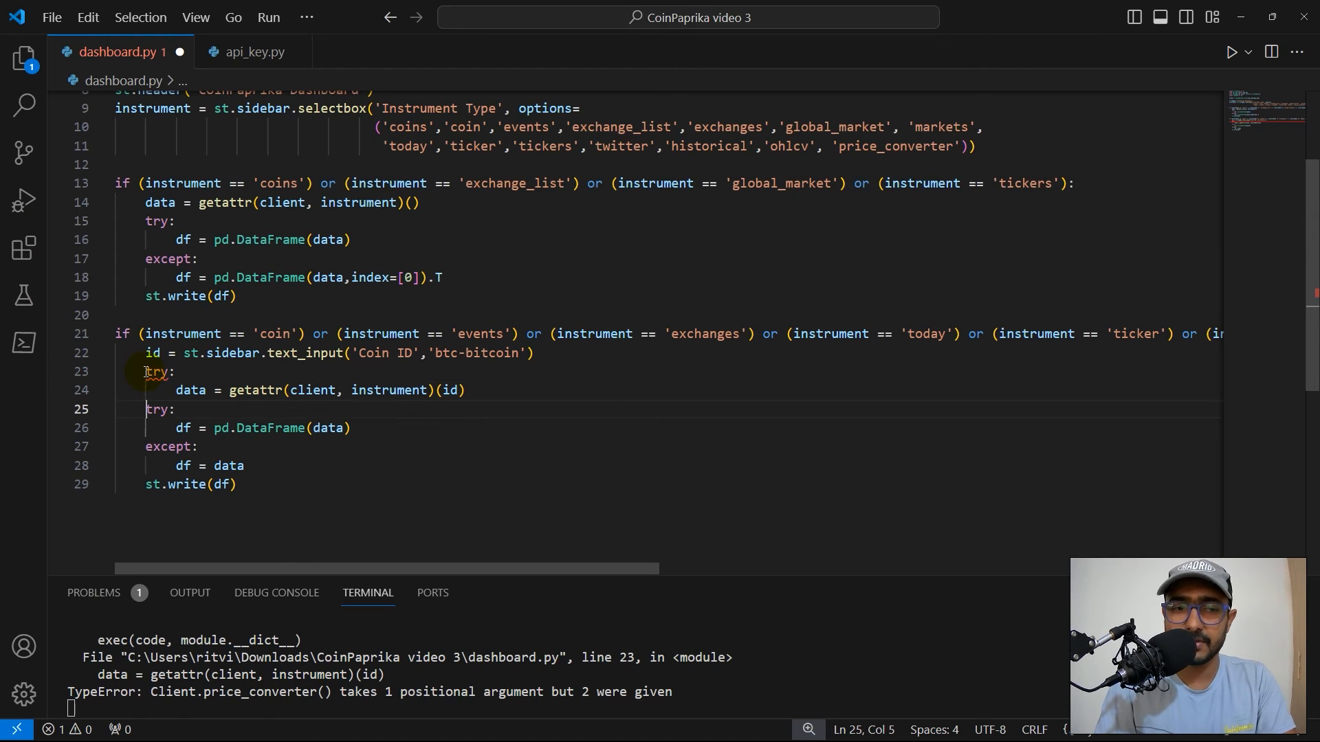
text(except:)
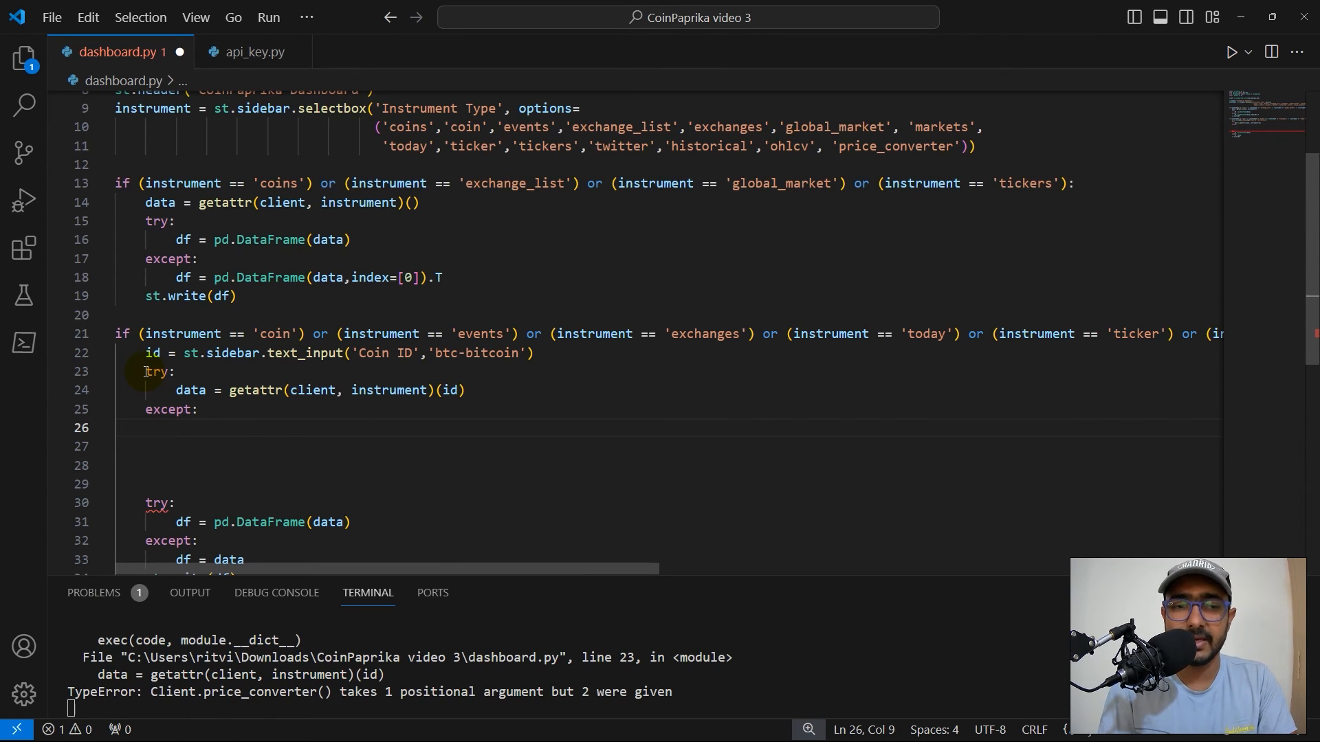
text(if)
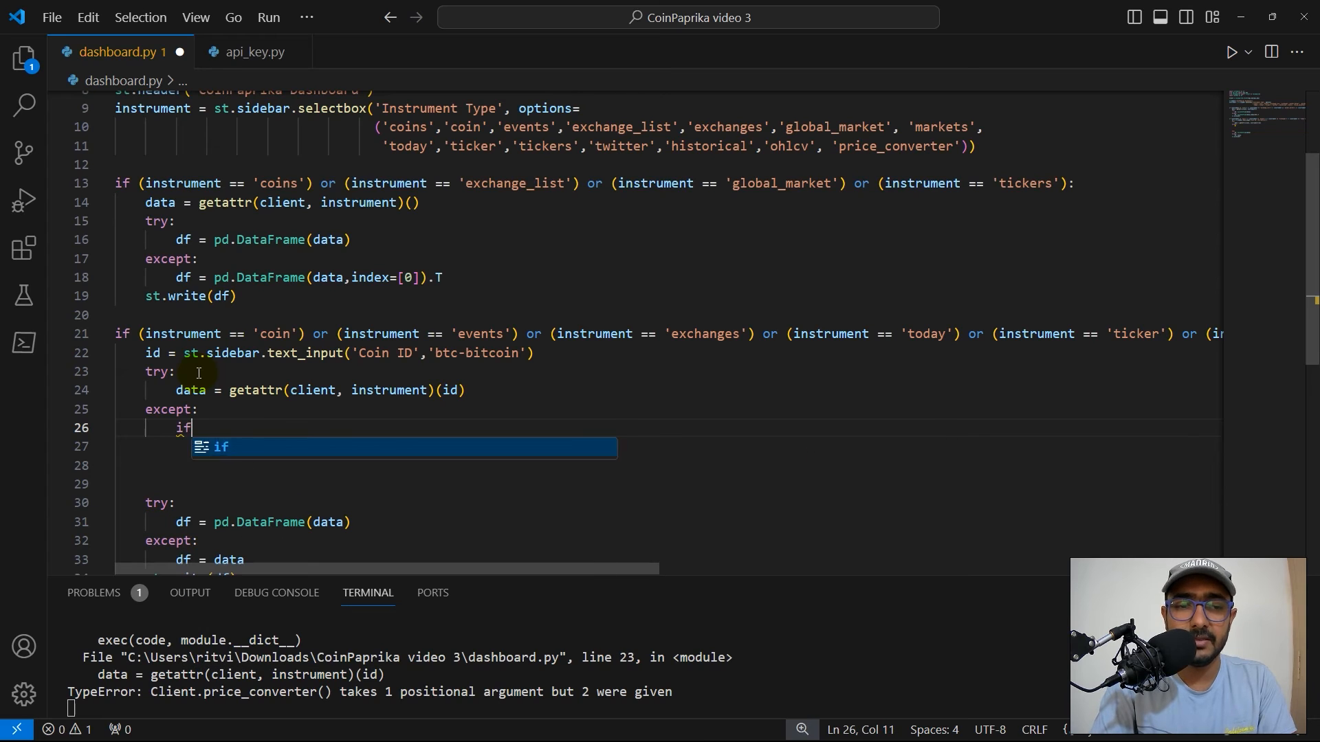
text(ind)
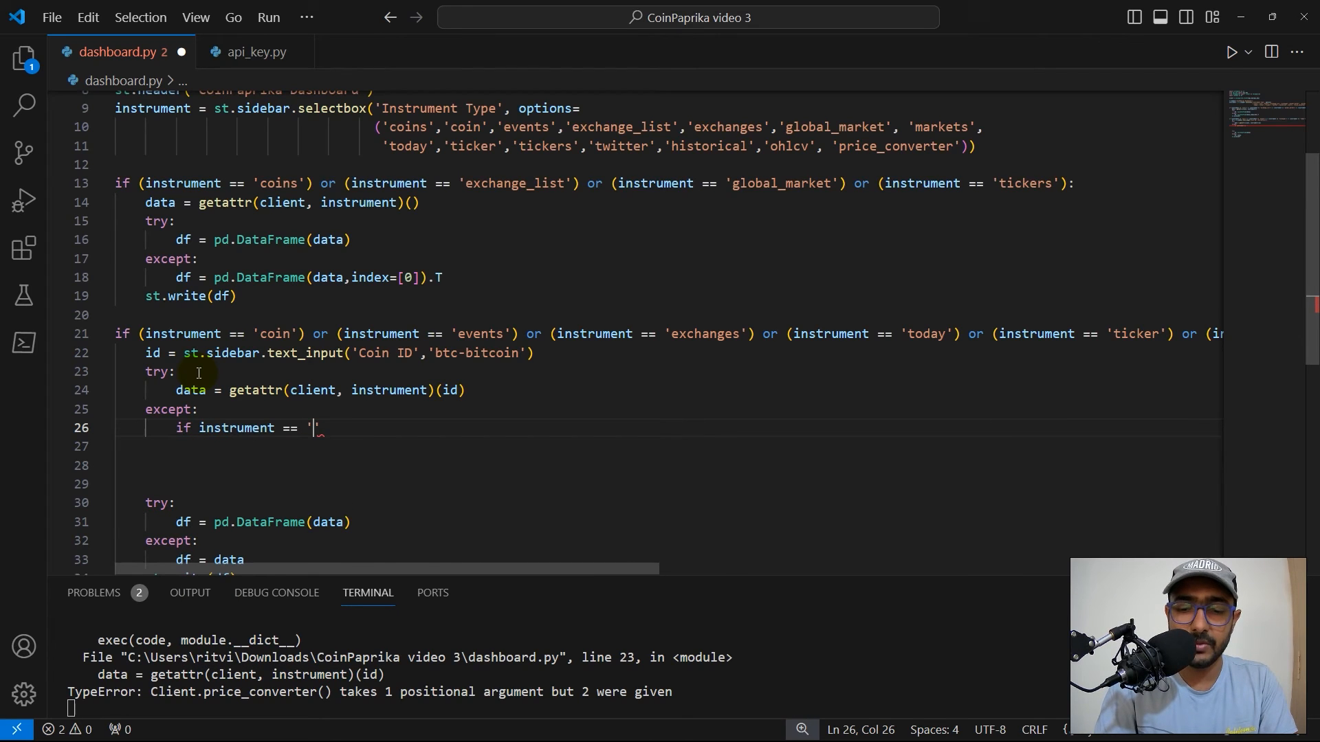
text(':)
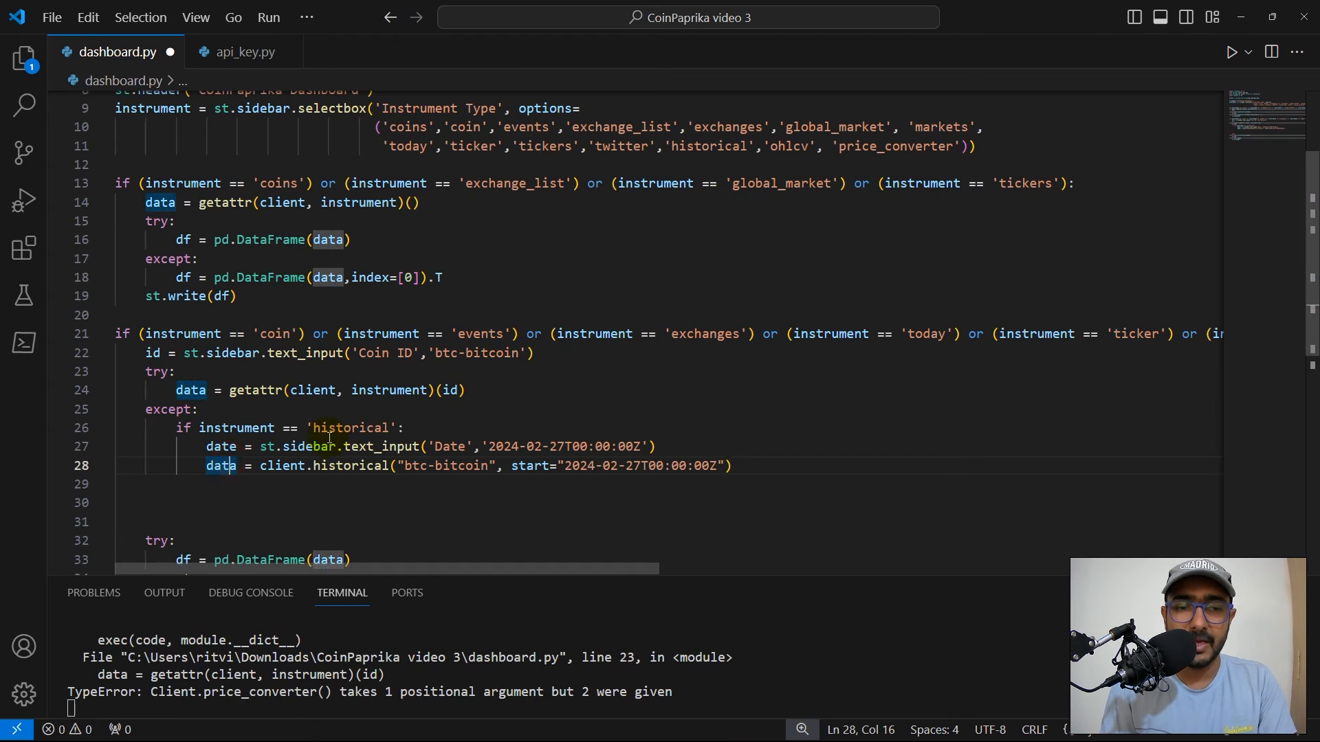
Step: Give those branches a sidebar Date input and call the client with id and start=date
click(306, 446)
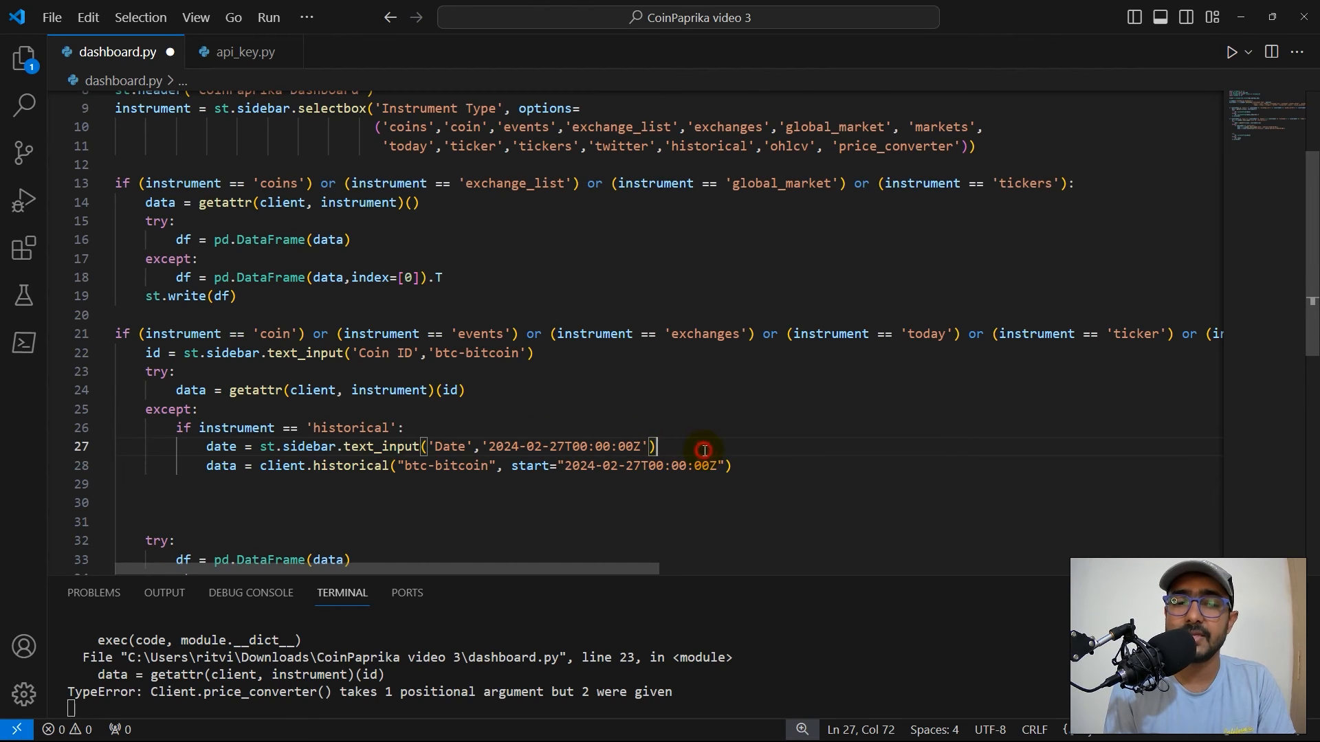
scroll(down, 3)
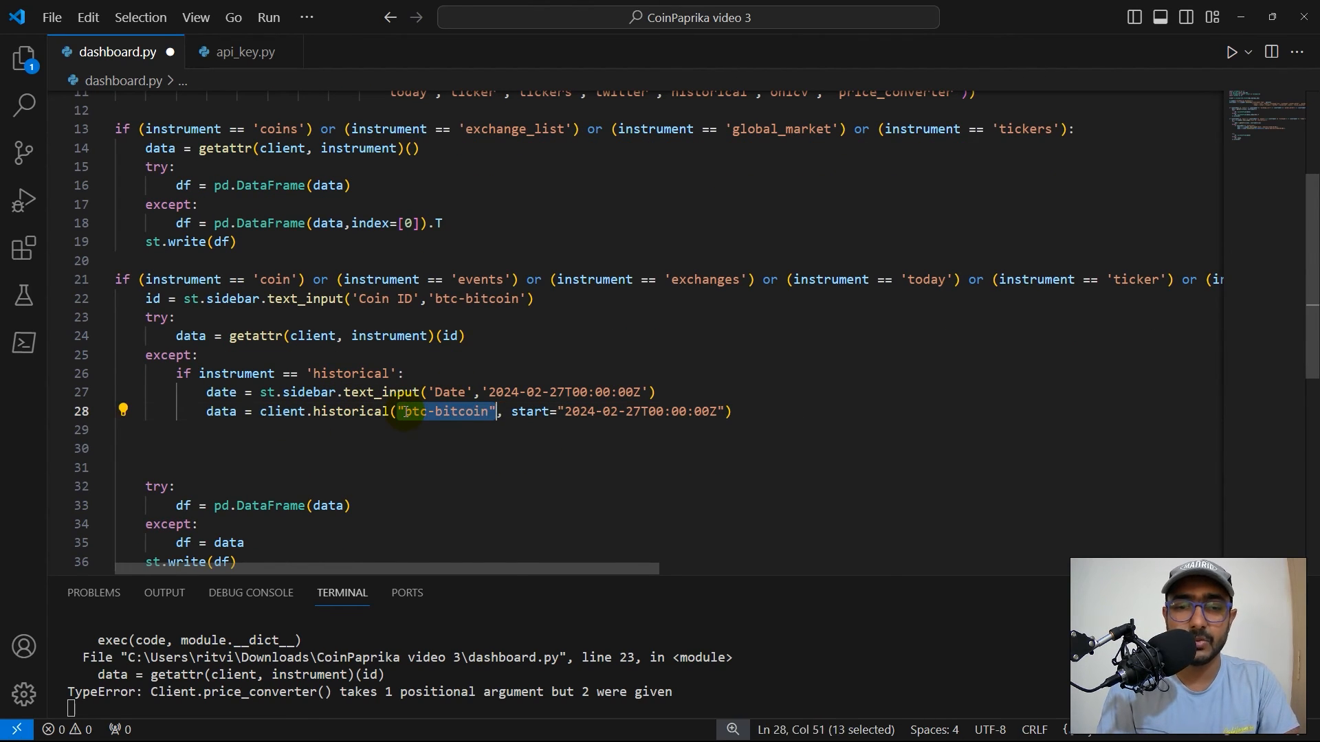
text(id)
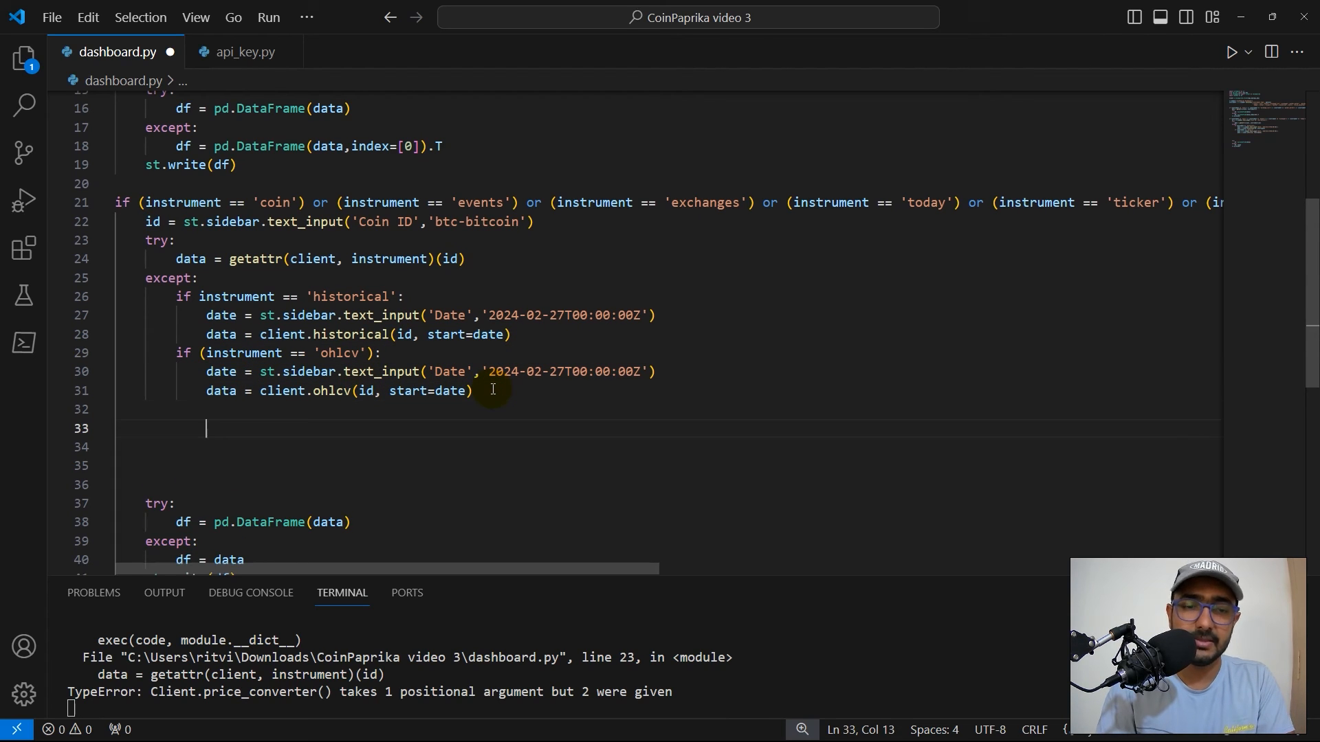
key(Backspace)
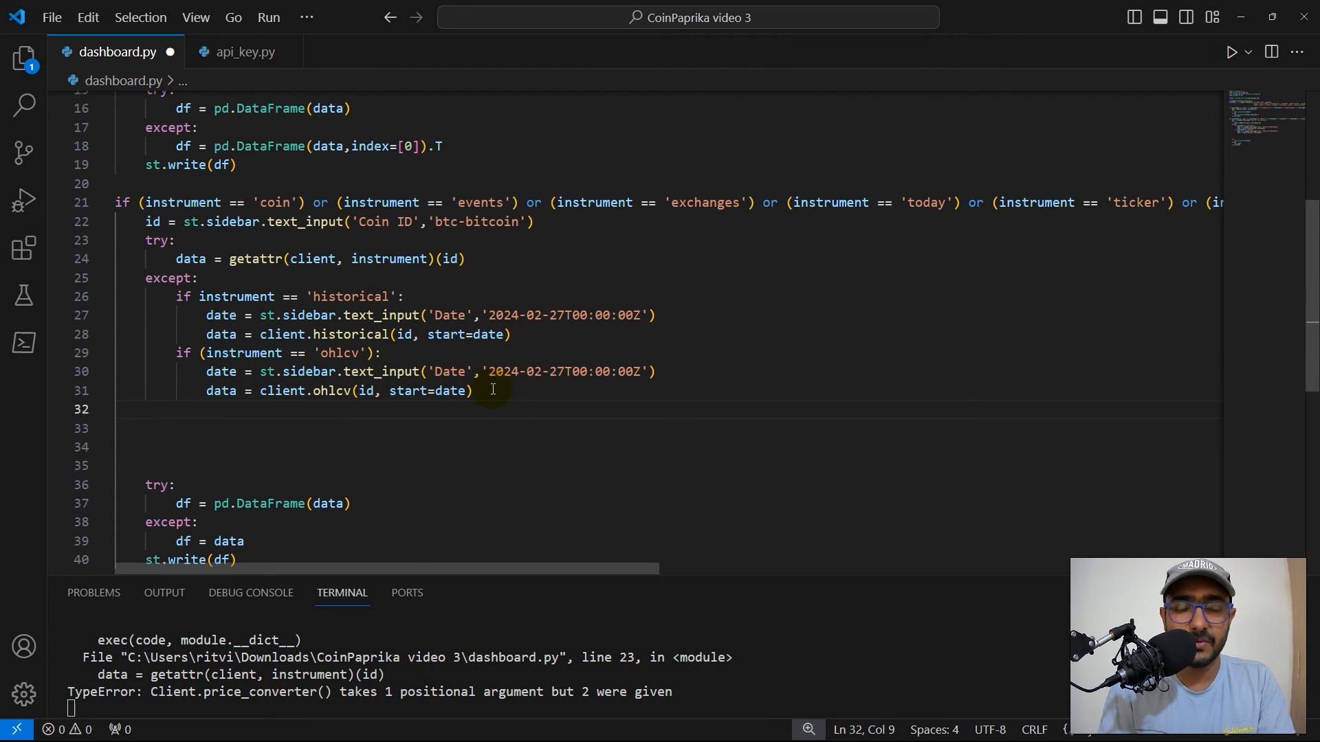
Step: Add an if (instrument == 'price_converter') branch using Quote Currency ID and Amount inputs
text(if (instrument == 'price_converter'):)
text(amount = st.sidebar.text_input('Amount',1000))
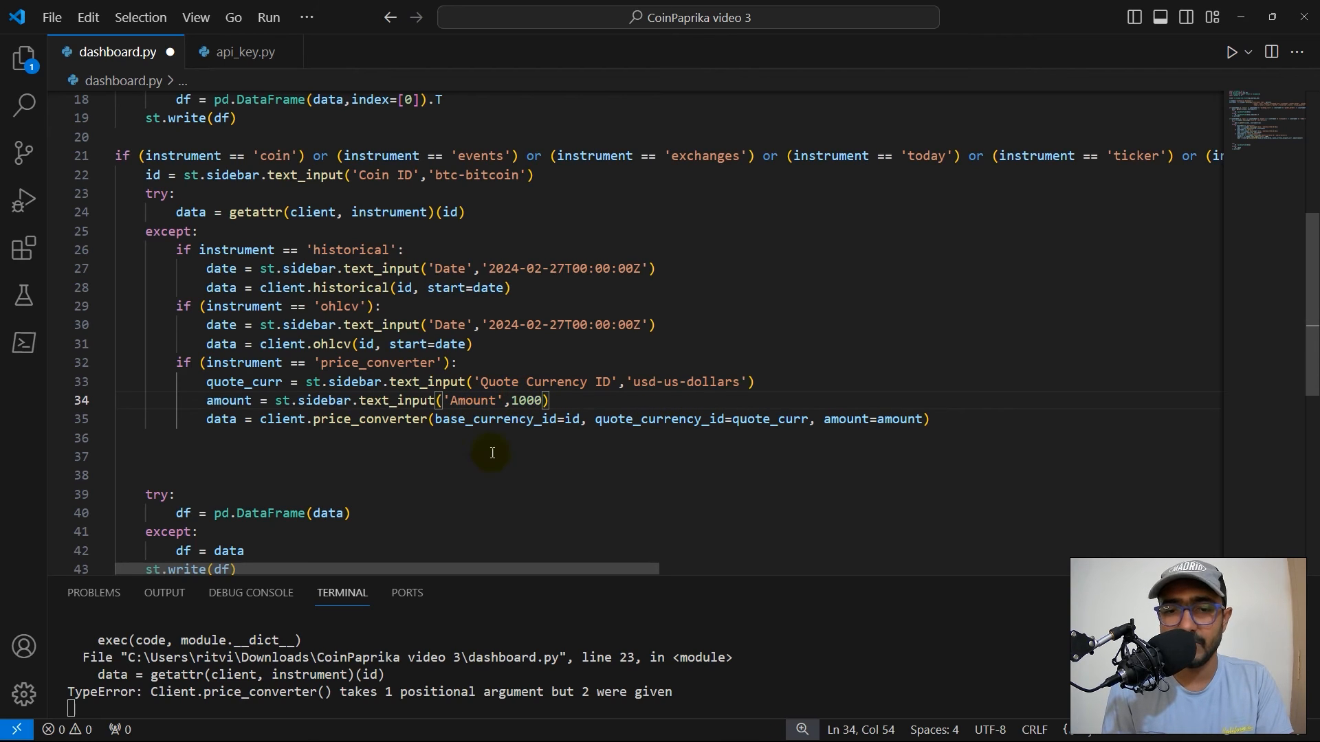
mouse_move(621, 436)
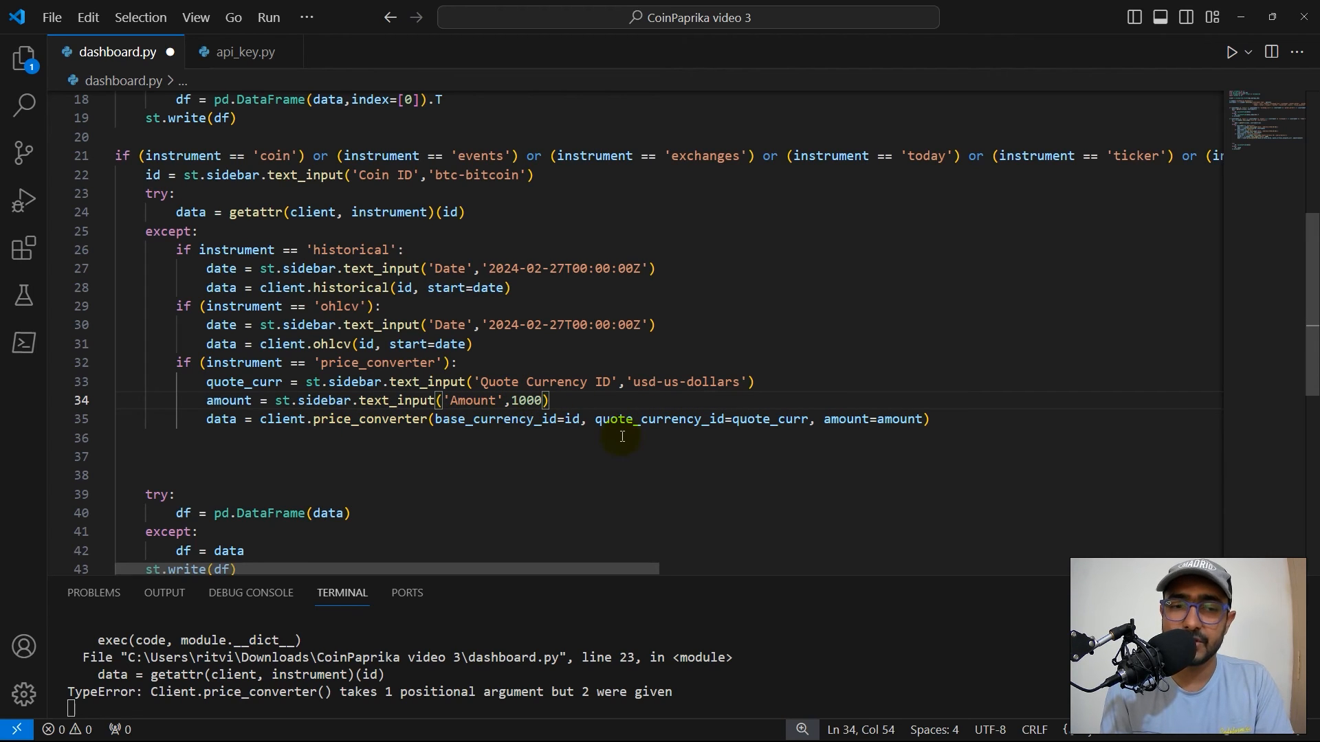
mouse_move(270, 451)
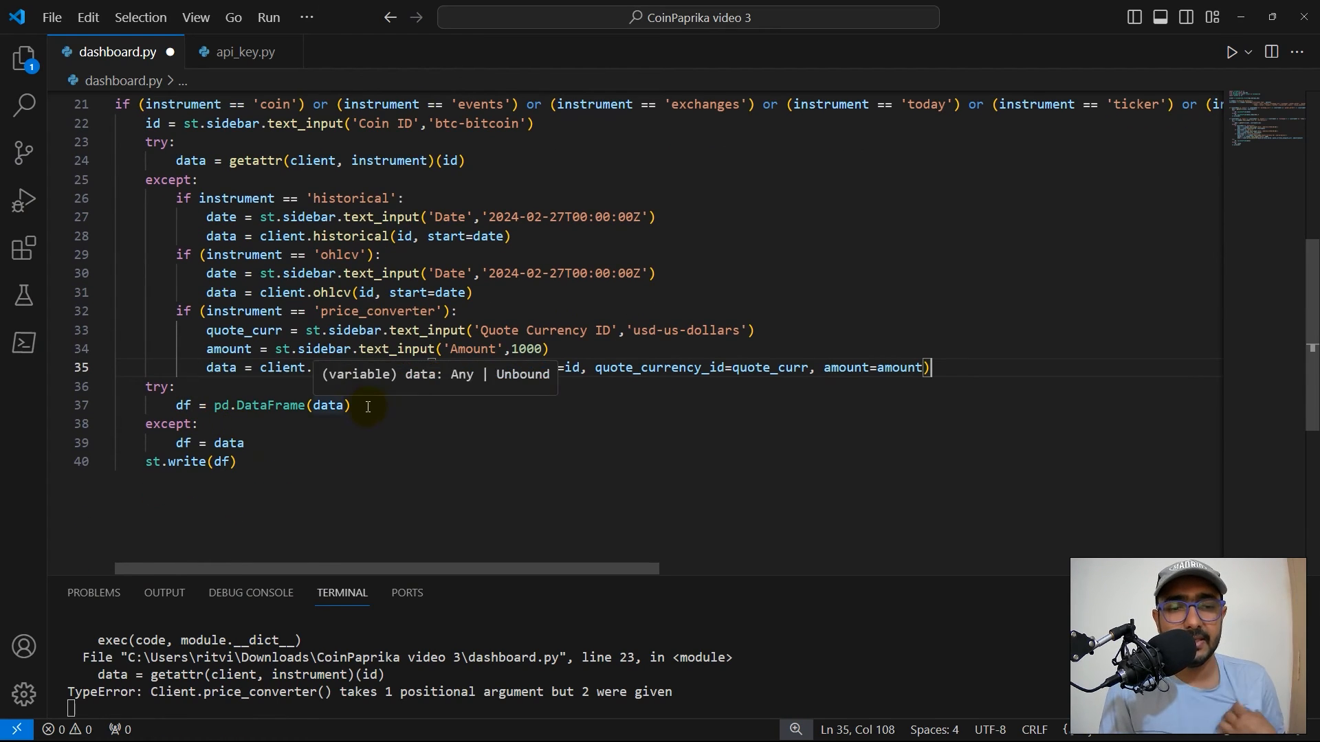
click(229, 444)
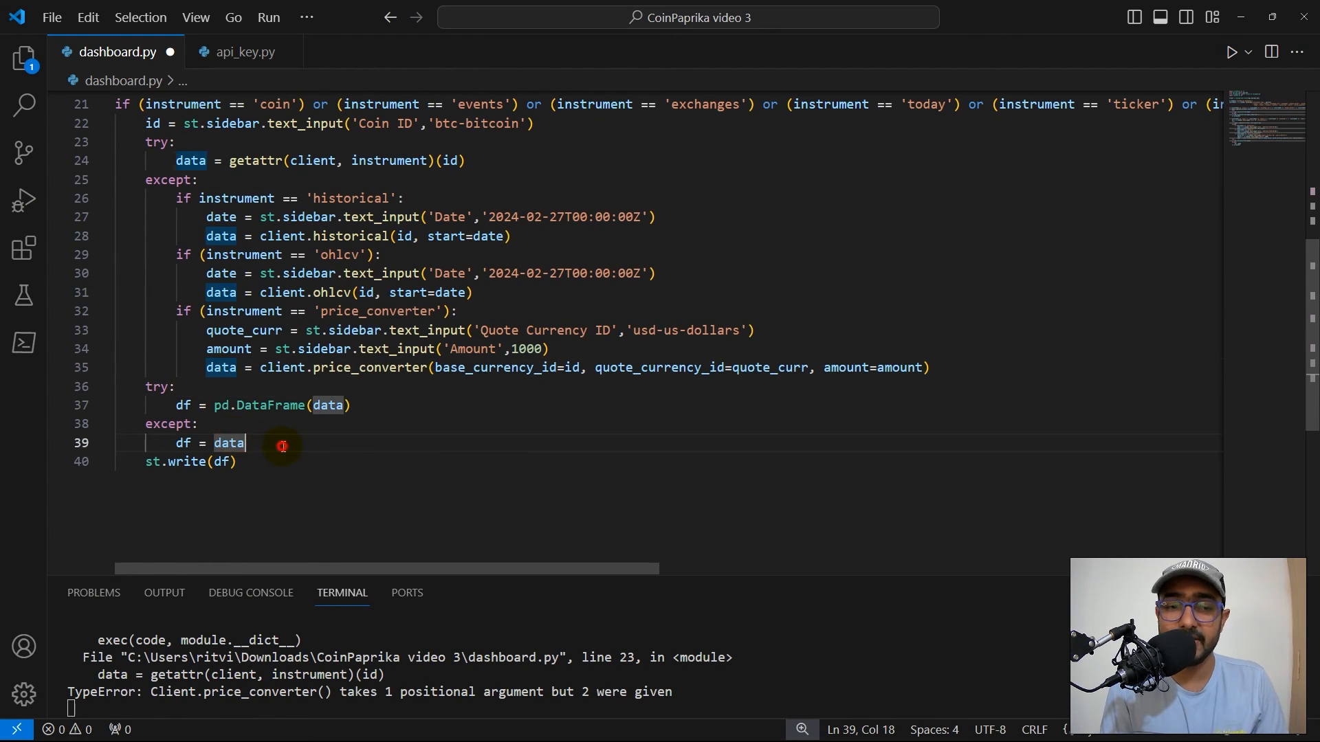
click(240, 462)
text(if)
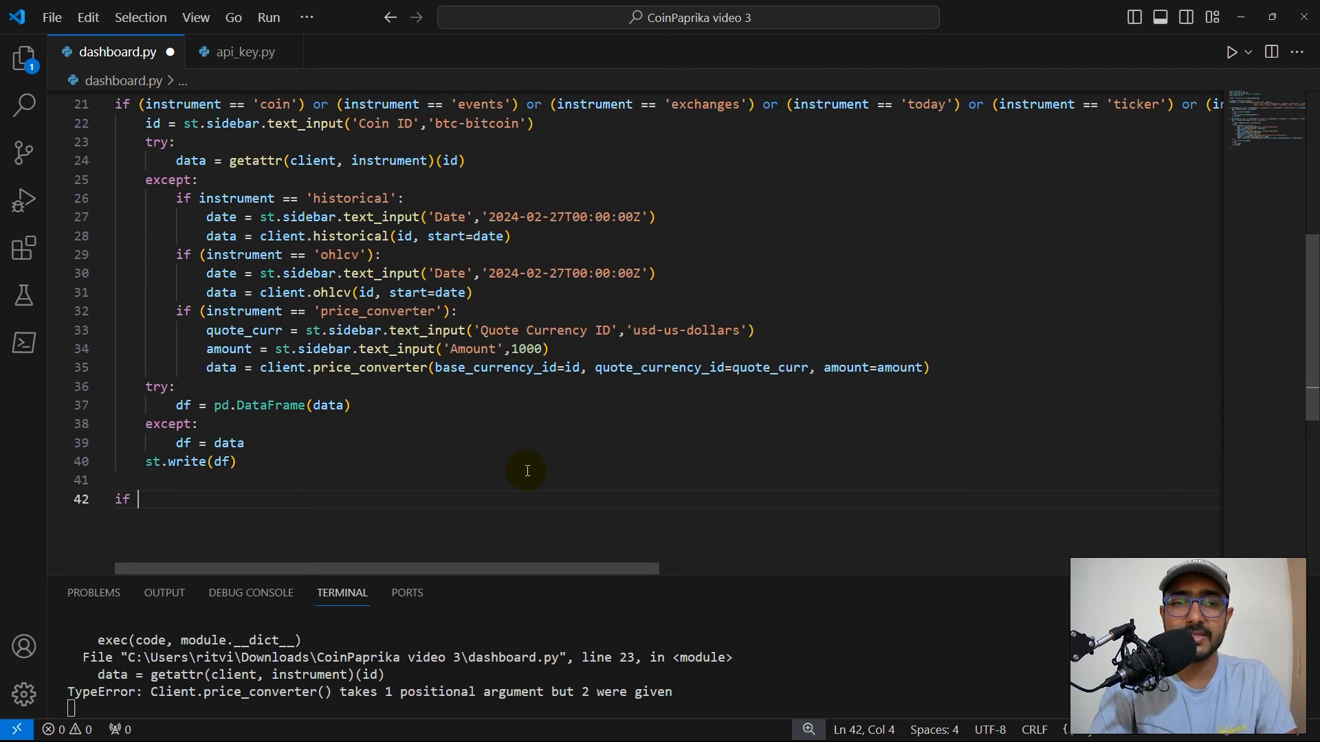
Step: Add an exchange_markets branch with exchange = st.sidebar.text_input('Exchange','binance')
text((instrument ))
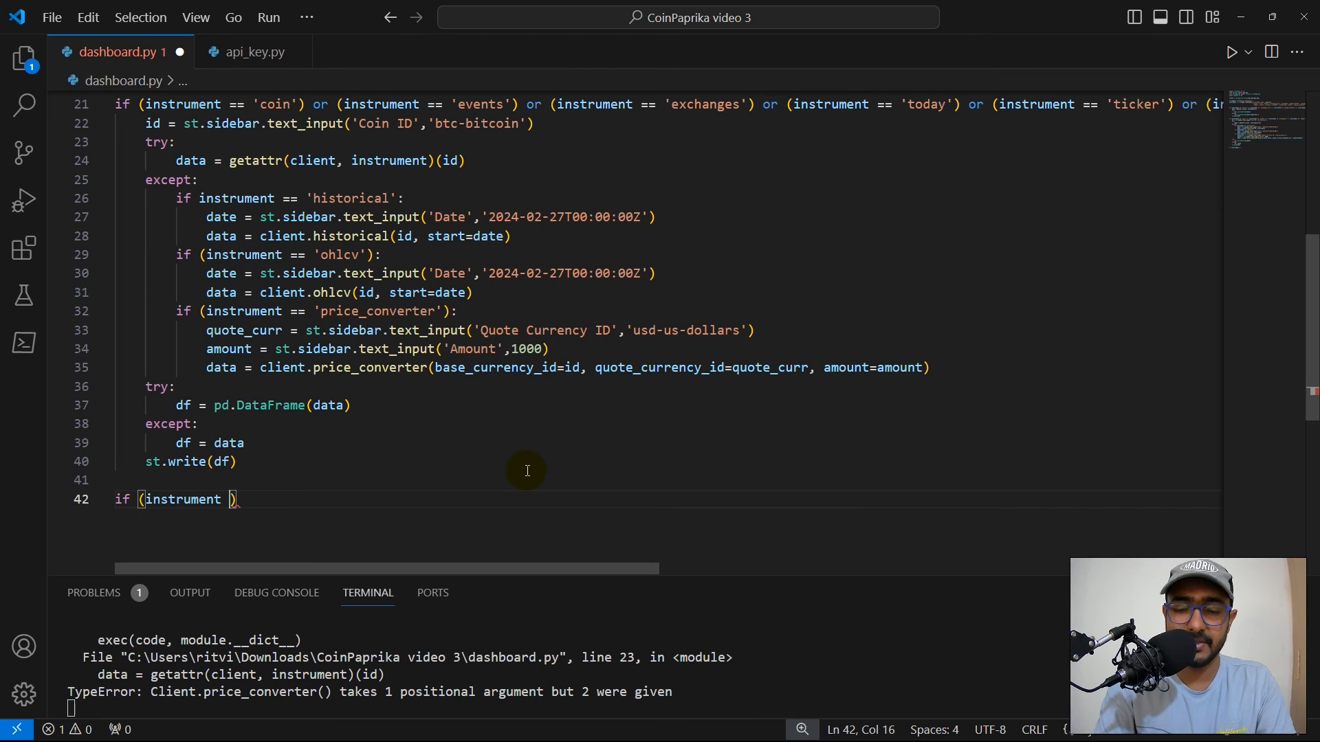
text(=)
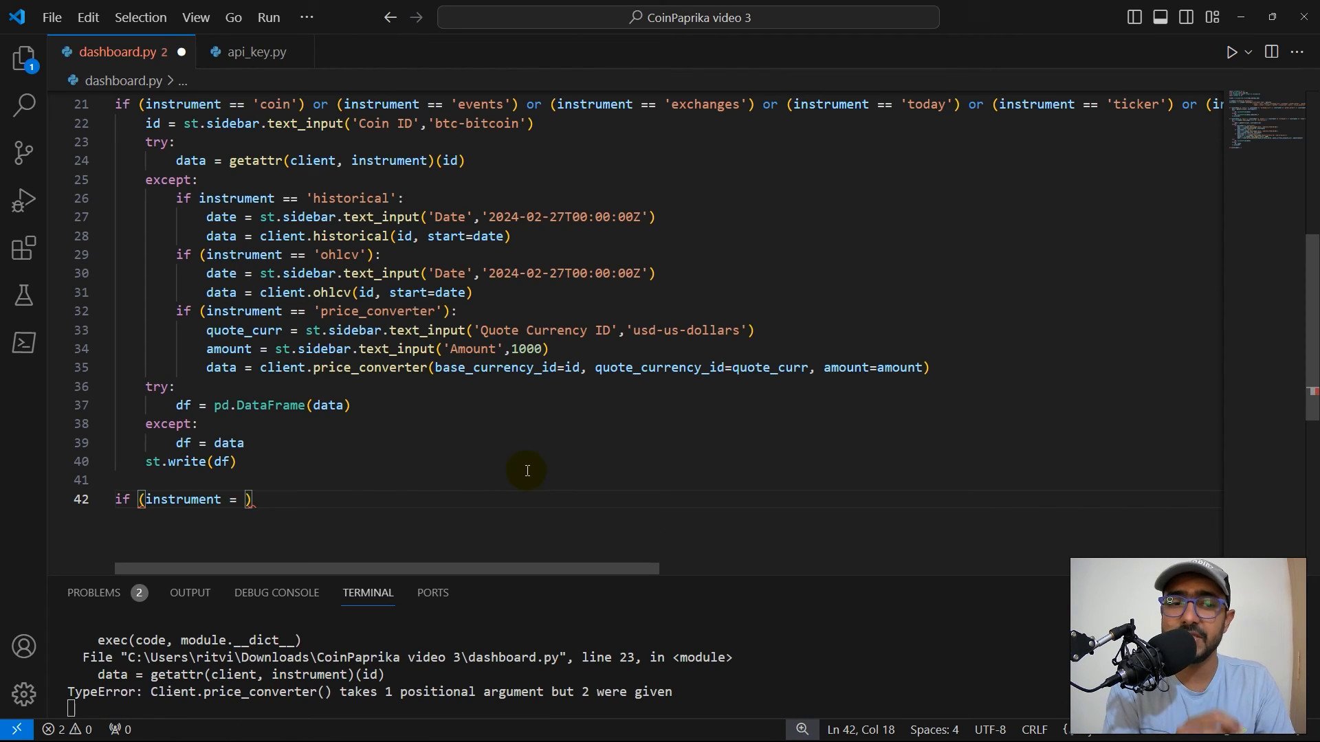
text('exchan')
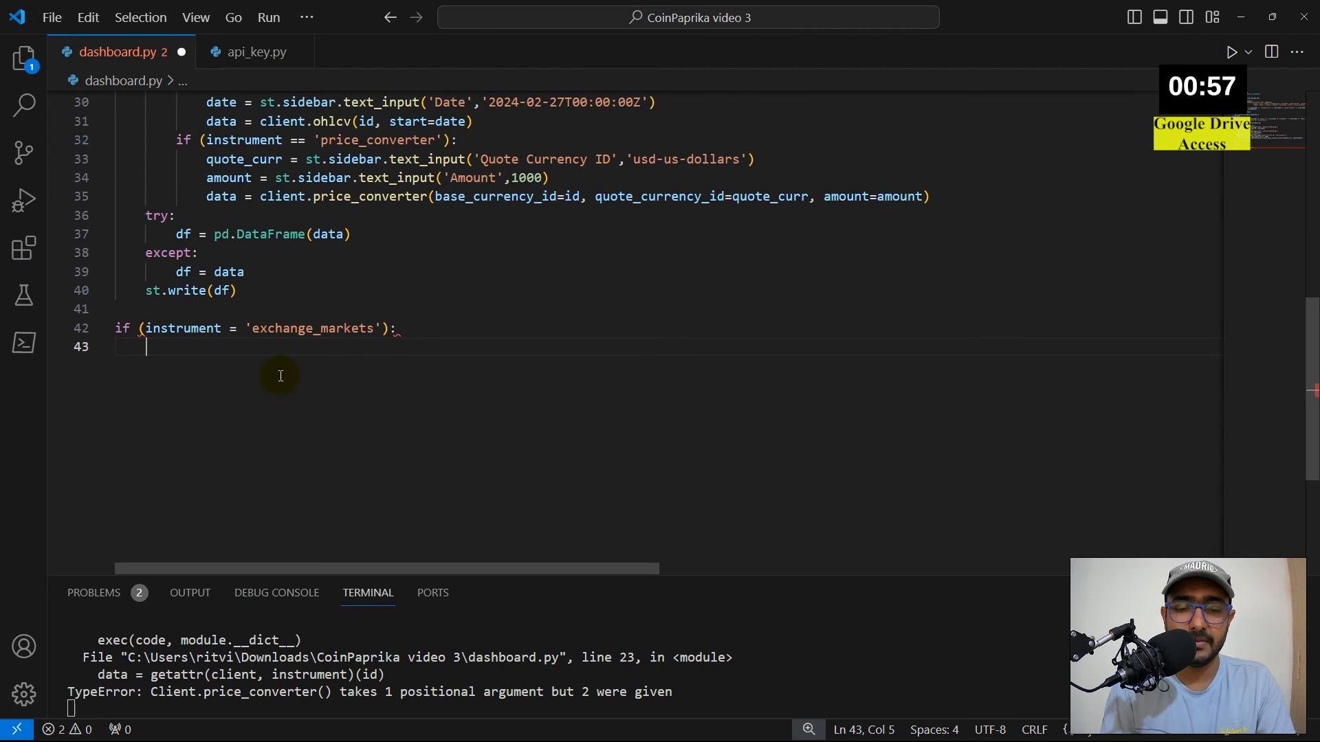
text(e)
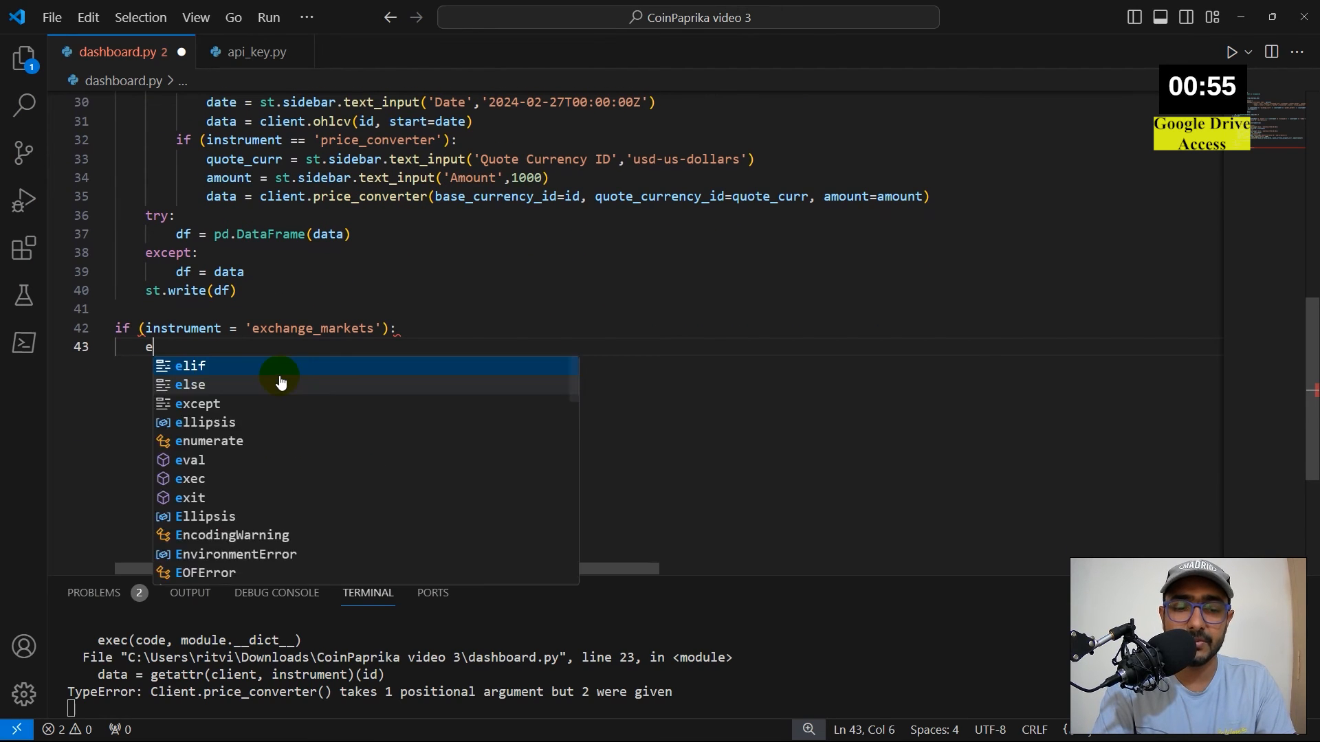
text(exchange = st.sidebar.text_input('Exchange','binance'))
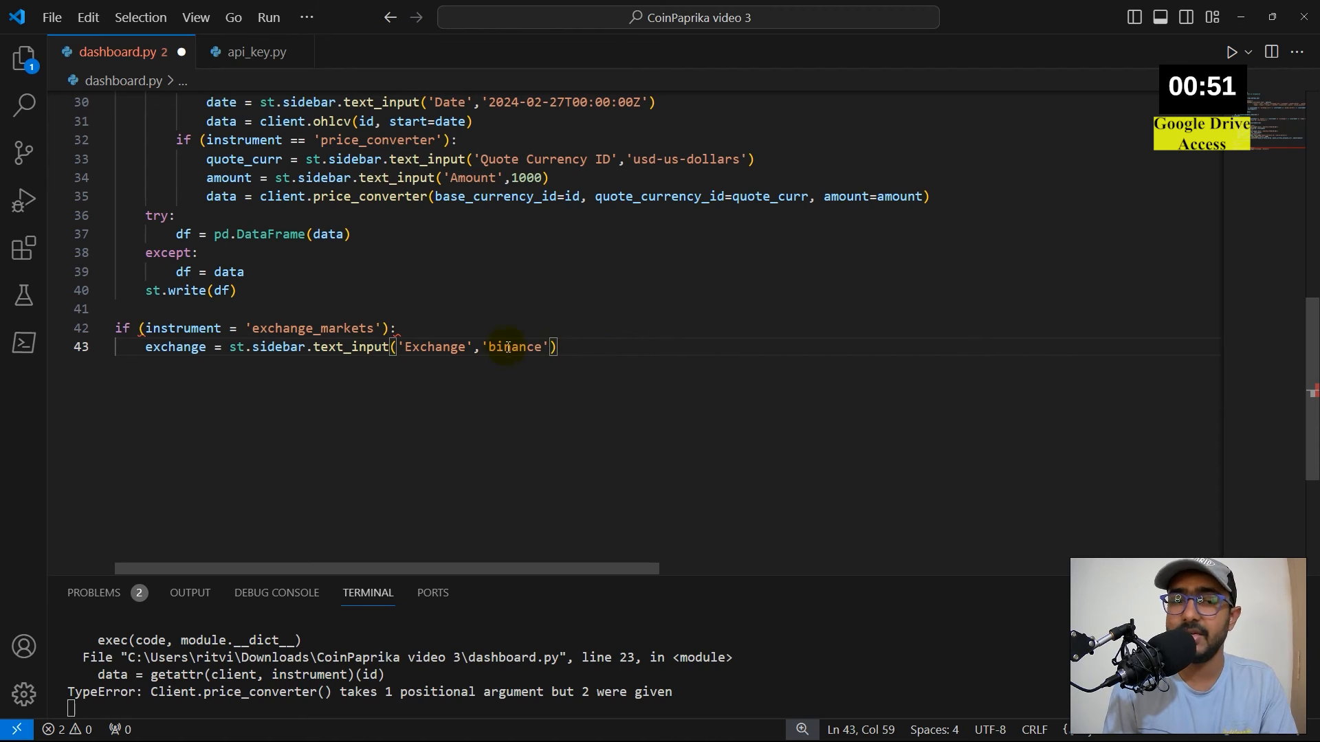
mouse_move(594, 348)
text(data = getattr(client,instrument)(exchange)
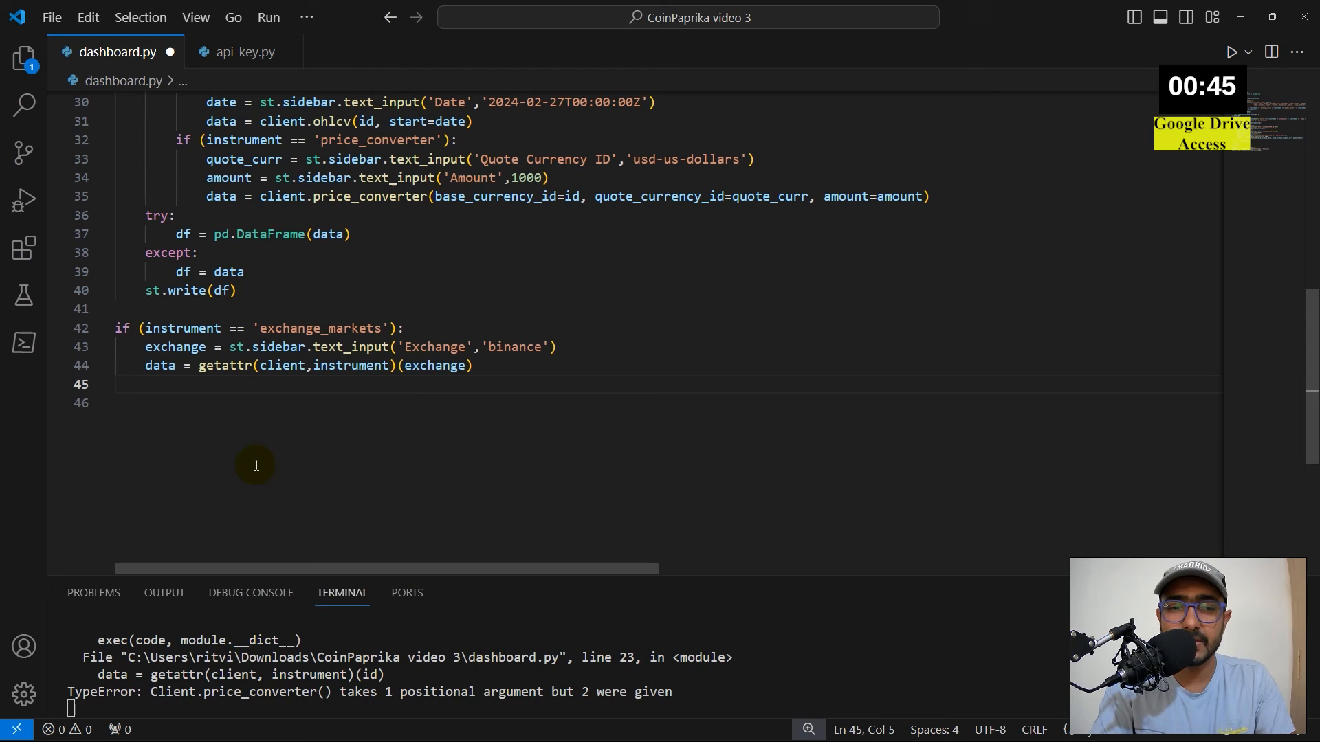
Step: Fetch the exchange data into df and append 'exchange_markets' to the selectbox options
text(df =)
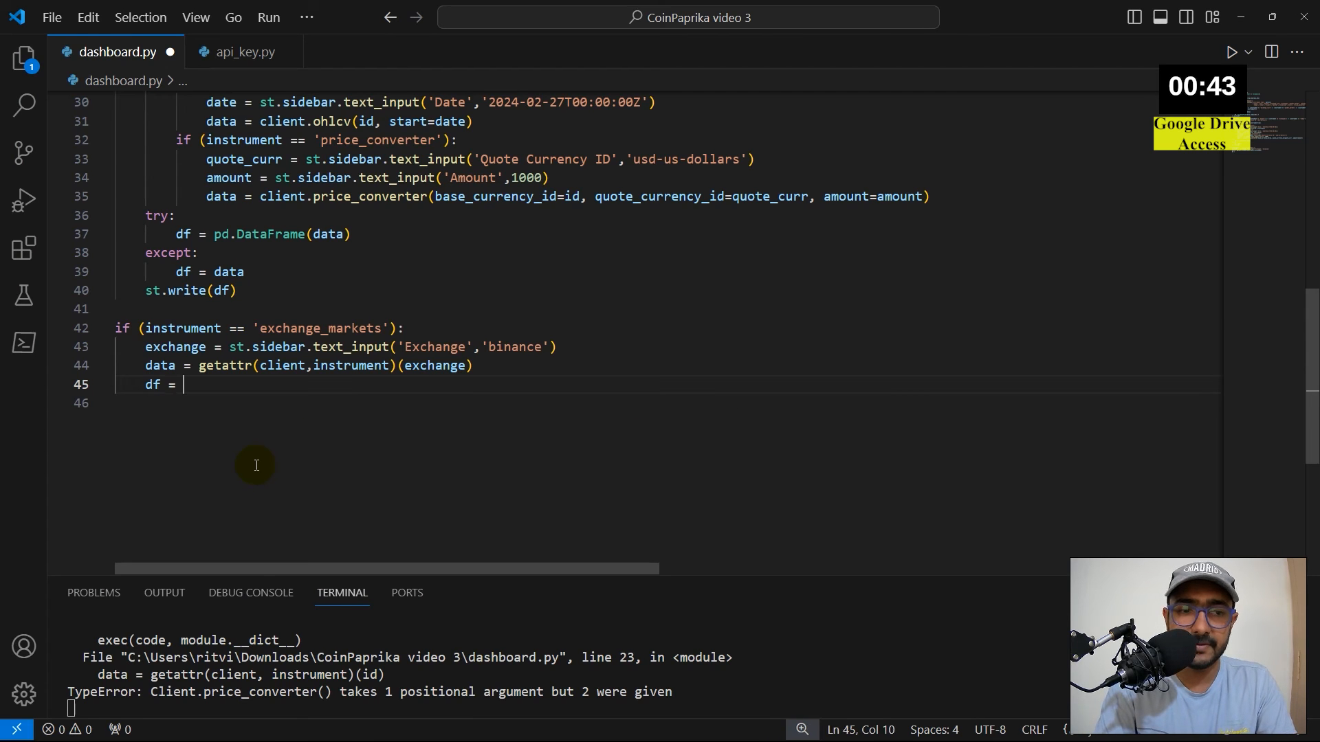
text(st.s)
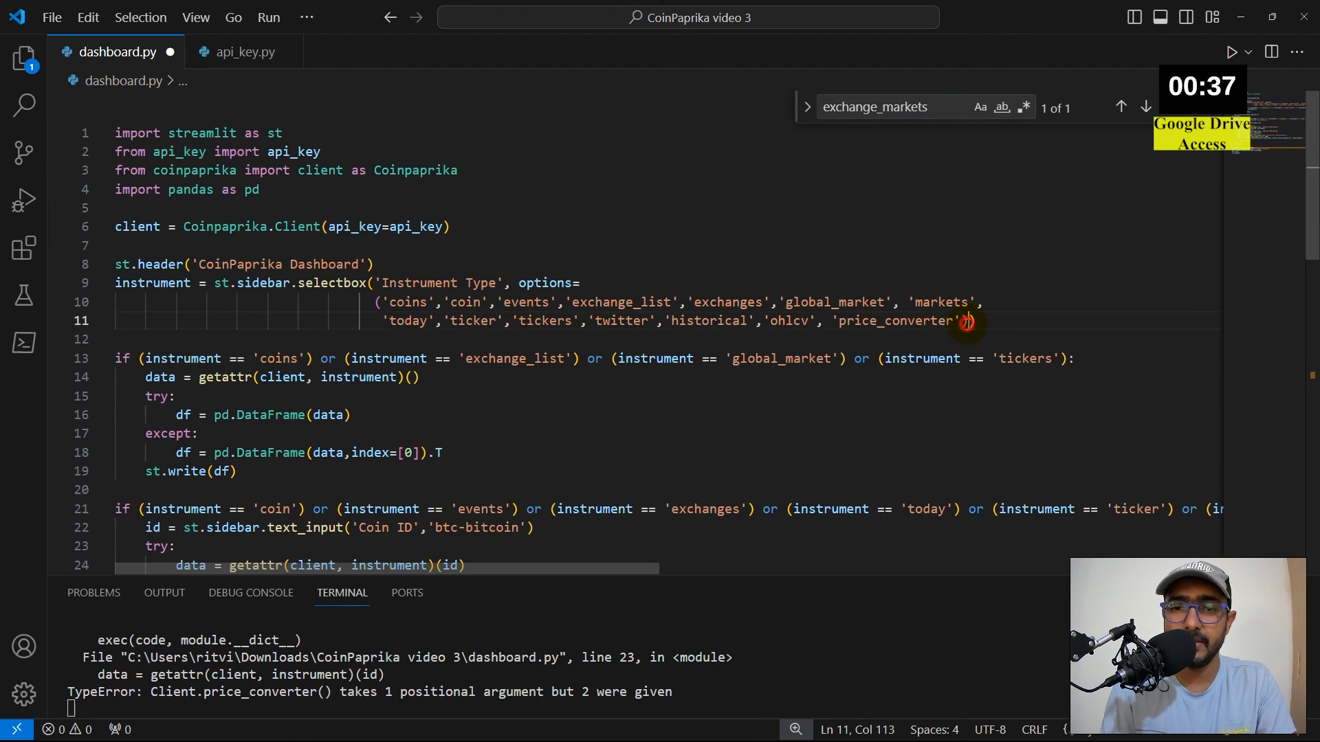
text('exchange_markets')
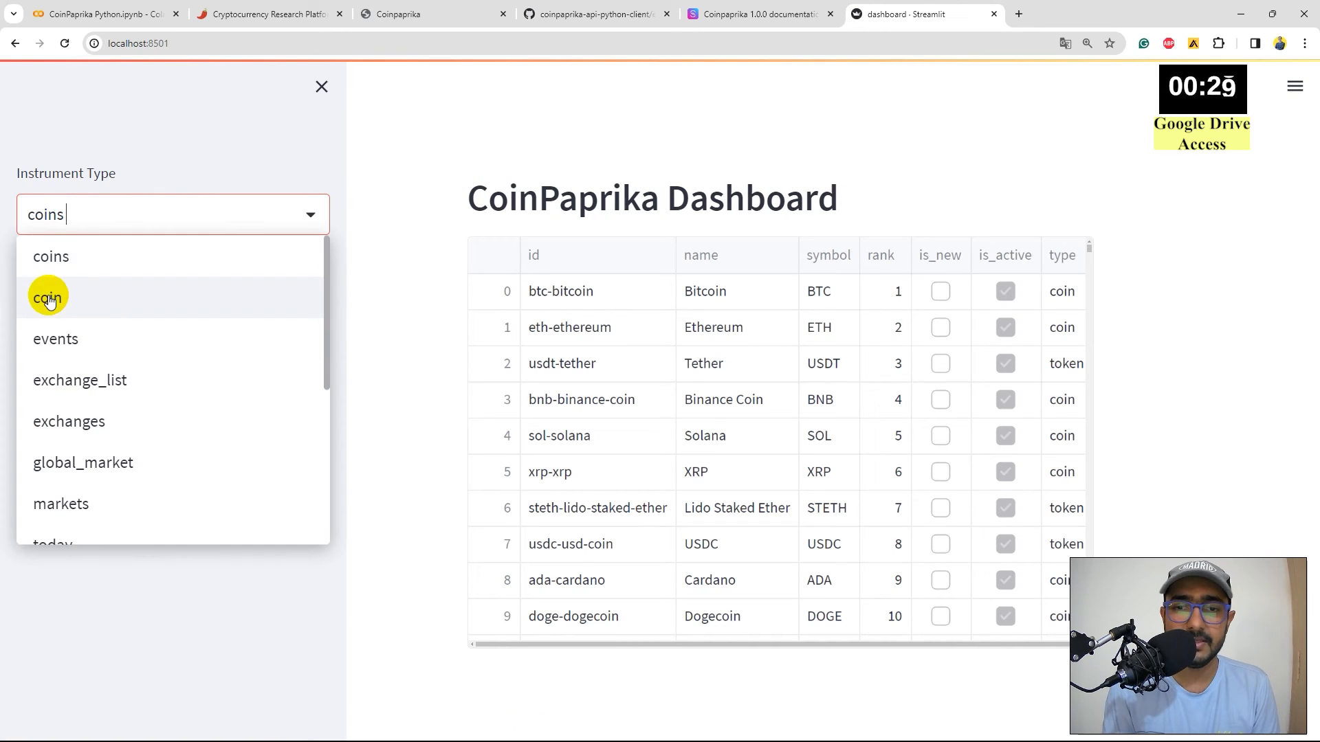
Step: Show coin details, events and exchanges for btc-bitcoin, then select another instrument type
click(47, 296)
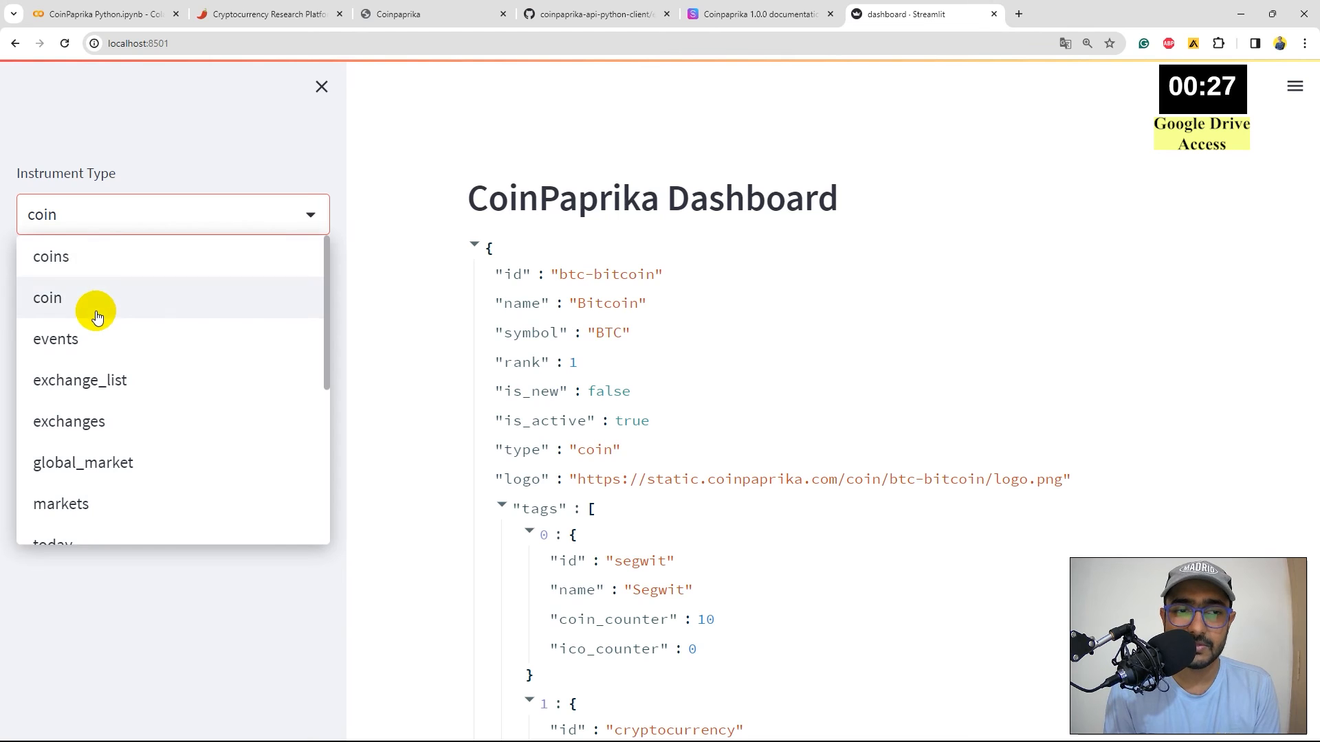
click(55, 338)
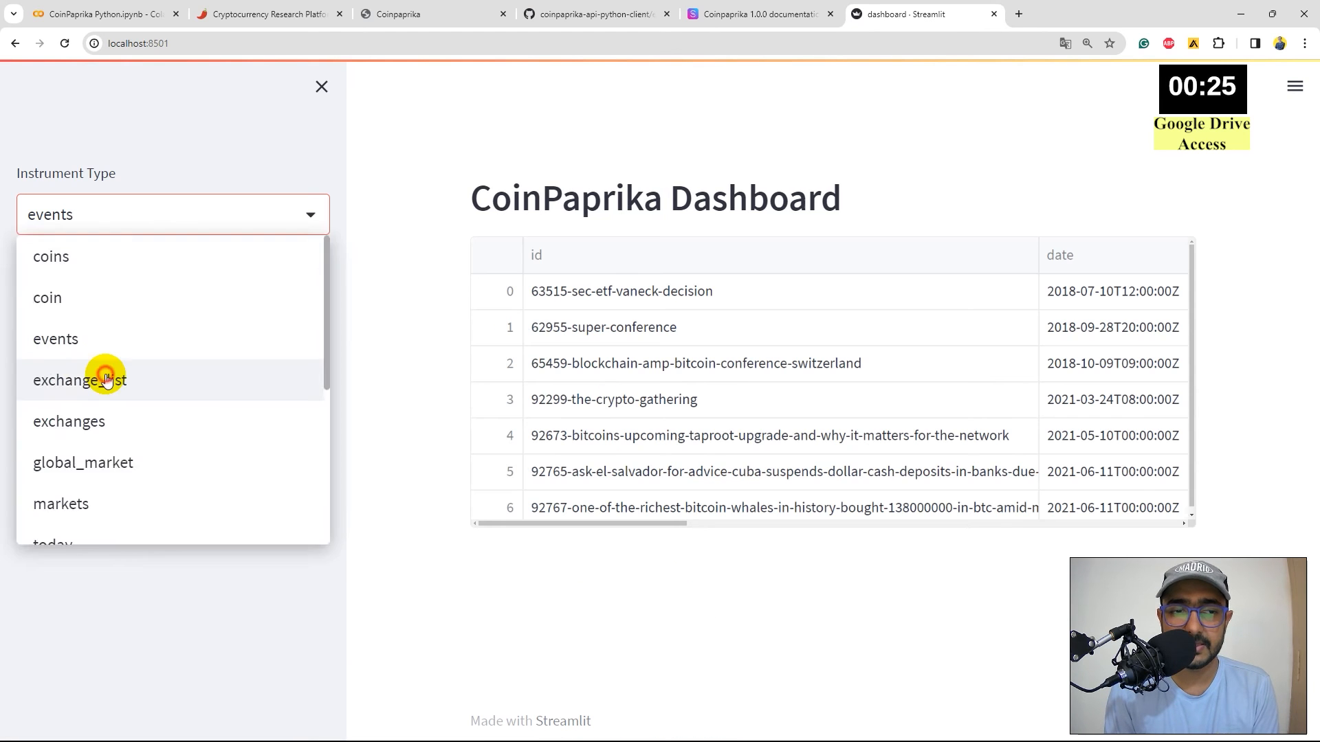
click(69, 421)
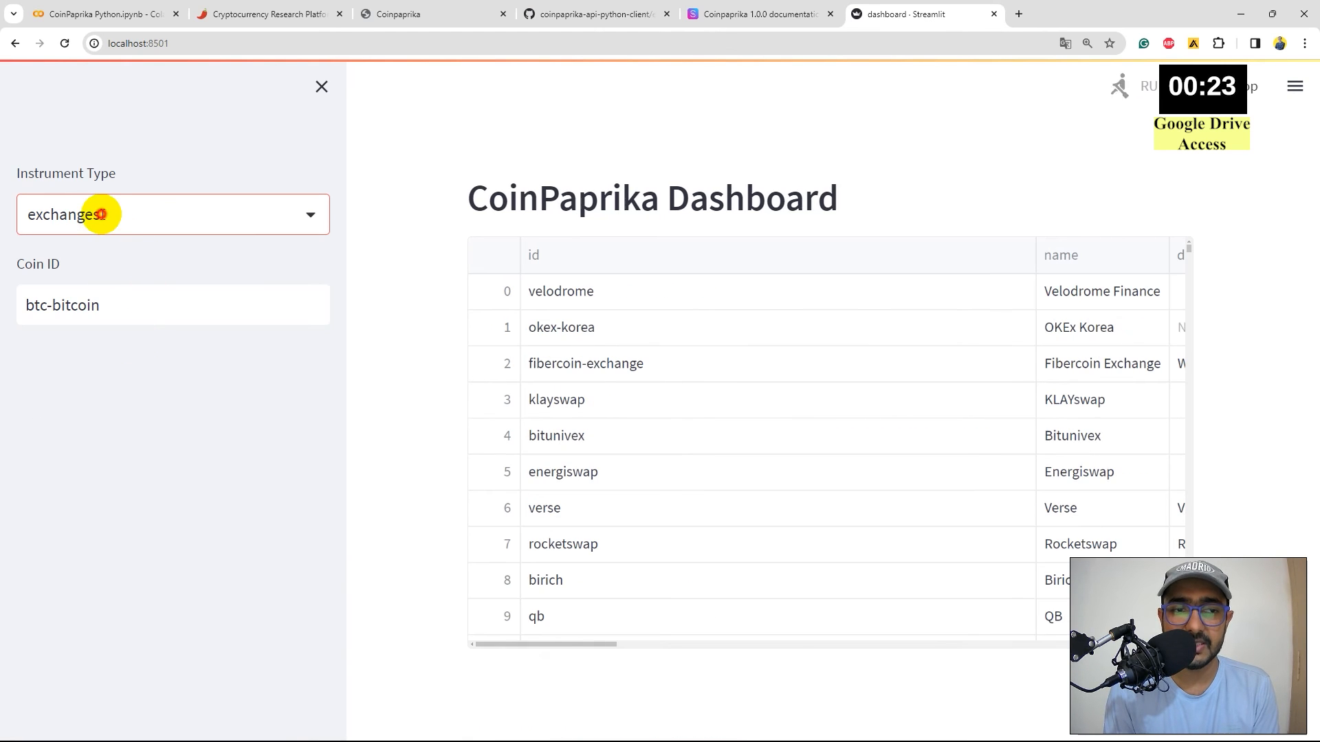
click(174, 215)
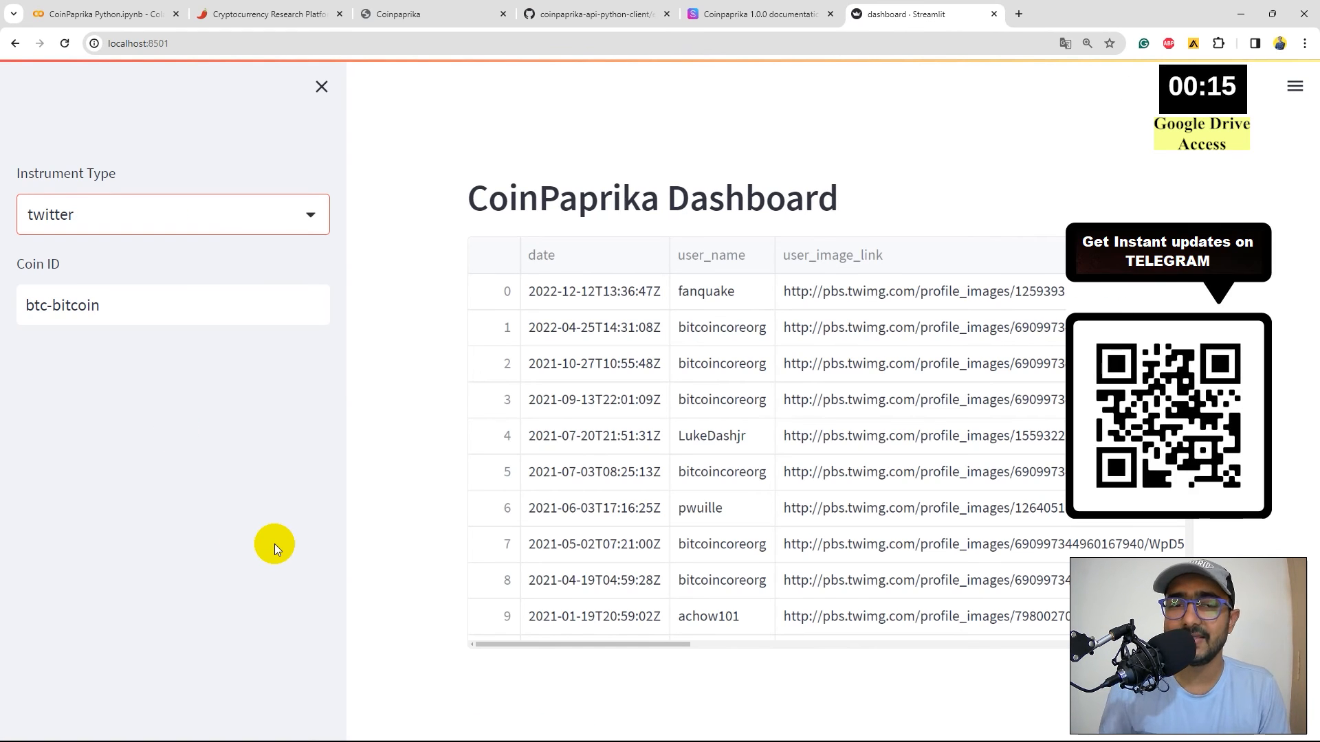
mouse_move(470, 400)
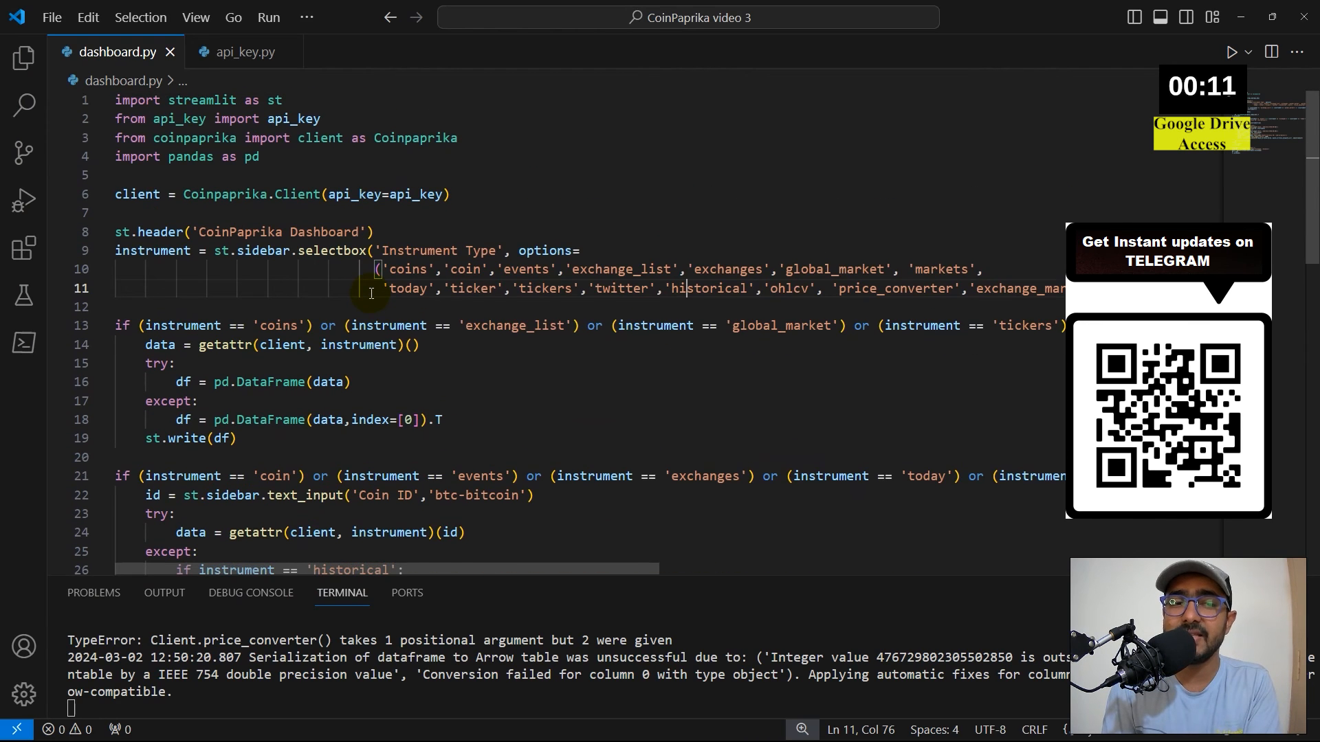
scroll(down, 3)
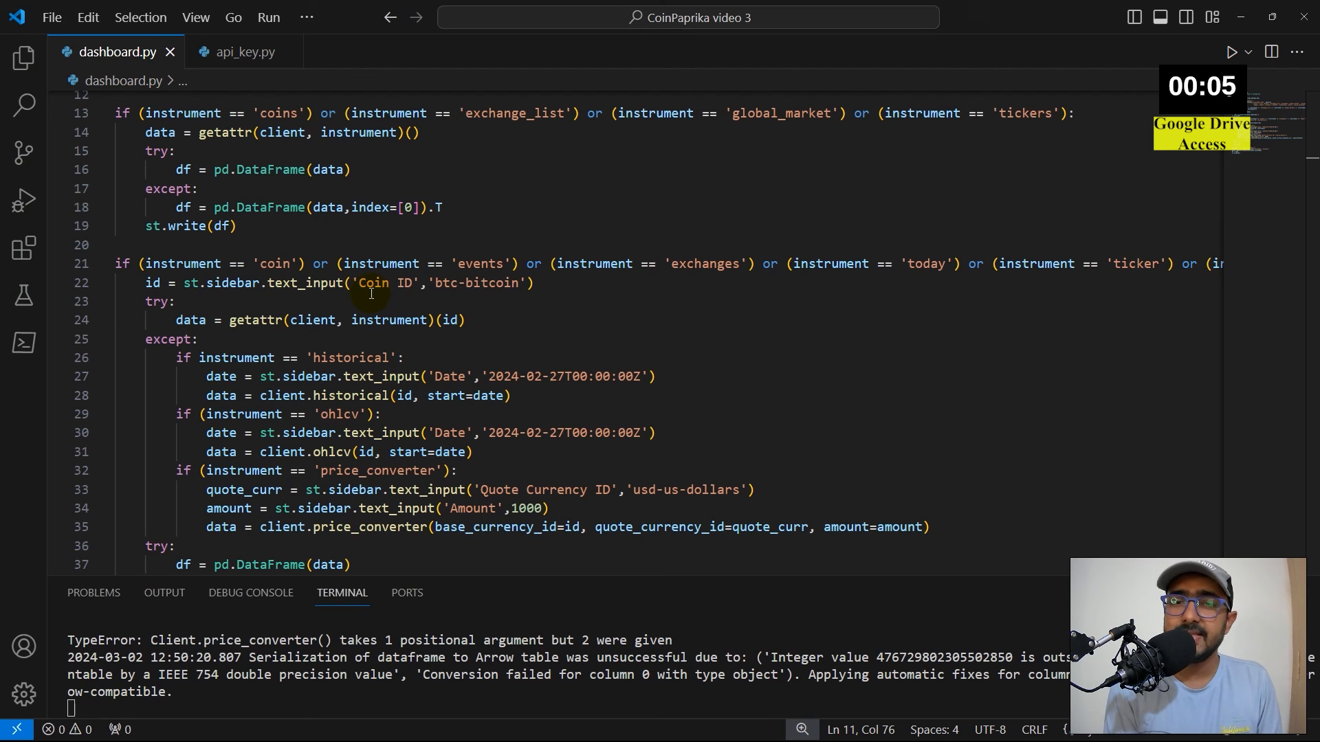
scroll(up, 3)
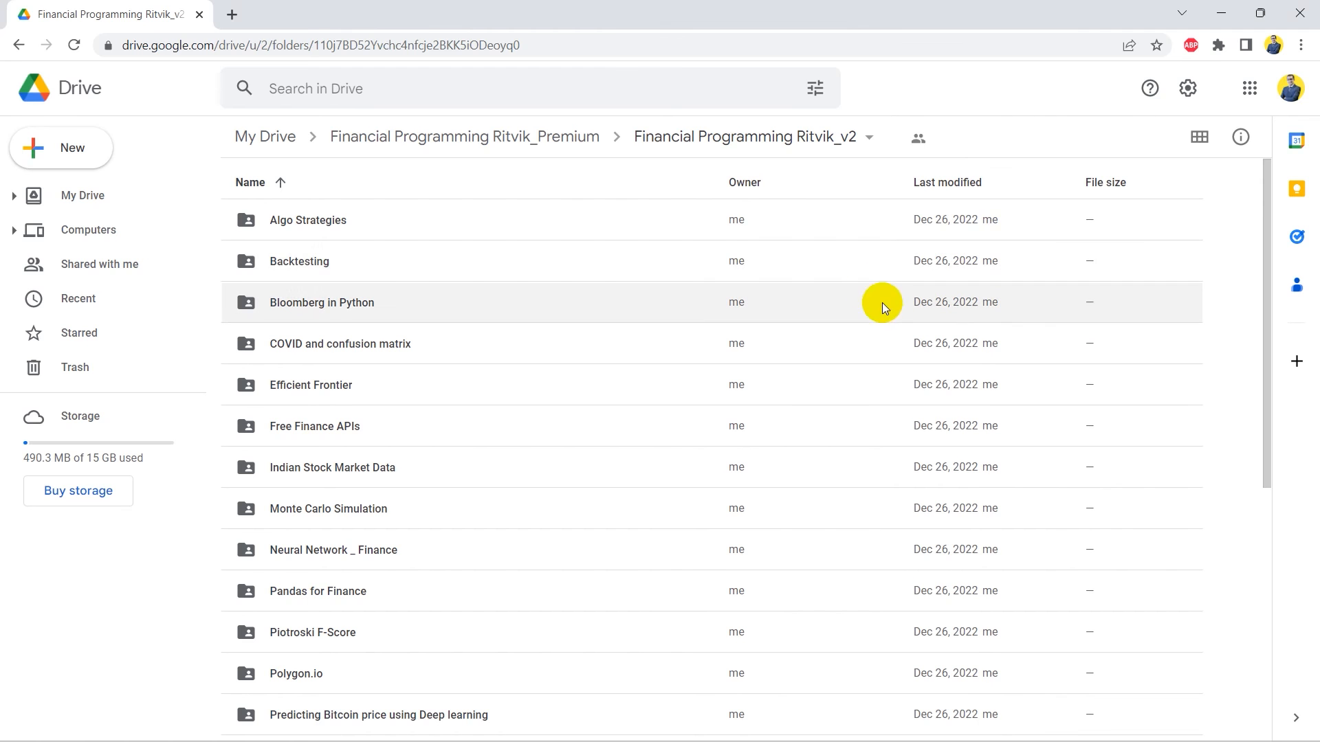
Step: Scroll through the course subfolders and open the Trading Bot folder
scroll(down, 3)
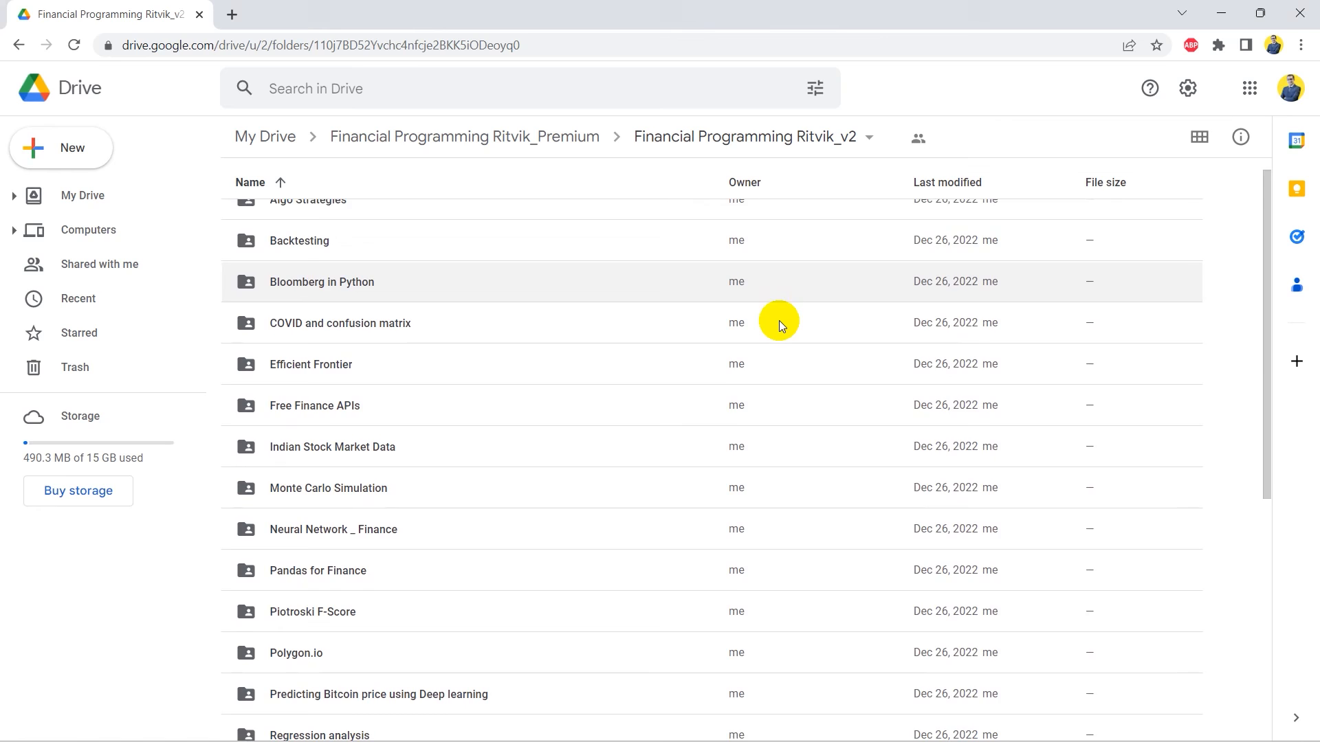
scroll(down, 3)
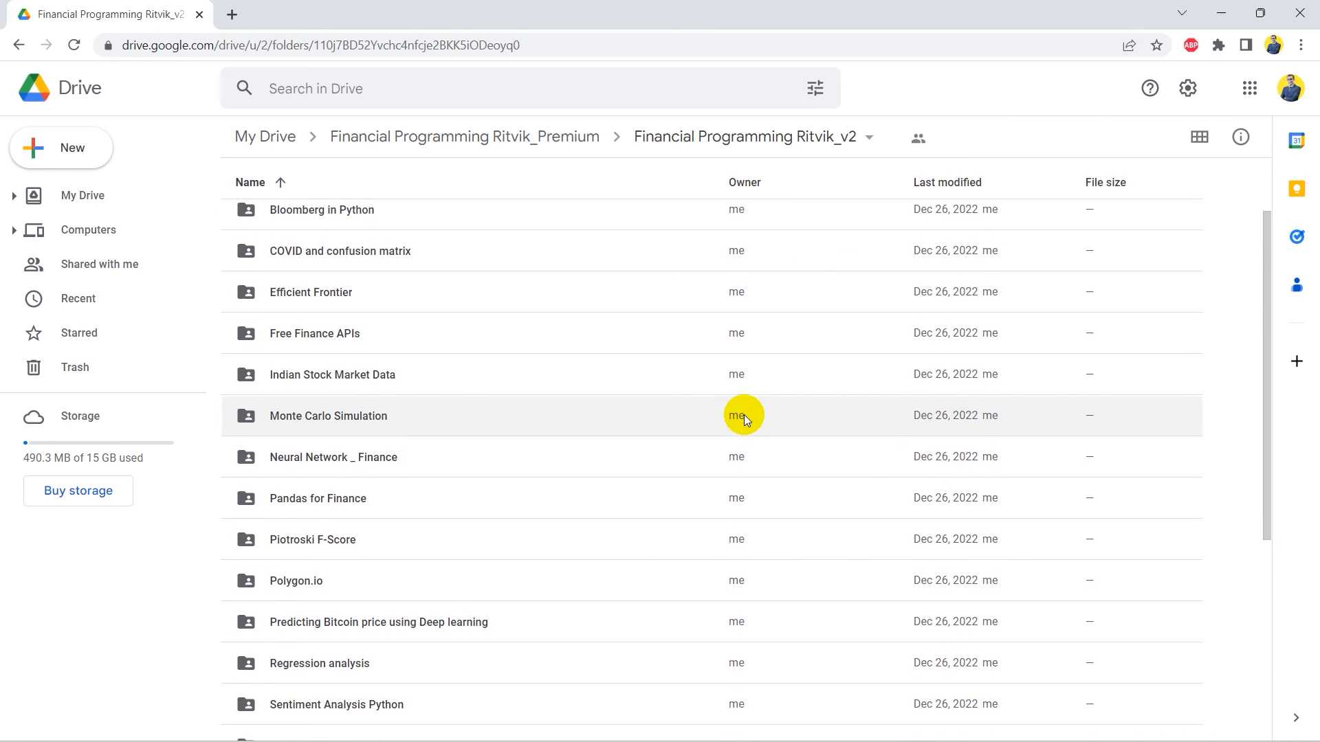
scroll(down, 3)
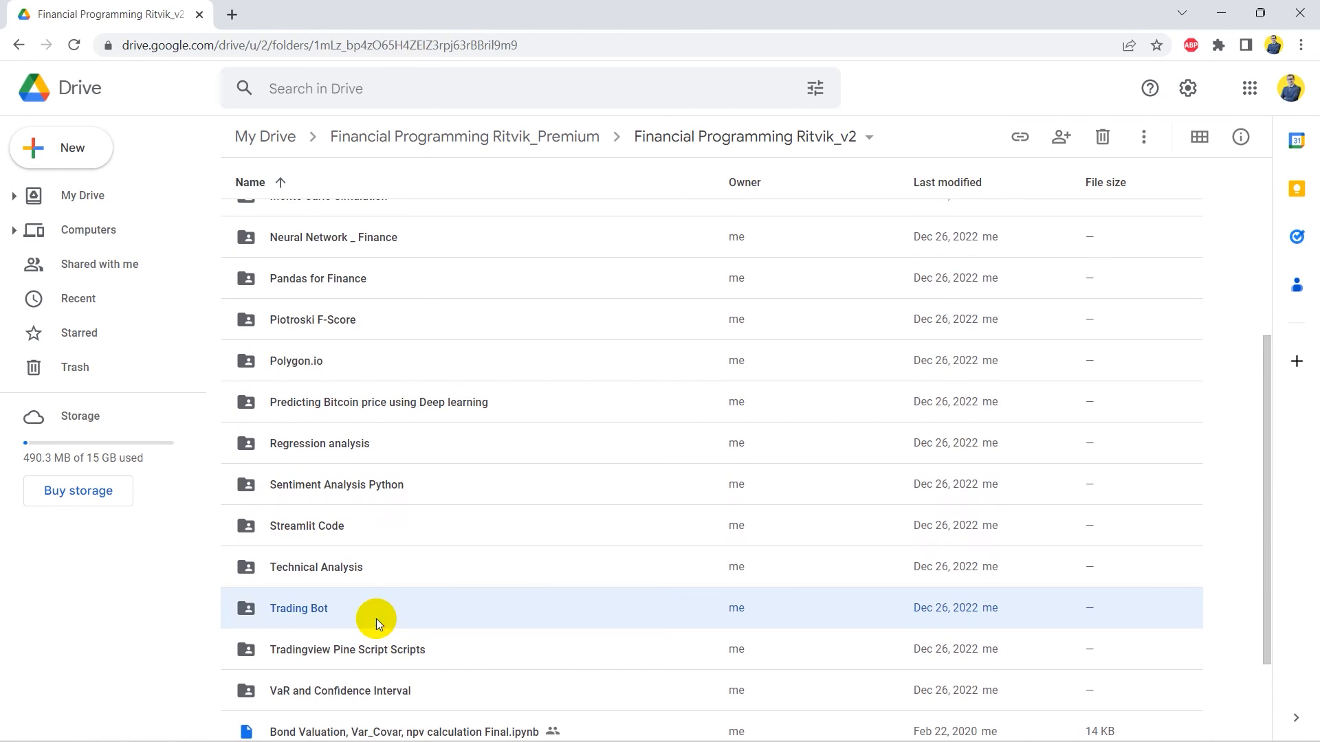
double_click(298, 607)
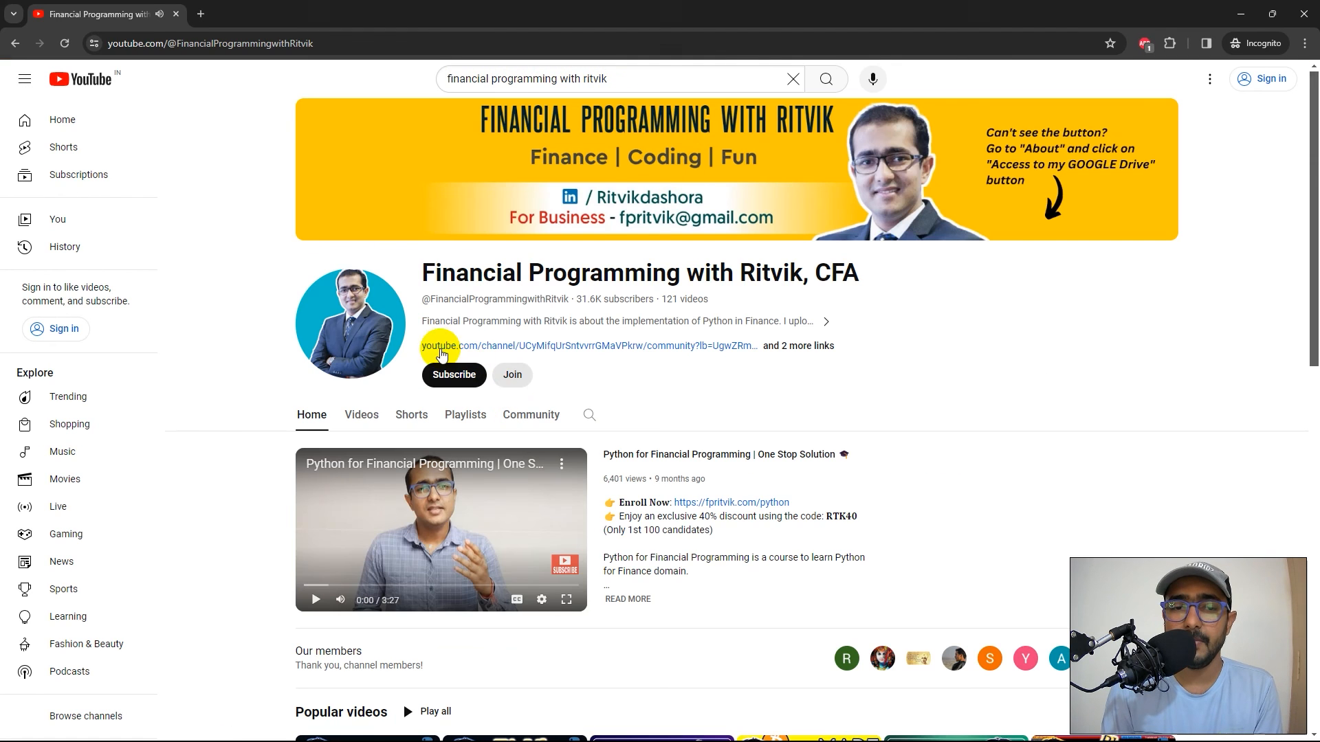
mouse_move(568, 350)
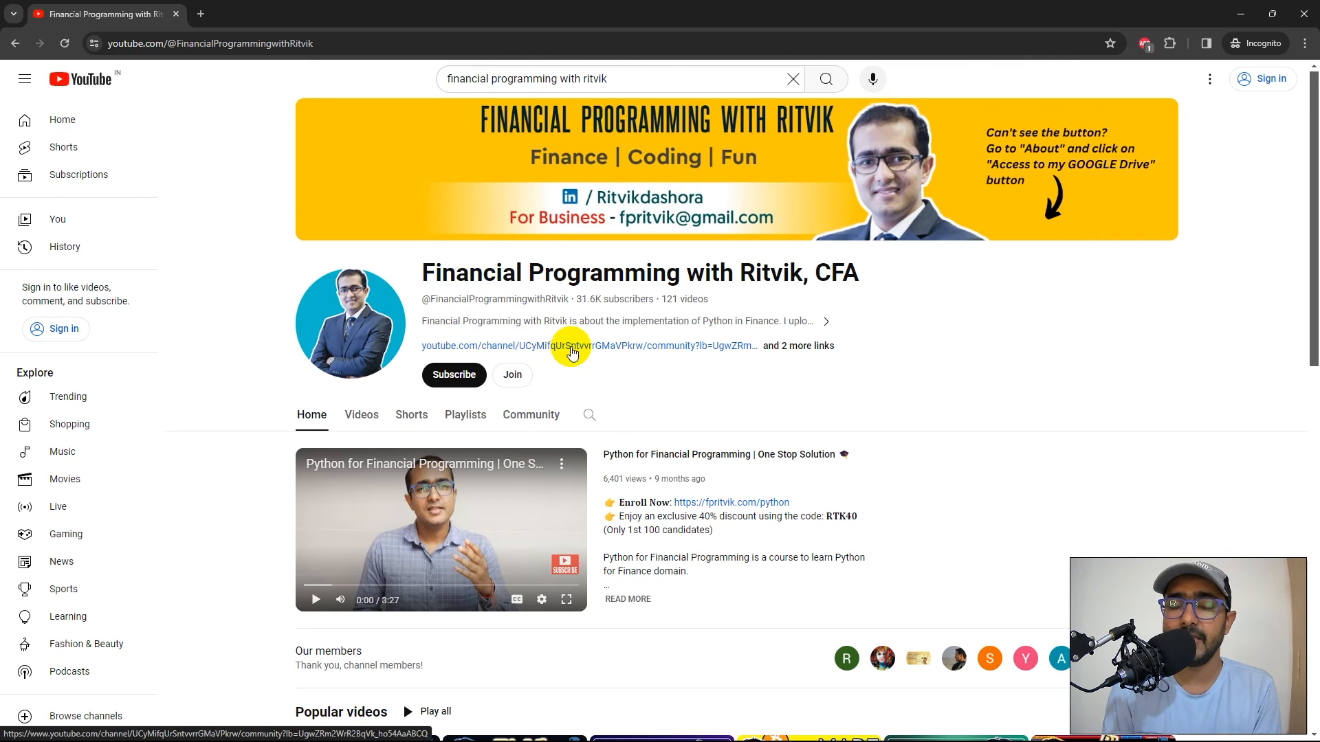
Step: Open the channel's community post announcing the new Google Drive material
click(569, 347)
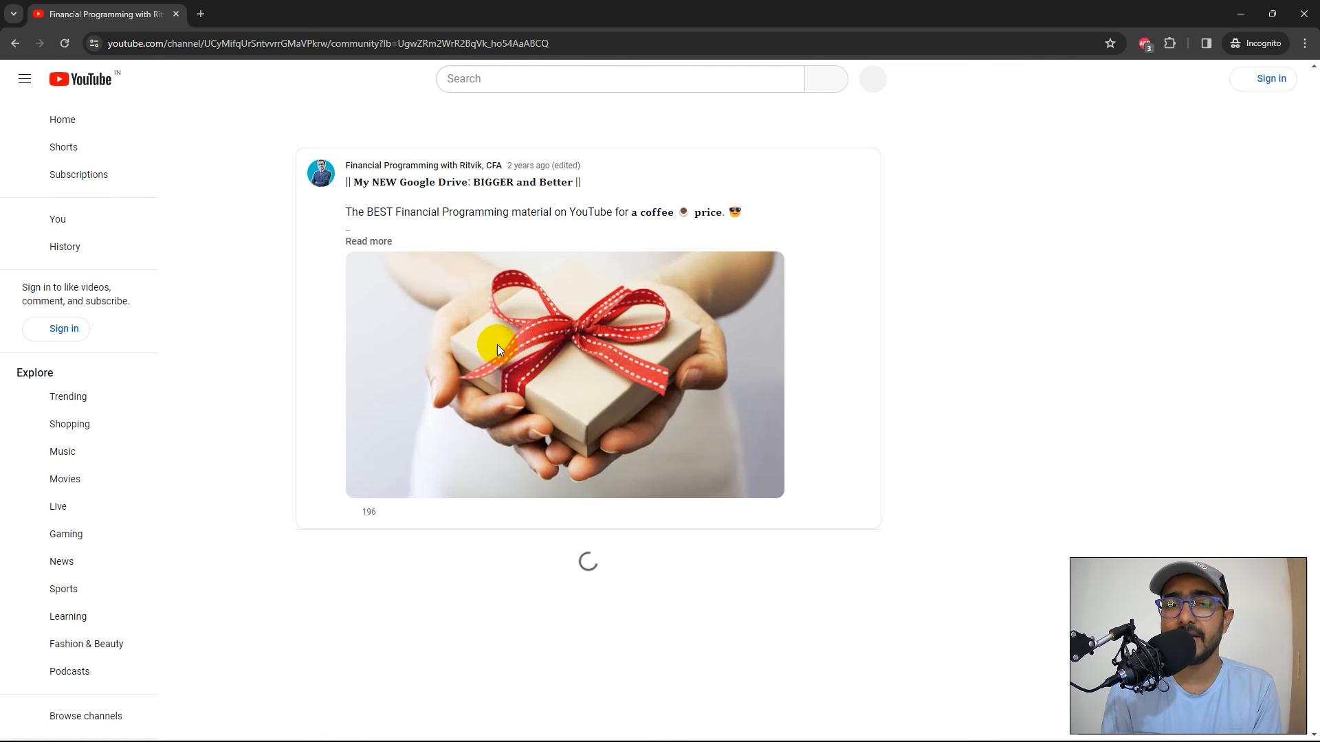
click(368, 242)
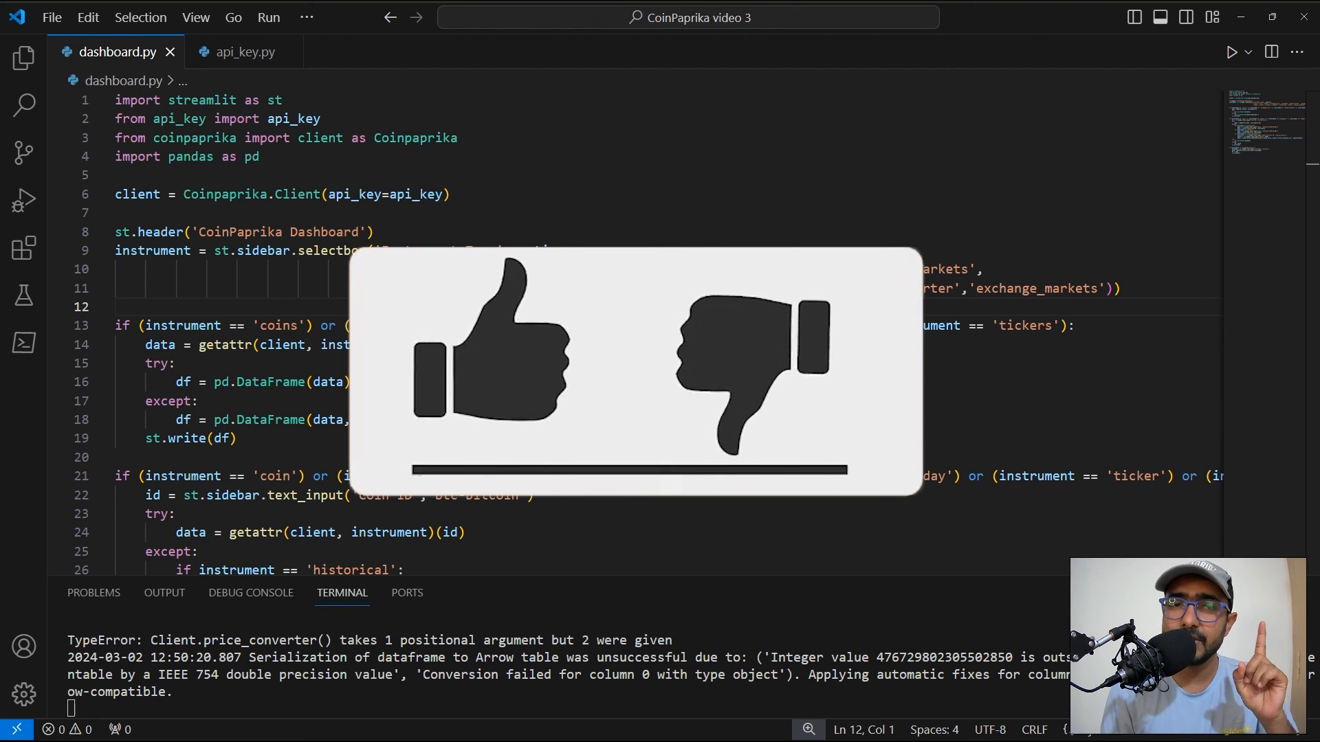
click(488, 361)
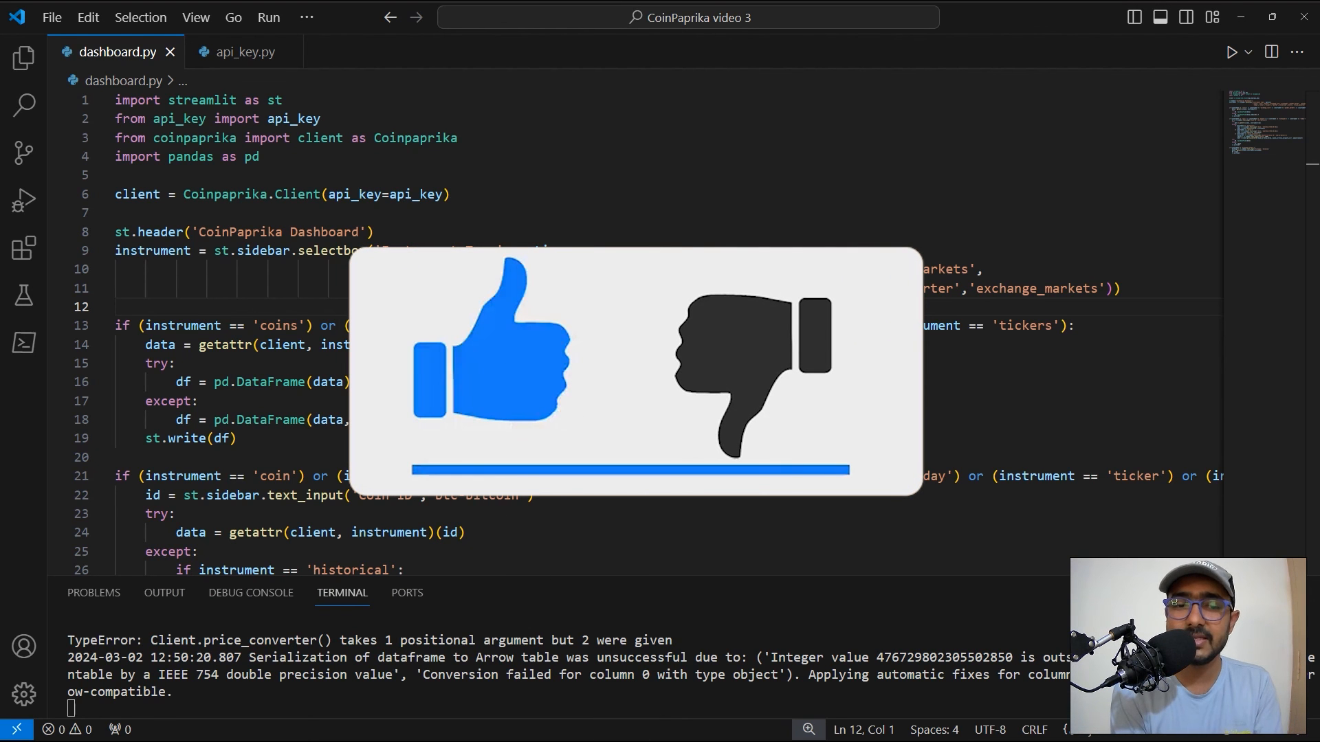